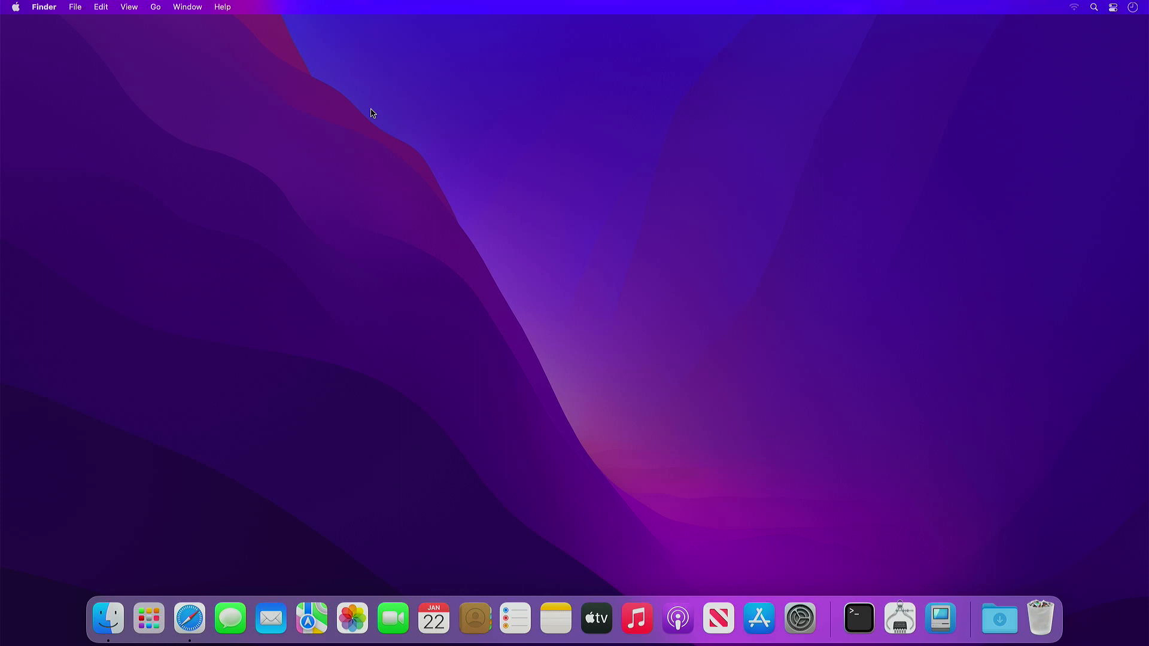
mouse_move(380, 115)
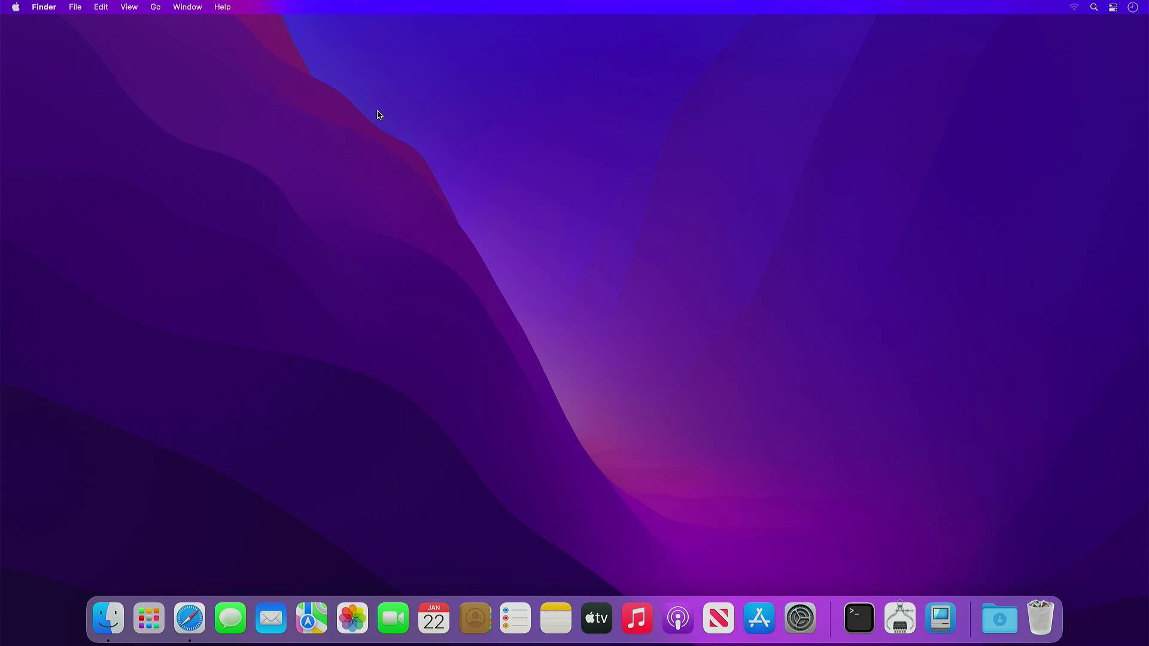
mouse_move(315, 331)
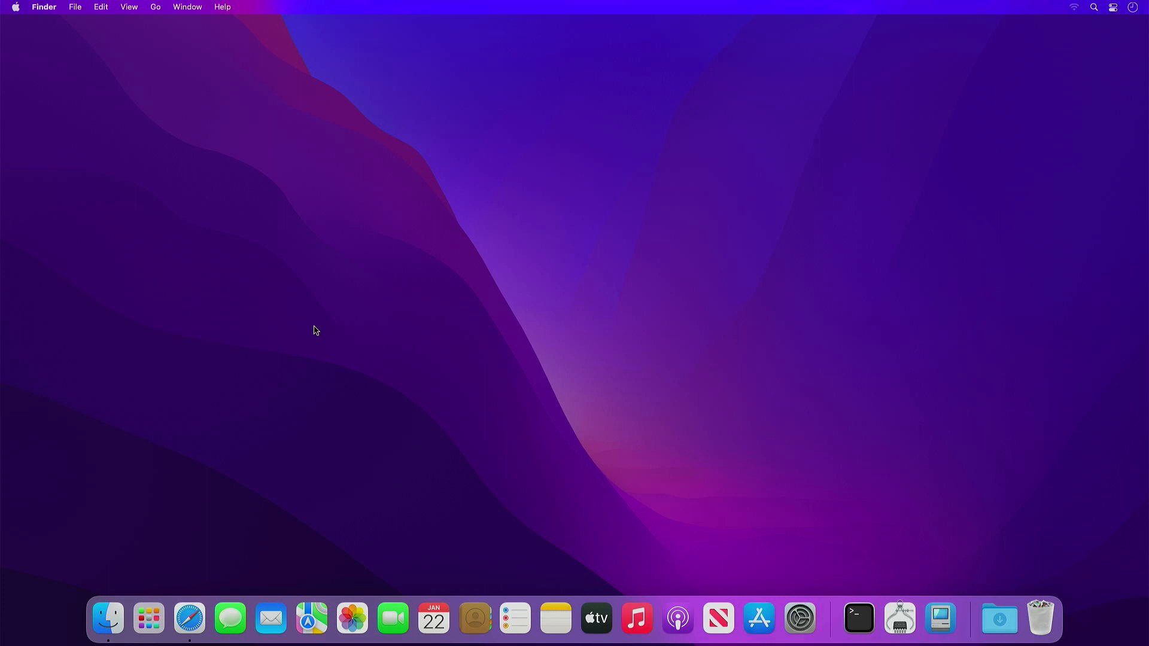
mouse_move(190, 619)
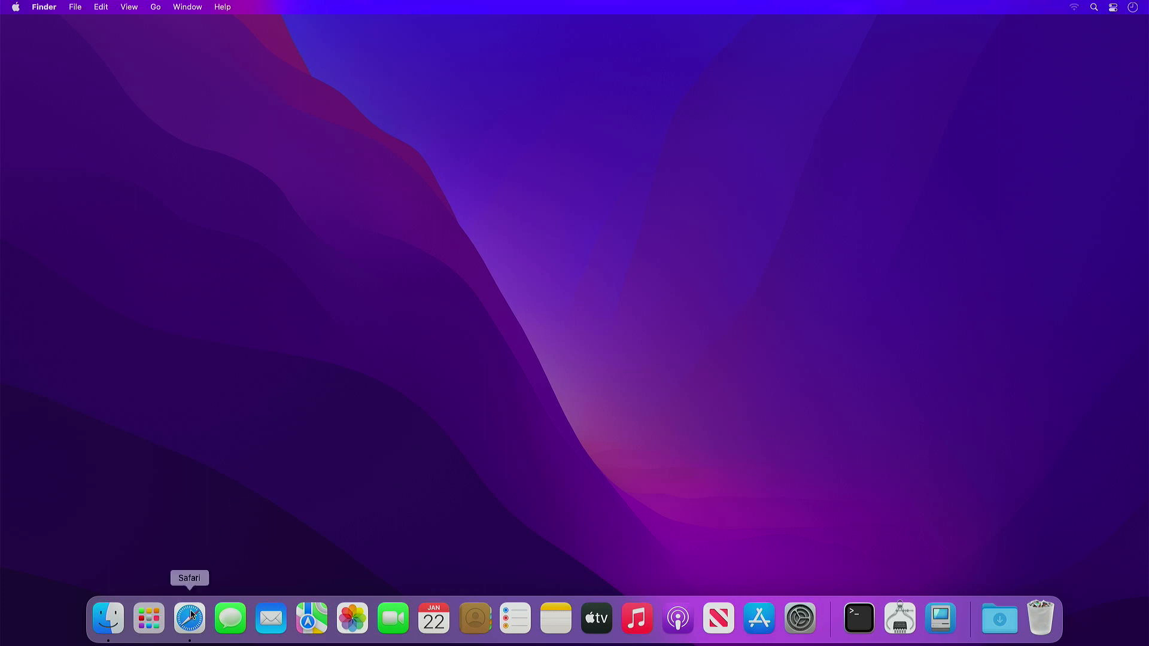
Browse the OpenCore guide from History: What is OpenCore?, then the Run the OpenCore-Patcher.app page
click(160, 7)
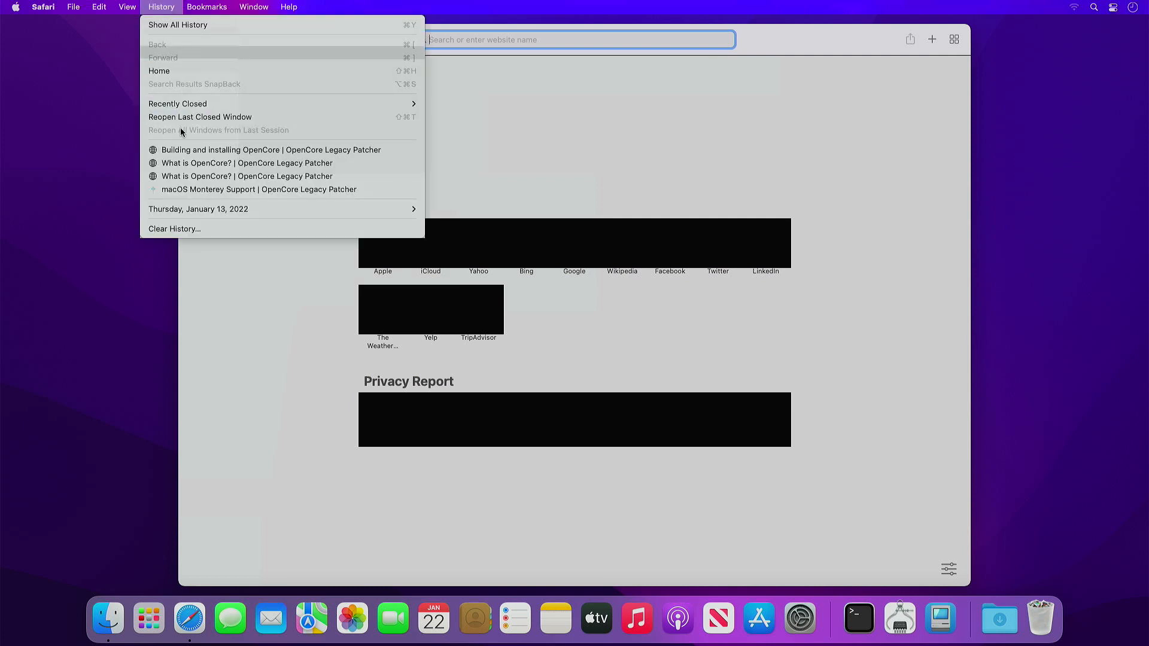
click(270, 149)
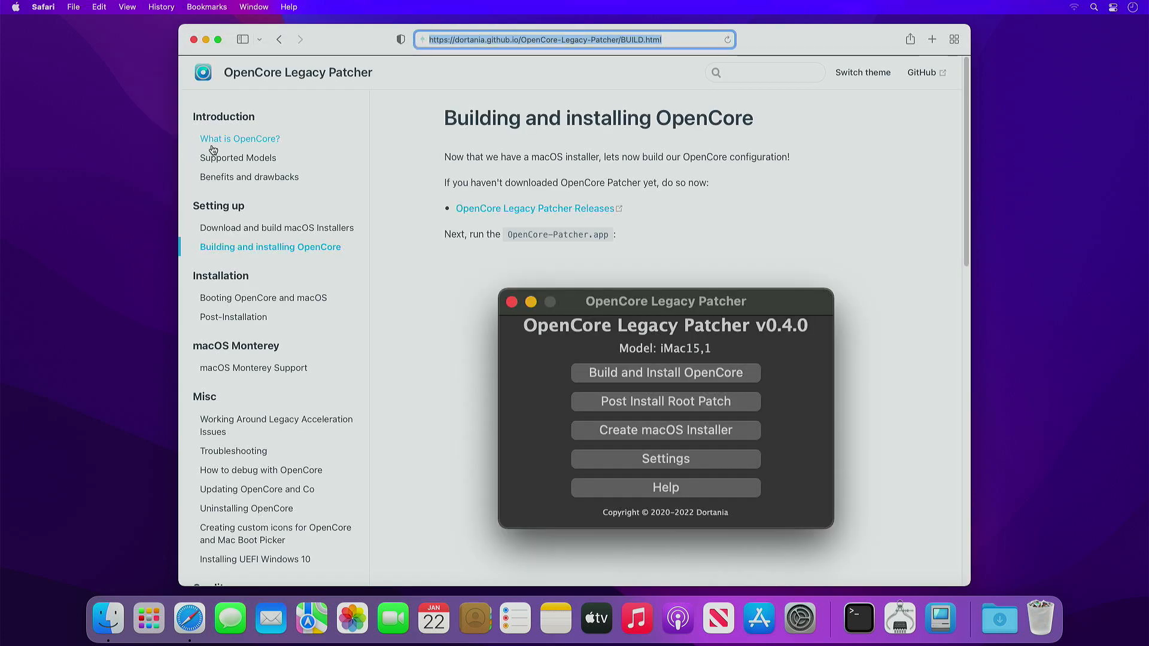
click(239, 139)
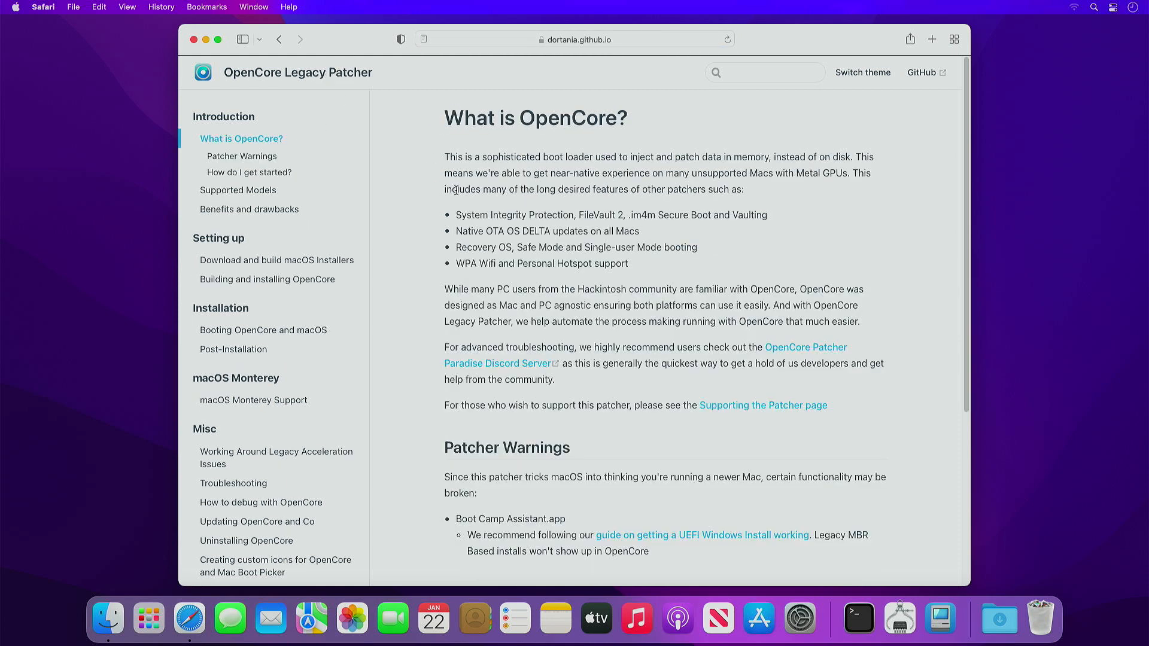
mouse_move(249, 172)
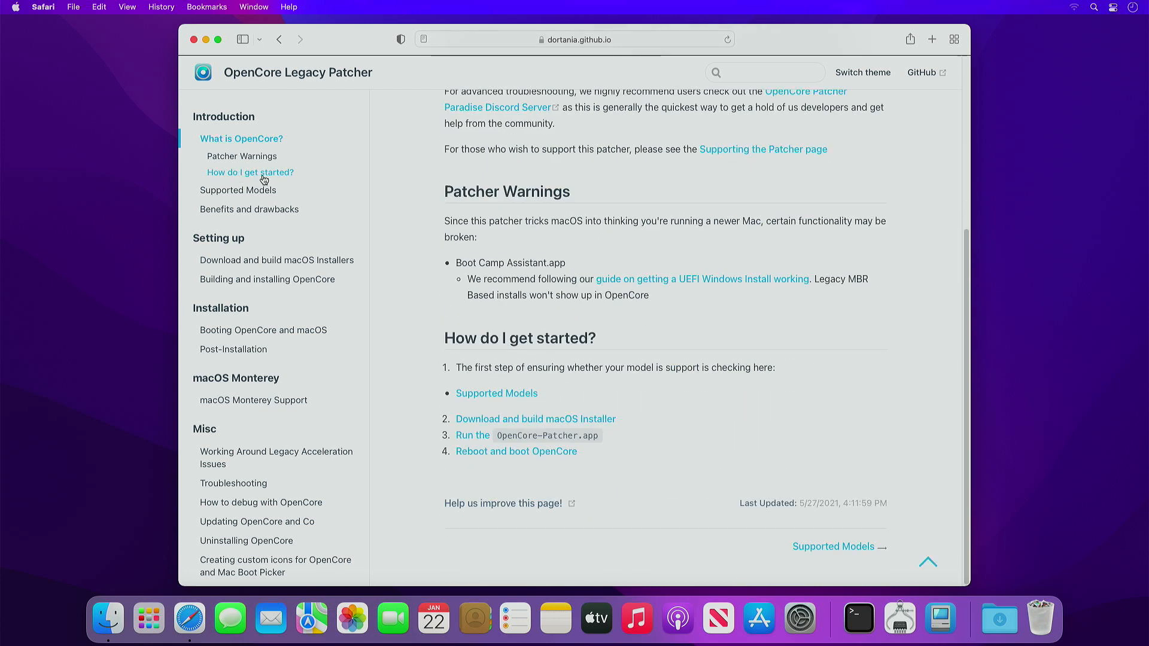
mouse_move(473, 443)
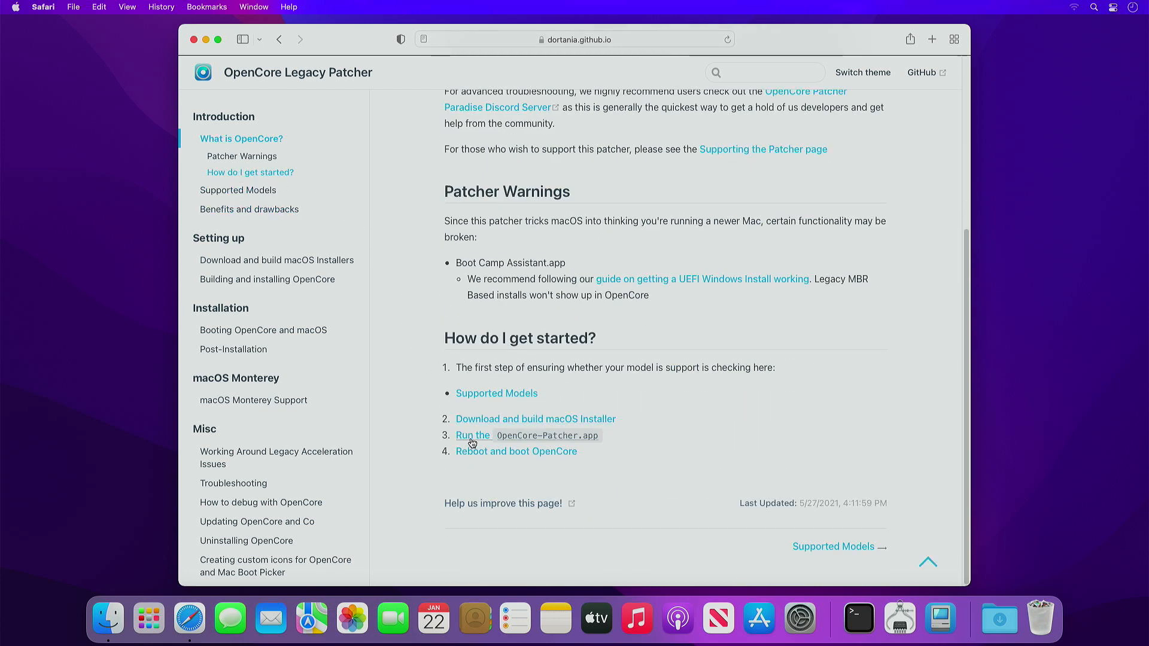
click(267, 279)
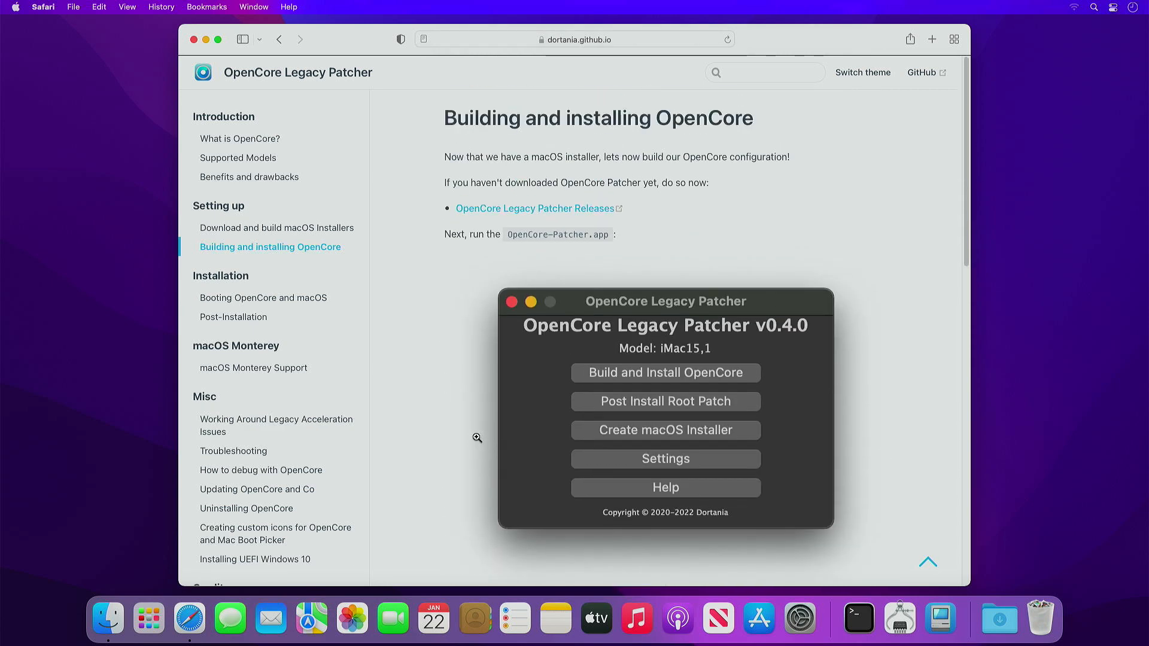
mouse_move(506, 302)
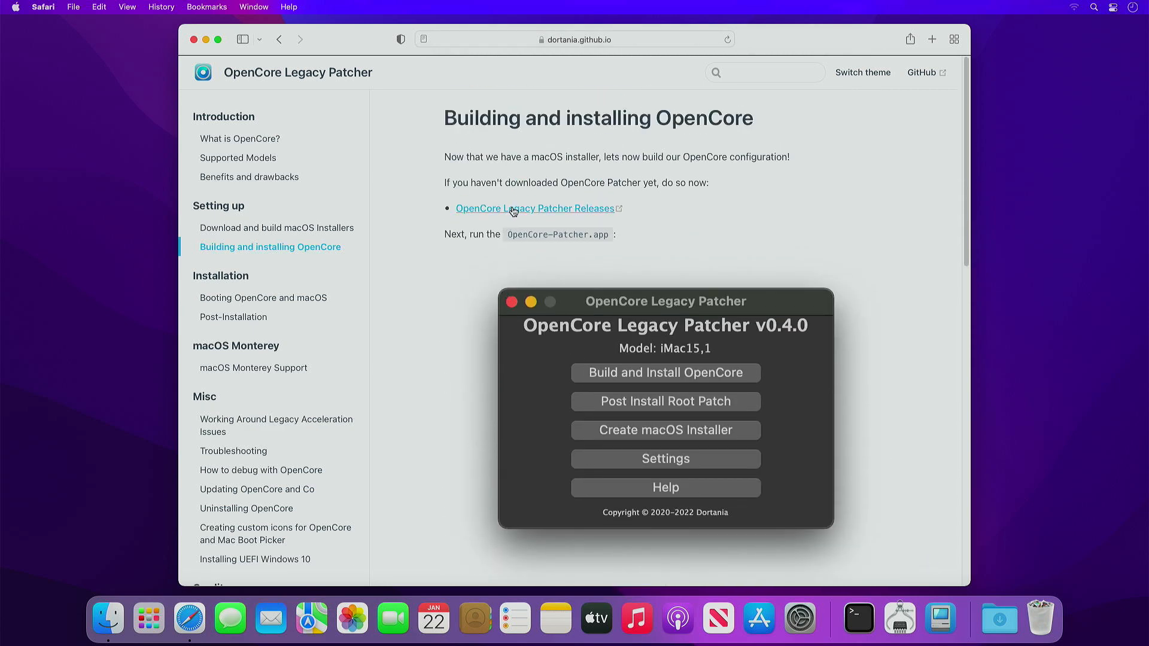
Load the GitHub Releases page in a new tab and scroll through the 0.4.1 notes and assets
click(533, 208)
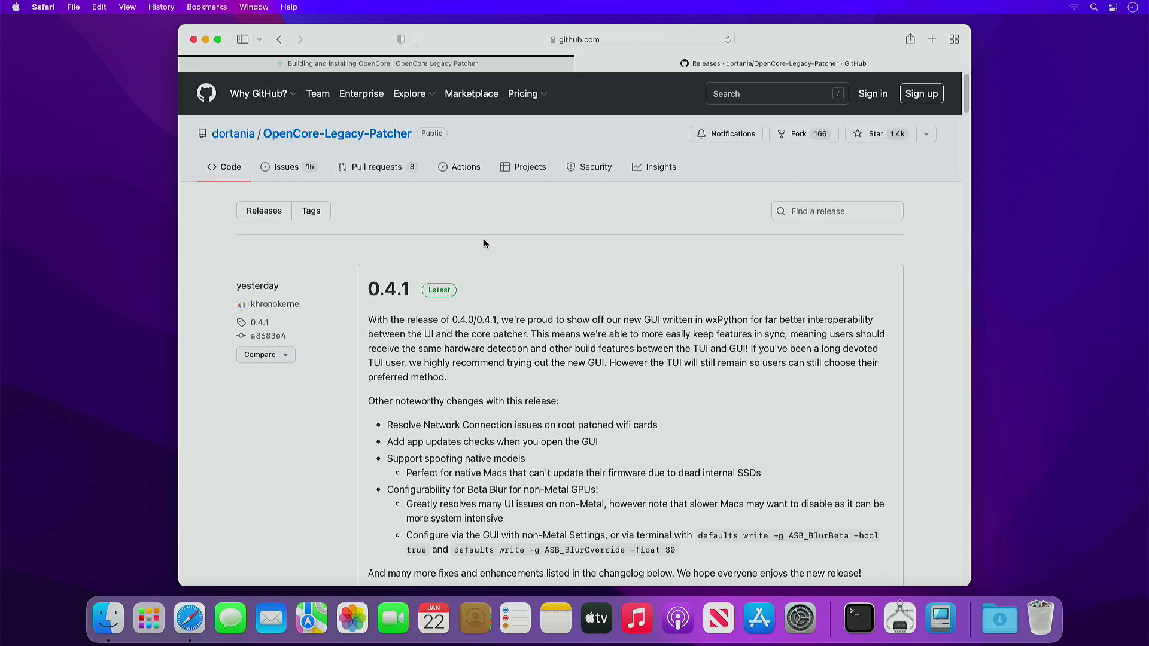
mouse_move(941, 116)
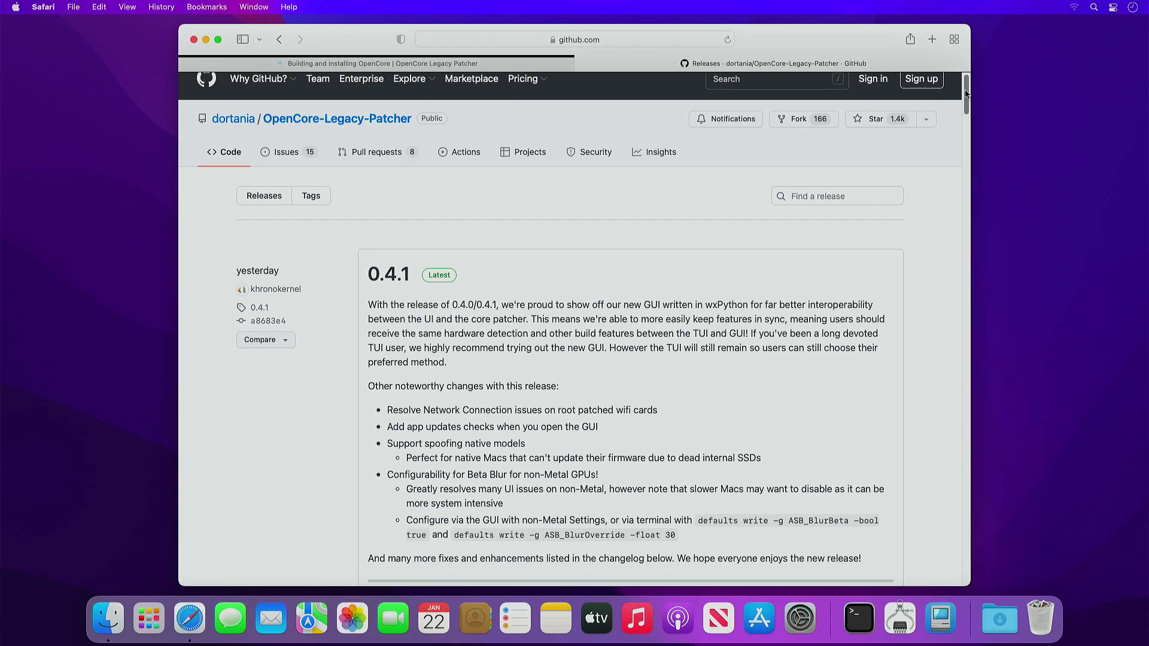
scroll(down, 3)
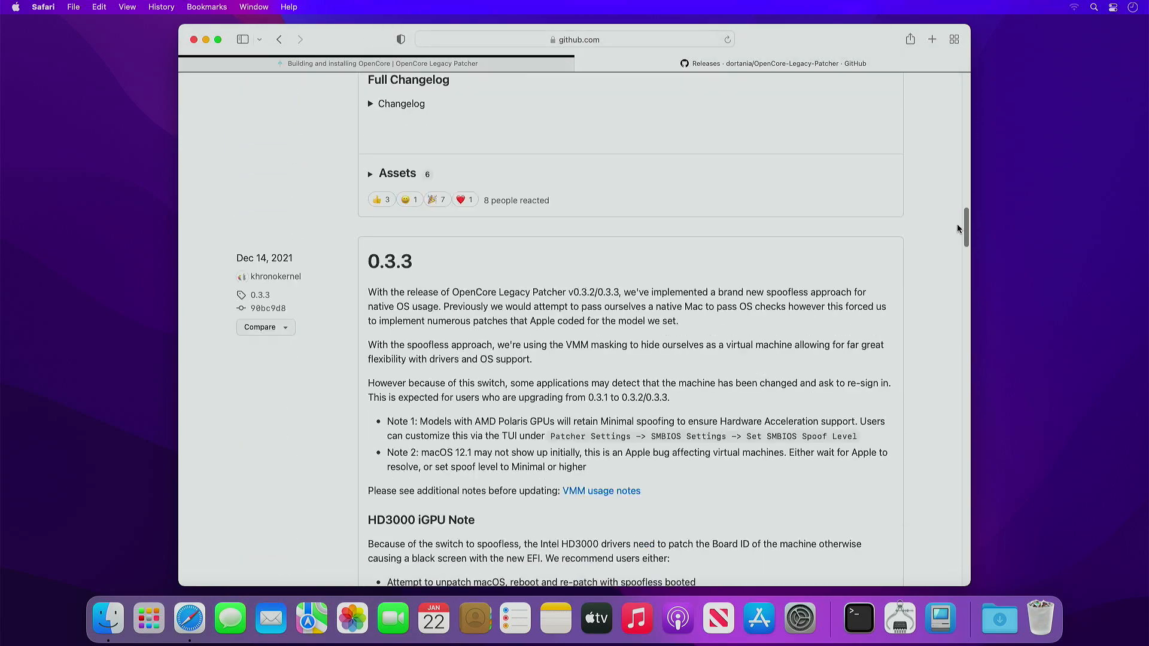
scroll(down, 3)
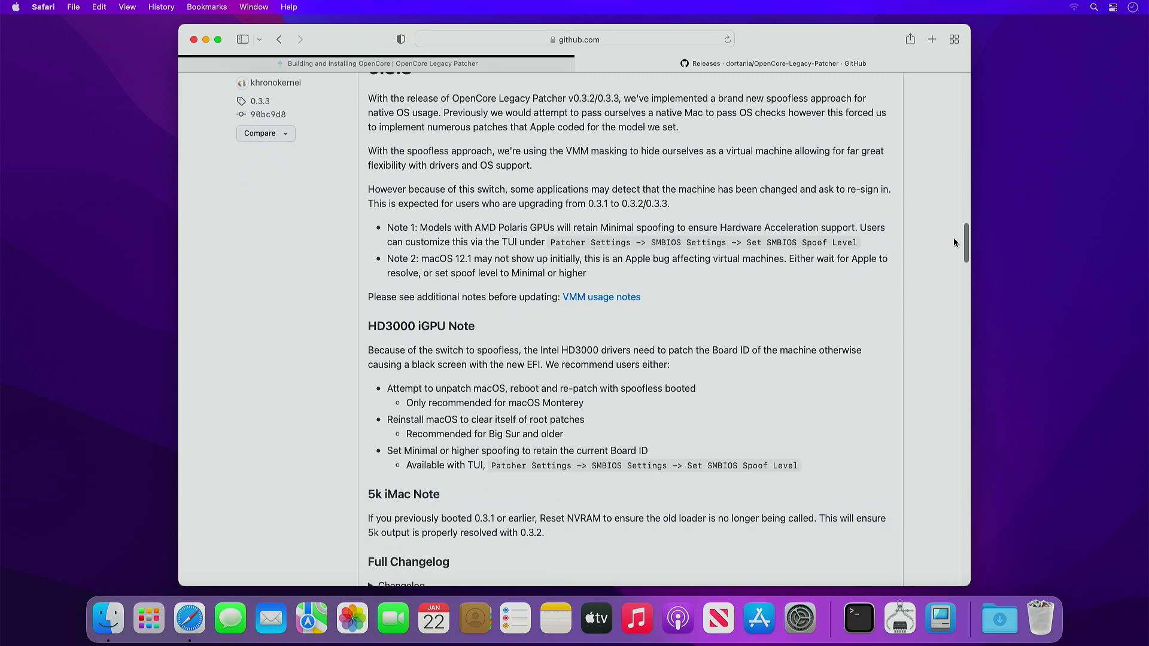
scroll(up, 3)
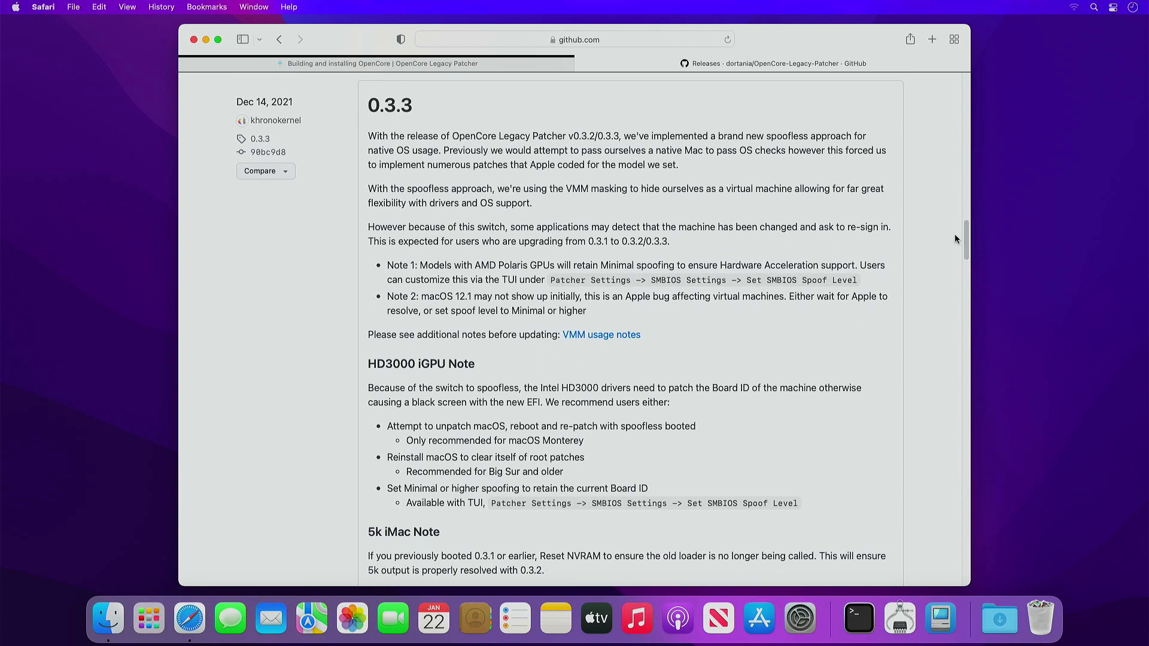
mouse_move(914, 240)
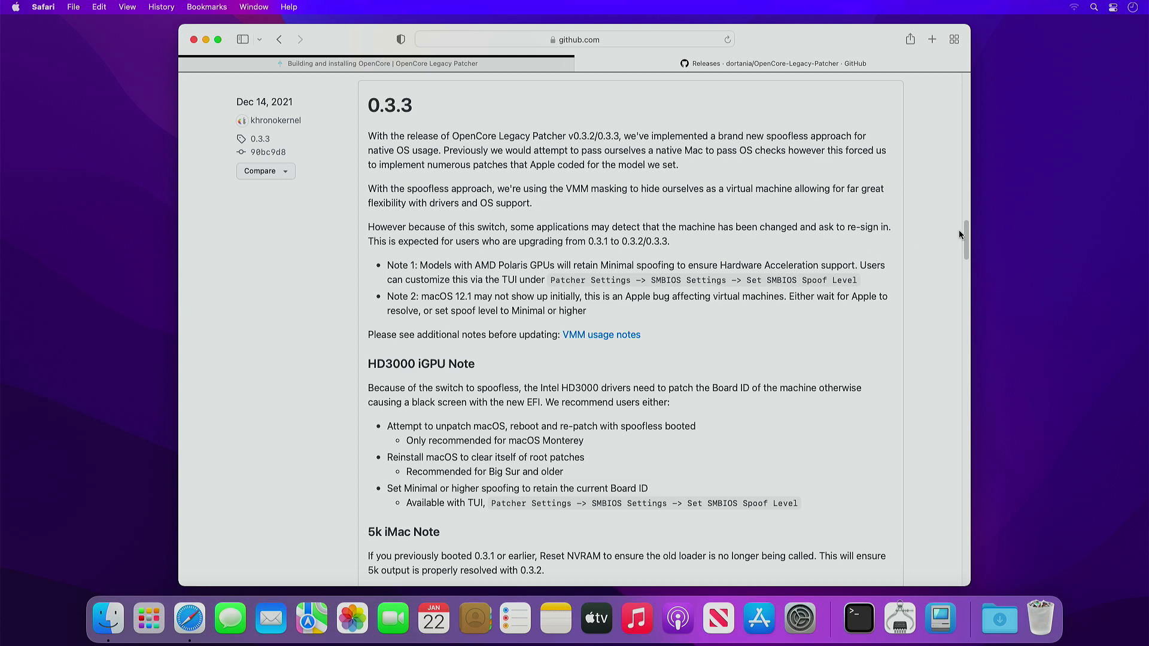
scroll(down, 3)
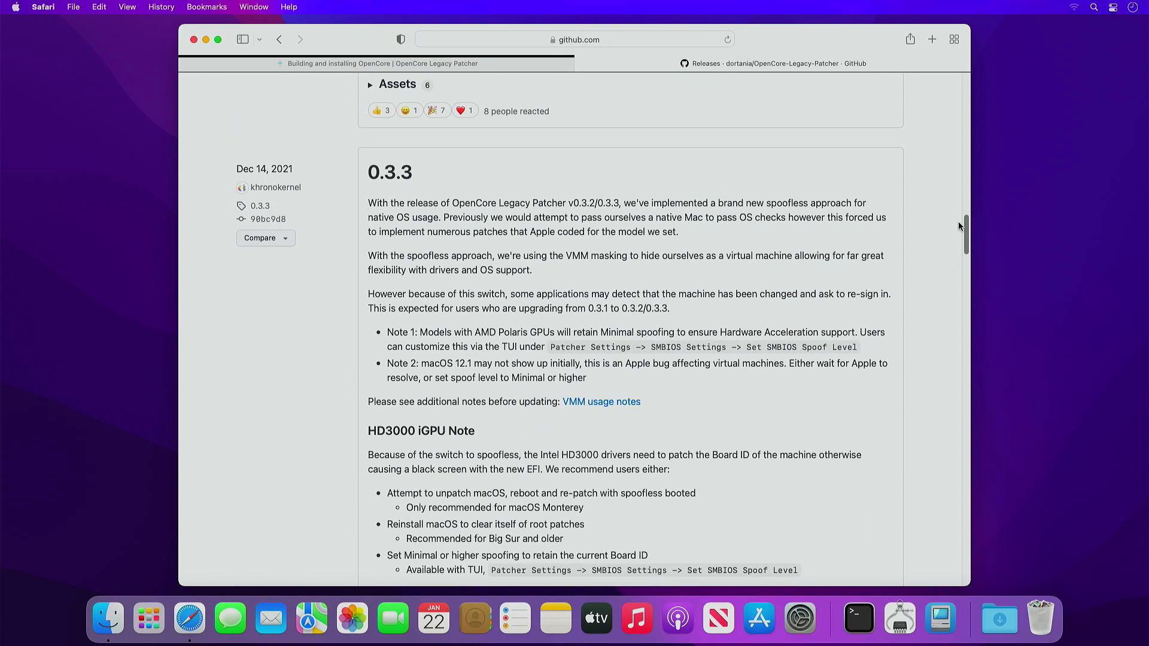
scroll(up, 3)
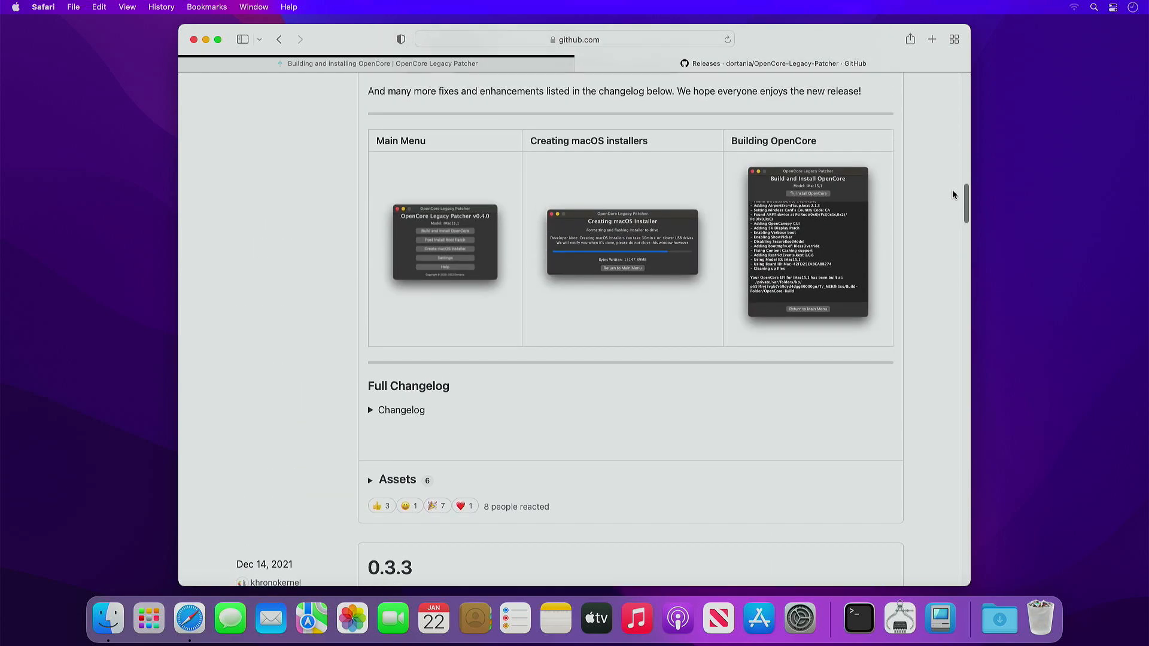
scroll(up, 3)
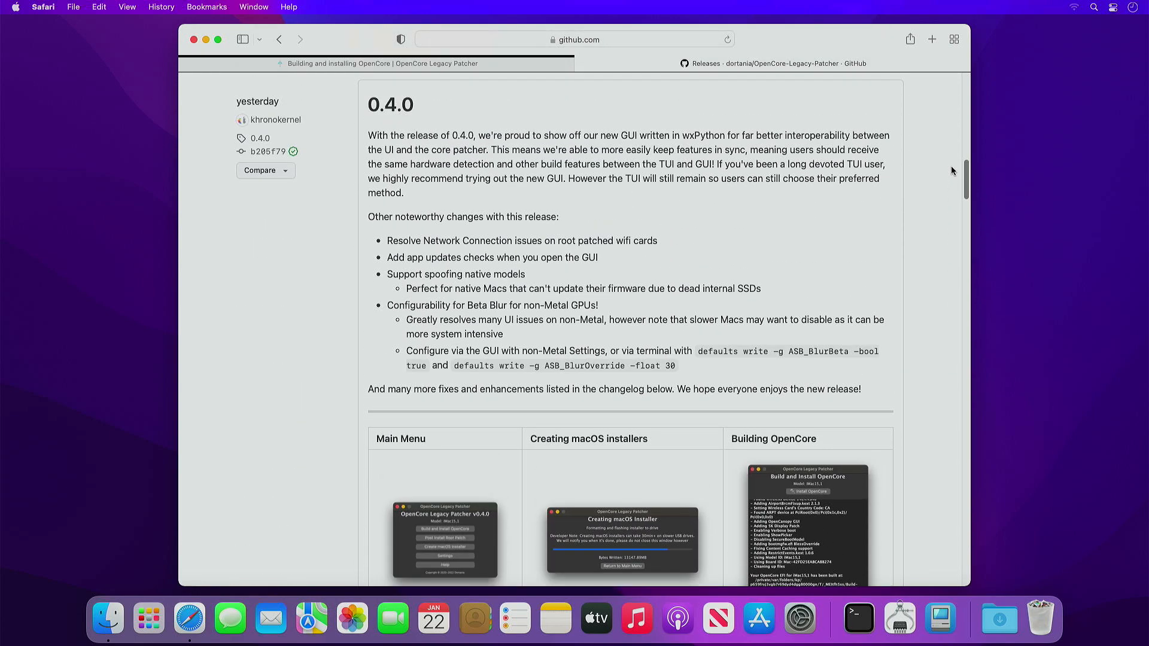
scroll(down, 3)
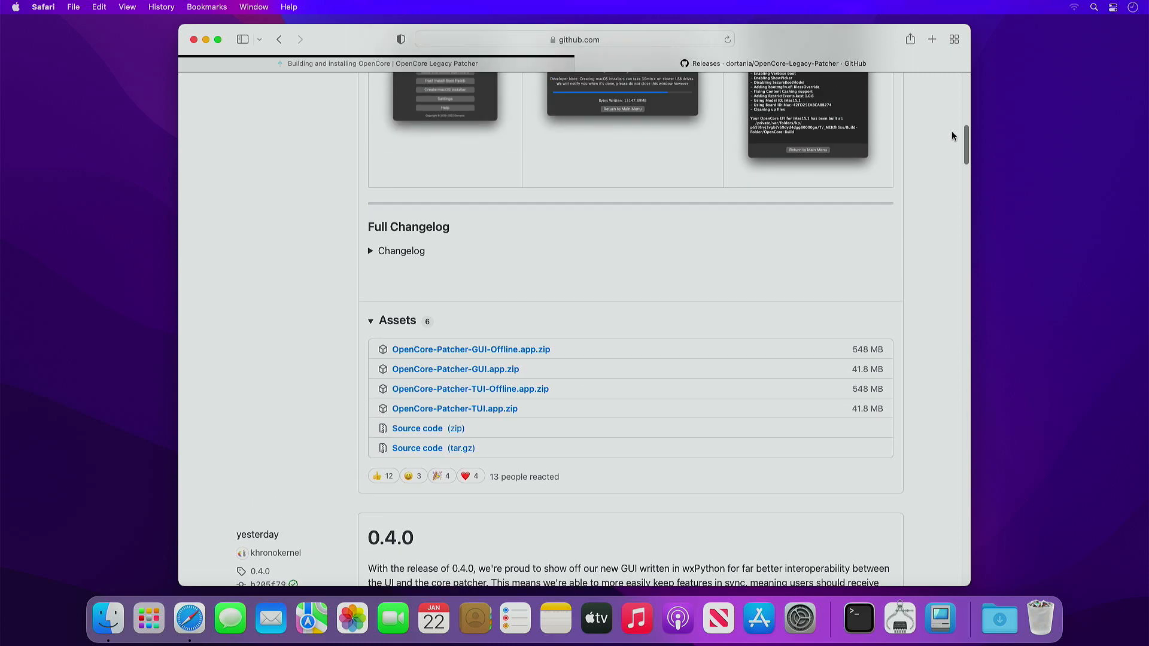
scroll(up, 3)
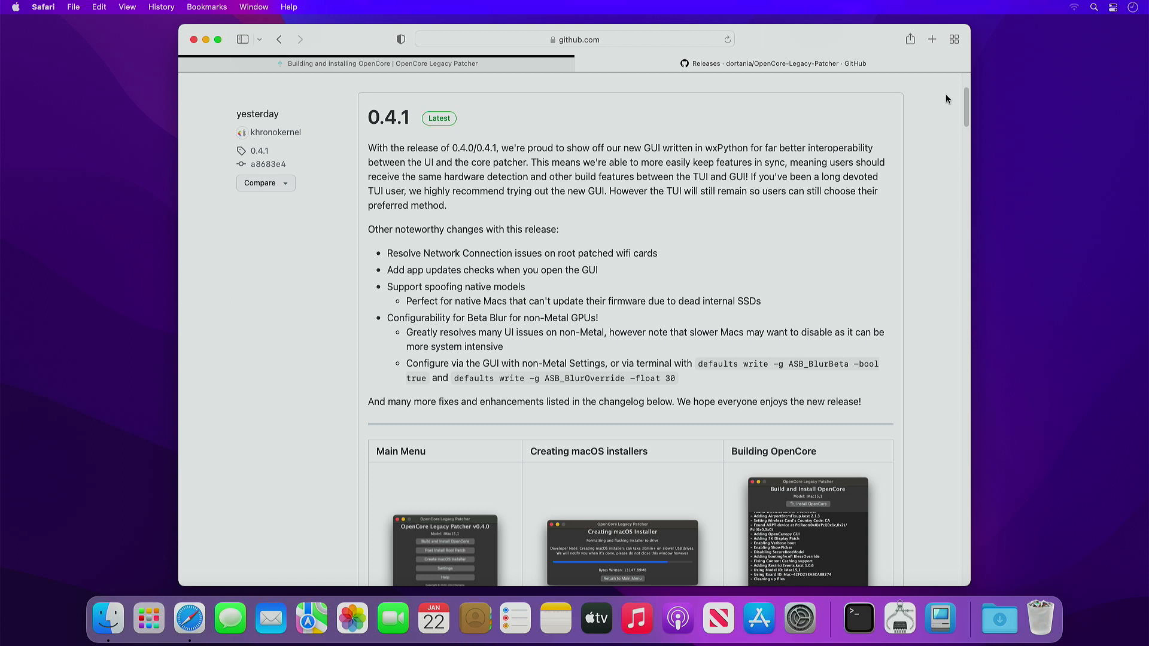
mouse_move(951, 175)
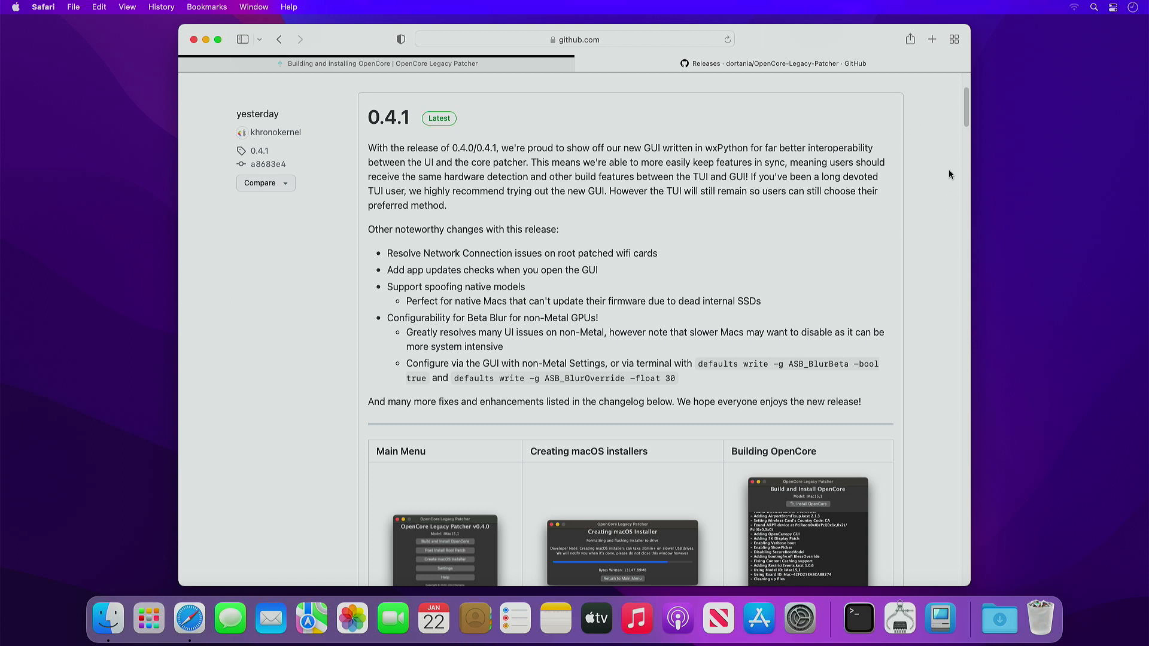
scroll(down, 3)
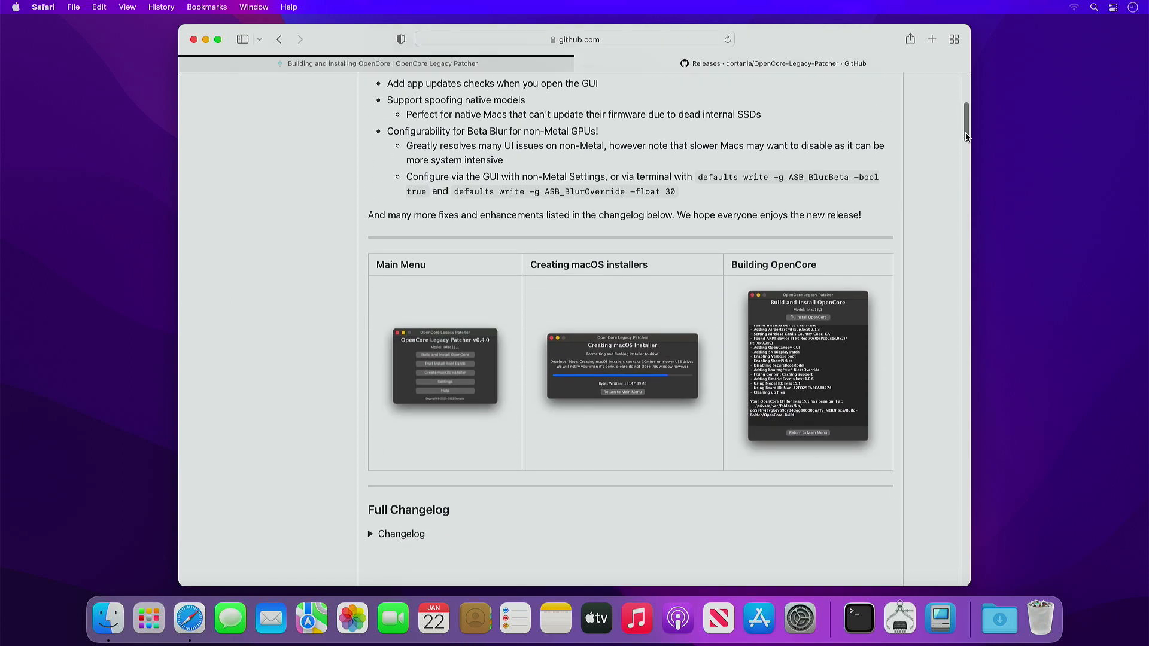
scroll(down, 3)
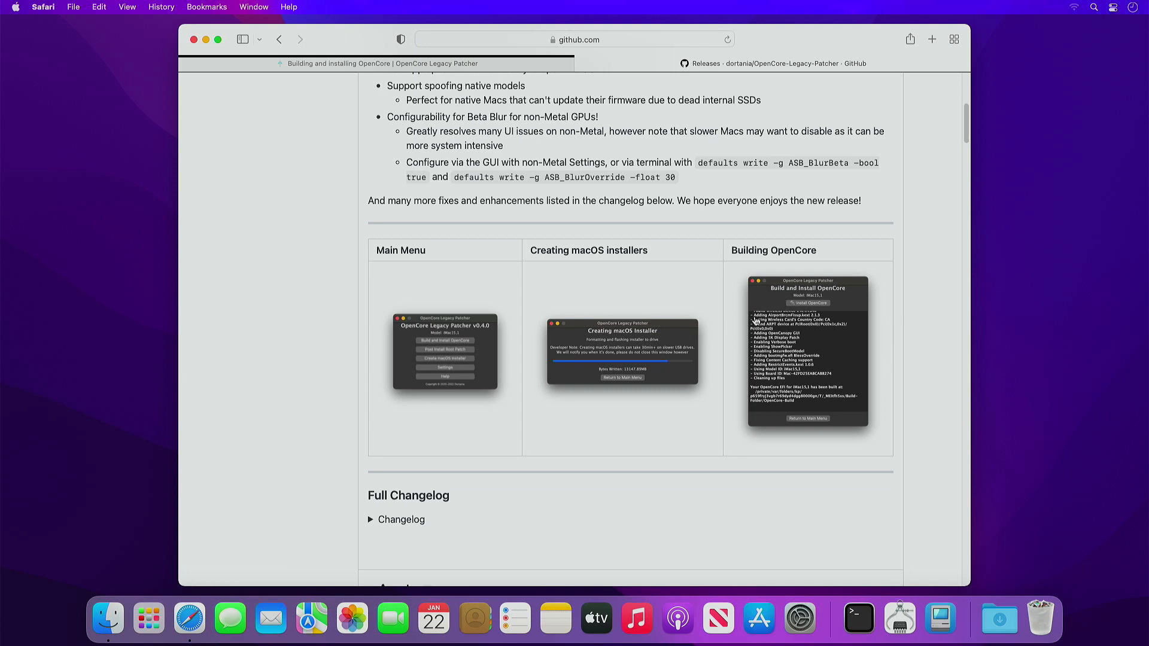
mouse_move(671, 334)
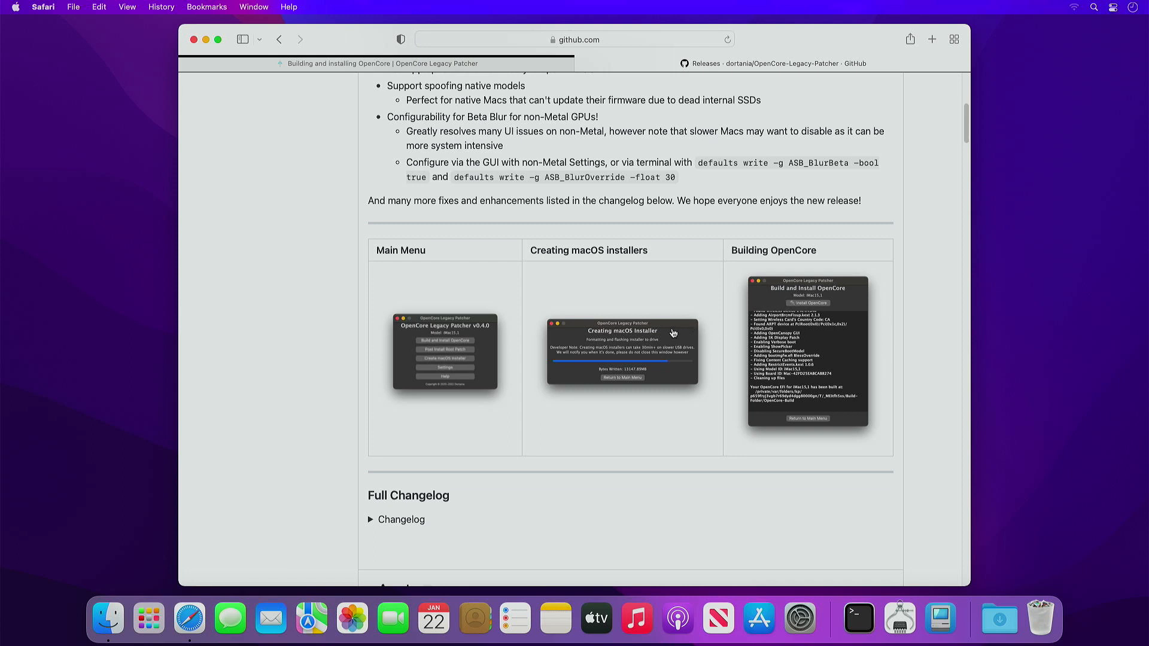
mouse_move(950, 142)
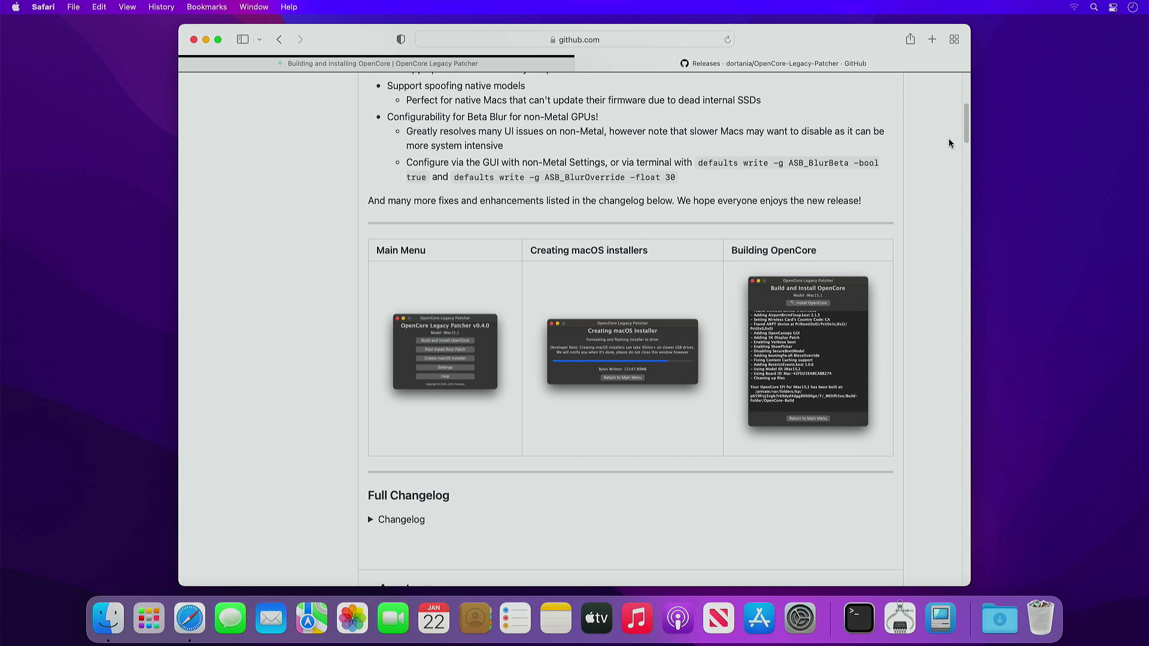
scroll(up, 3)
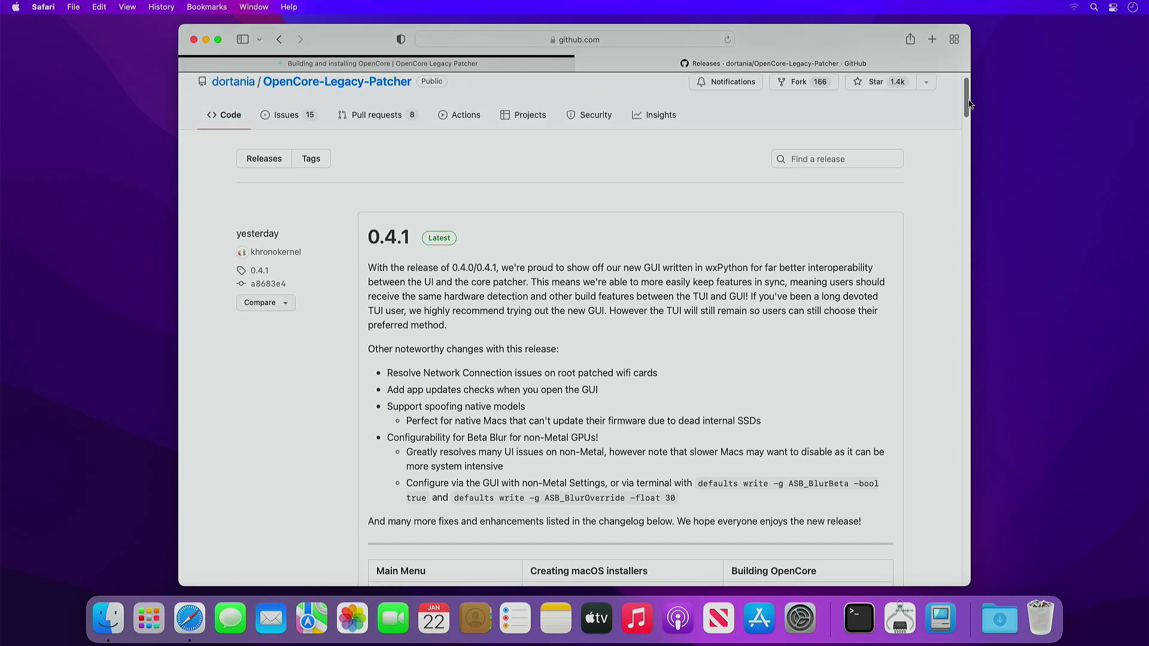
mouse_move(613, 88)
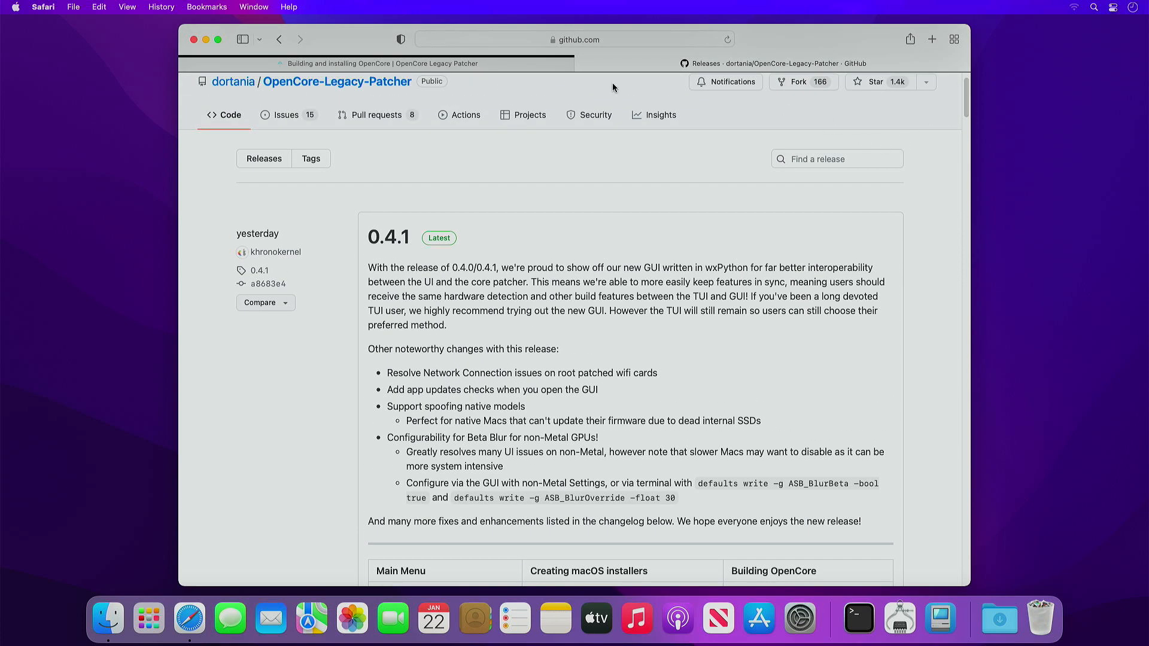
click(377, 64)
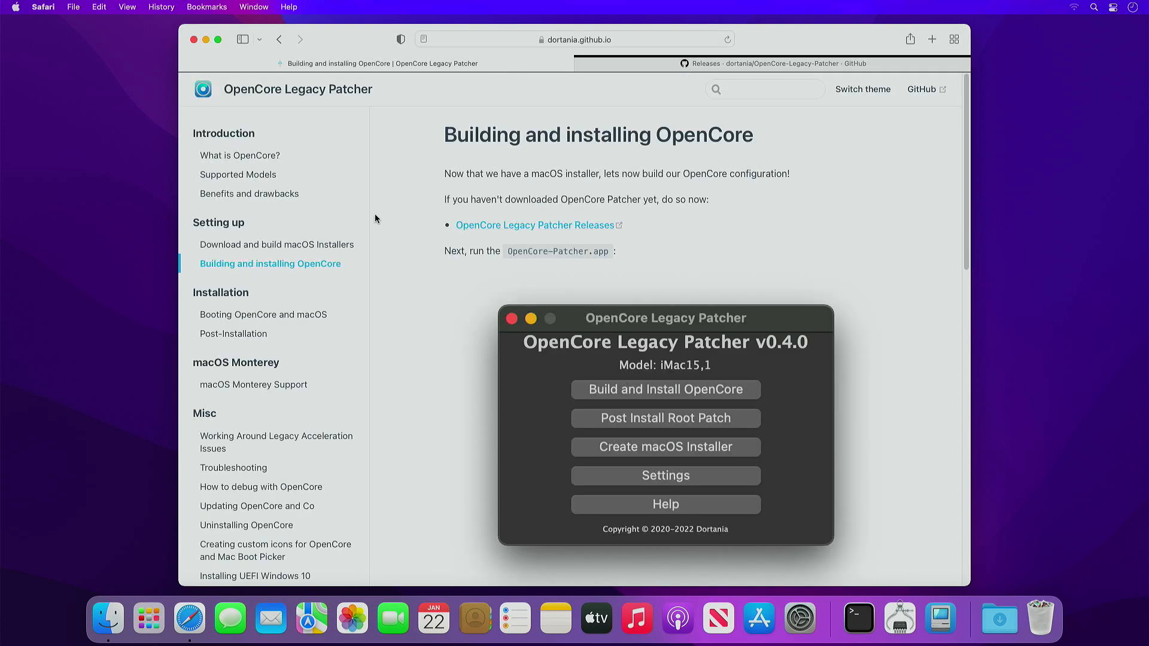
click(276, 244)
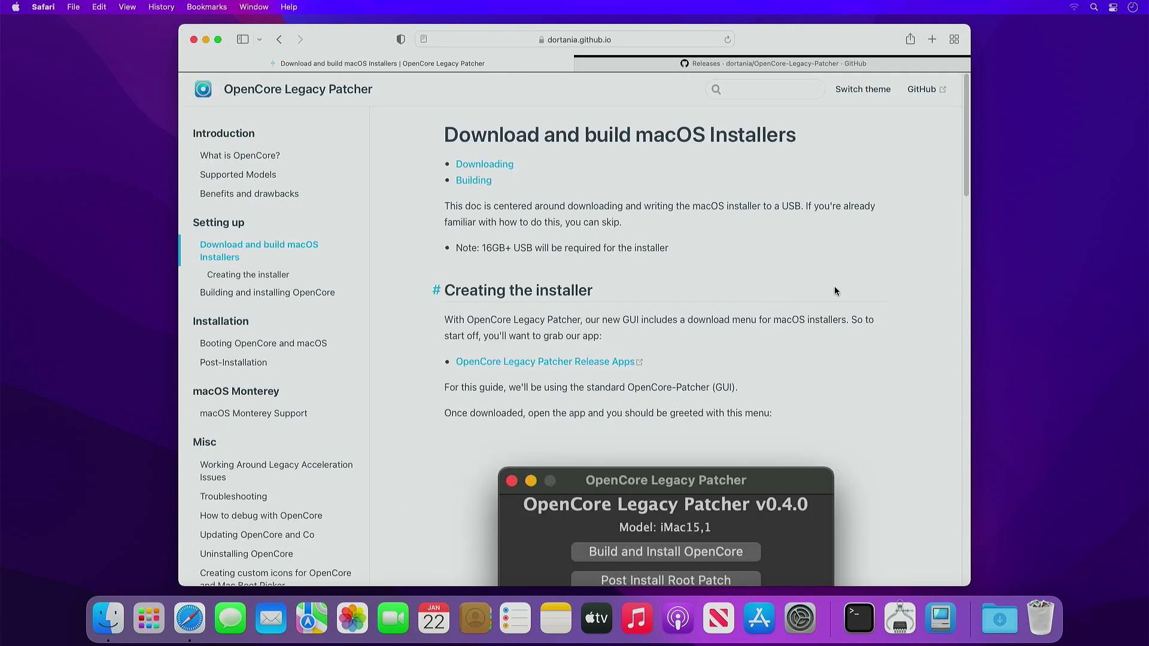
mouse_move(784, 290)
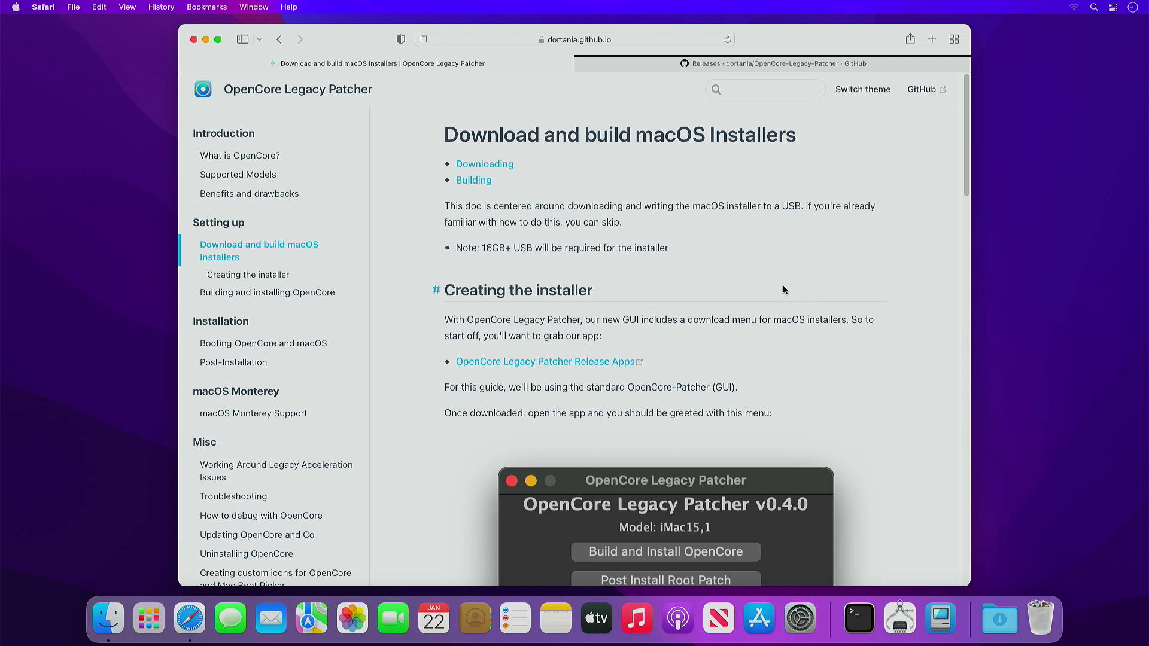
mouse_move(676, 280)
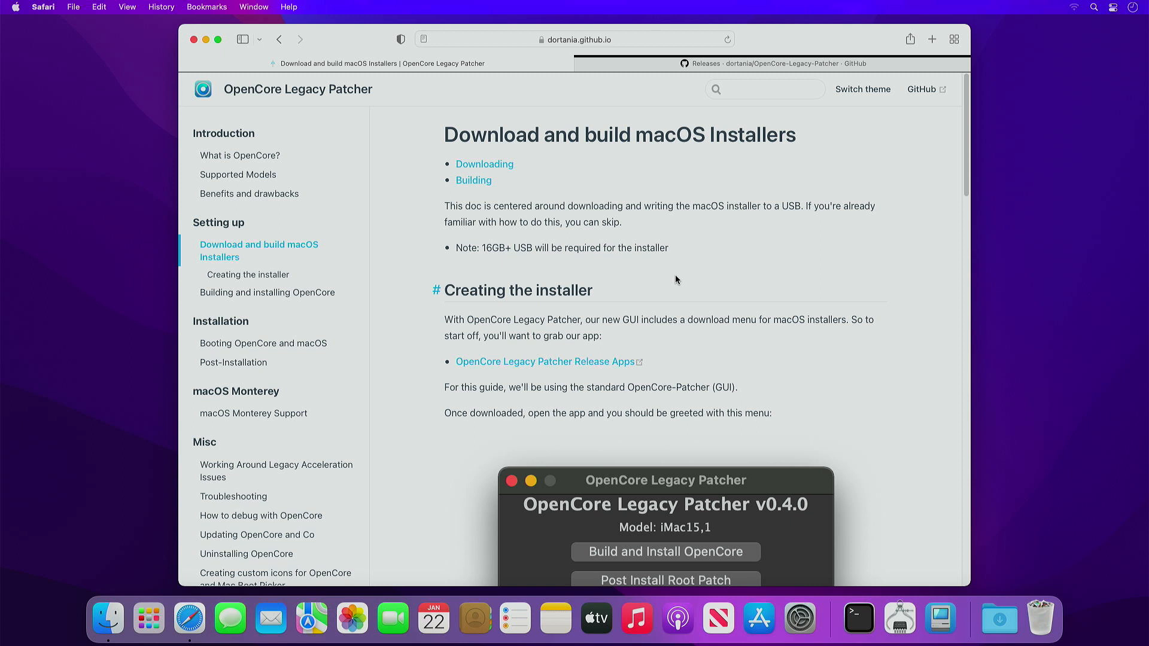
mouse_move(669, 275)
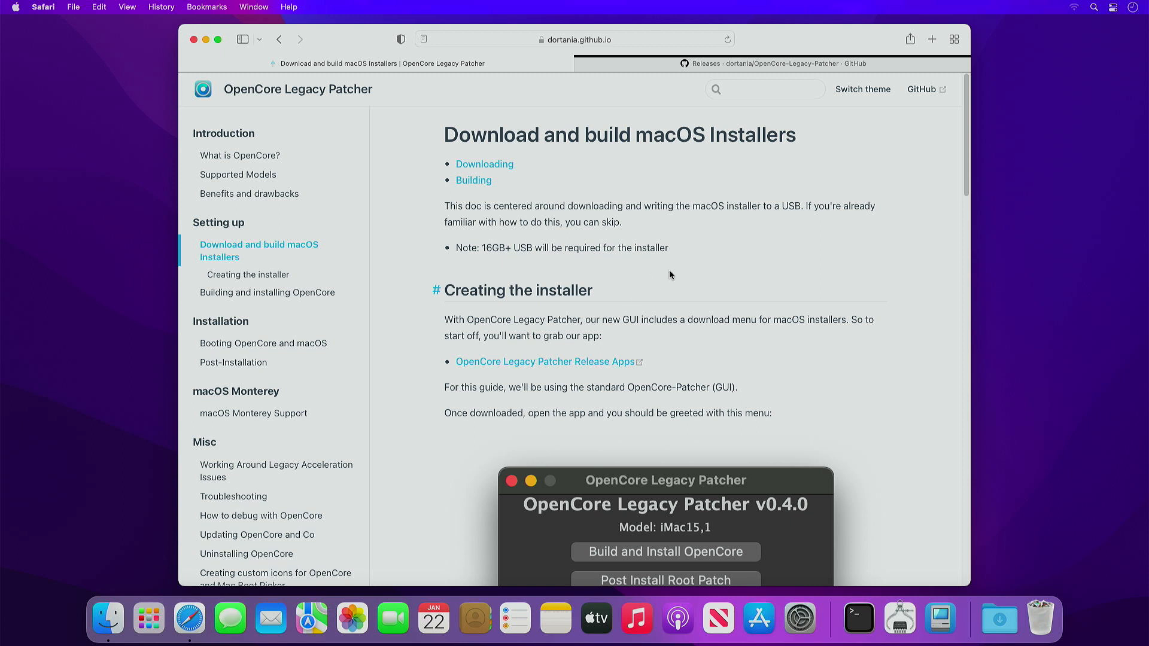
mouse_move(953, 149)
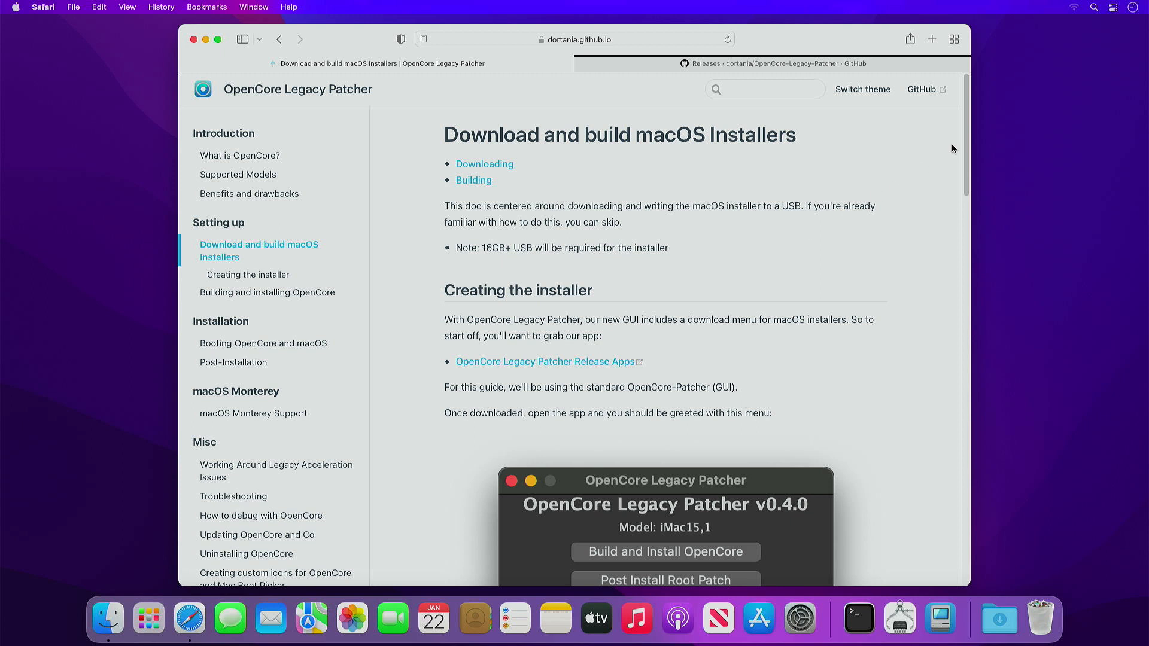
mouse_move(855, 223)
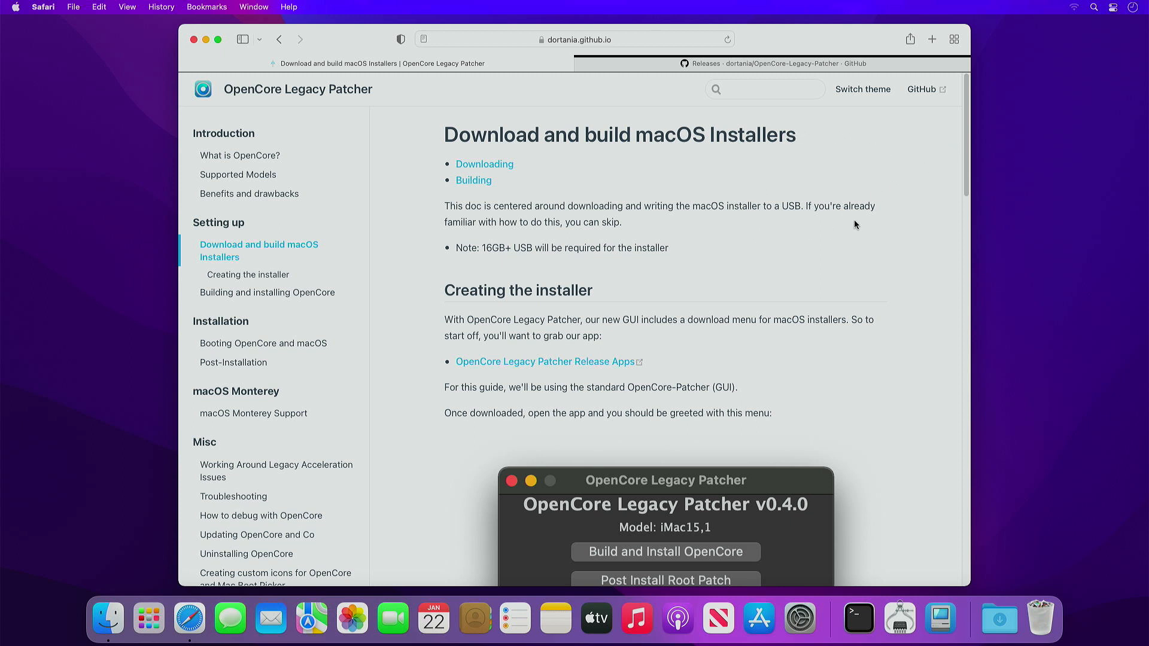
scroll(down, 3)
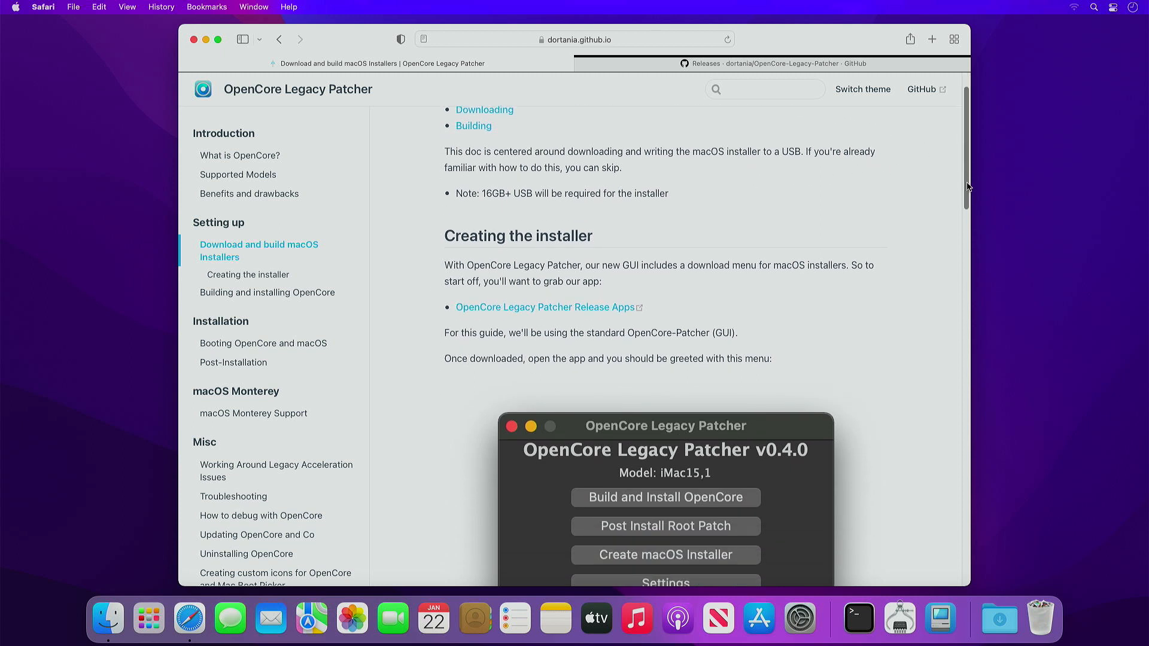
scroll(down, 3)
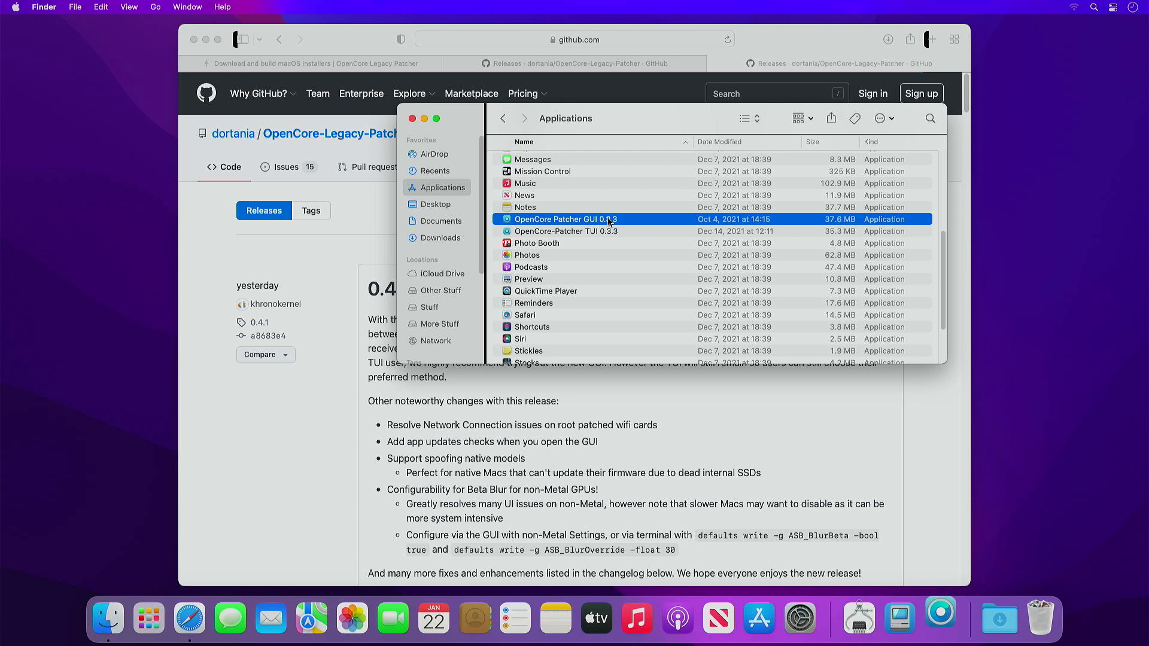
Launch OpenCore Patcher GUI 0.3.3 and OpenCore-Patcher TUI 0.3.3 from Applications, confirming the internet-download warning
double_click(565, 219)
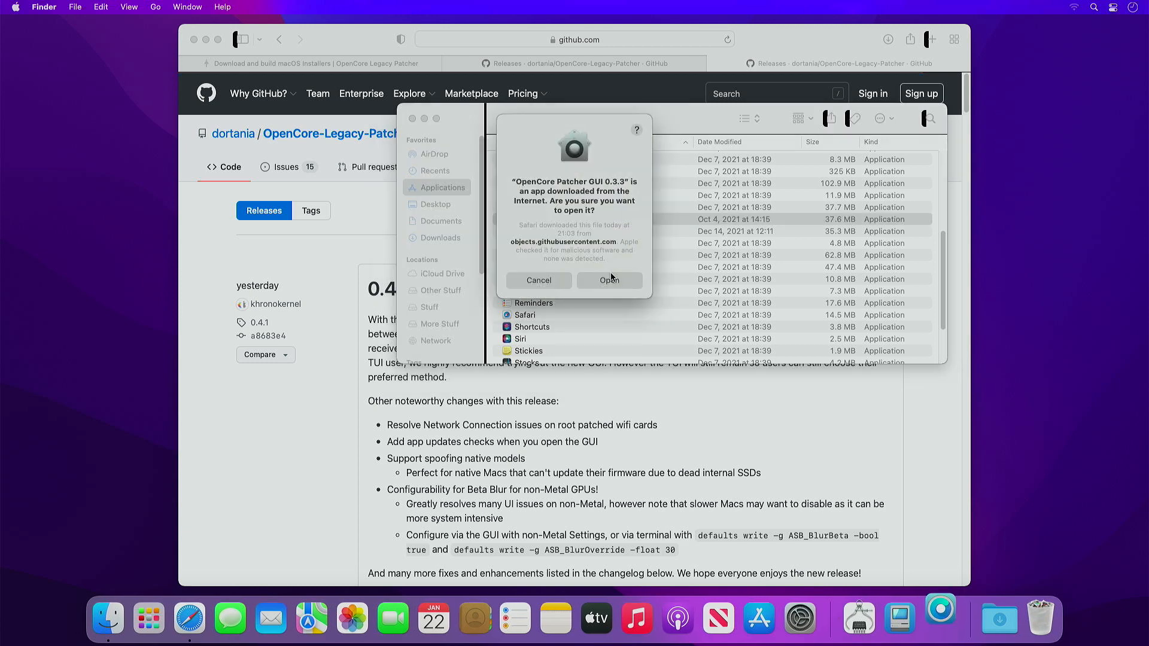
click(609, 280)
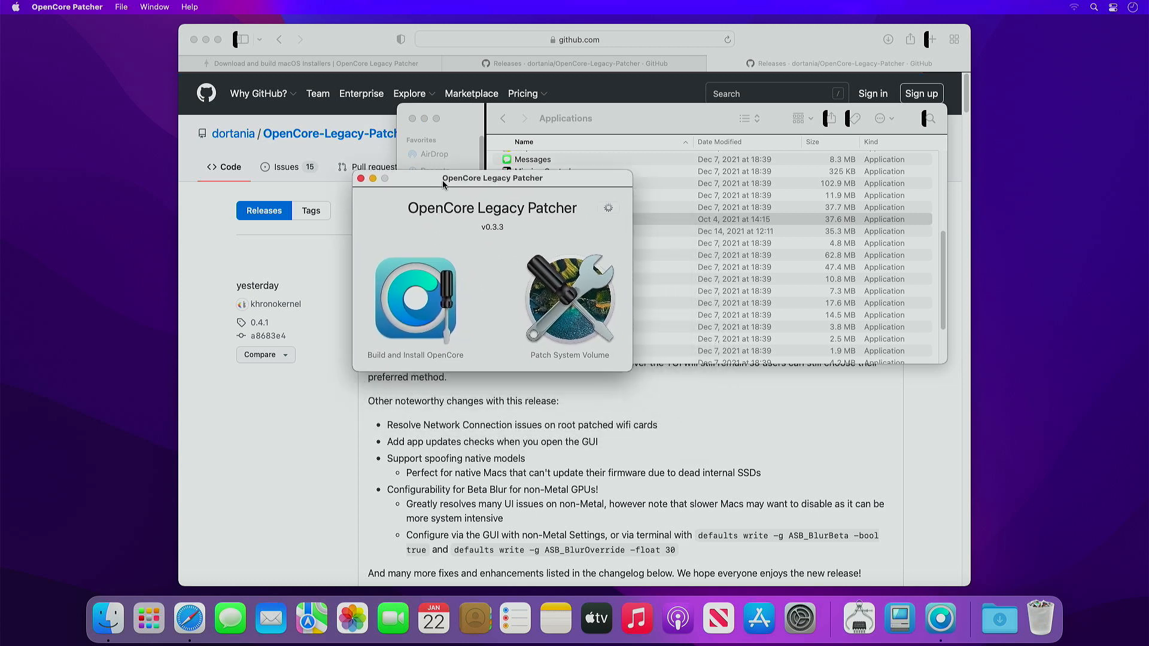
drag(492, 178, 322, 164)
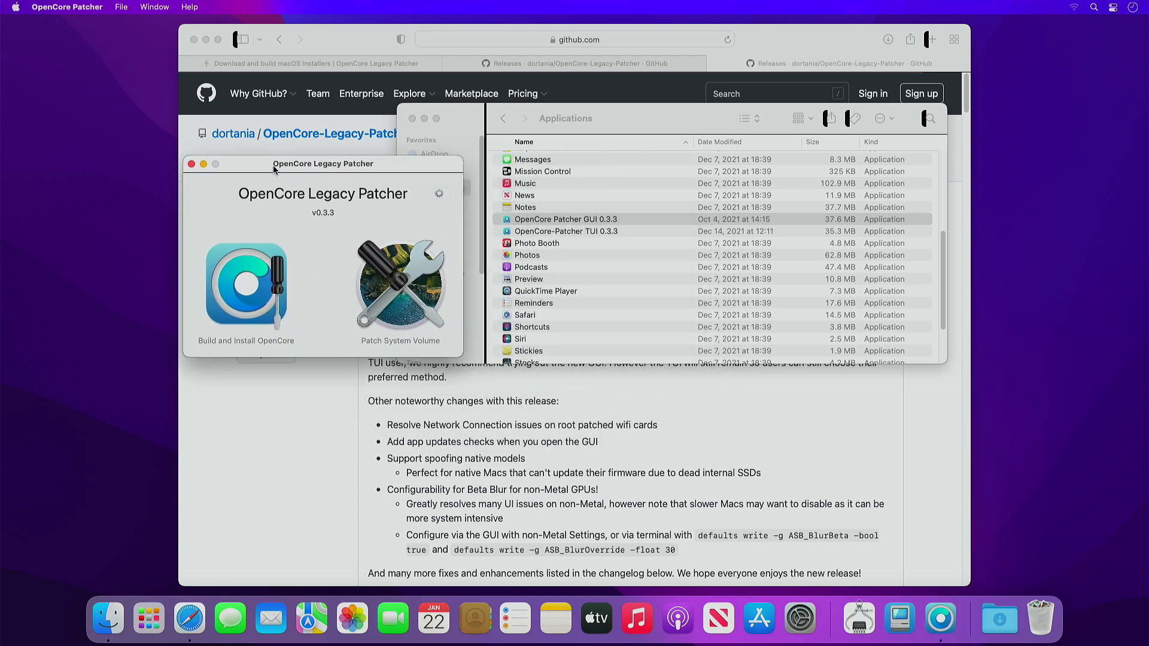
click(566, 231)
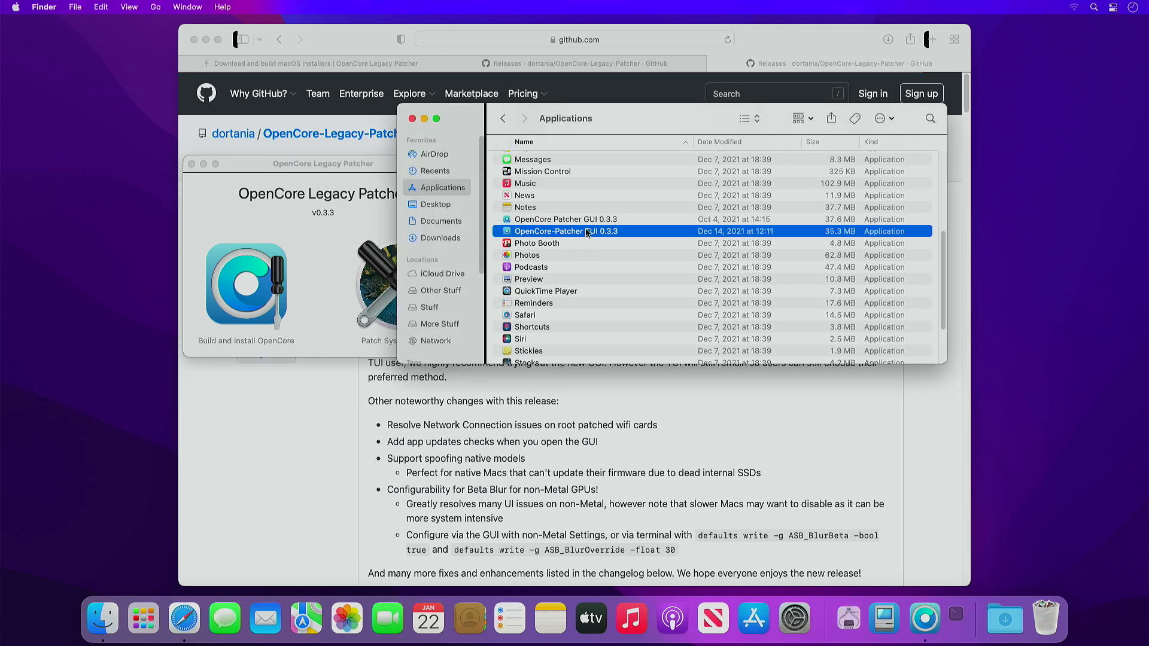
double_click(566, 231)
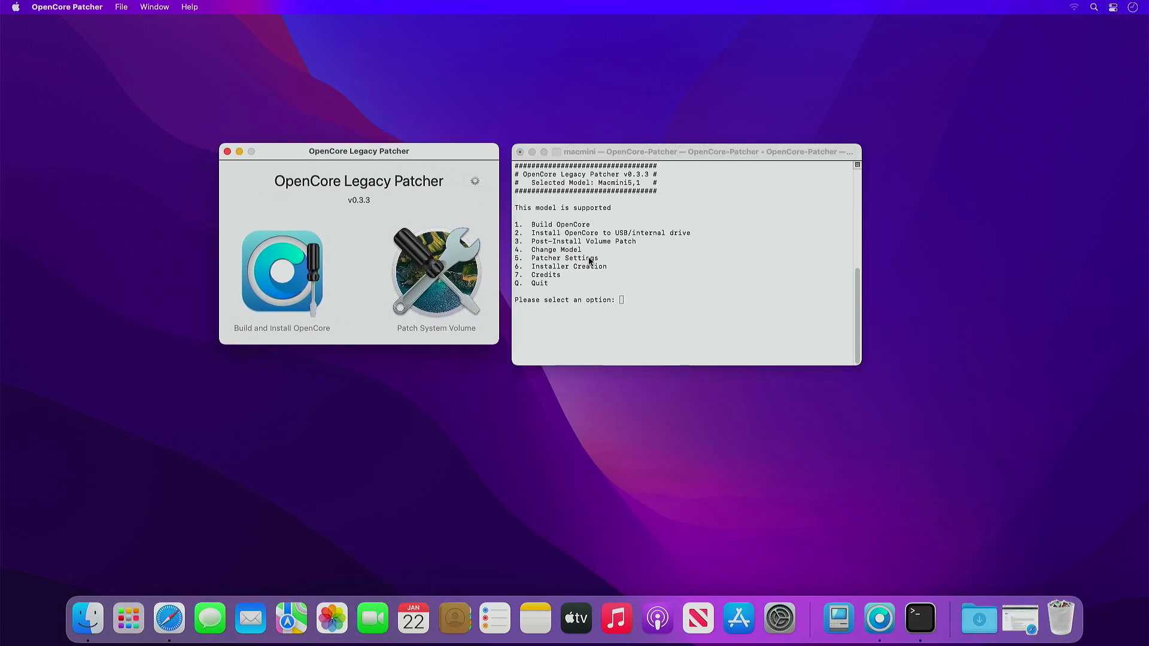
mouse_move(388, 224)
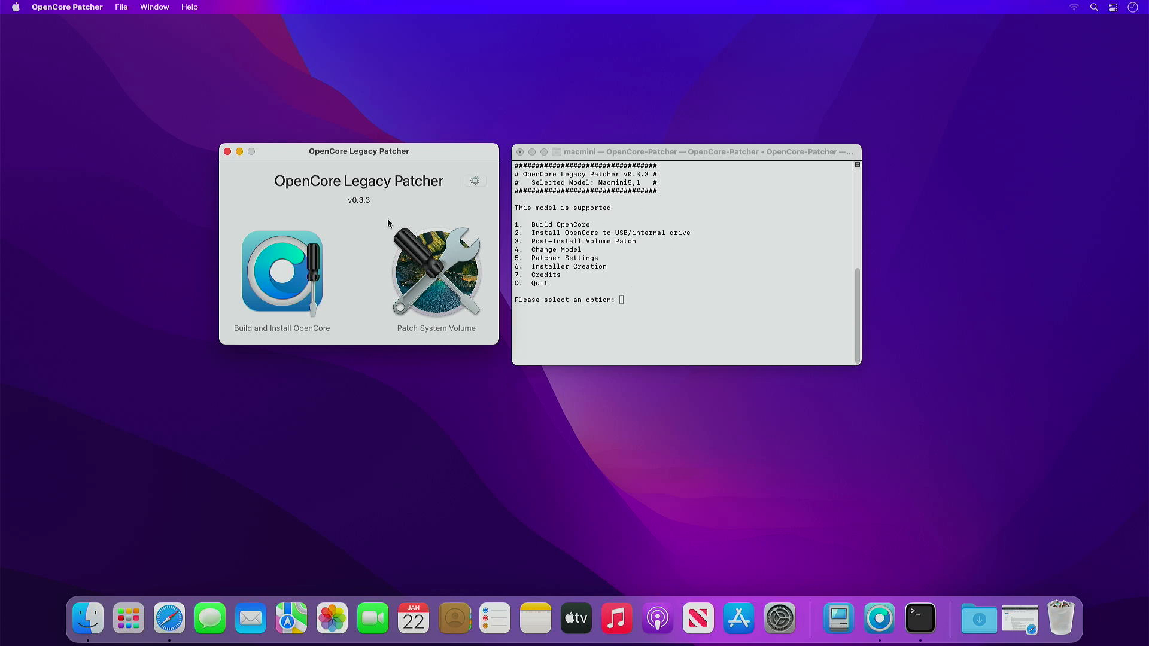
mouse_move(428, 187)
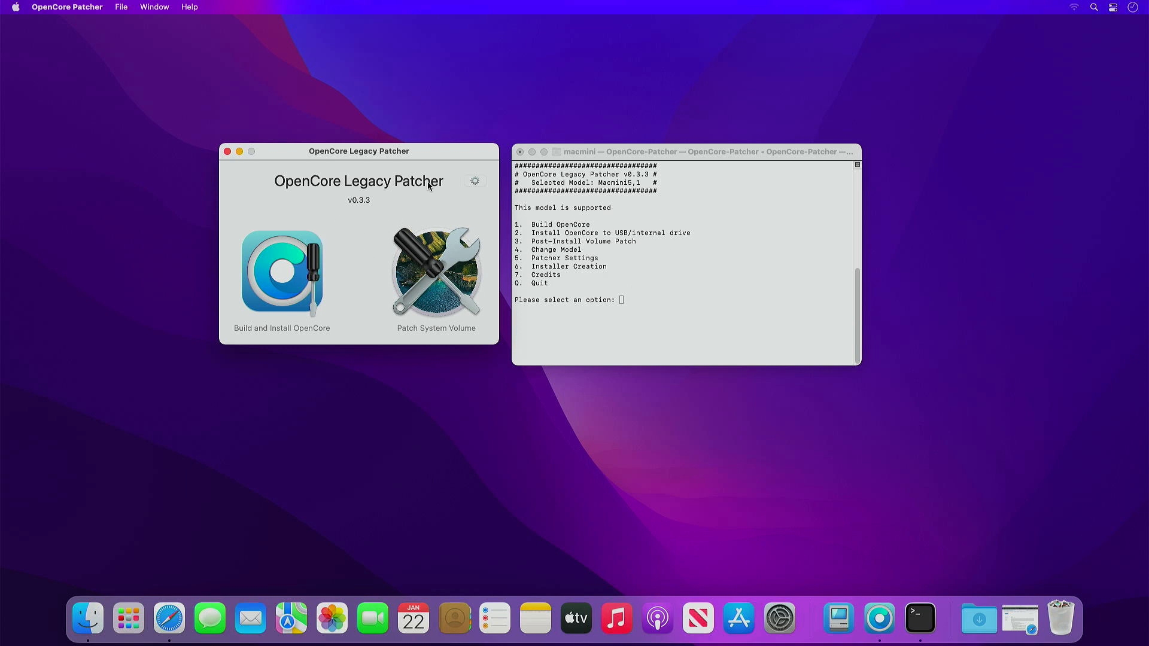
Review the GUI Settings and Mac Model list, close them, and quit the TUI with q
click(474, 181)
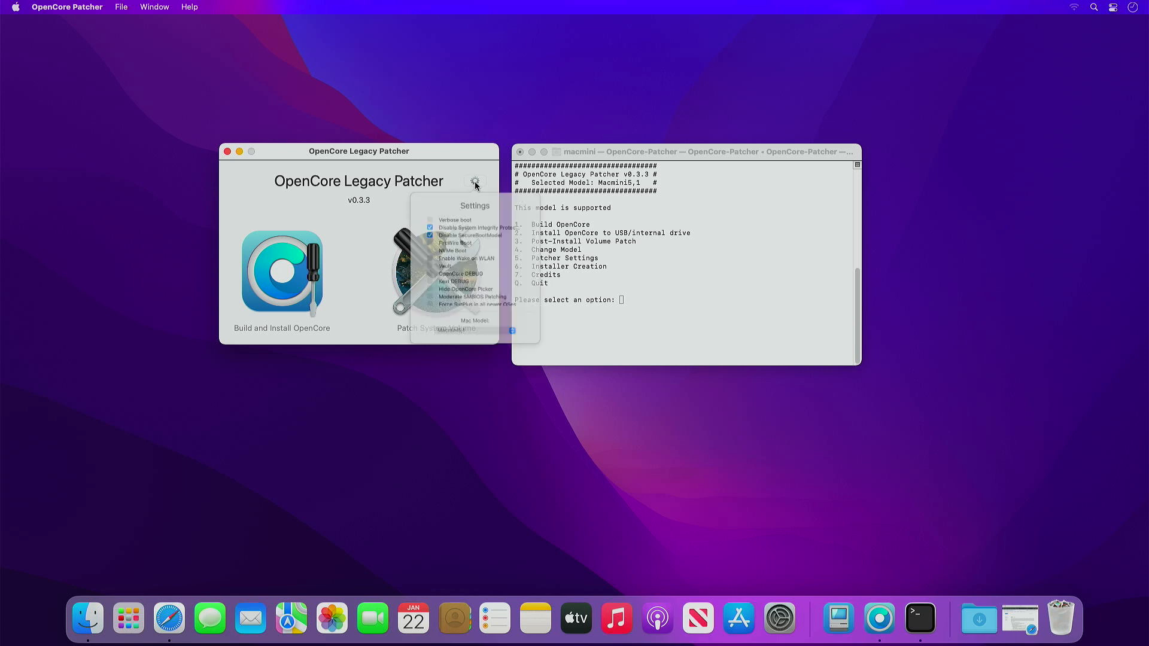
click(474, 182)
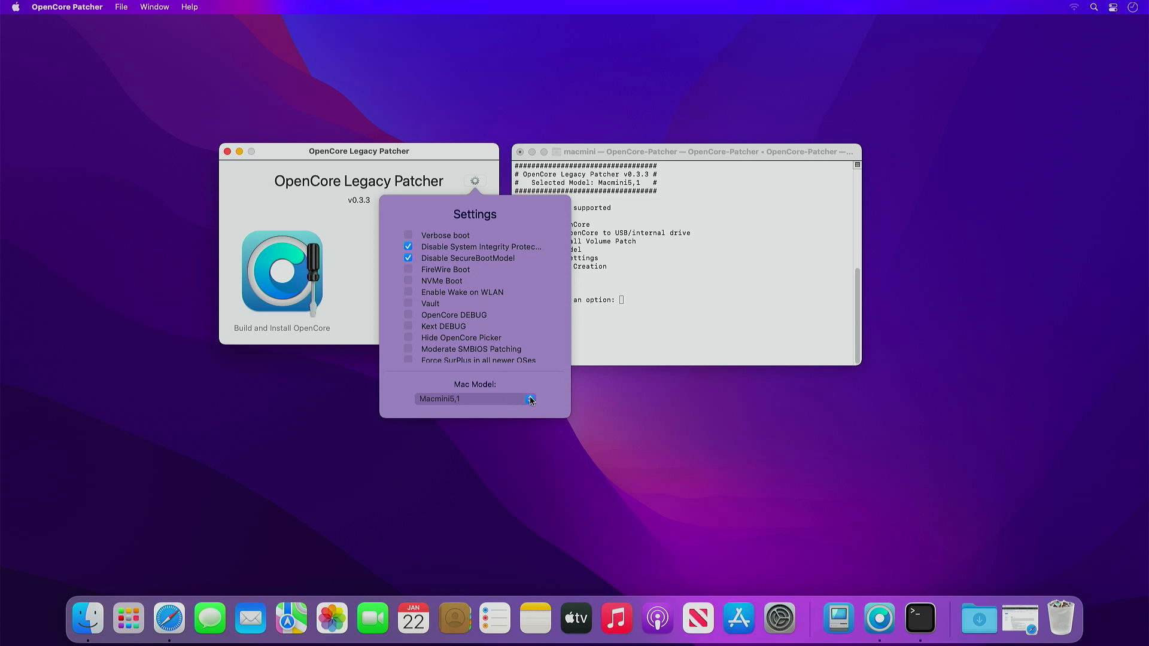
click(530, 399)
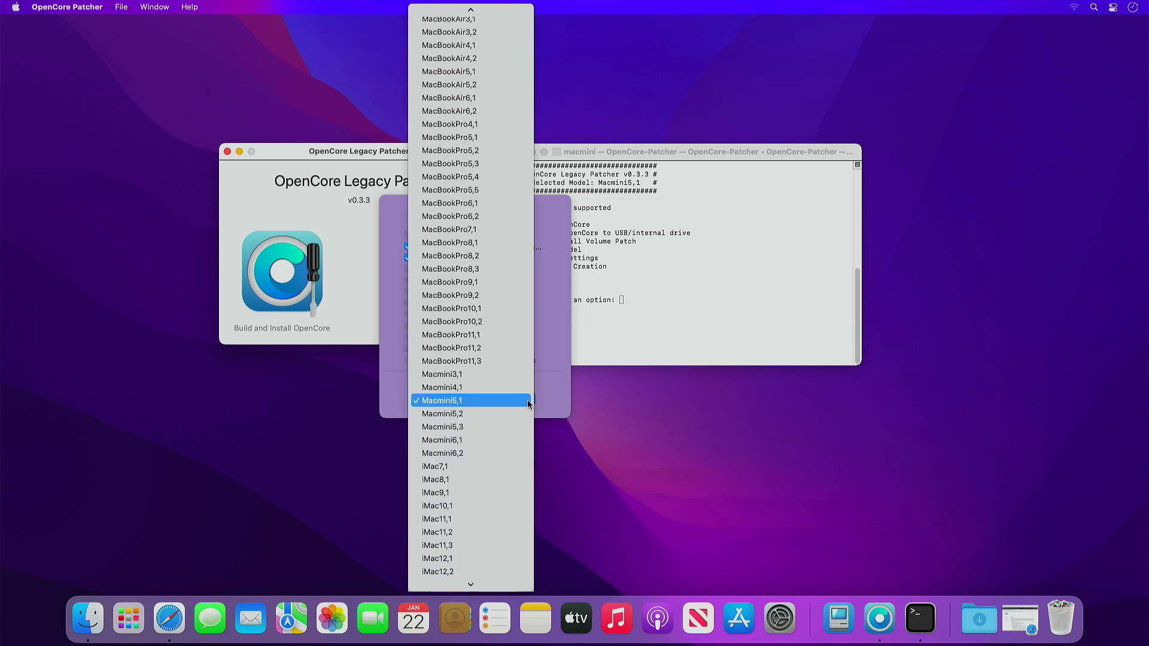
mouse_move(514, 308)
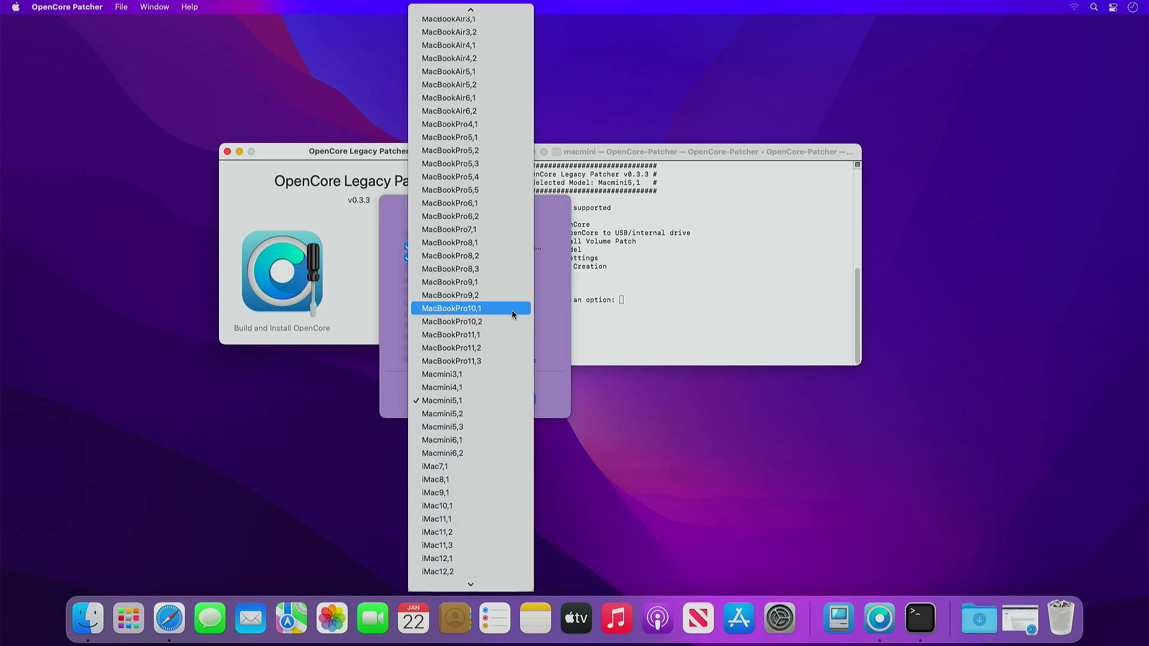
mouse_move(459, 315)
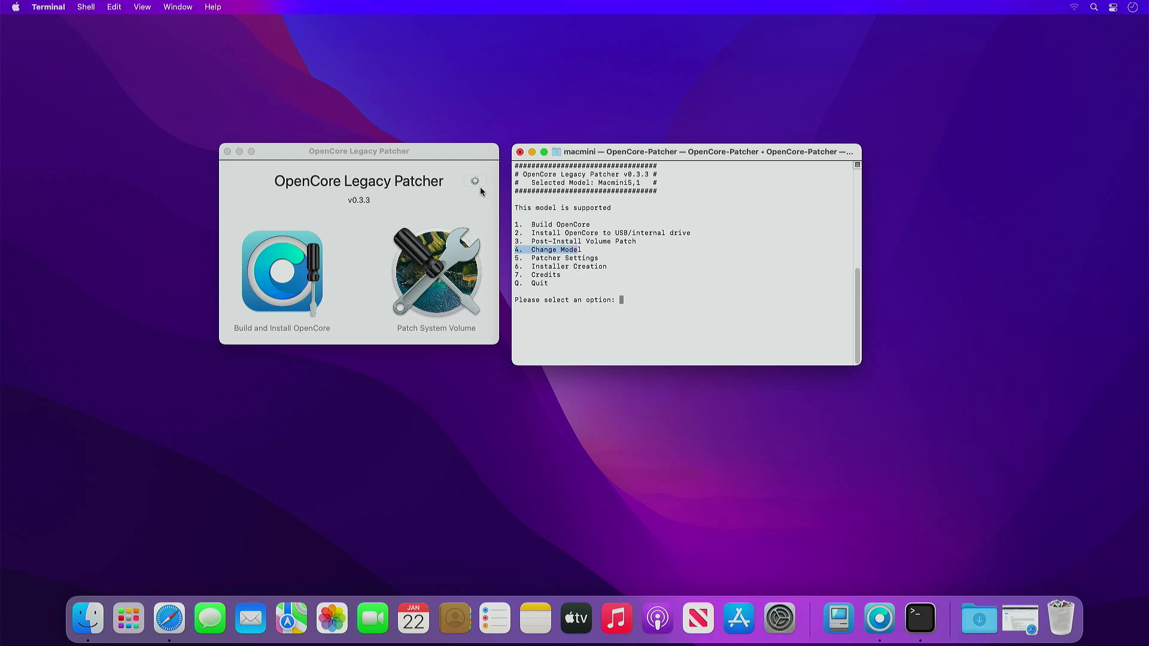
click(475, 181)
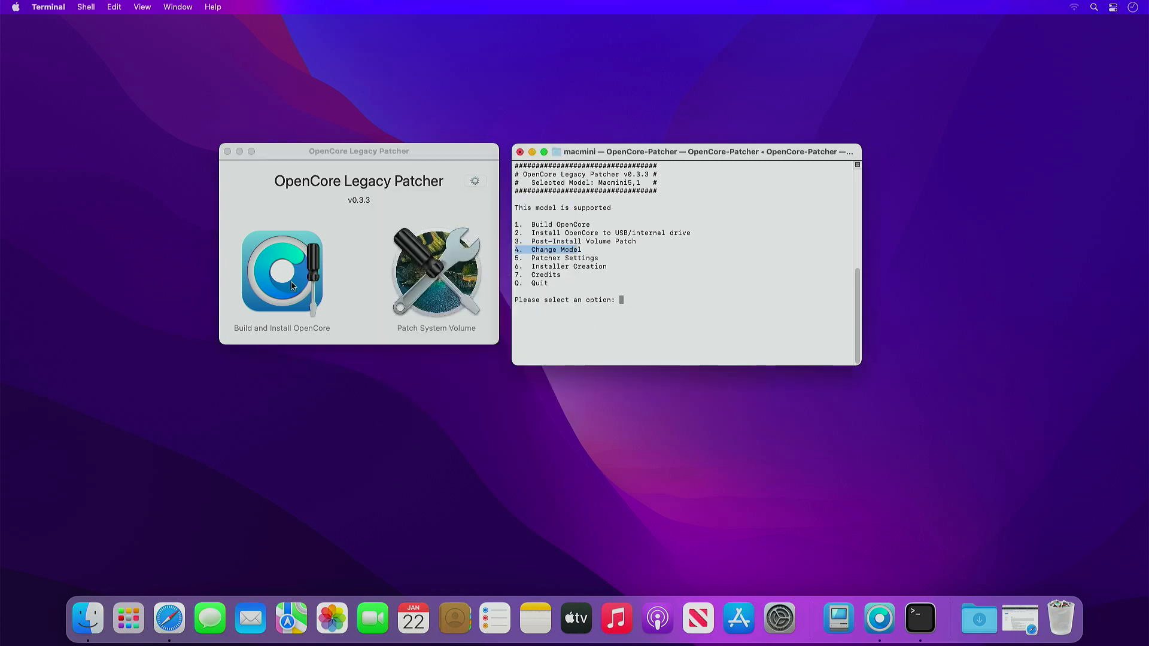
mouse_move(577, 280)
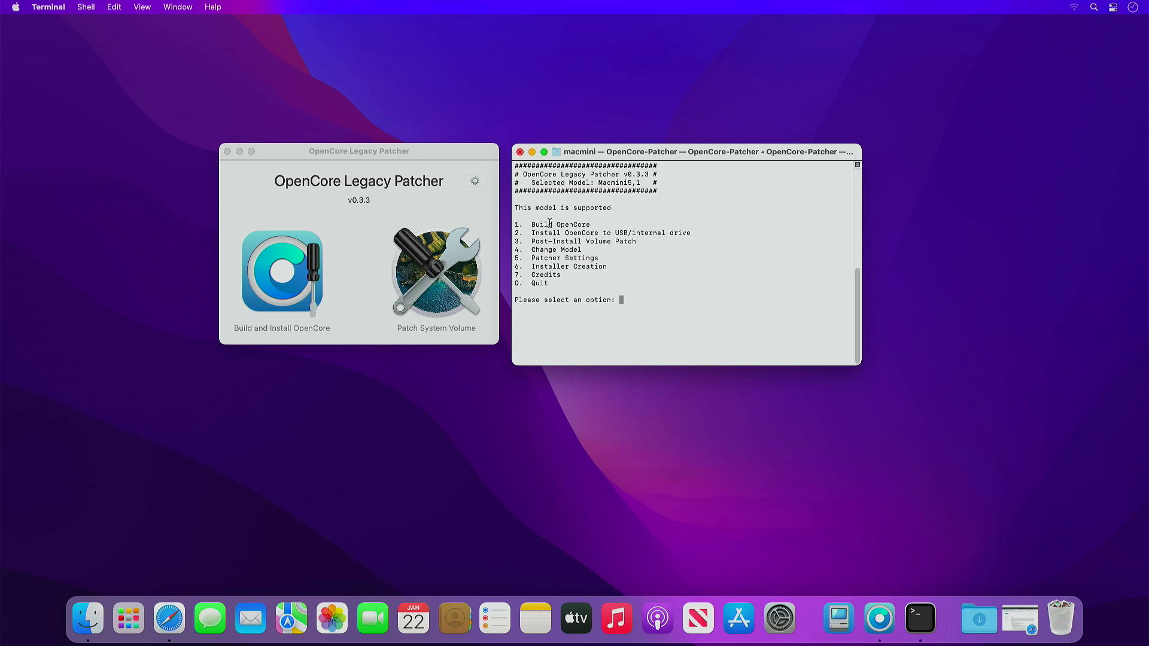
text(q)
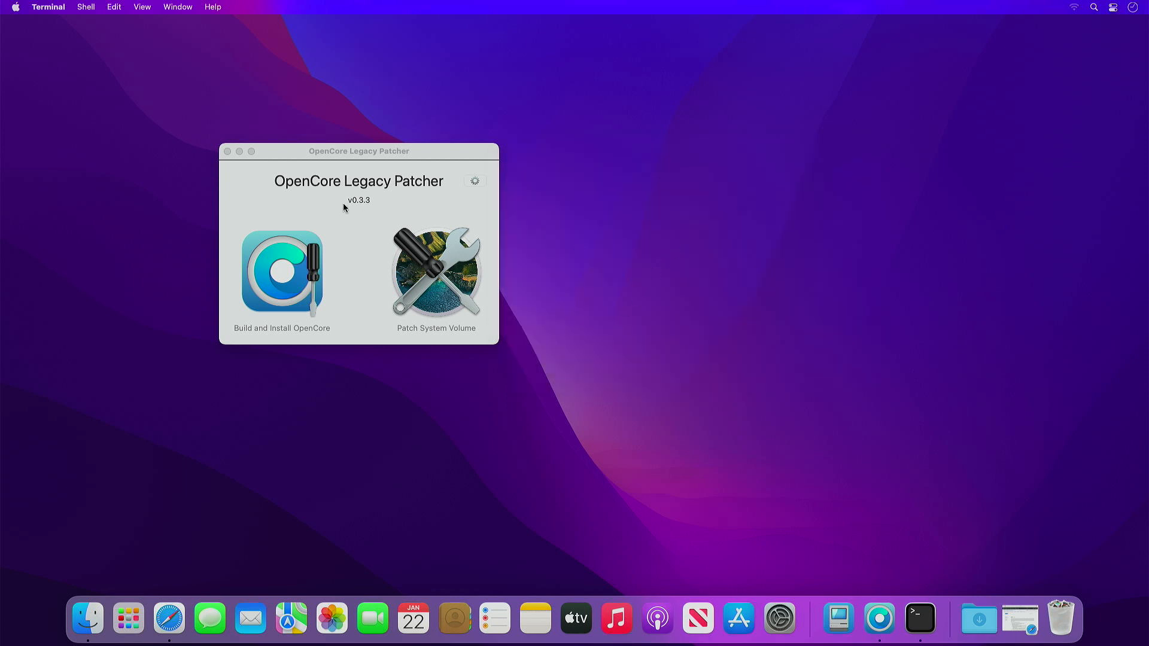
Quit the 0.3.3 patcher, return to Safari's 0.4.1 release notes and view the main-menu screenshot full size
click(228, 151)
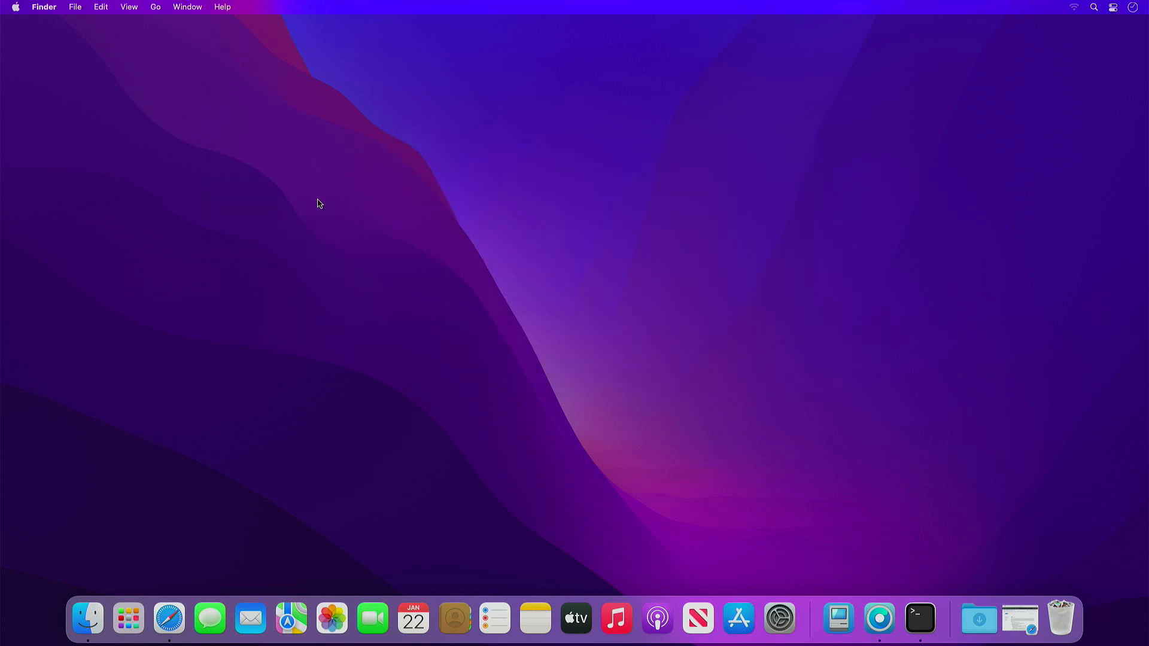
mouse_move(195, 584)
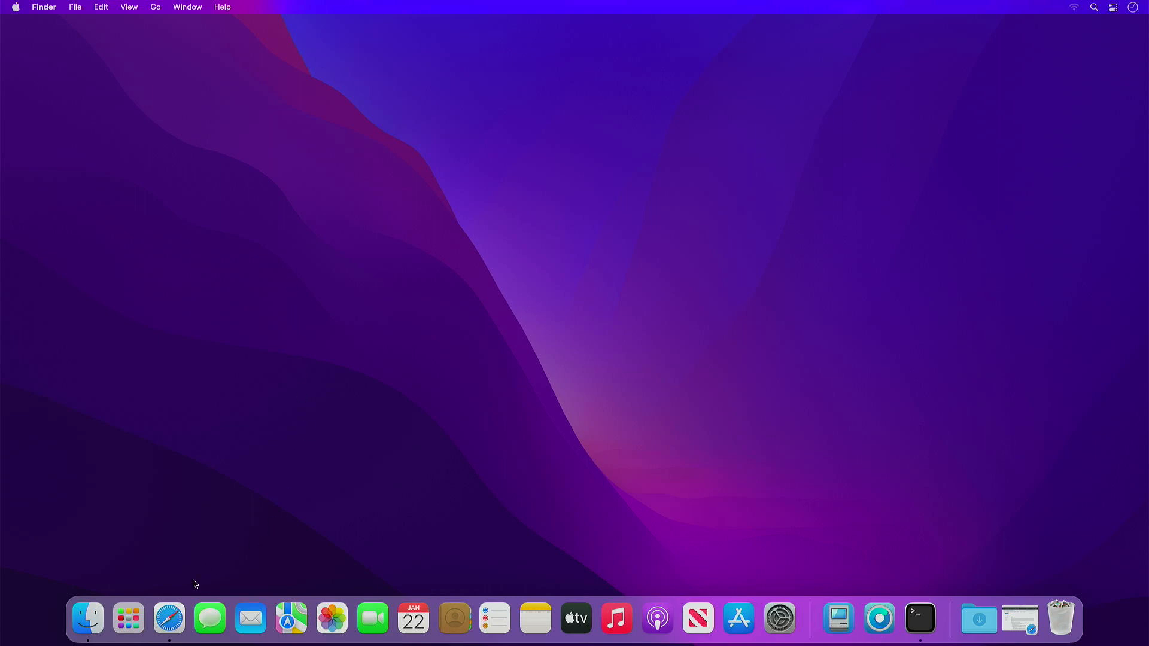
click(169, 619)
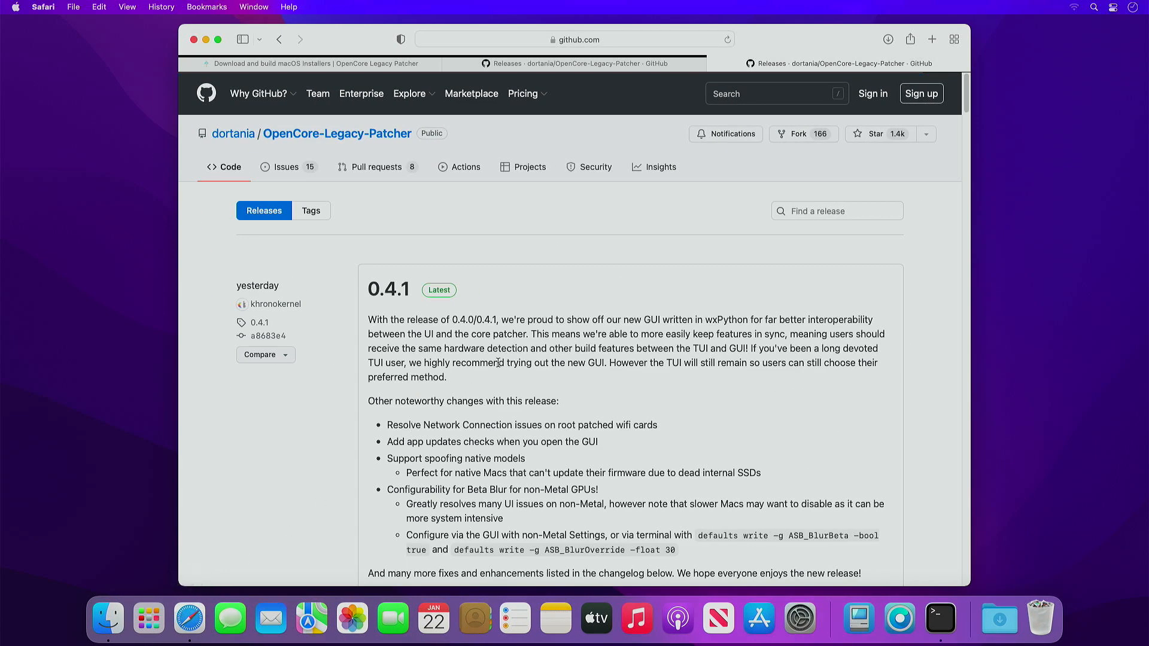
mouse_move(965, 125)
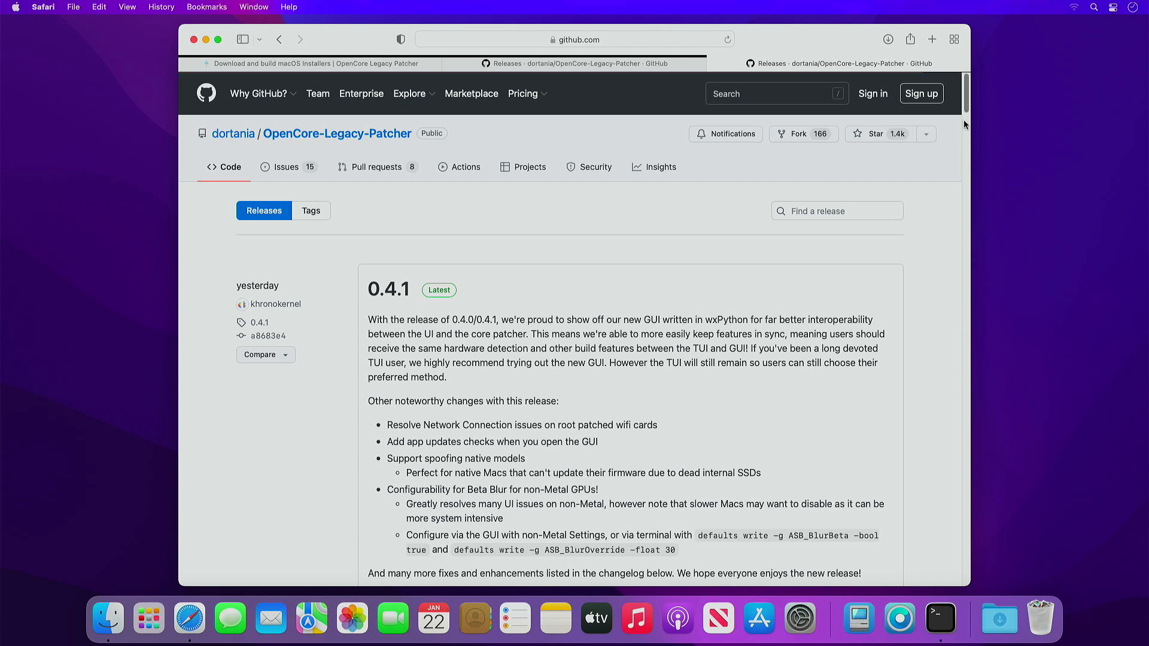
scroll(down, 3)
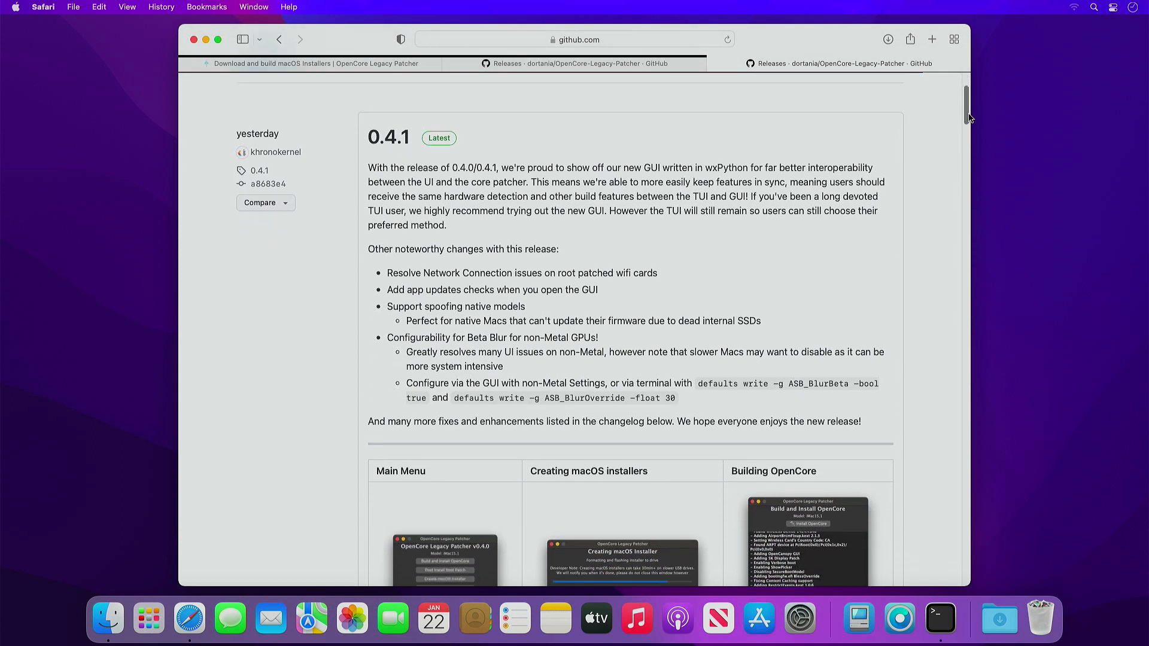
scroll(up, 3)
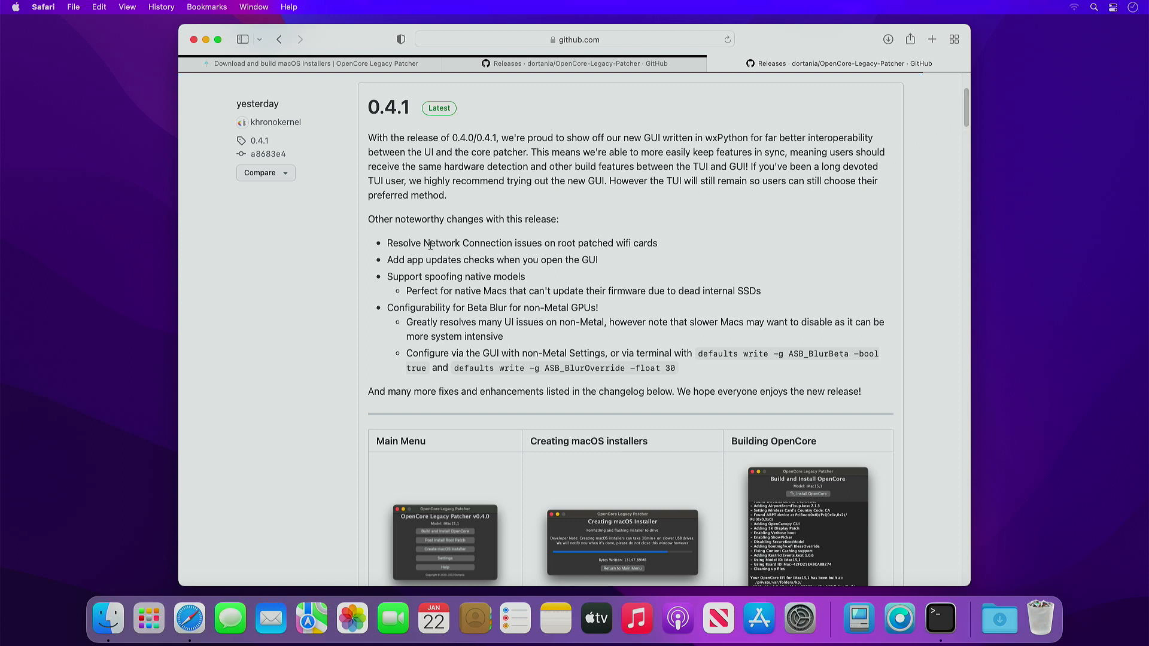
mouse_move(471, 518)
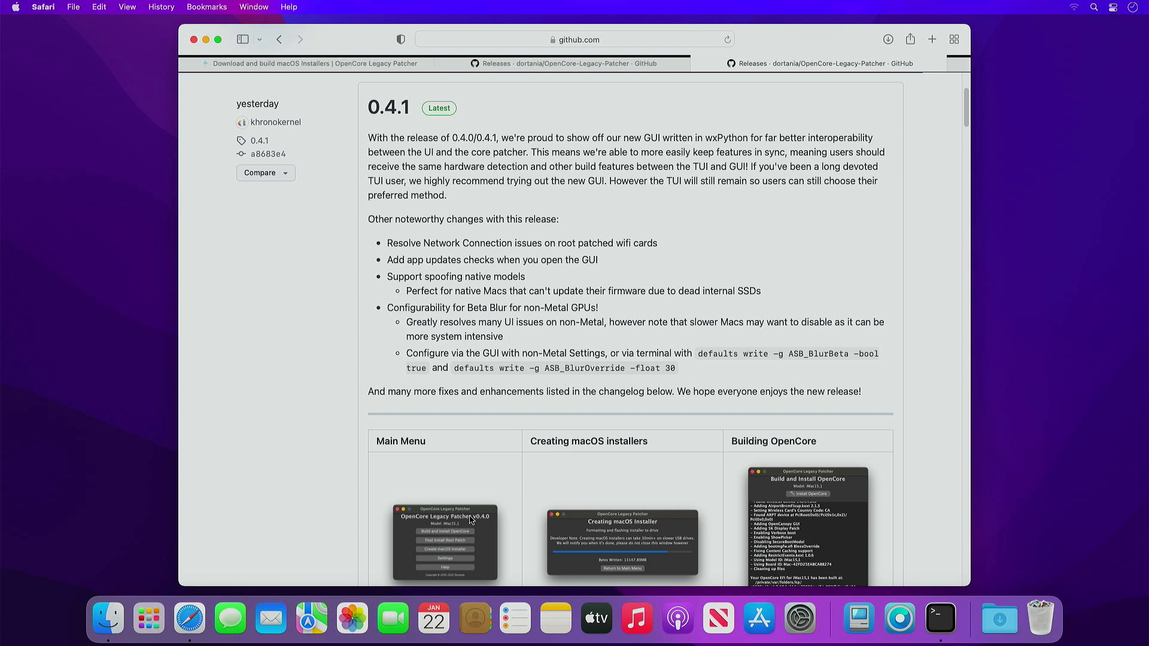
click(445, 542)
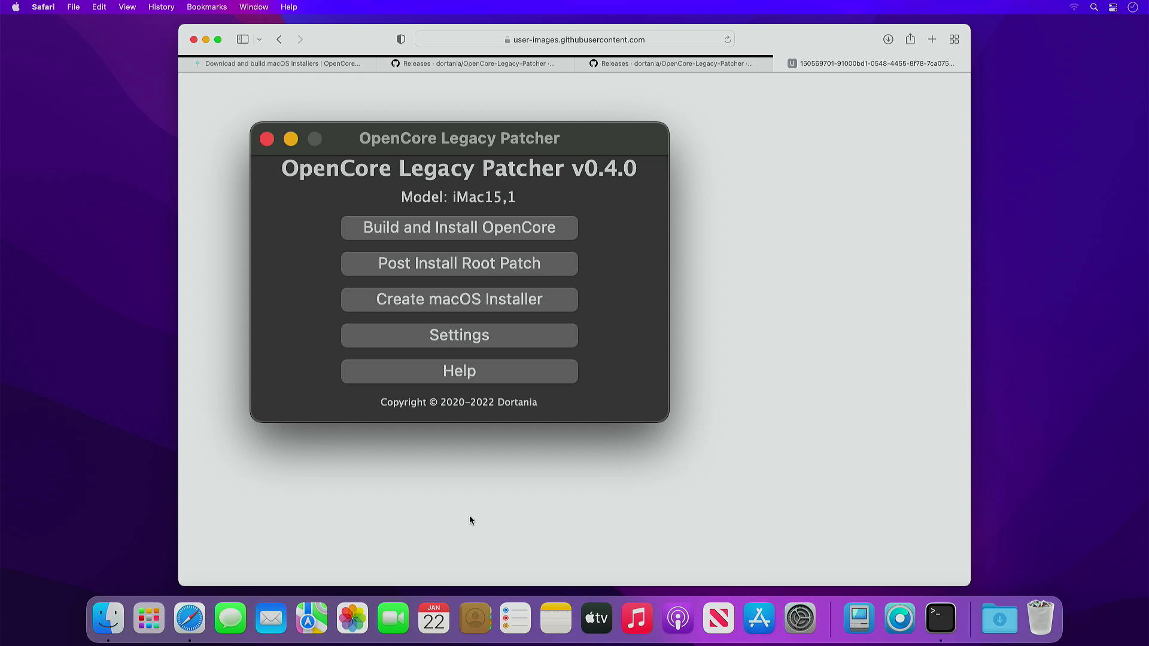
mouse_move(464, 489)
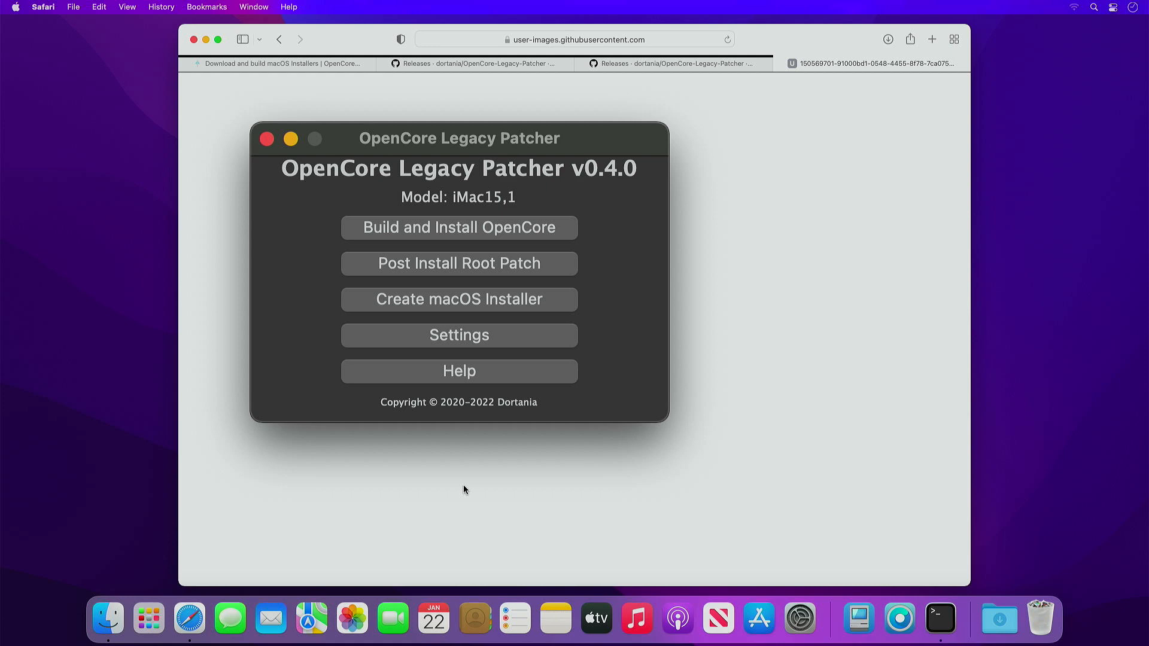
mouse_move(467, 483)
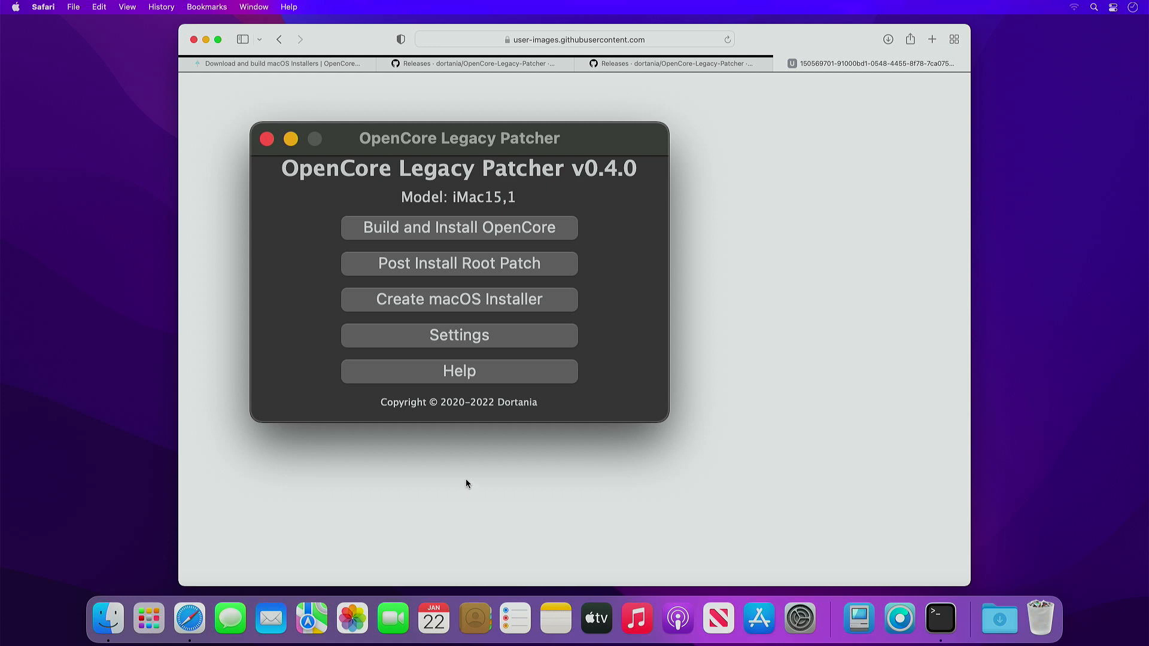
mouse_move(739, 200)
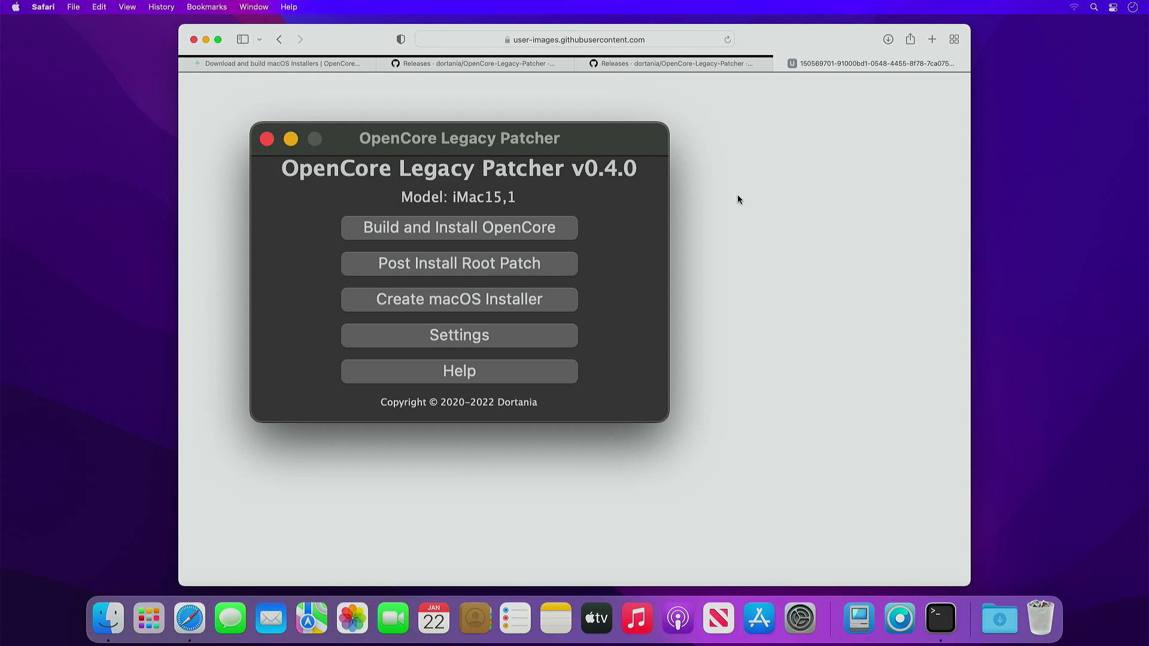
Switch back to the Releases - dortania/OpenCore-Legacy-Patcher tab
click(821, 63)
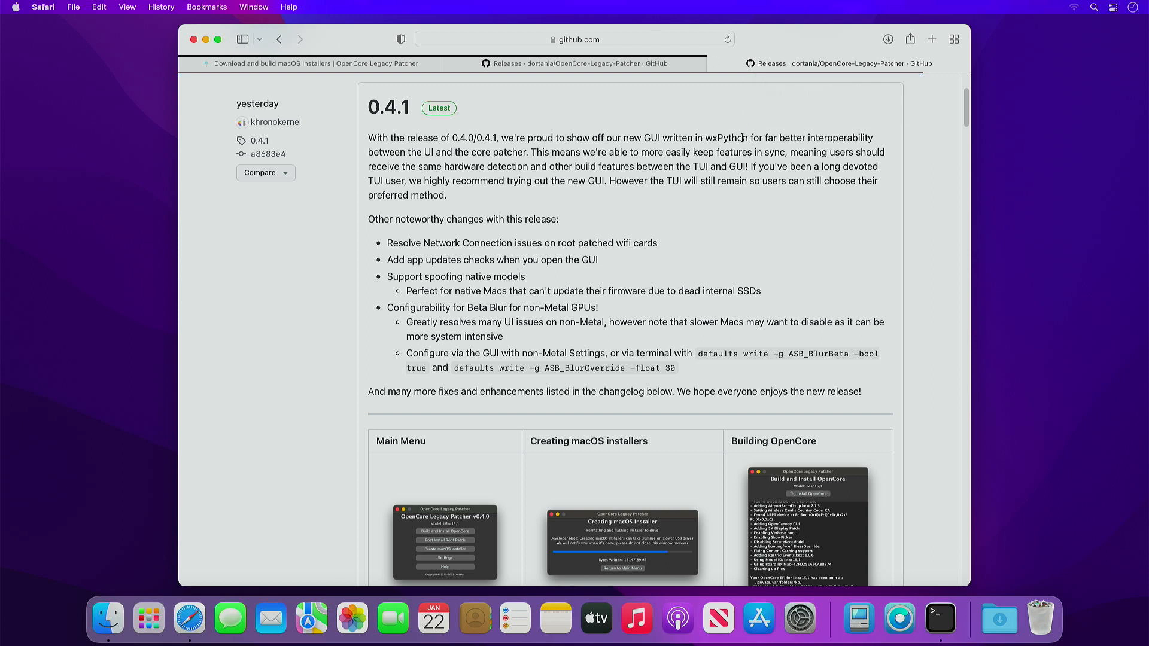
mouse_move(708, 191)
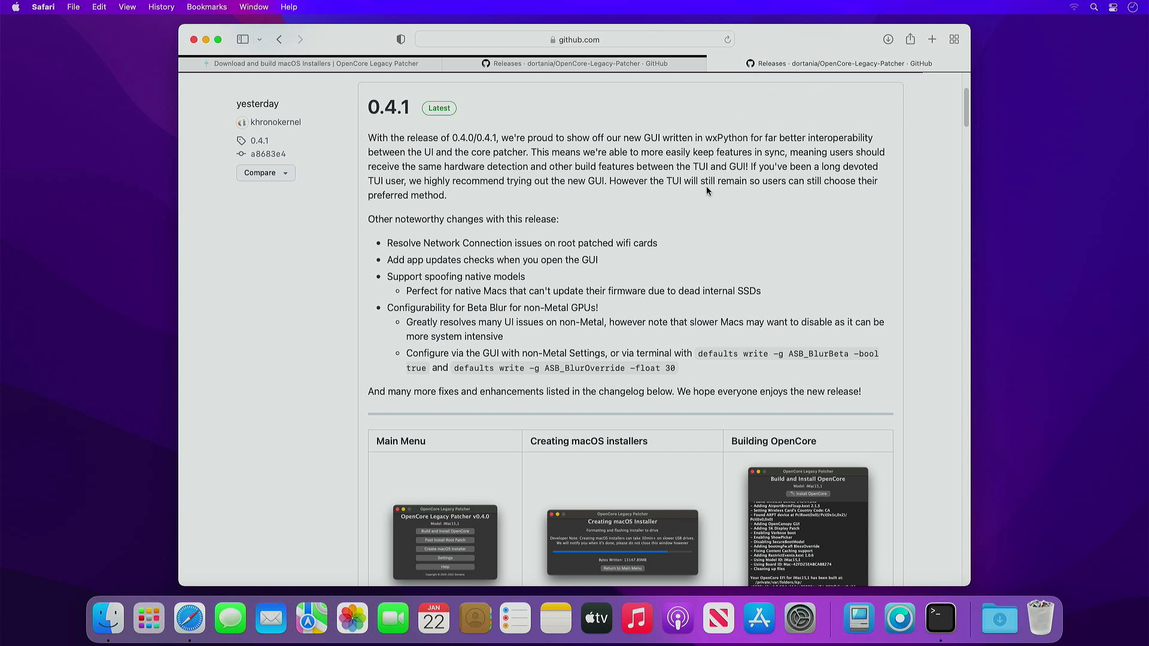
mouse_move(384, 139)
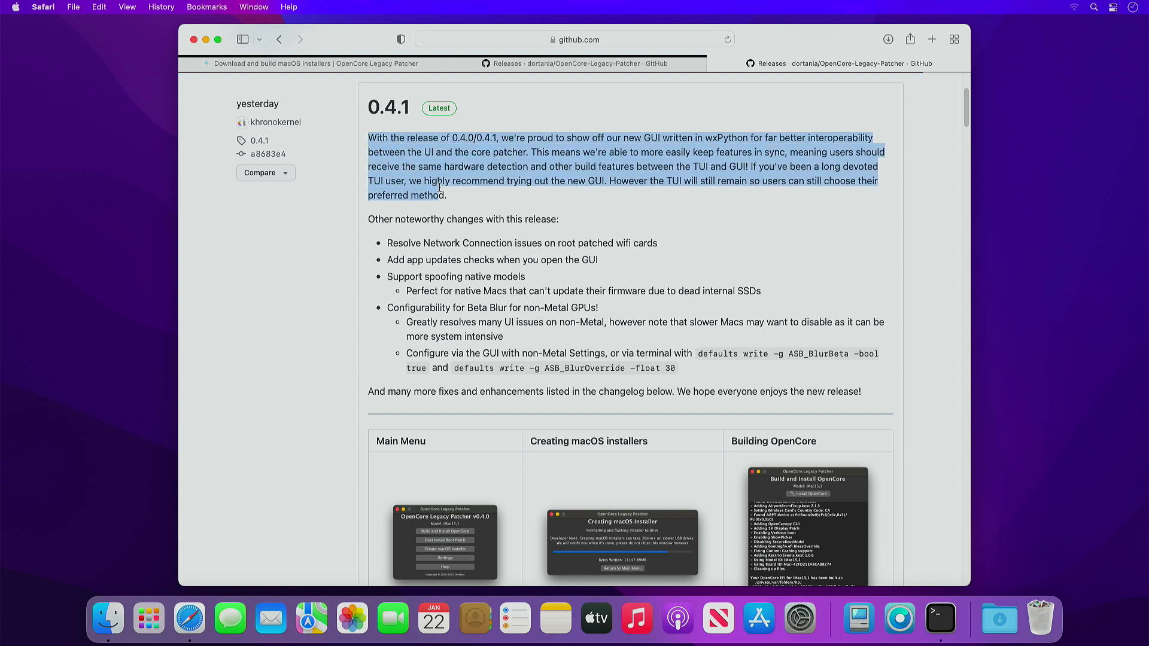
mouse_move(465, 235)
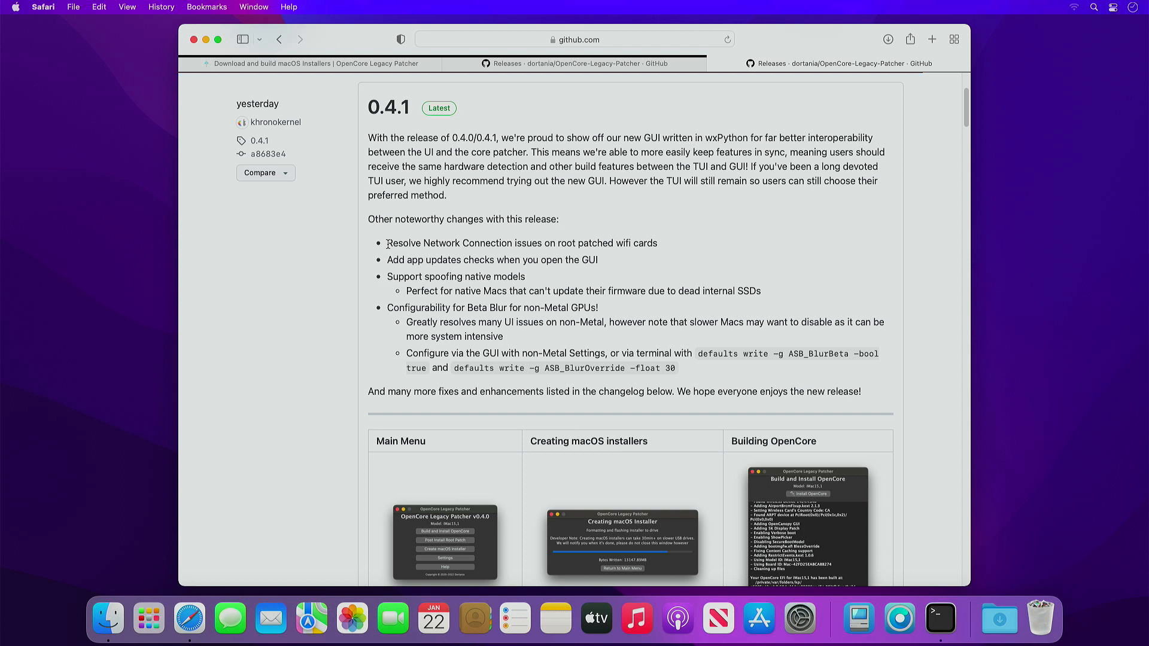
mouse_move(498, 311)
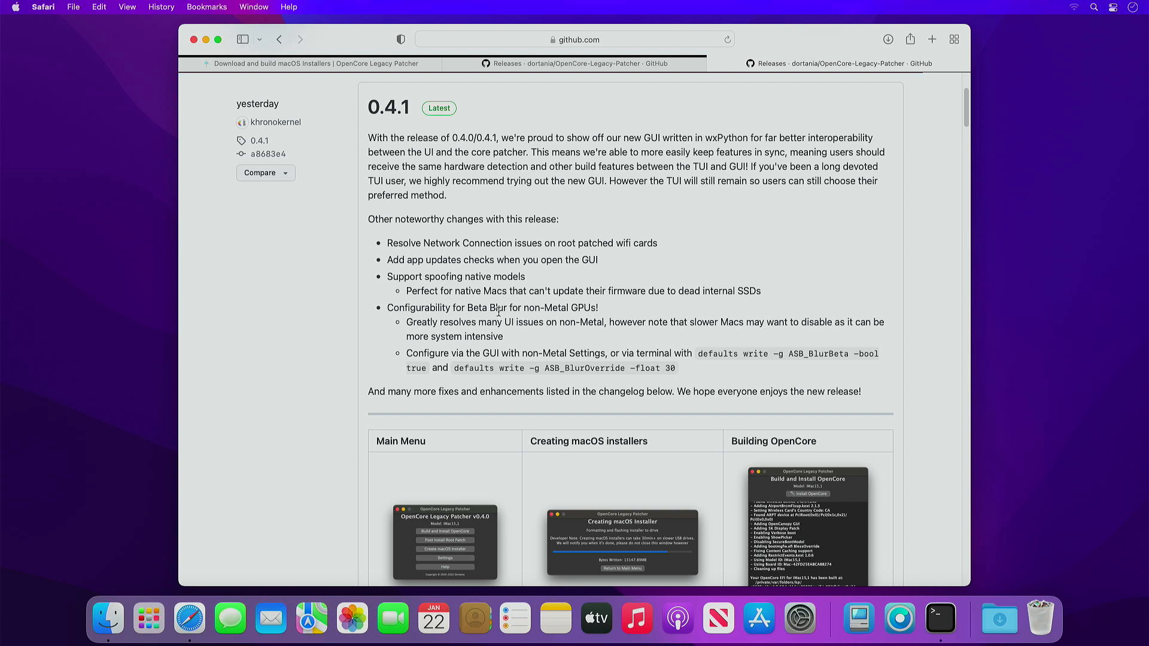
mouse_move(406, 357)
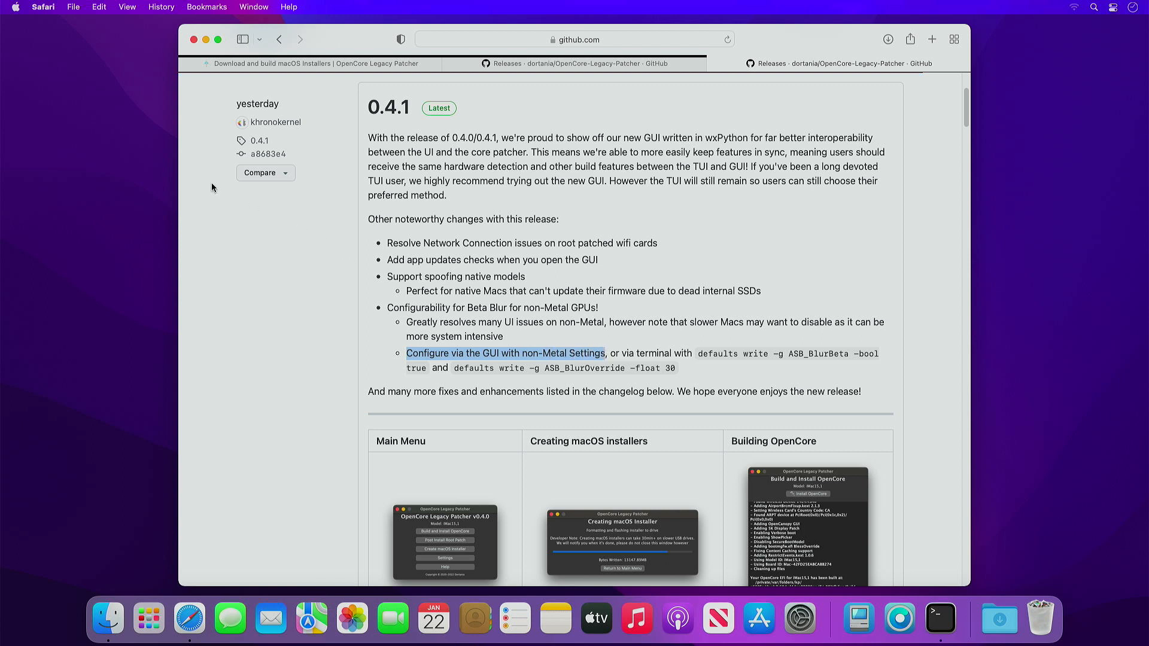
mouse_move(31, 27)
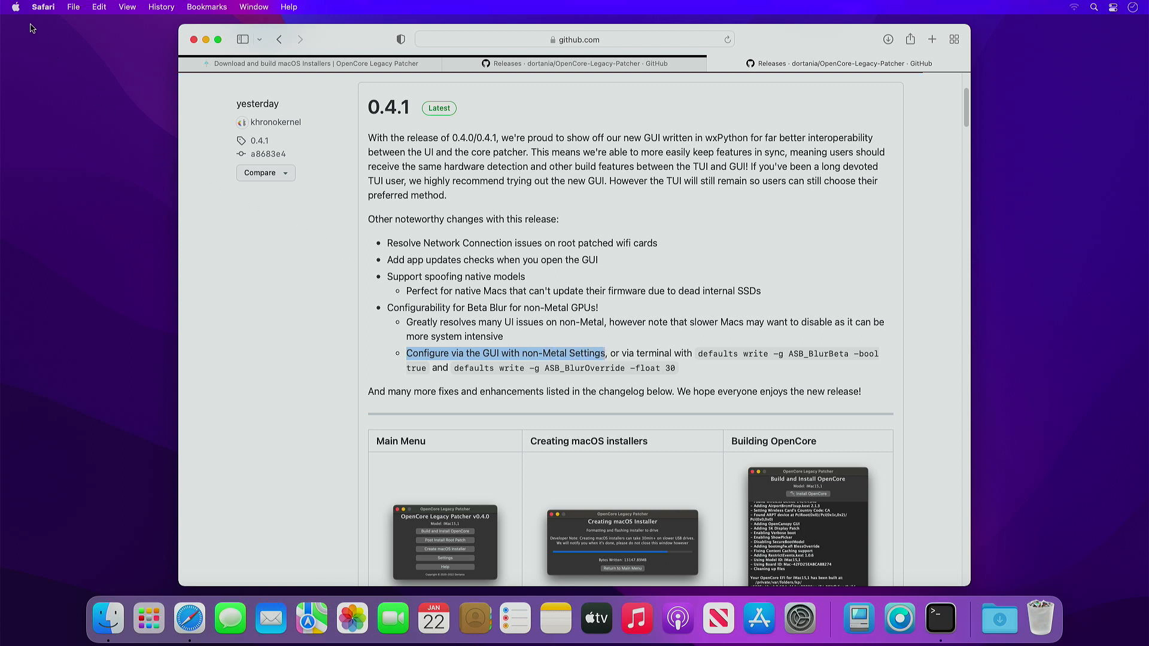
click(14, 7)
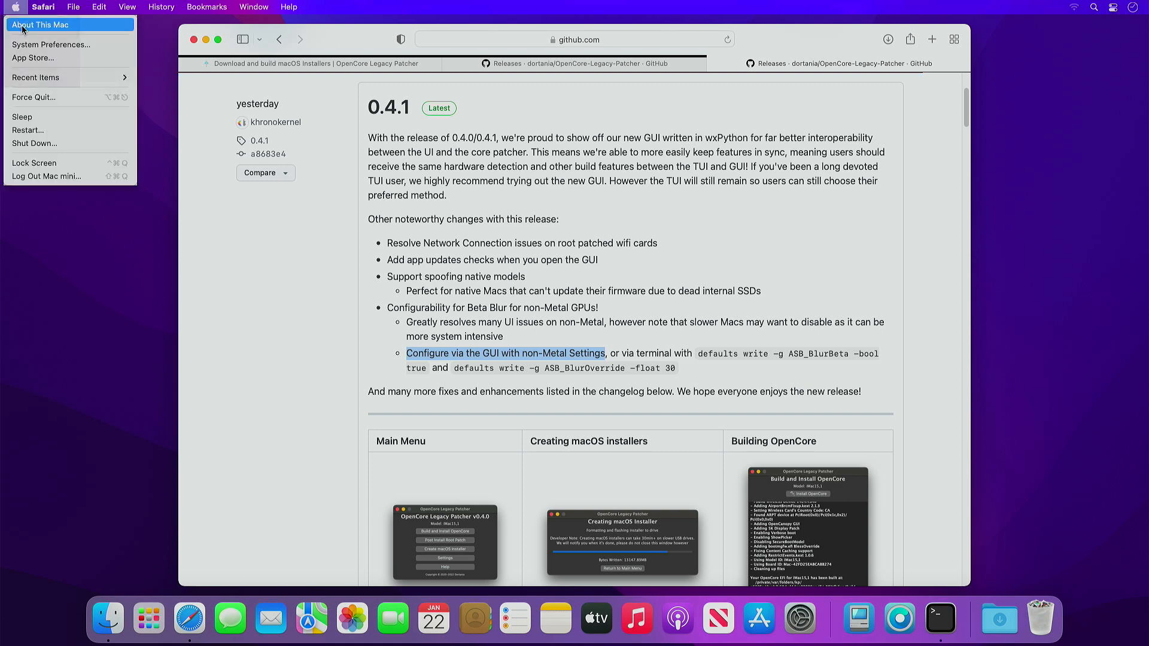
mouse_move(51, 44)
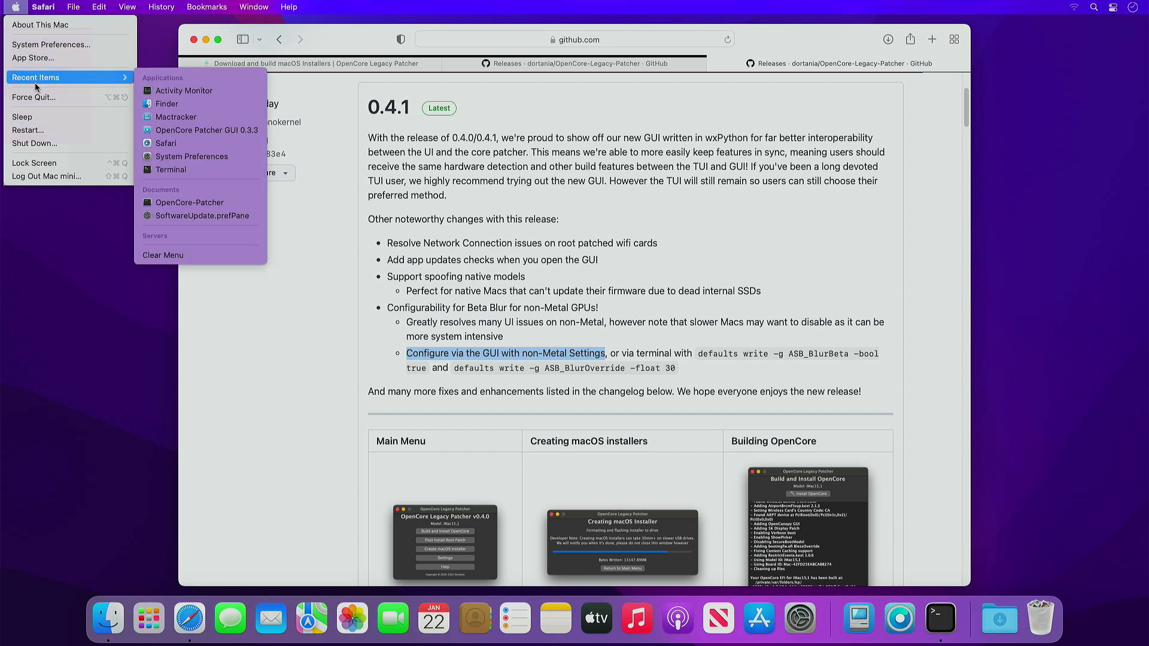
mouse_move(52, 44)
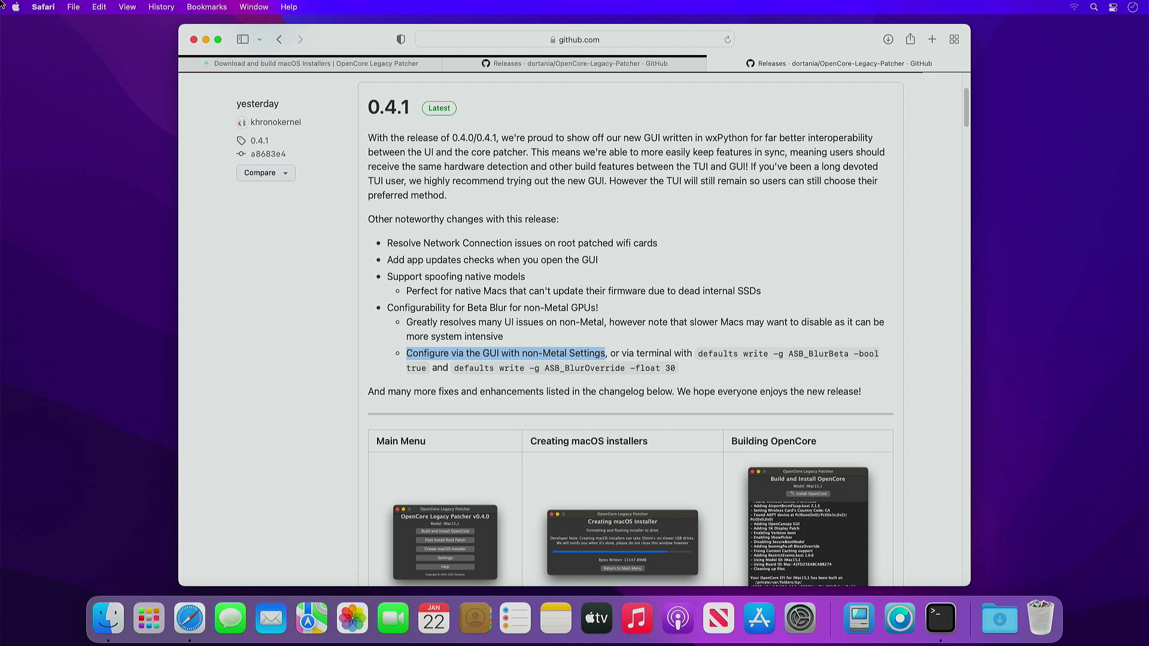
mouse_move(893, 240)
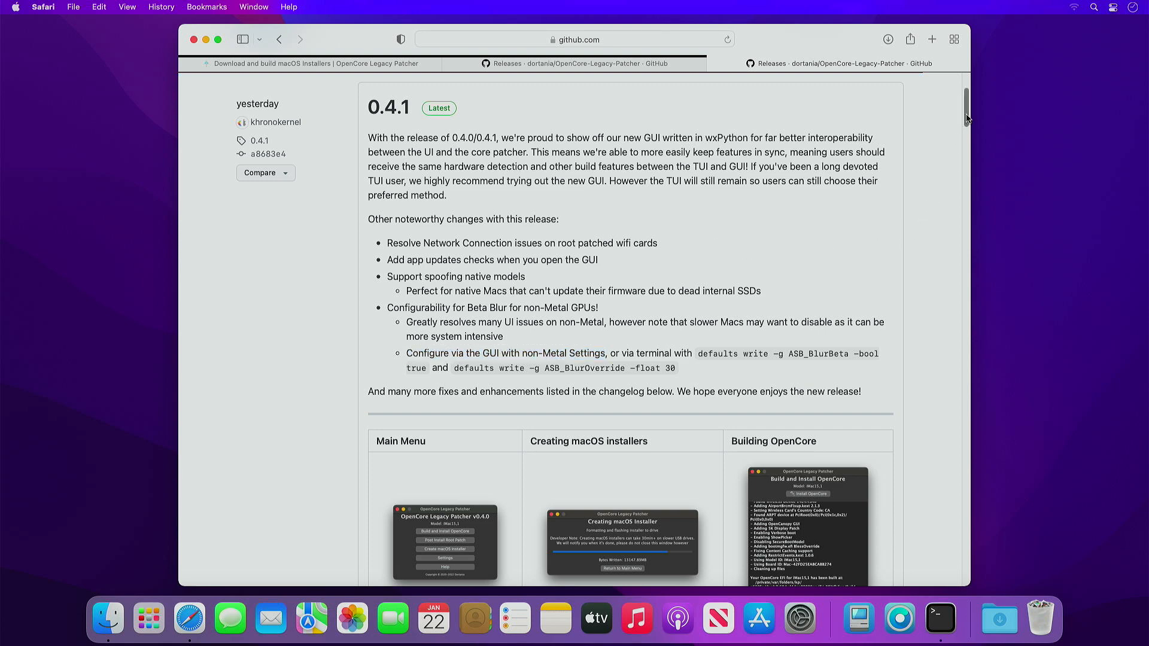
Scroll to the 0.4.1 Assets list with the GUI and TUI patcher zips
scroll(down, 3)
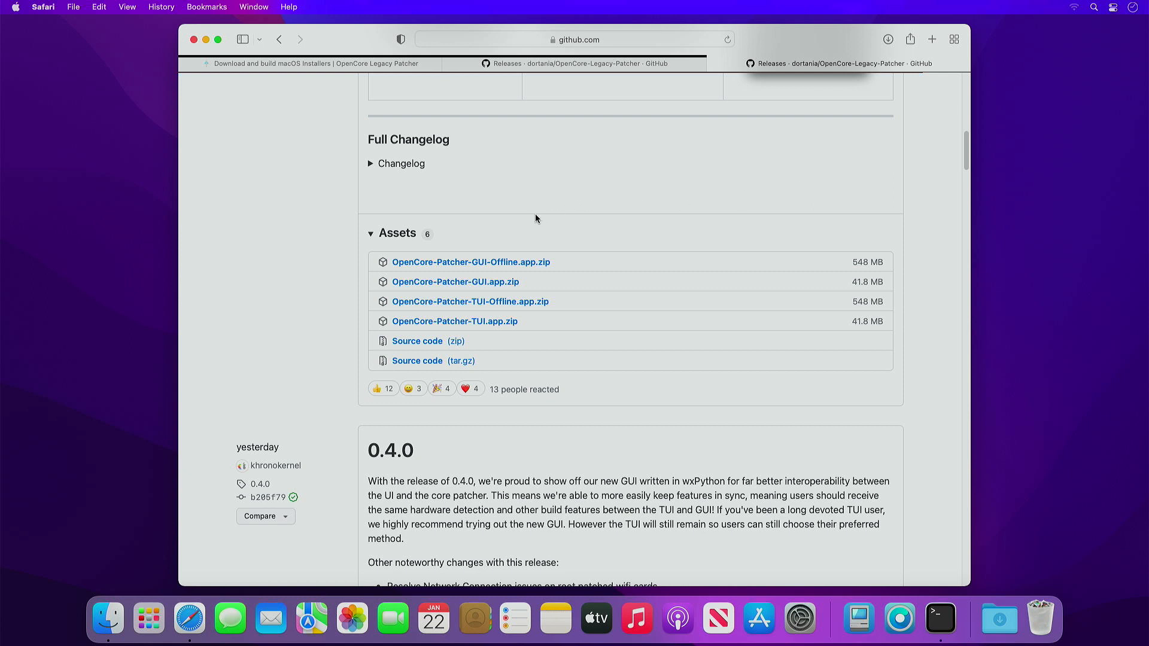
mouse_move(522, 236)
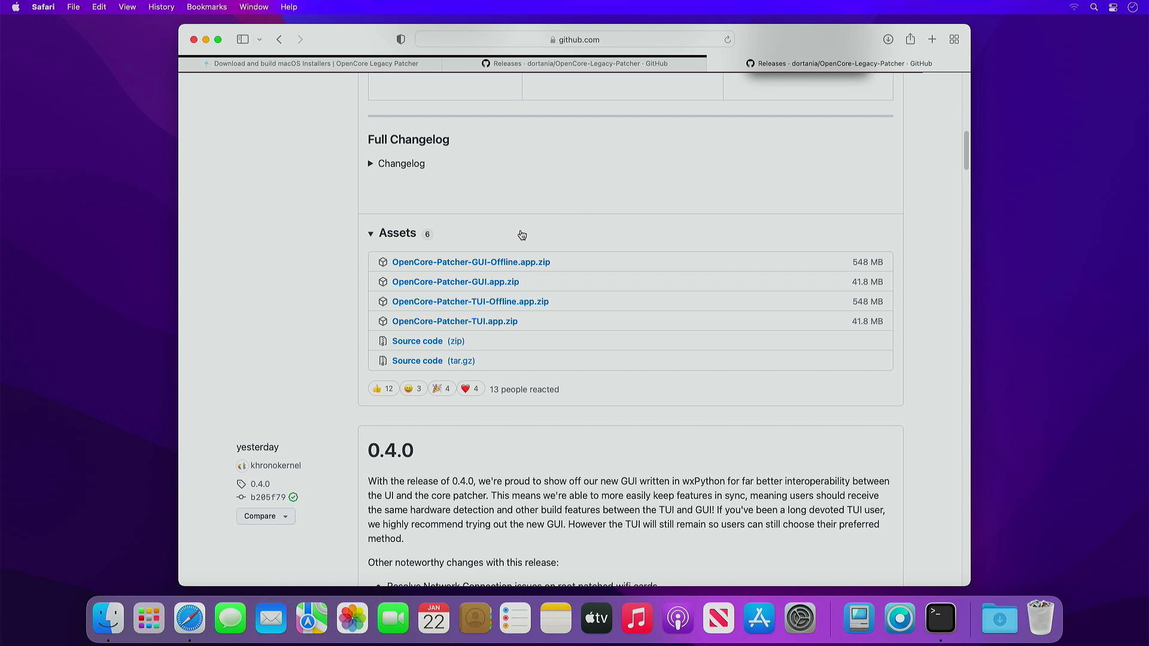
mouse_move(455, 282)
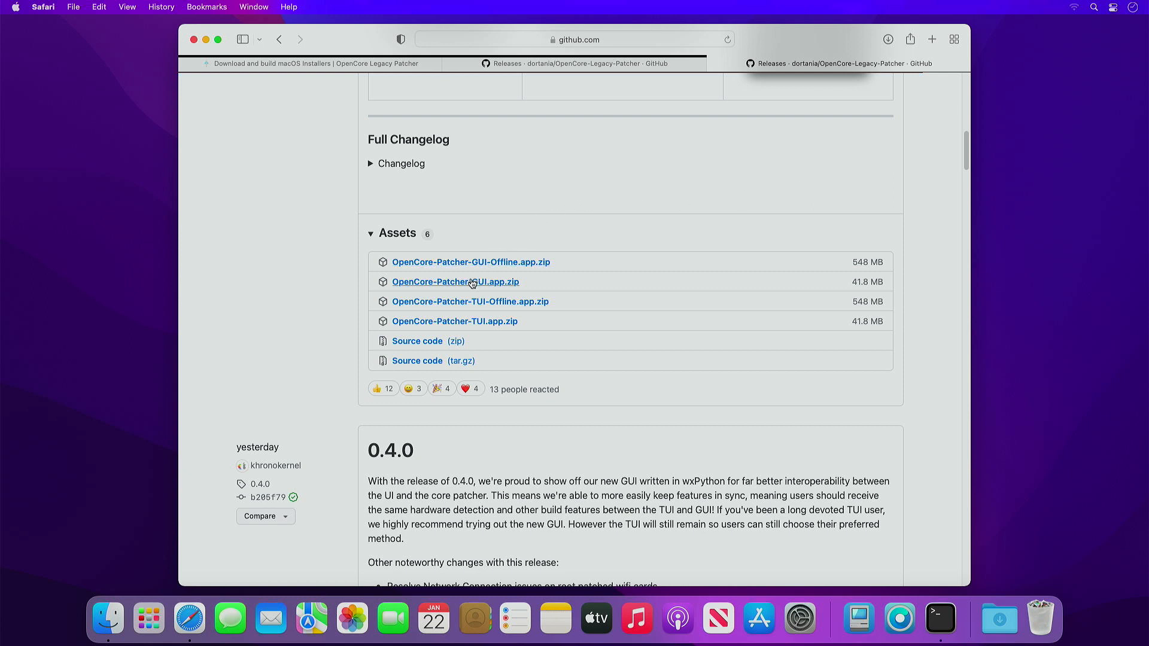
mouse_move(477, 285)
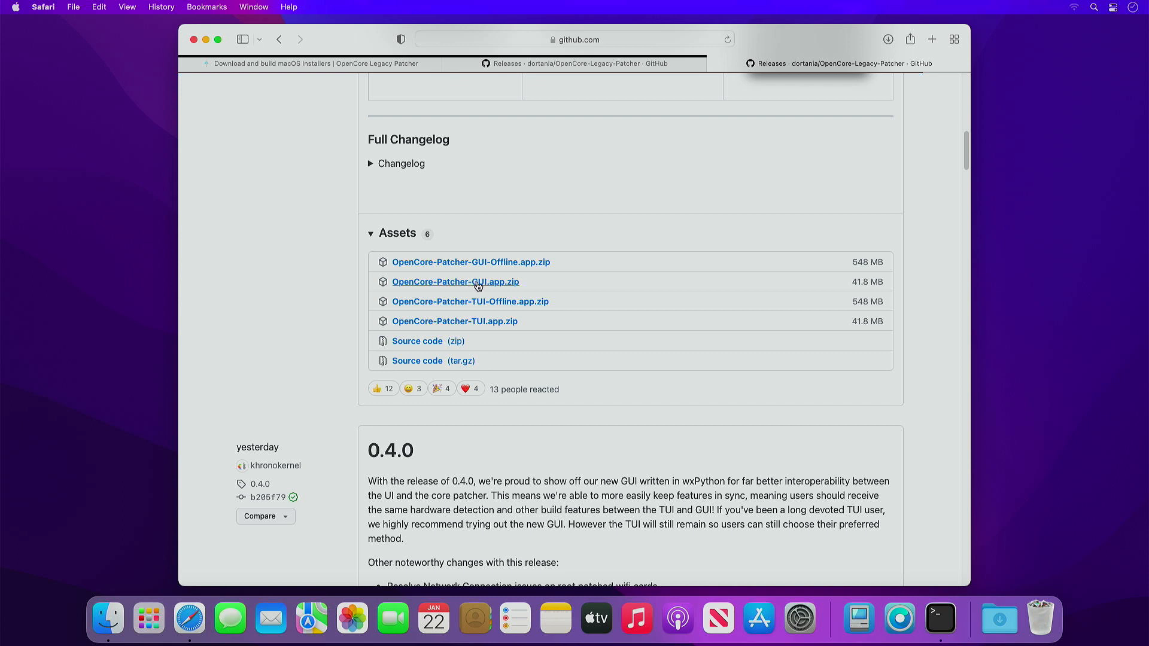
mouse_move(471, 262)
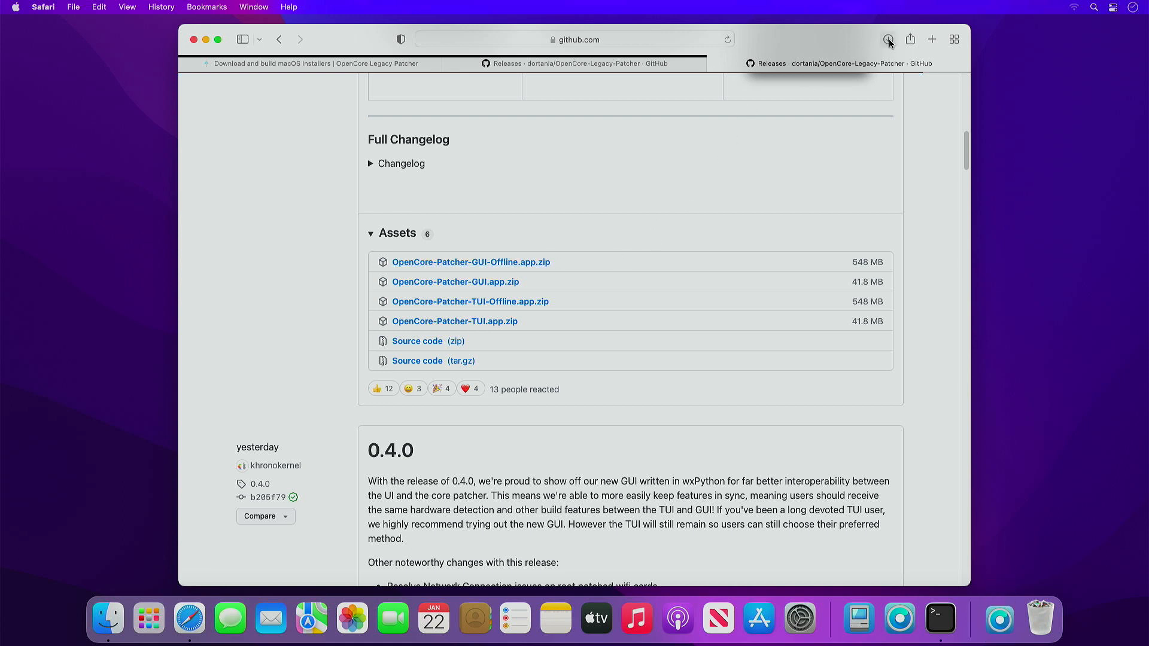
Reveal the downloaded OpenCore-Patcher in Applications and rename it OpenCore-Patcher GUI 0.4.1
click(888, 38)
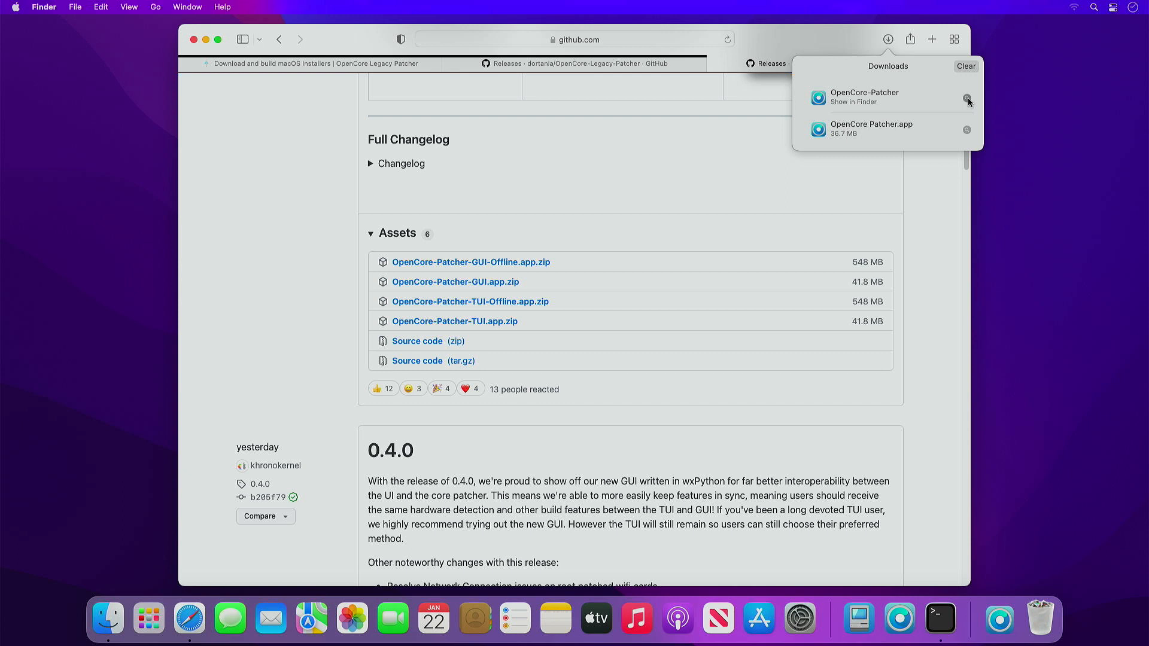
click(967, 100)
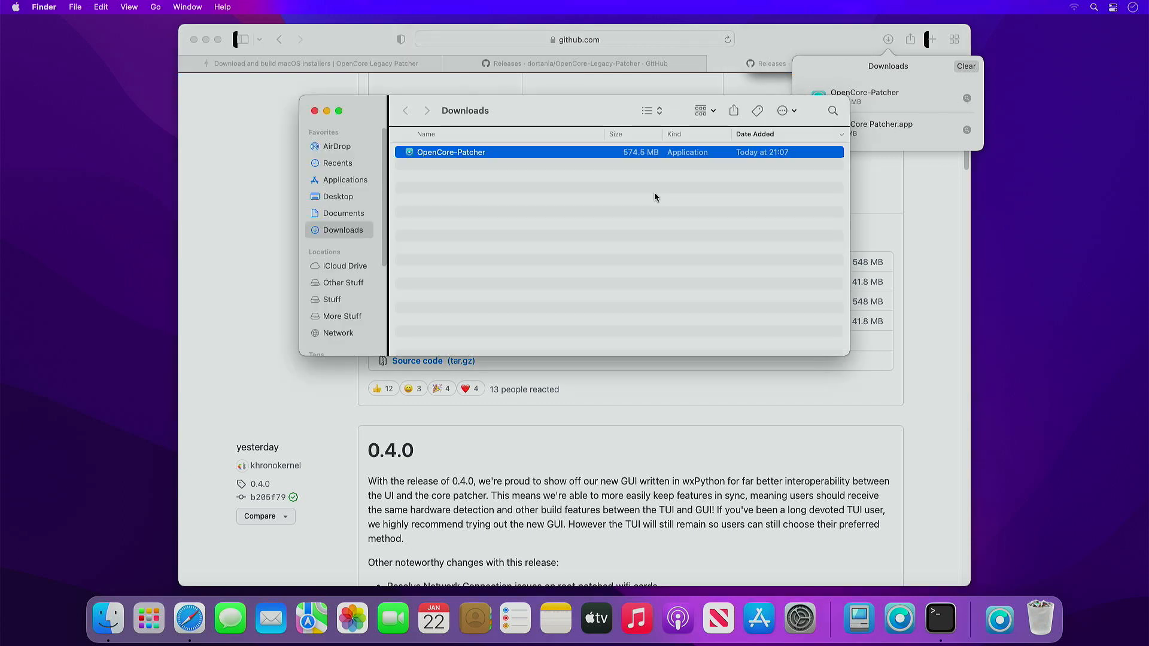
mouse_move(861, 289)
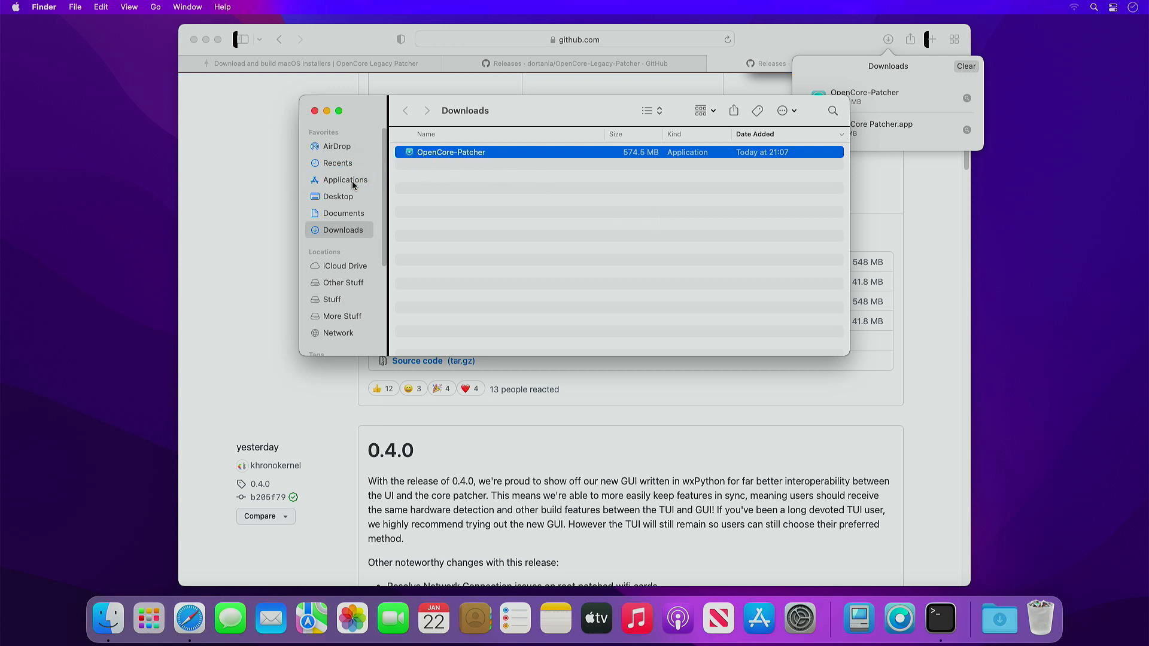
click(344, 179)
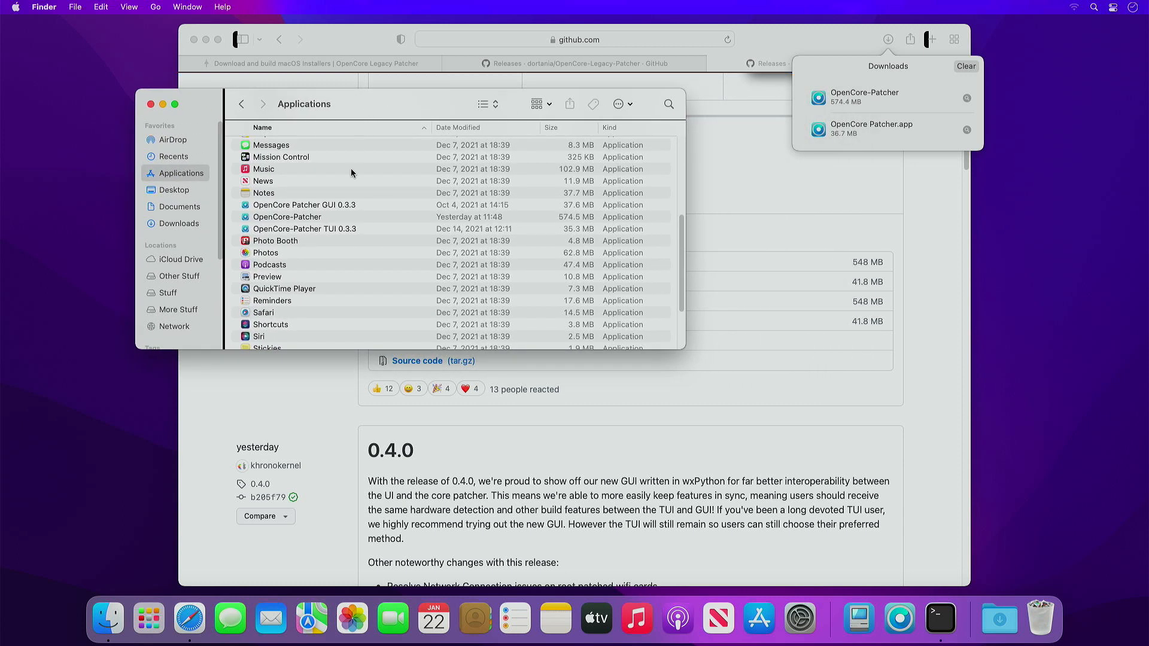
click(288, 217)
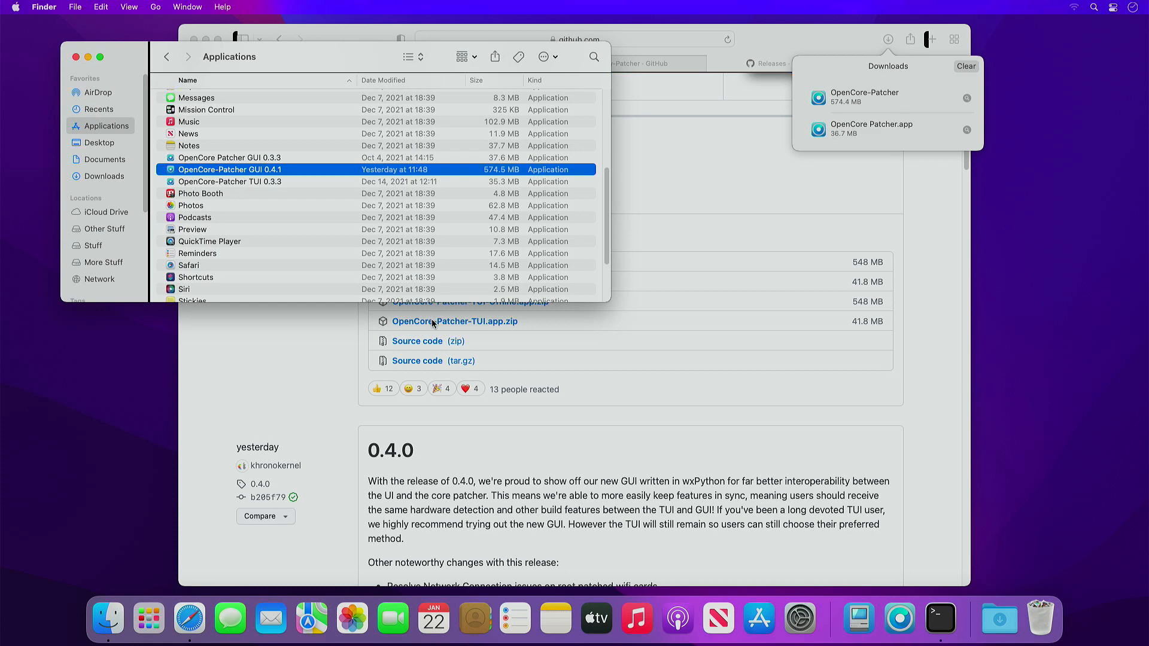
mouse_move(279, 212)
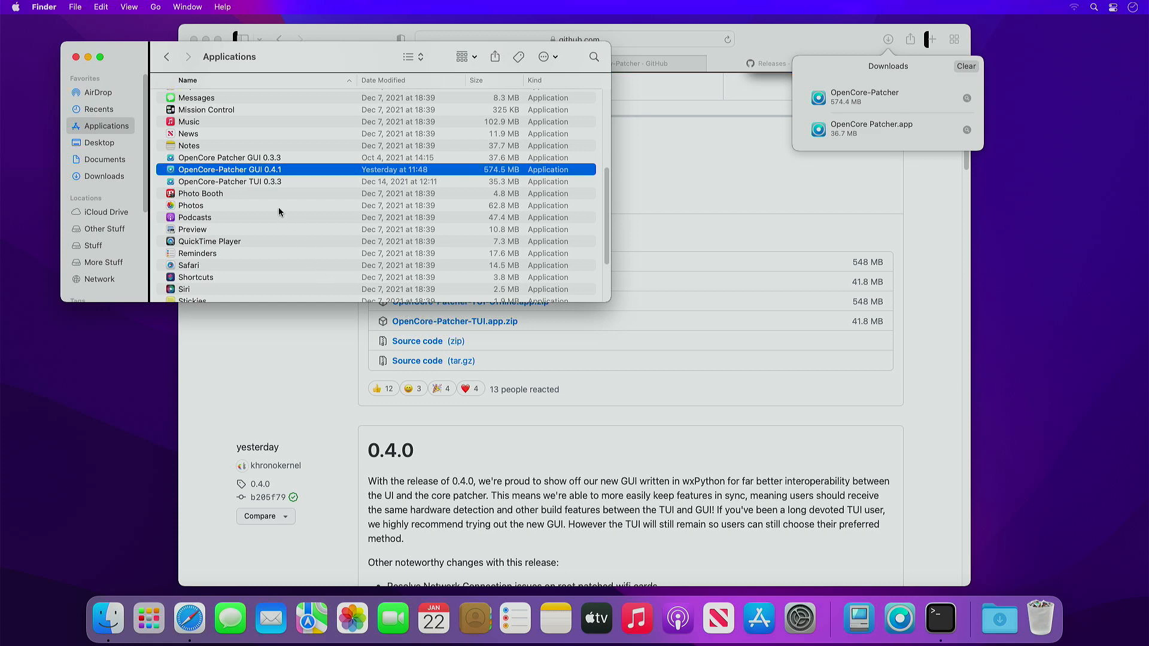
mouse_move(269, 186)
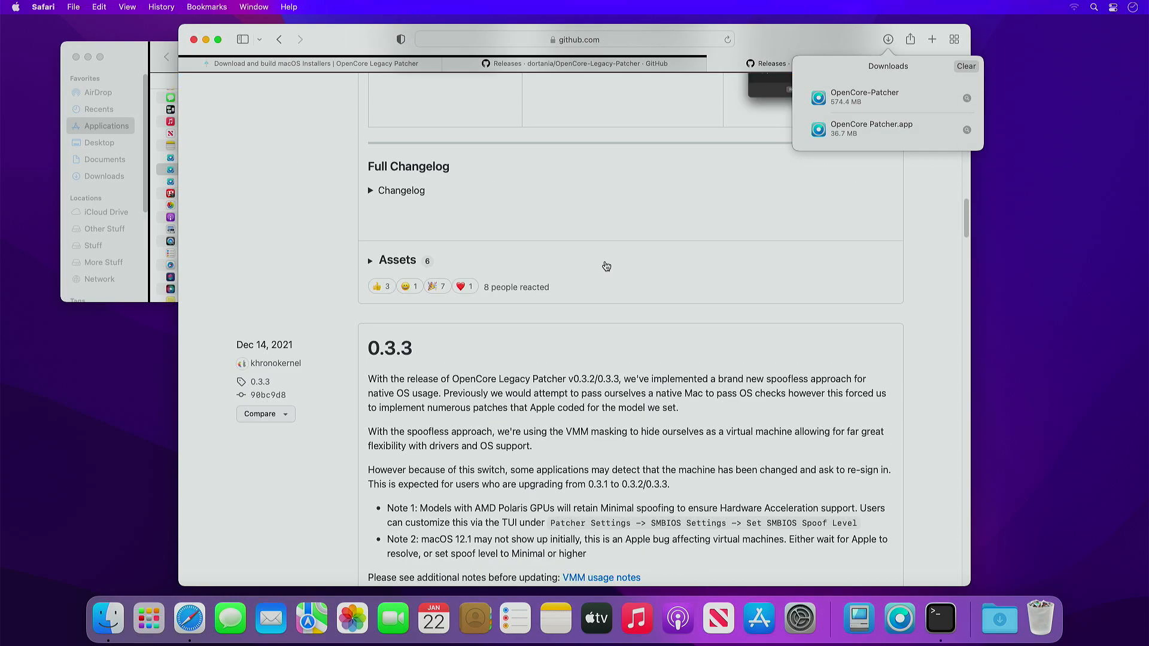
Scroll the 0.4.1 release notes to the main menu, installer and build screenshots
scroll(up, 3)
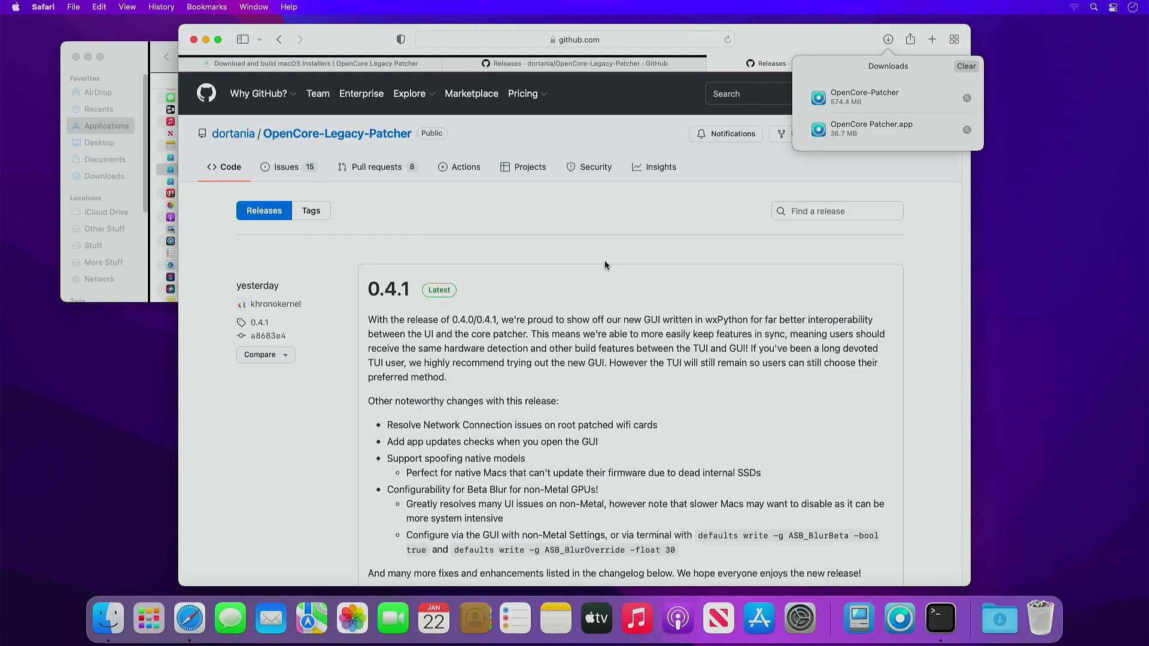
scroll(down, 3)
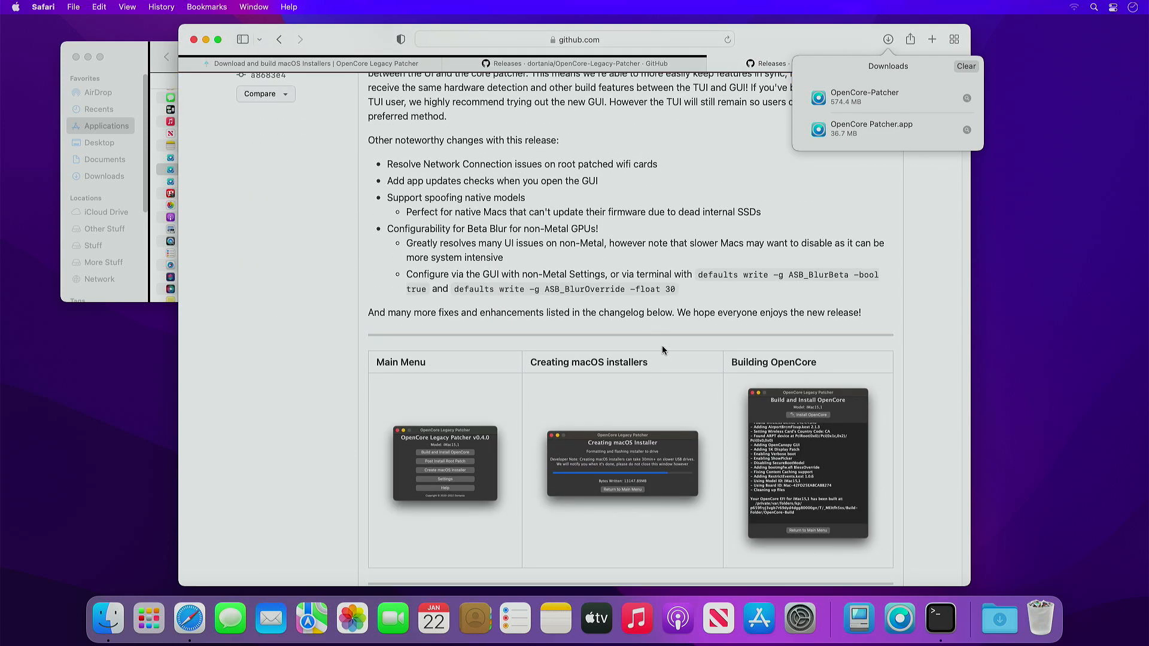
mouse_move(498, 433)
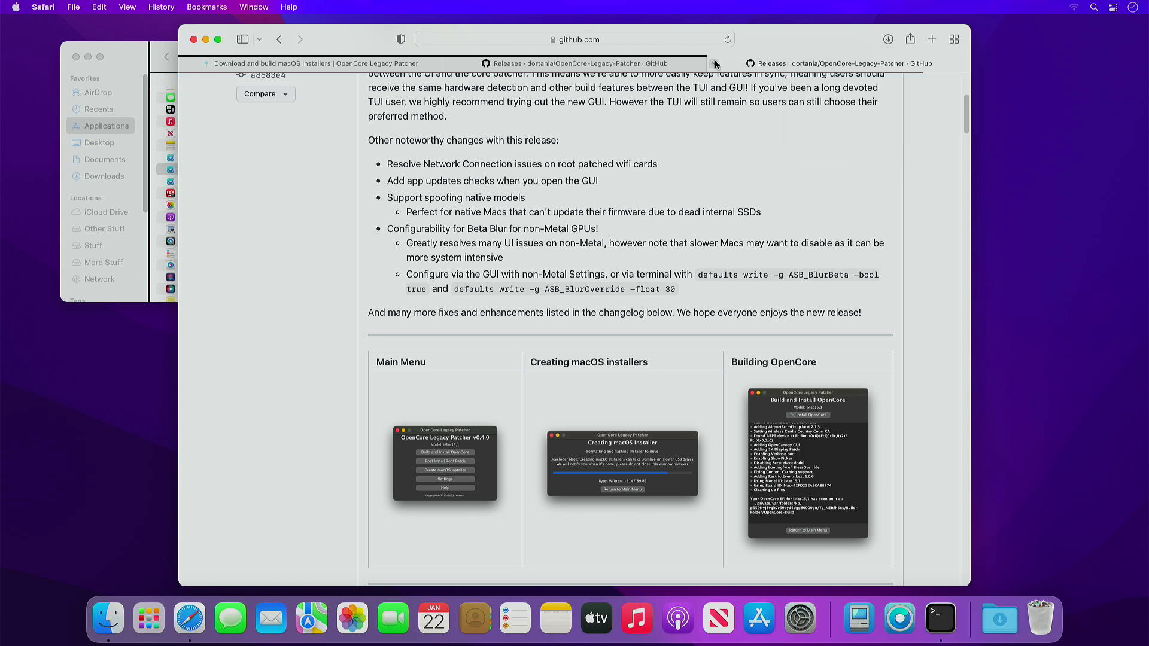
mouse_move(836, 63)
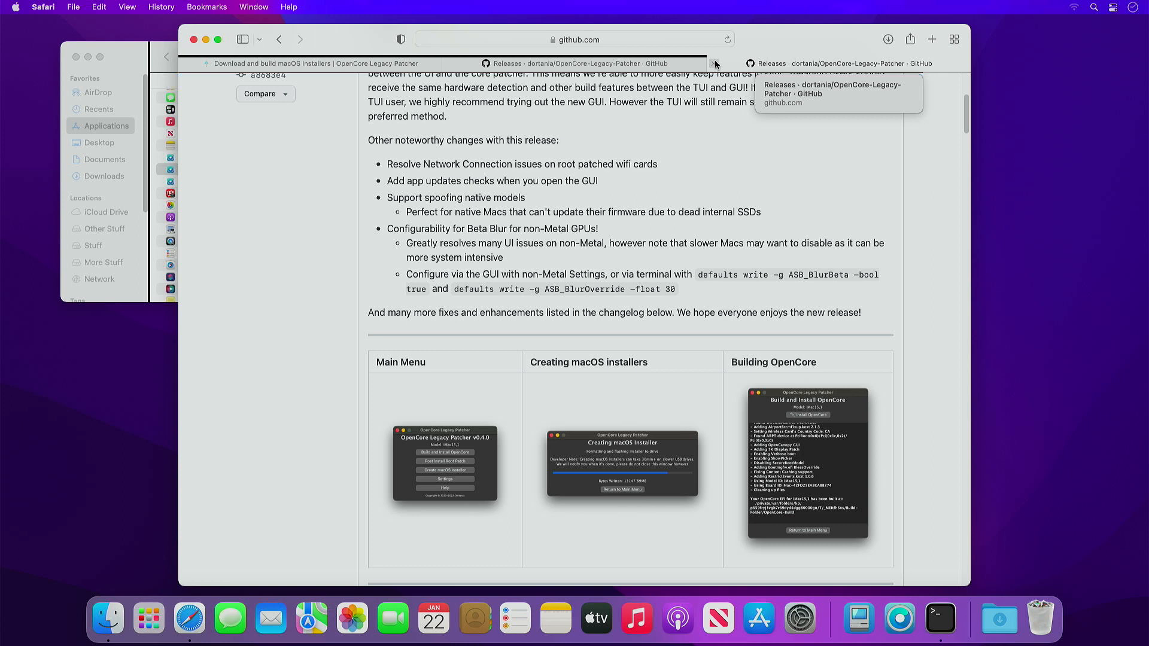
mouse_move(680, 115)
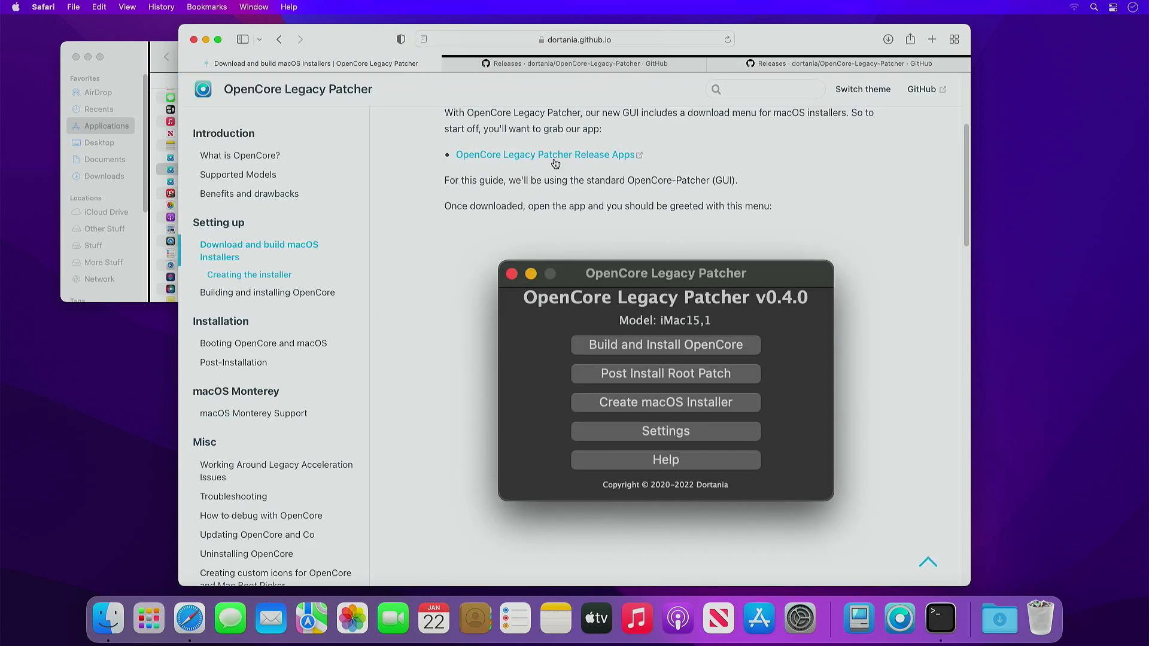
mouse_move(966, 214)
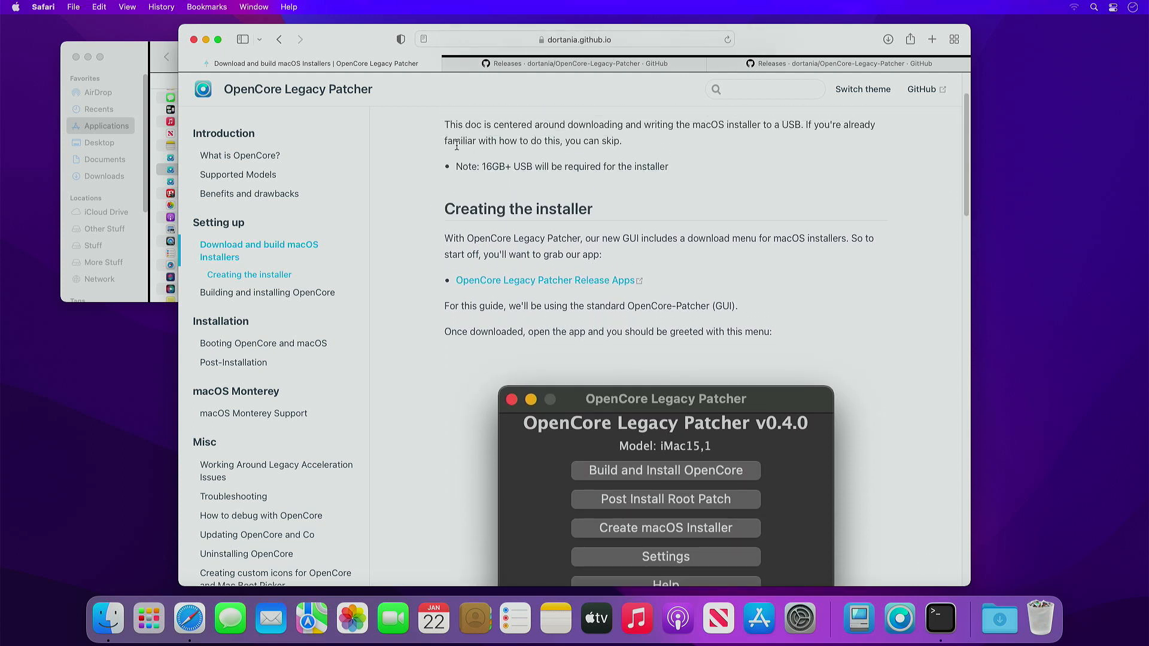
mouse_move(249, 194)
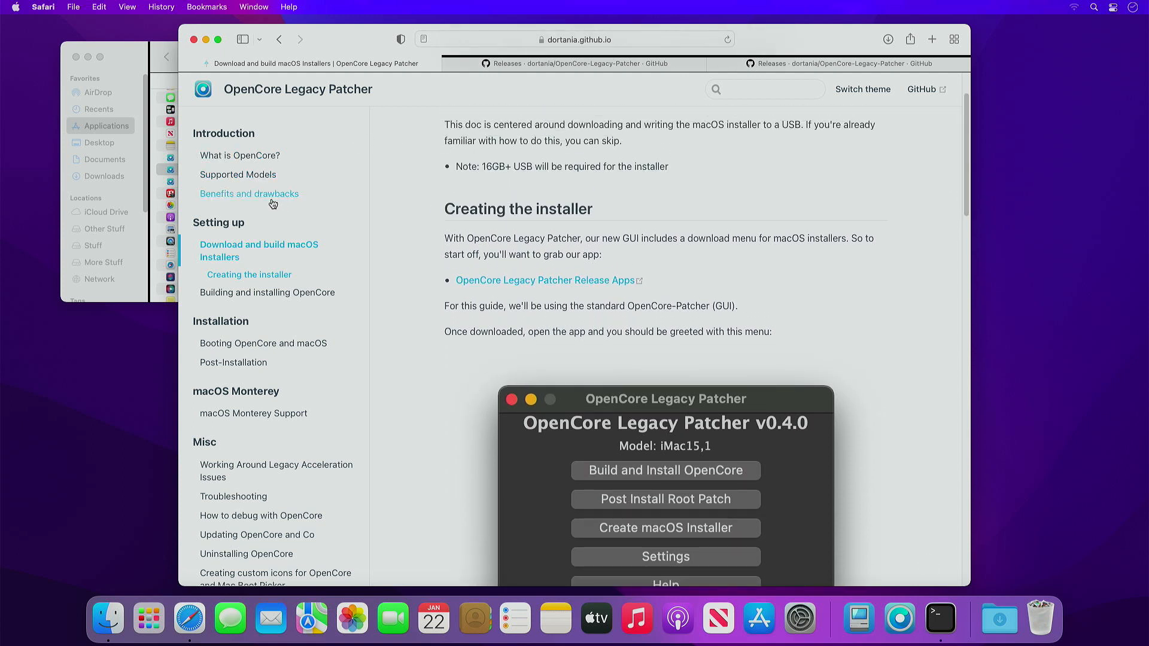
mouse_move(237, 335)
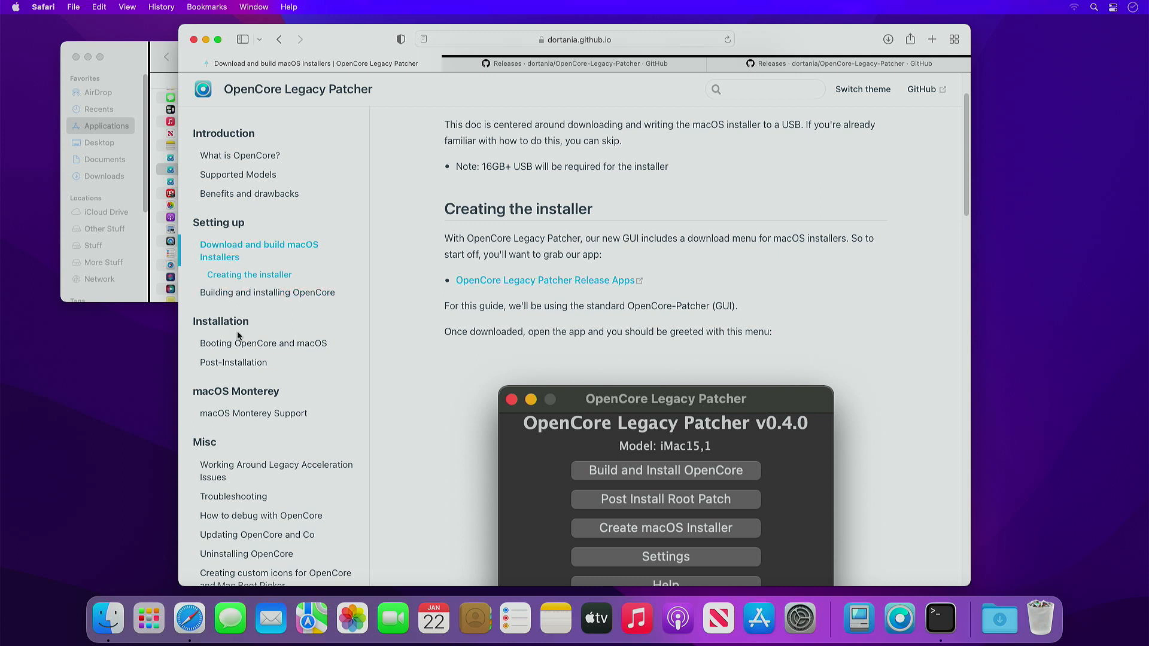
mouse_move(463, 243)
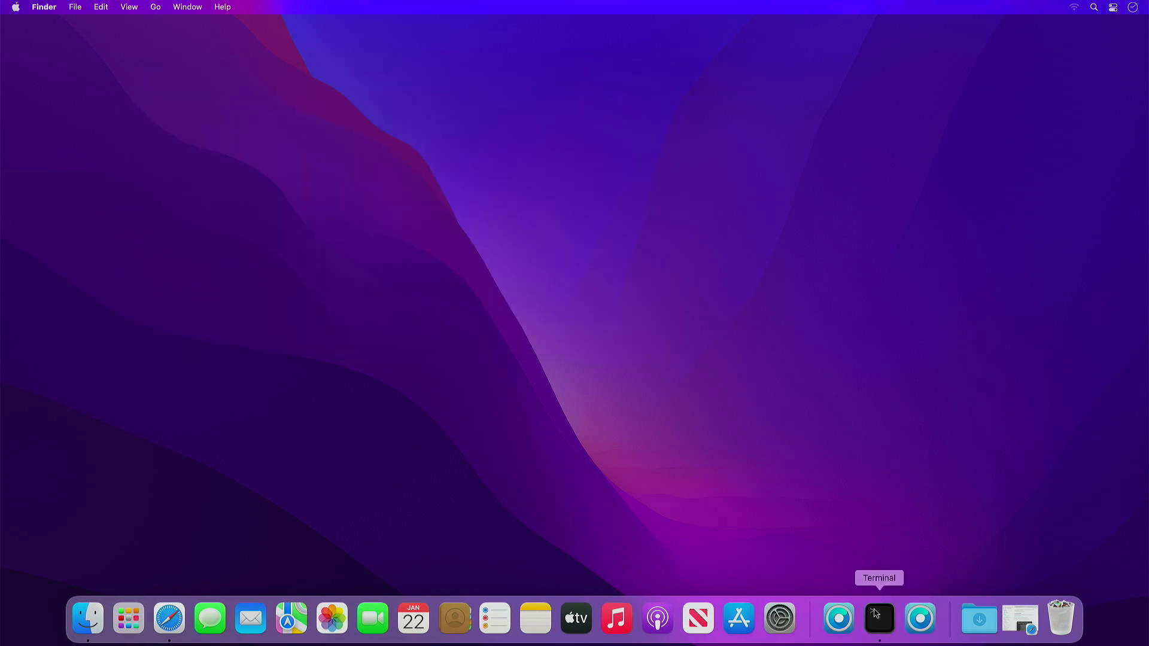
Launch OpenCore-Patcher 0.4.1 and confirm macOS Monterey 12.1 on the Mid 2011 Mac mini via About This Mac
click(879, 617)
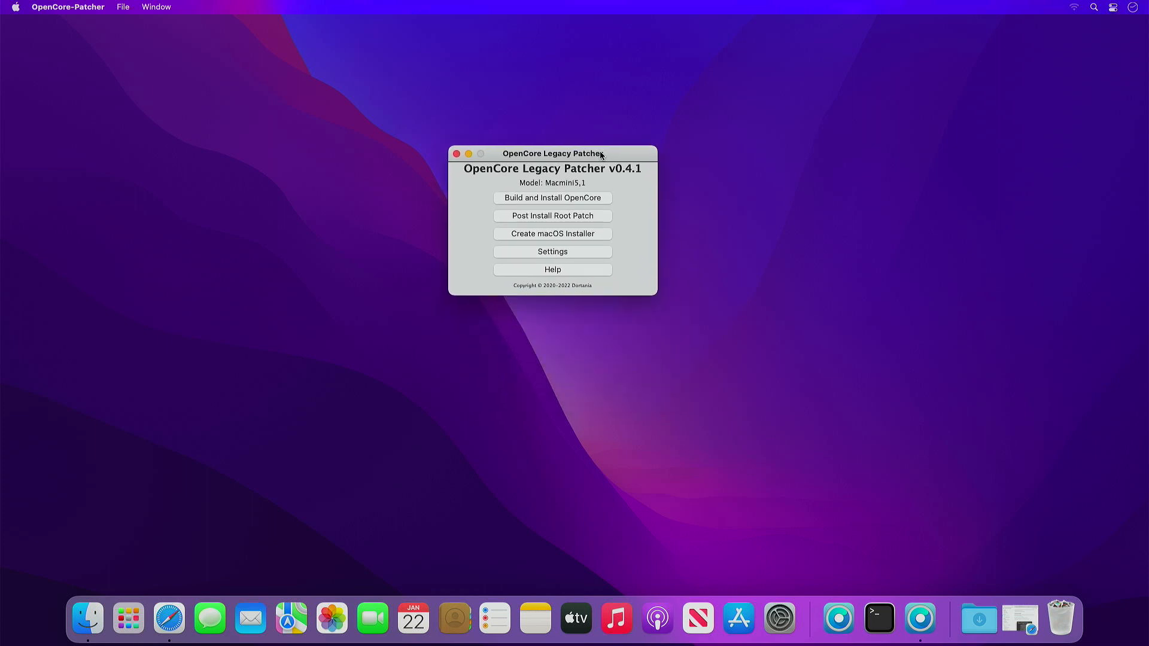
mouse_move(625, 179)
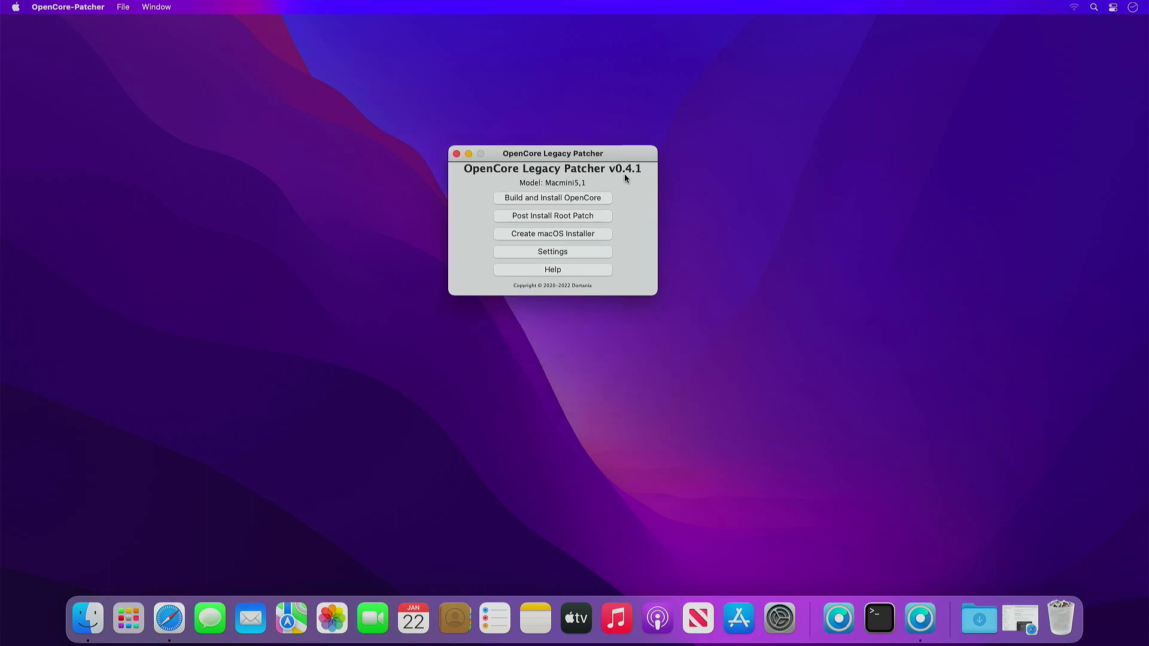
mouse_move(553, 184)
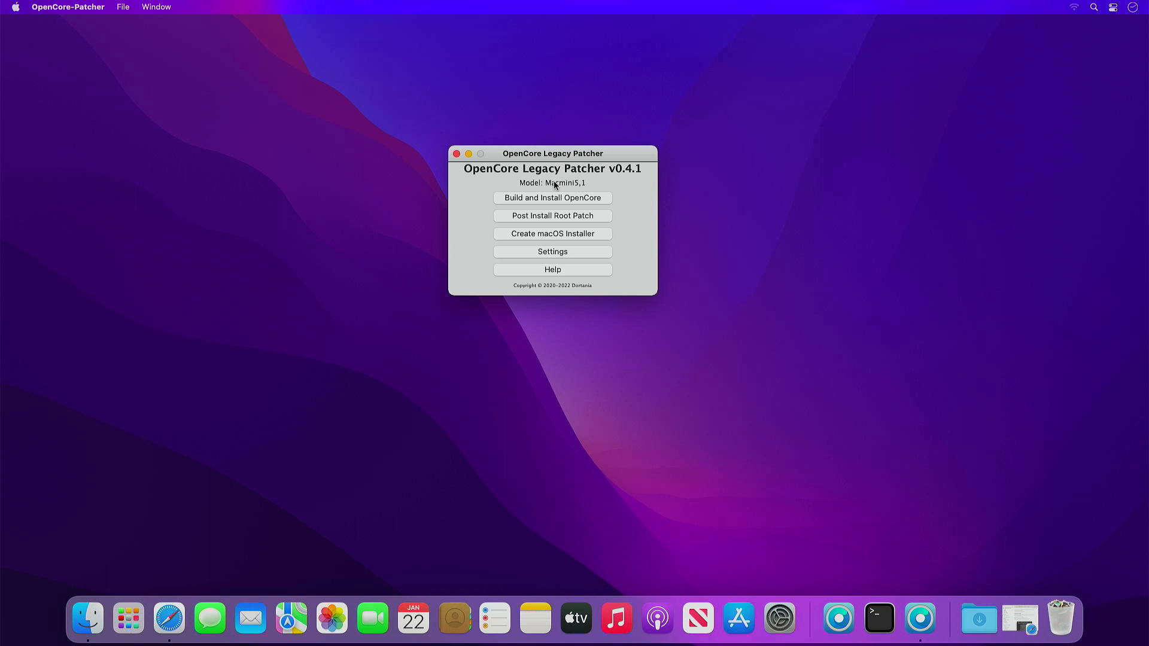
mouse_move(610, 189)
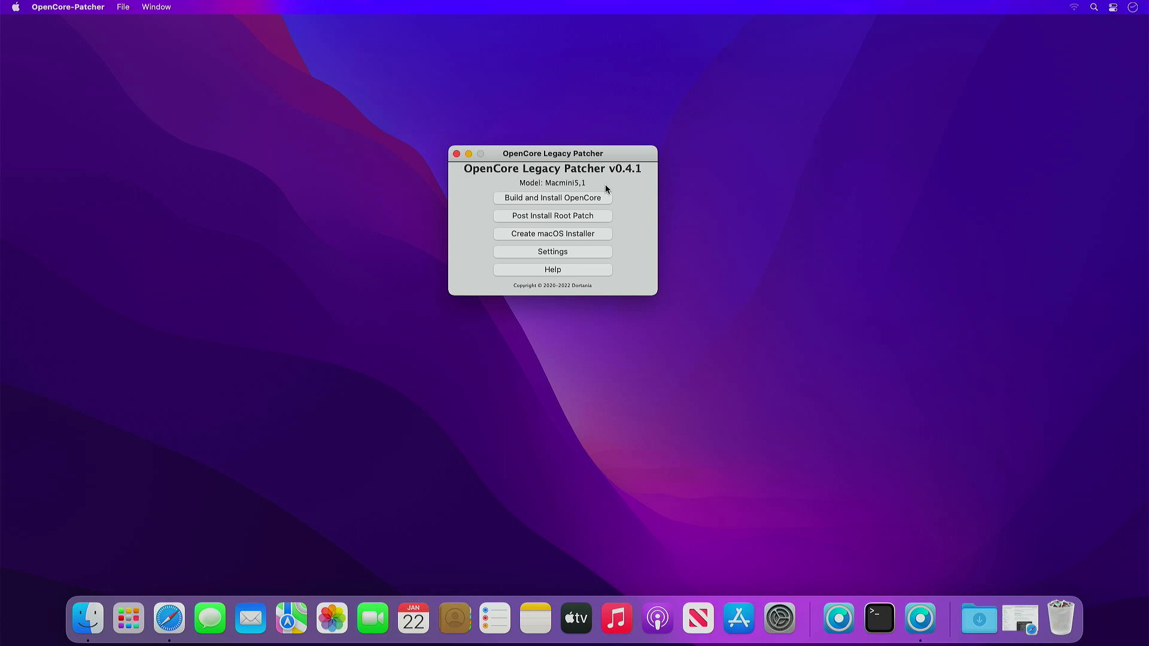
mouse_move(452, 139)
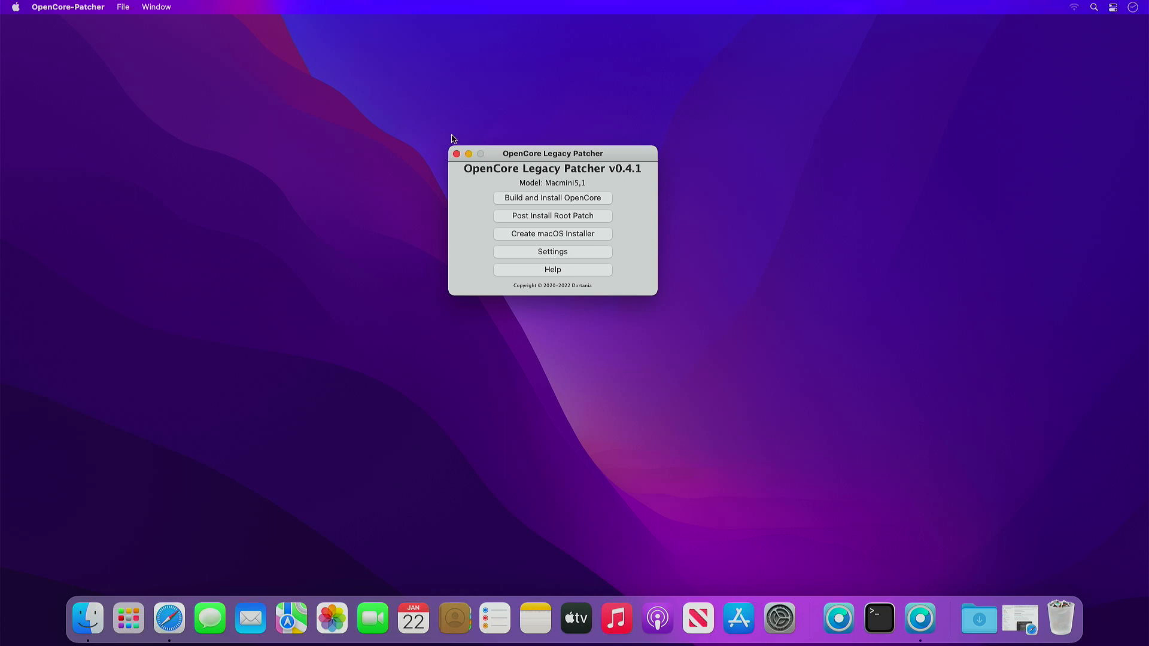
click(14, 8)
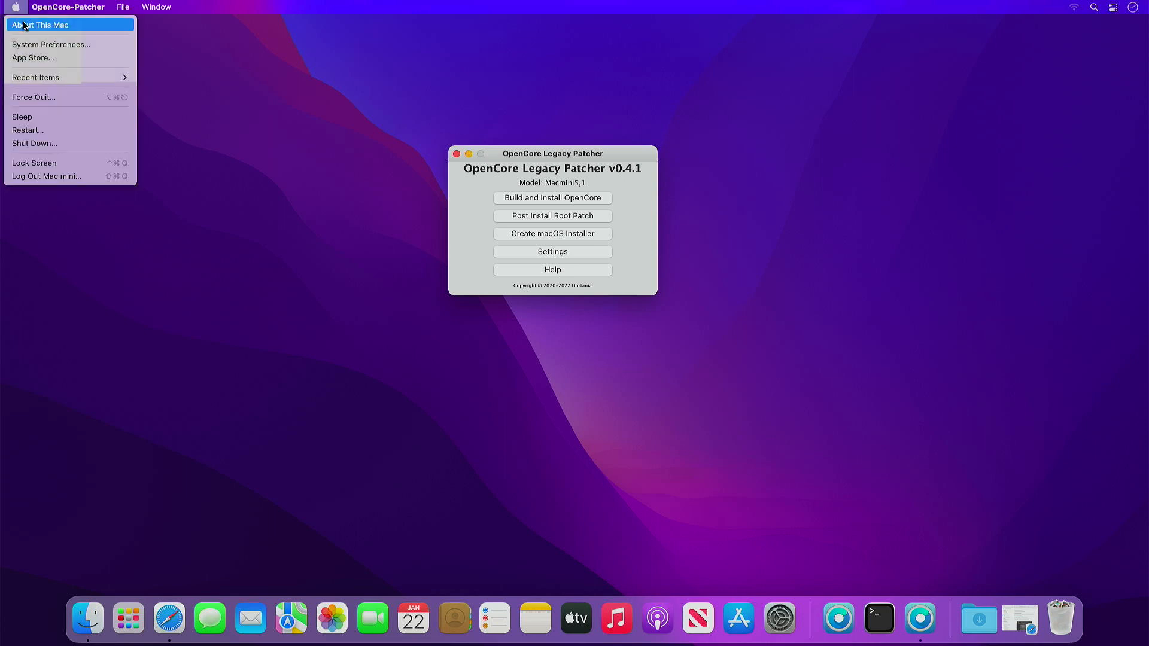
click(41, 24)
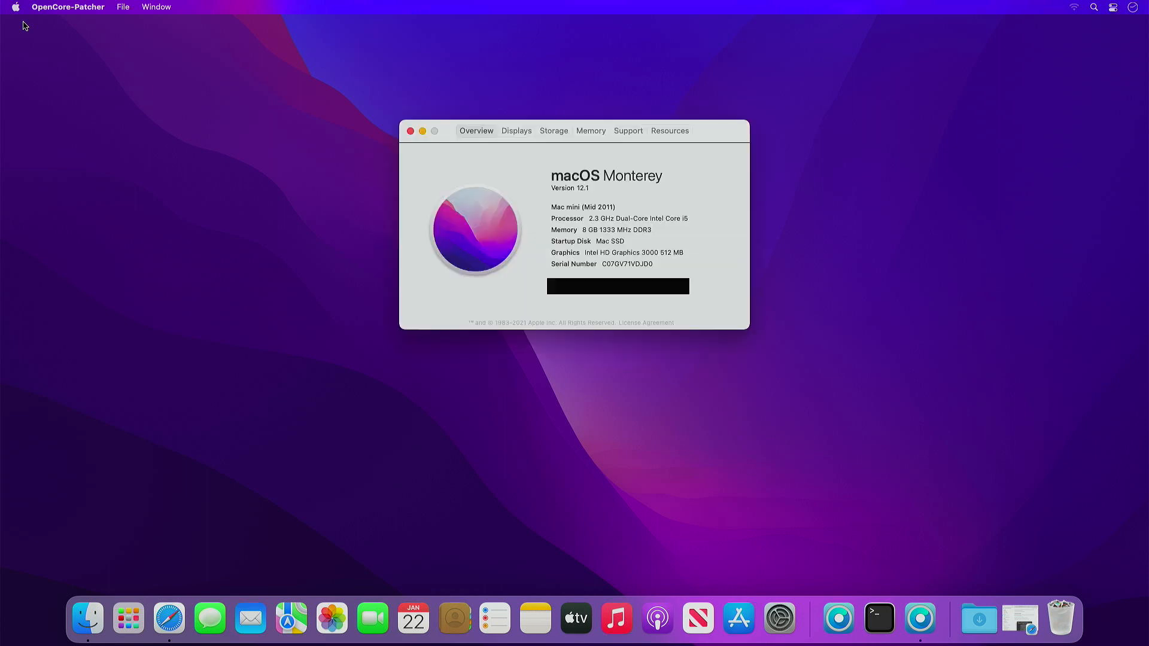
mouse_move(591, 197)
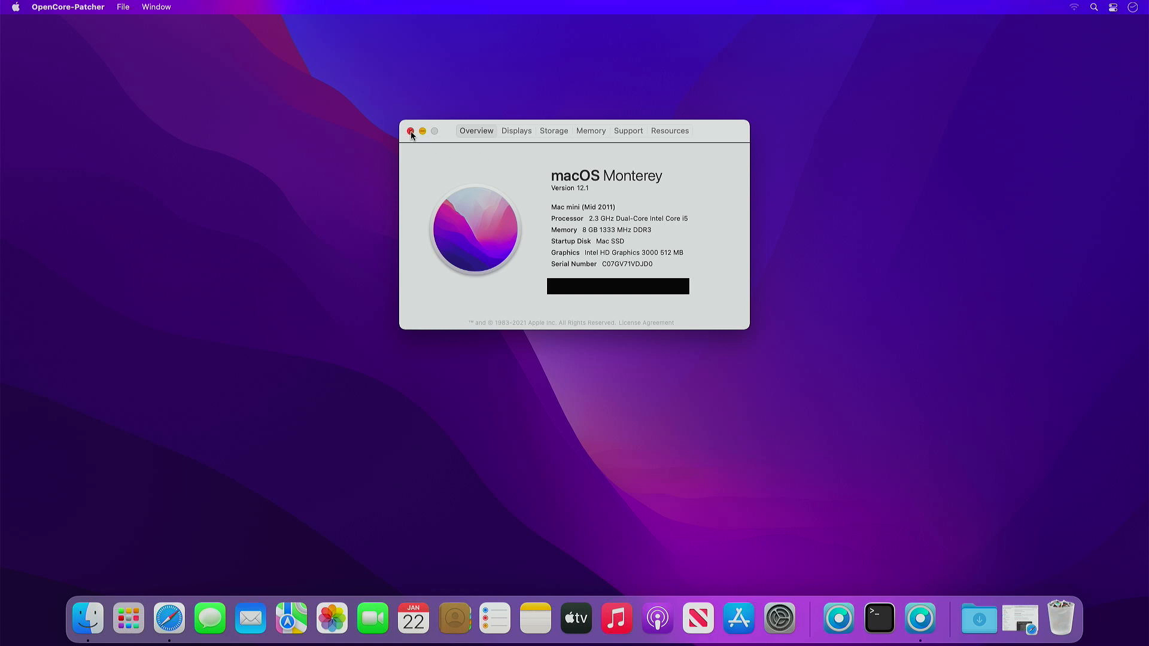
click(410, 131)
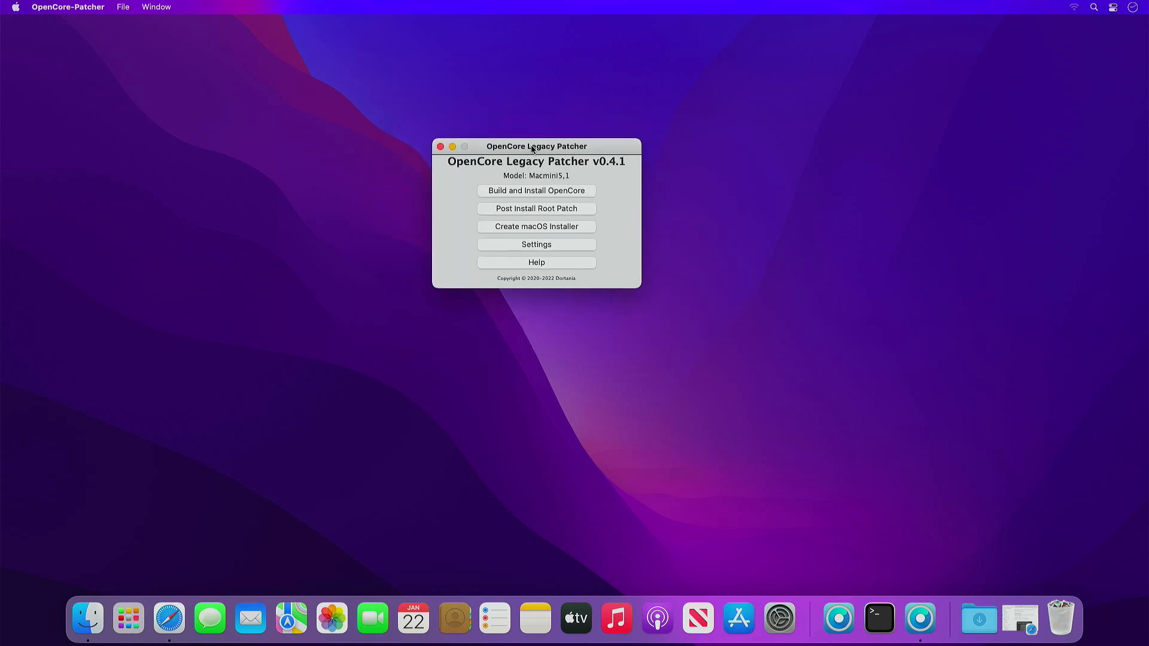
mouse_move(29, 14)
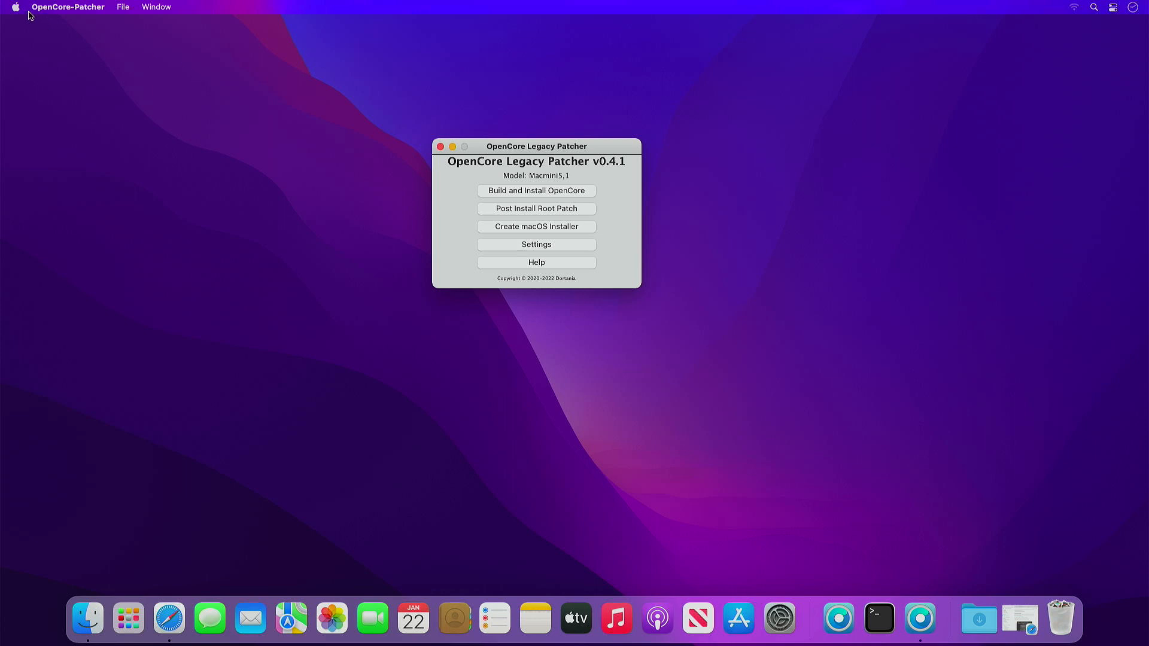
Build the OpenCore EFI for the Macmini5,1 from the Build and Install OpenCore screen
click(14, 7)
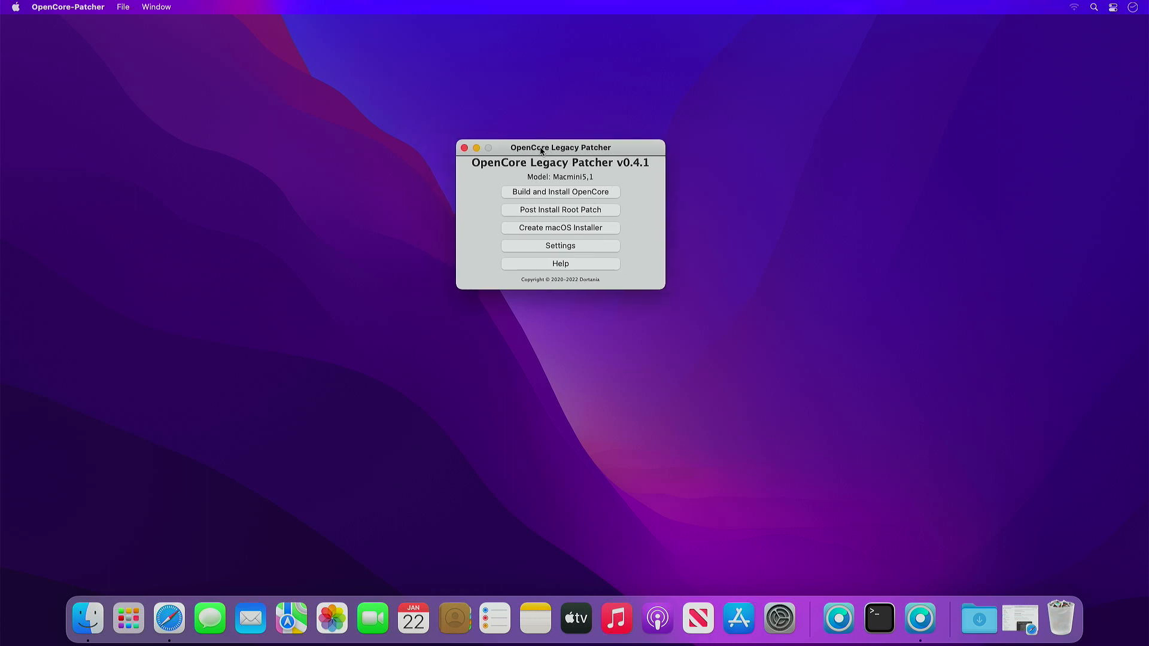
mouse_move(518, 174)
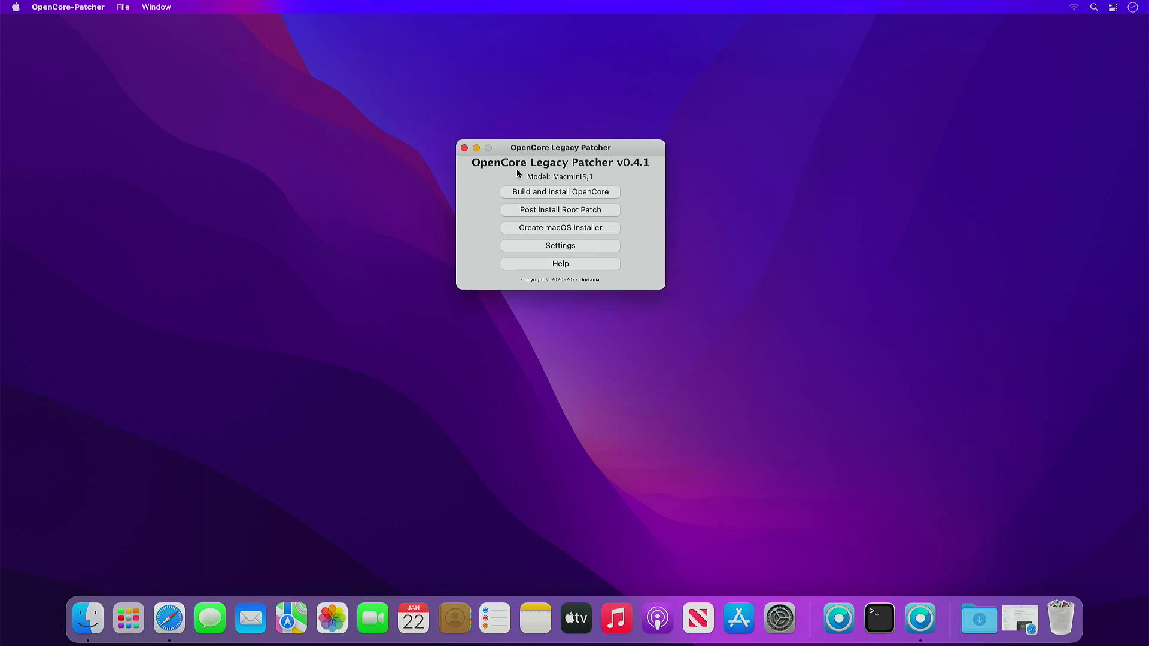
mouse_move(534, 195)
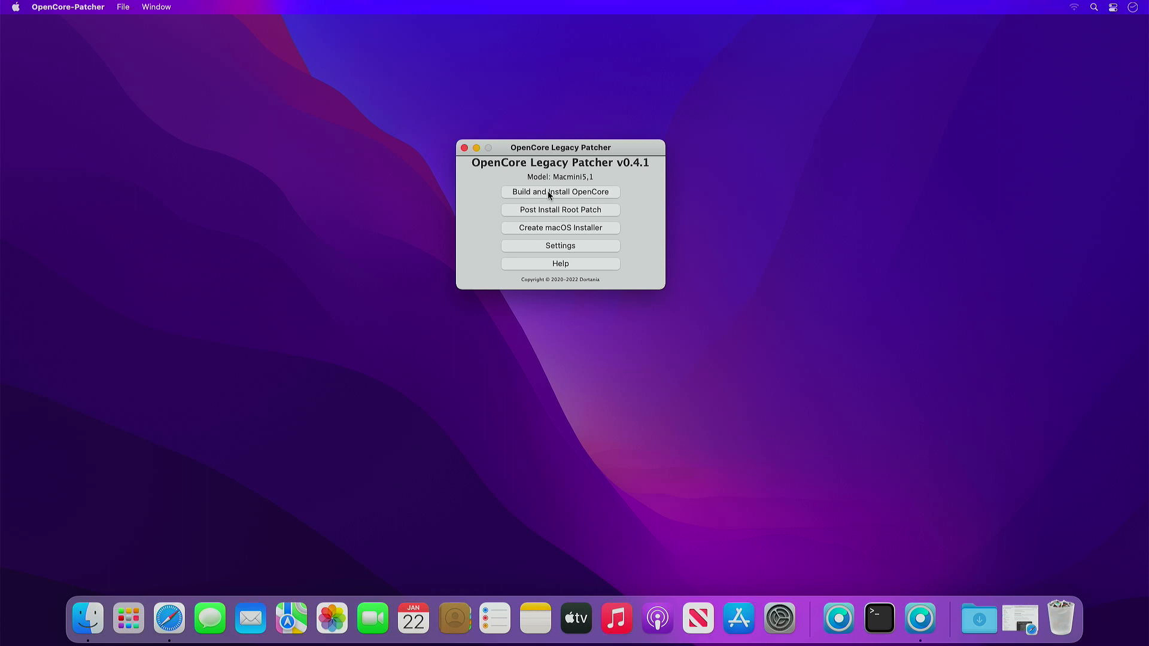
click(560, 191)
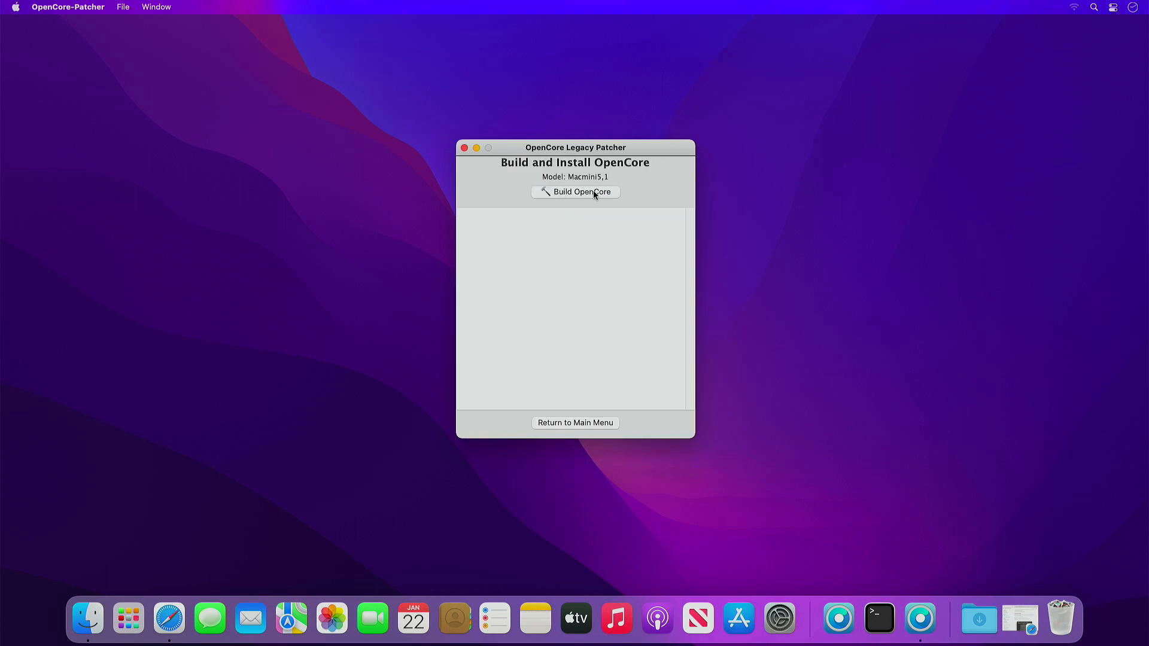
click(576, 192)
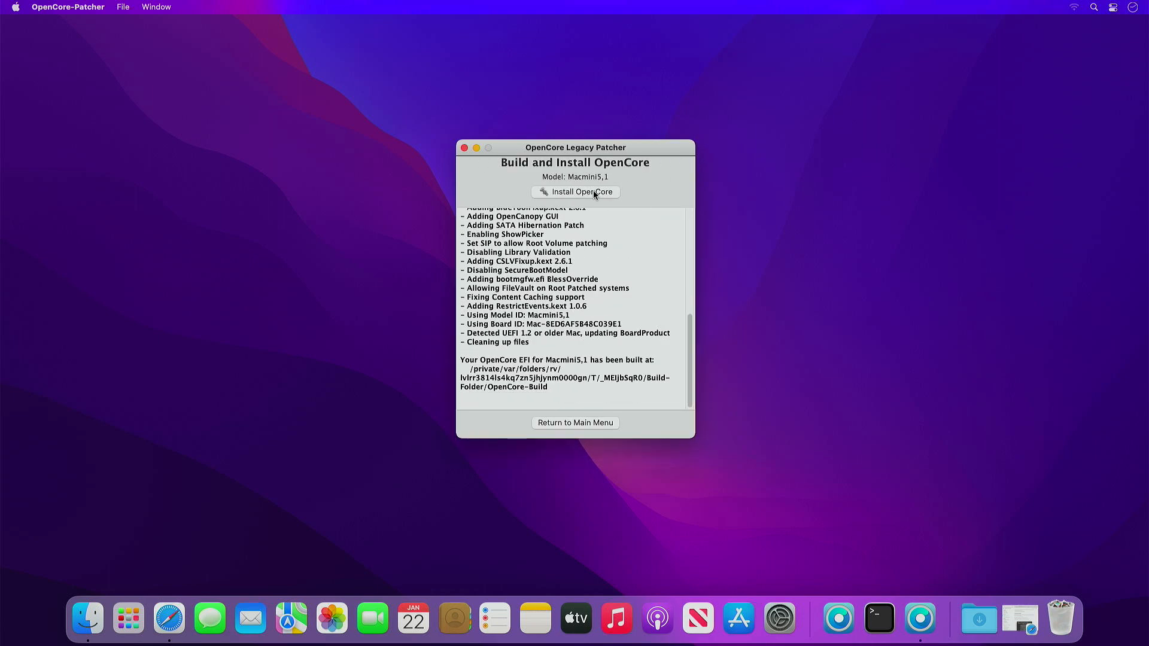
mouse_move(505, 355)
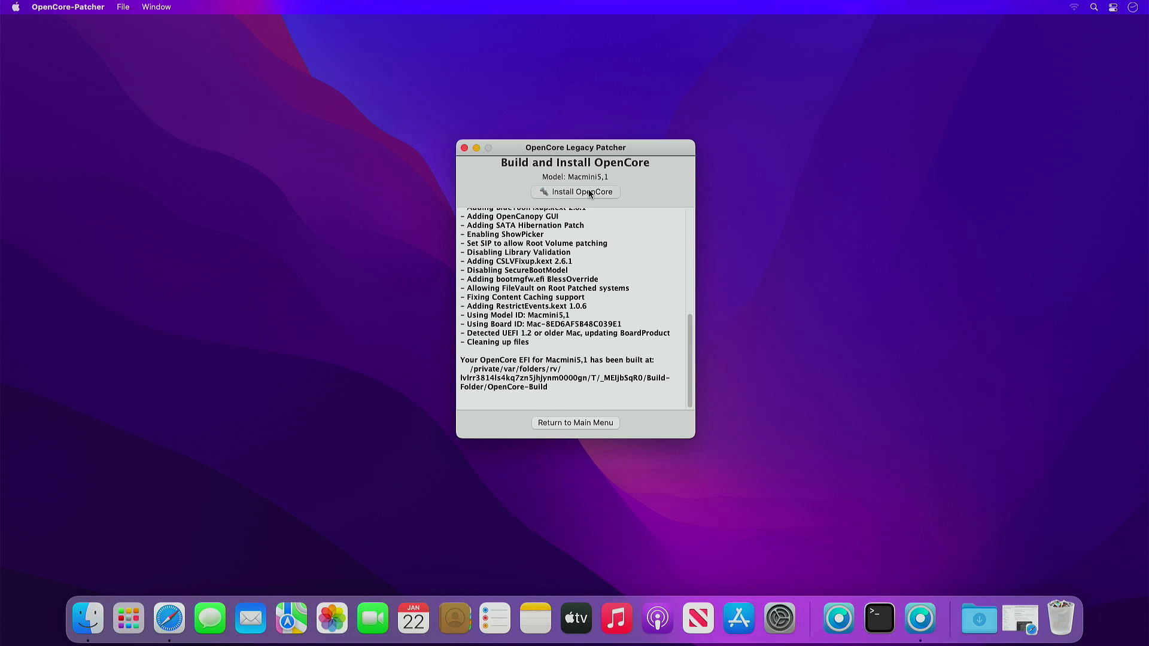
Install OpenCore to the disk0s1 EFI partition of the 500.1 GB disk0, approving admin access, then return to the main menu
click(576, 191)
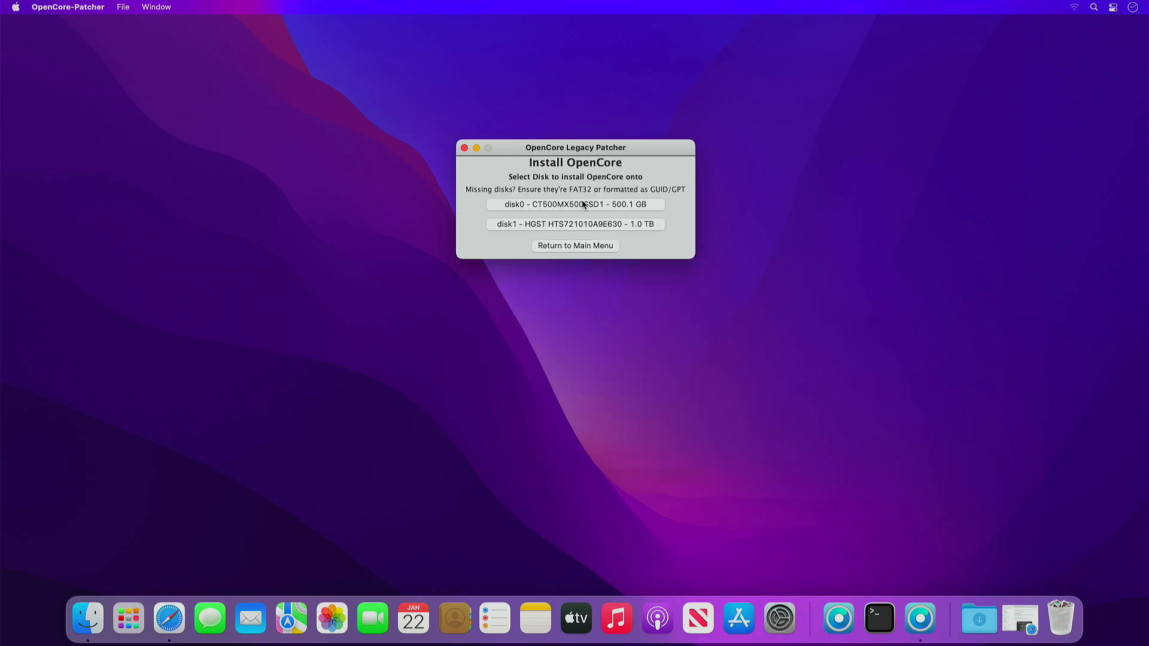
mouse_move(562, 207)
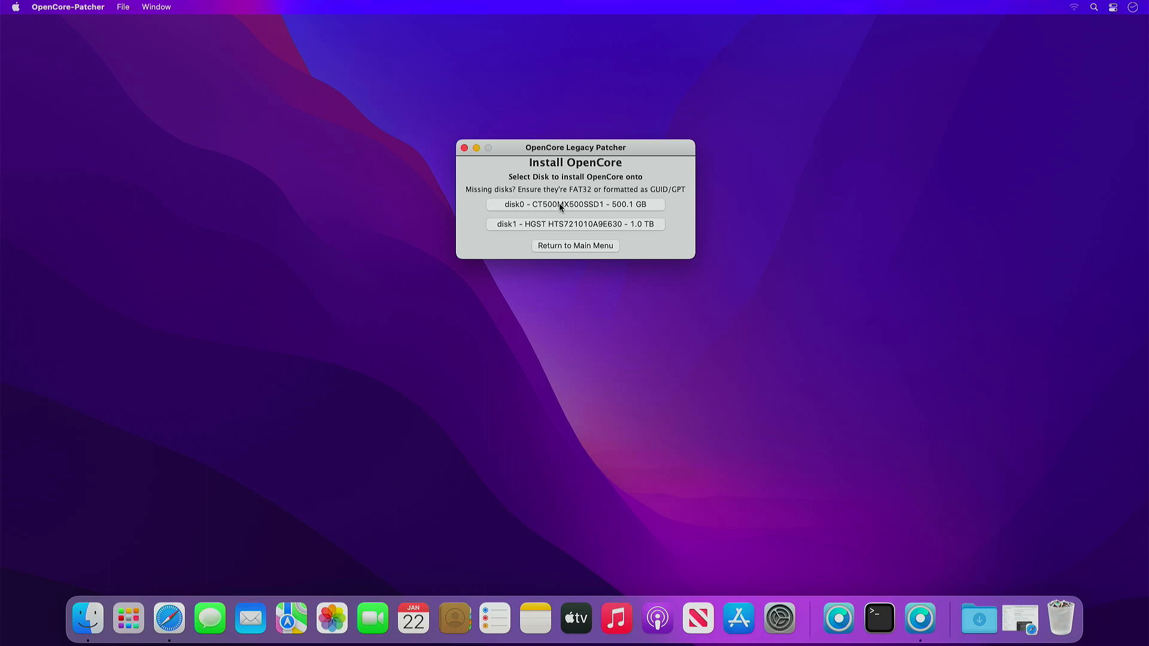
click(575, 205)
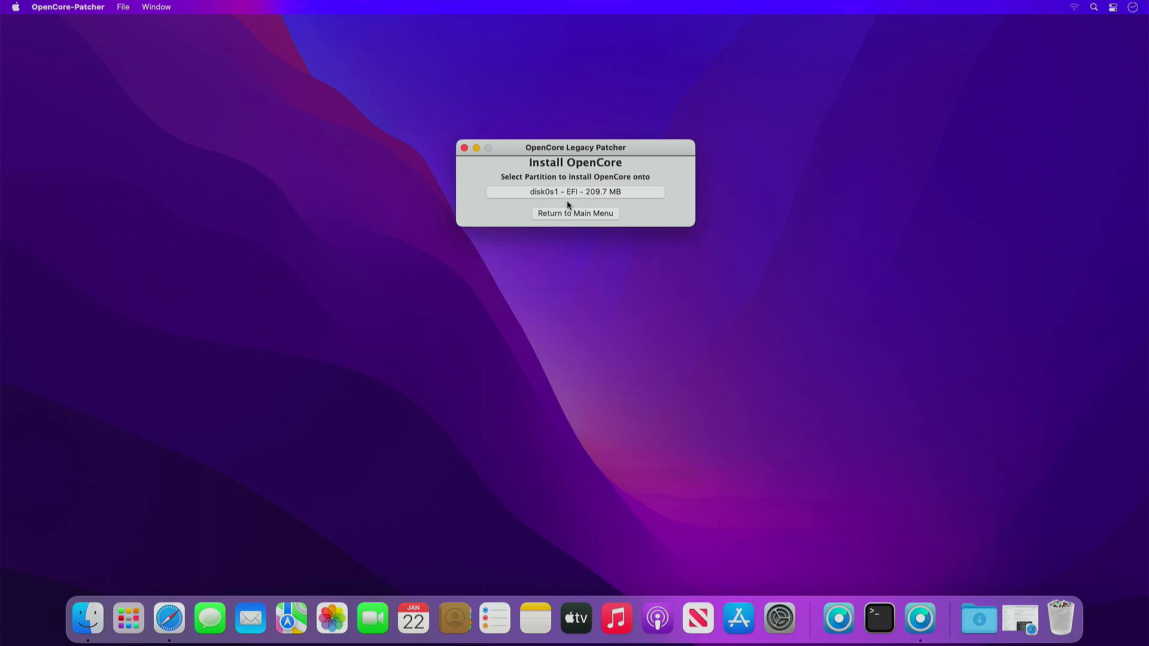
mouse_move(555, 192)
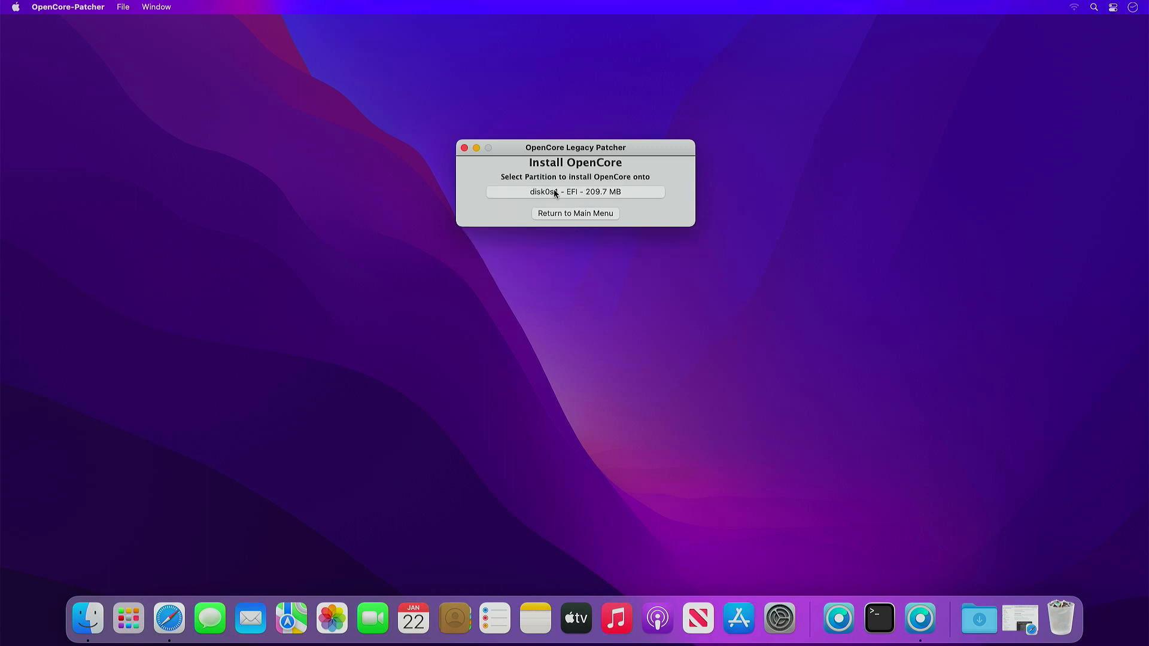
click(575, 191)
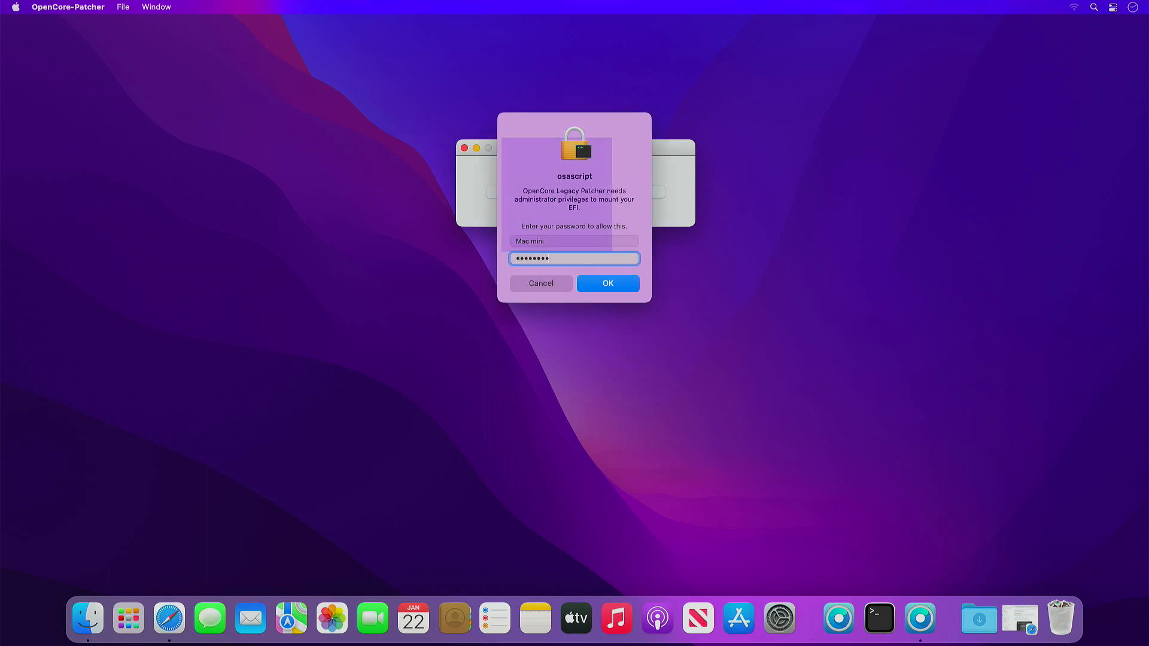
click(607, 284)
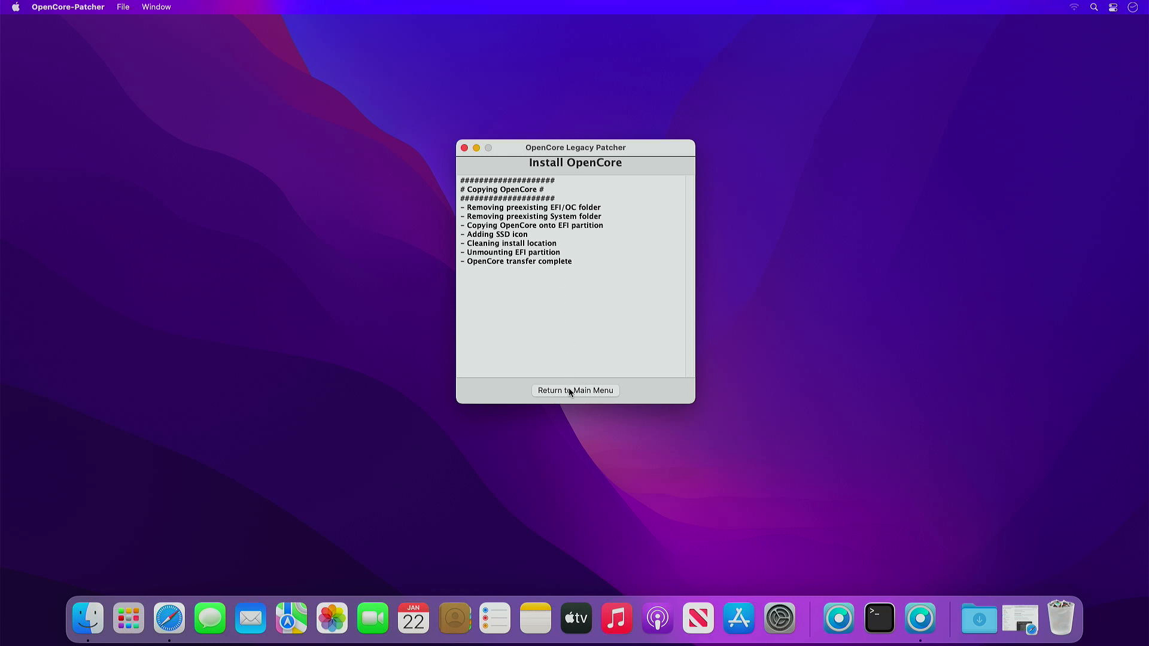
click(576, 390)
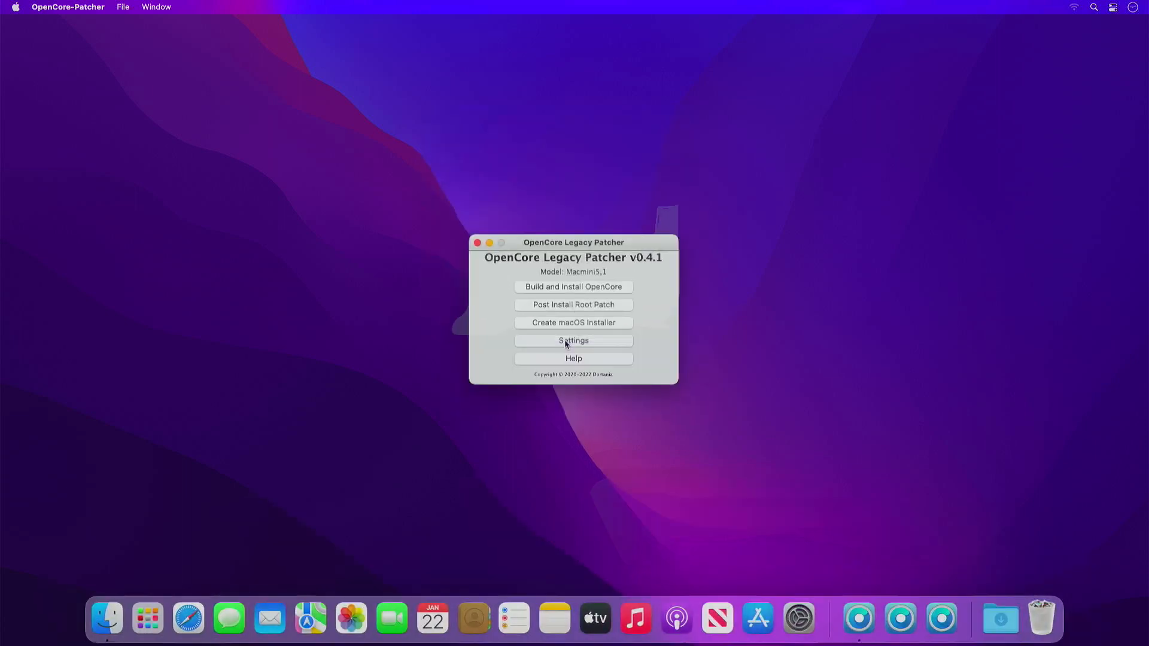
Enable Beta Blur (30px radius) in the non-Metal settings and return to the main menu
click(574, 341)
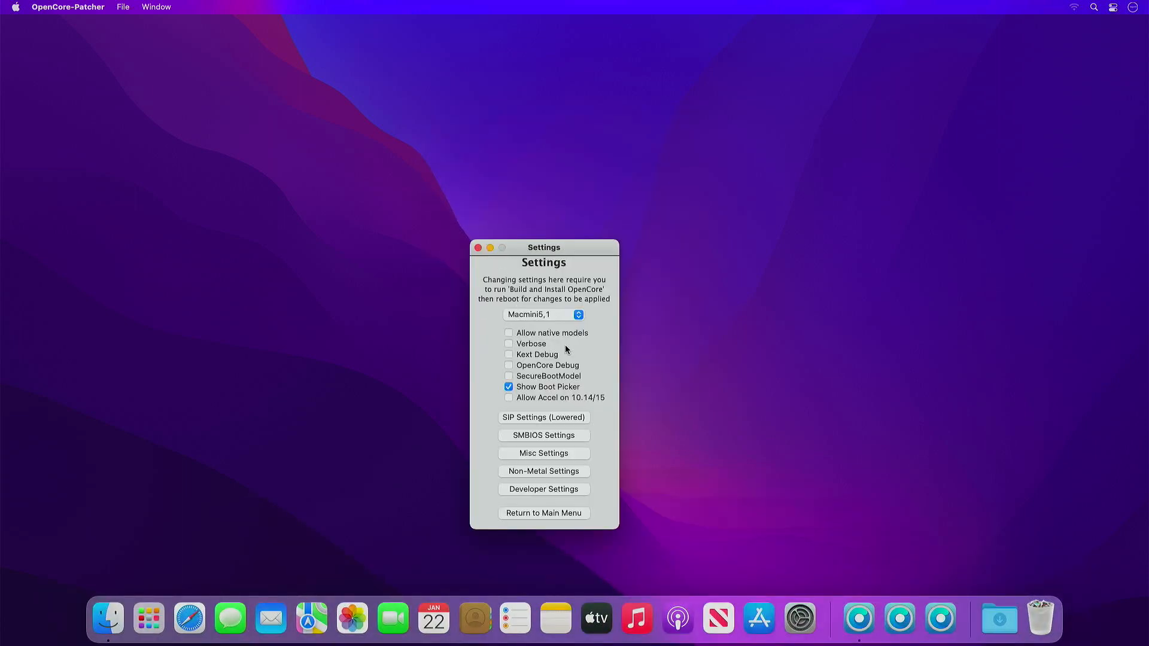
mouse_move(544, 472)
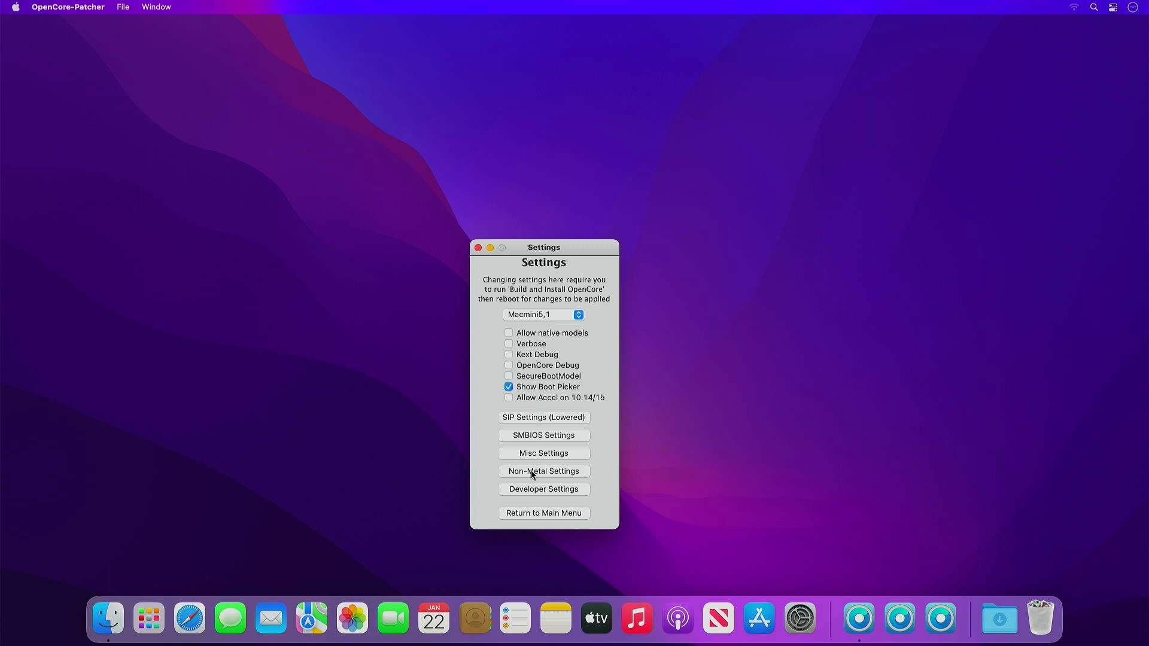
click(543, 472)
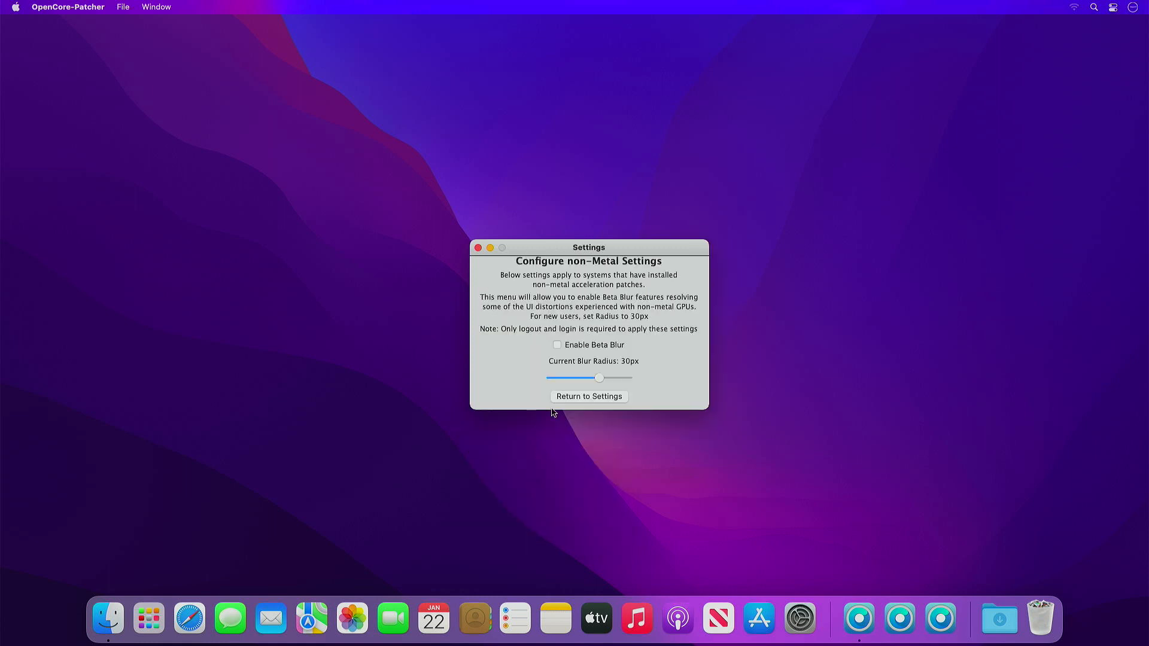
click(556, 345)
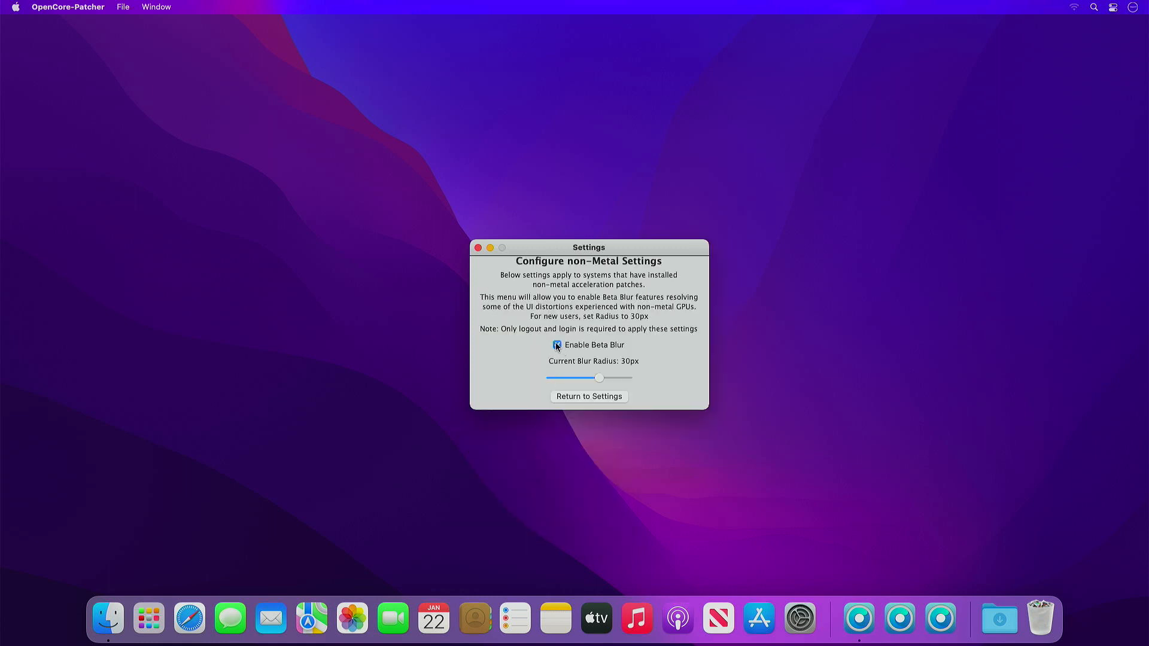
click(557, 345)
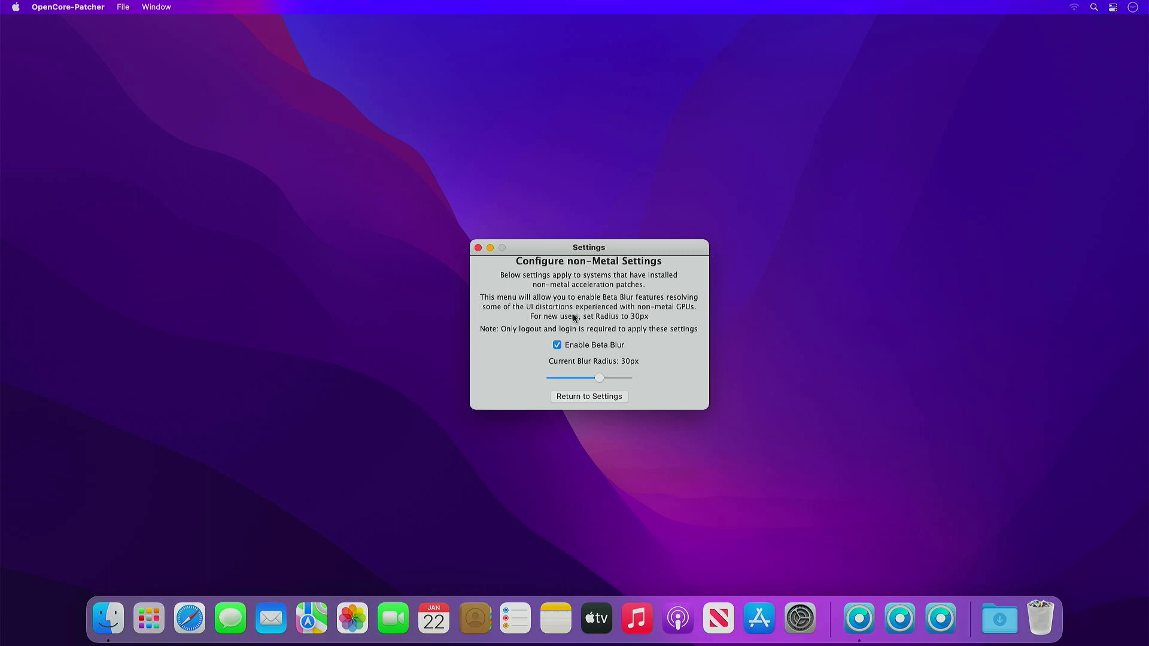
mouse_move(458, 277)
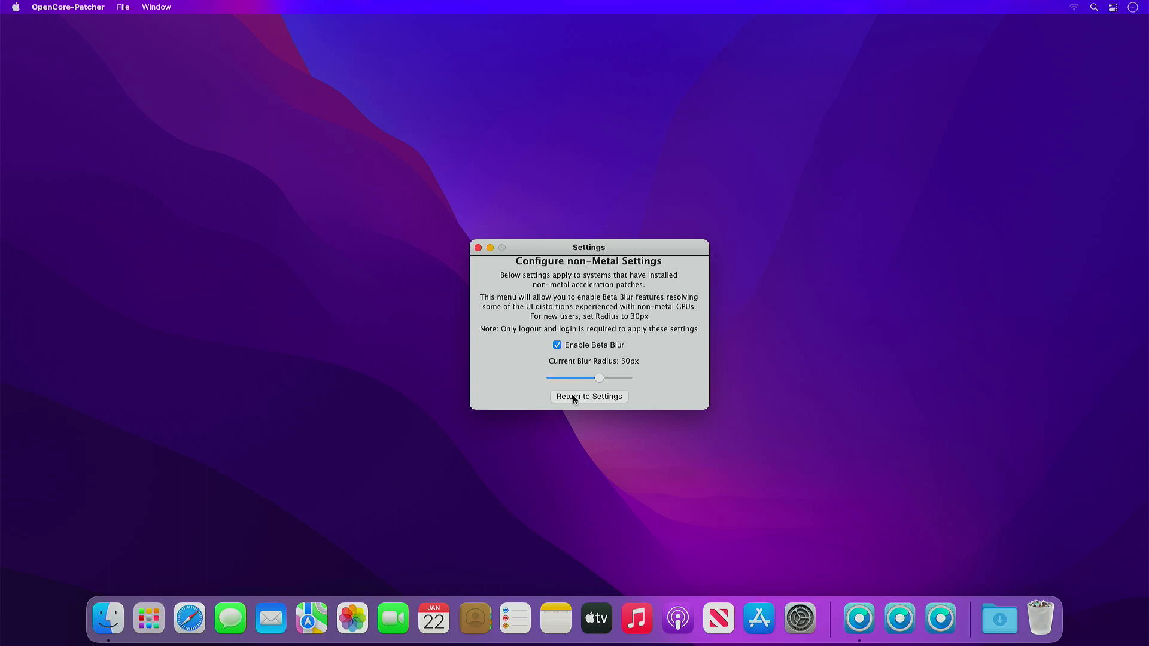
click(589, 396)
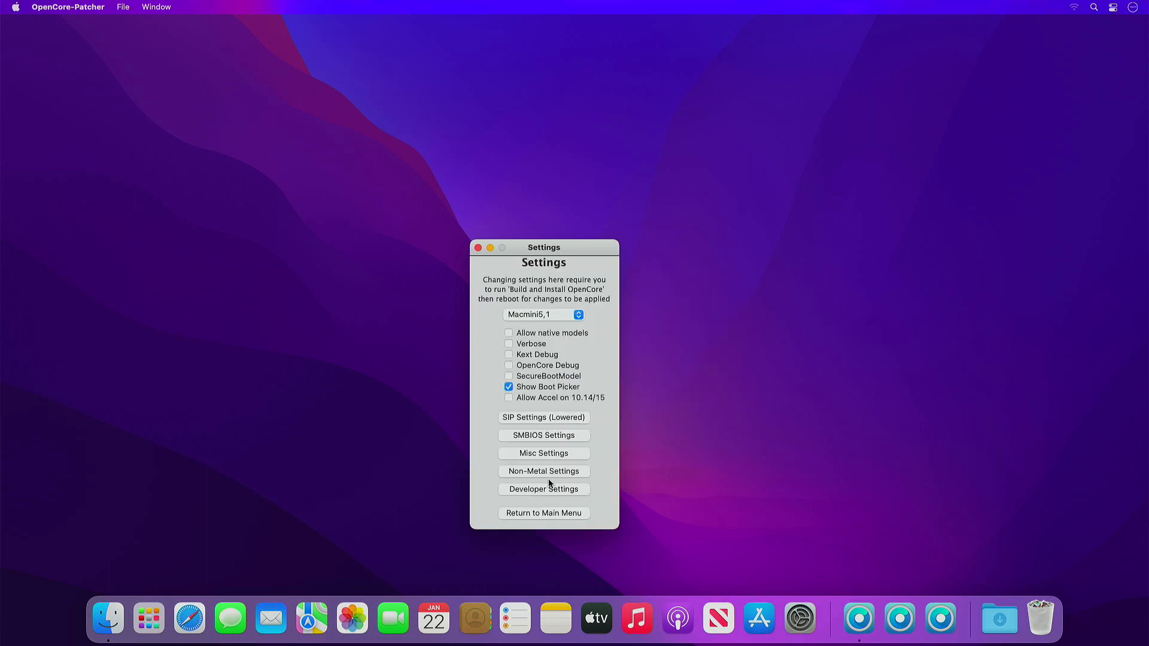
mouse_move(541, 476)
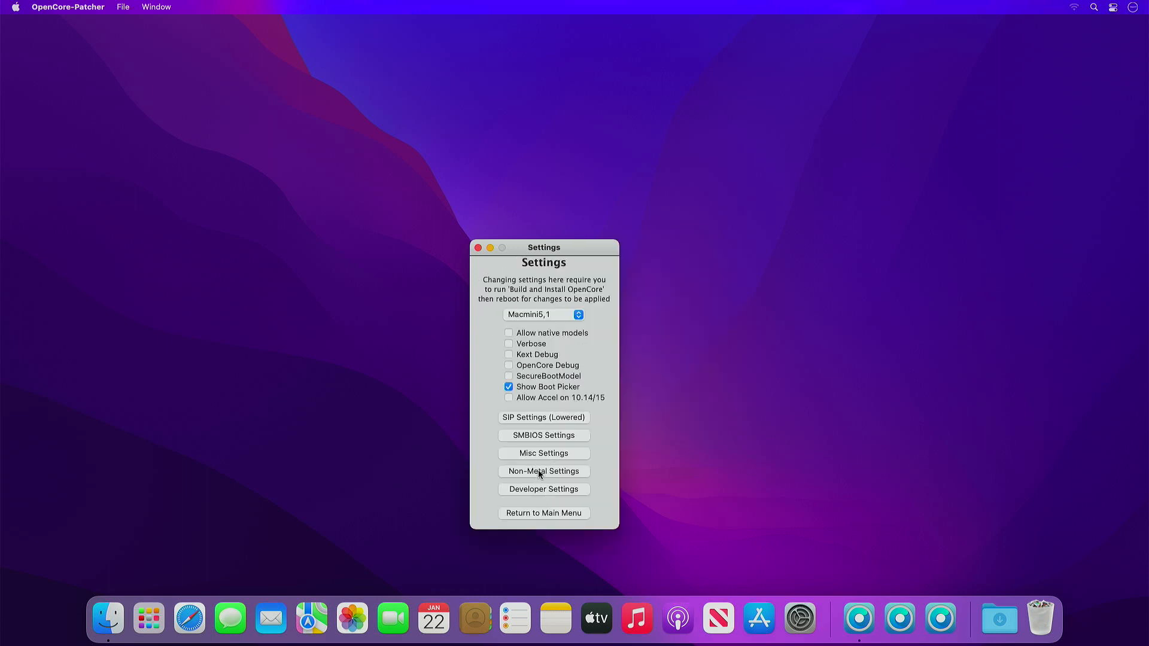
click(543, 513)
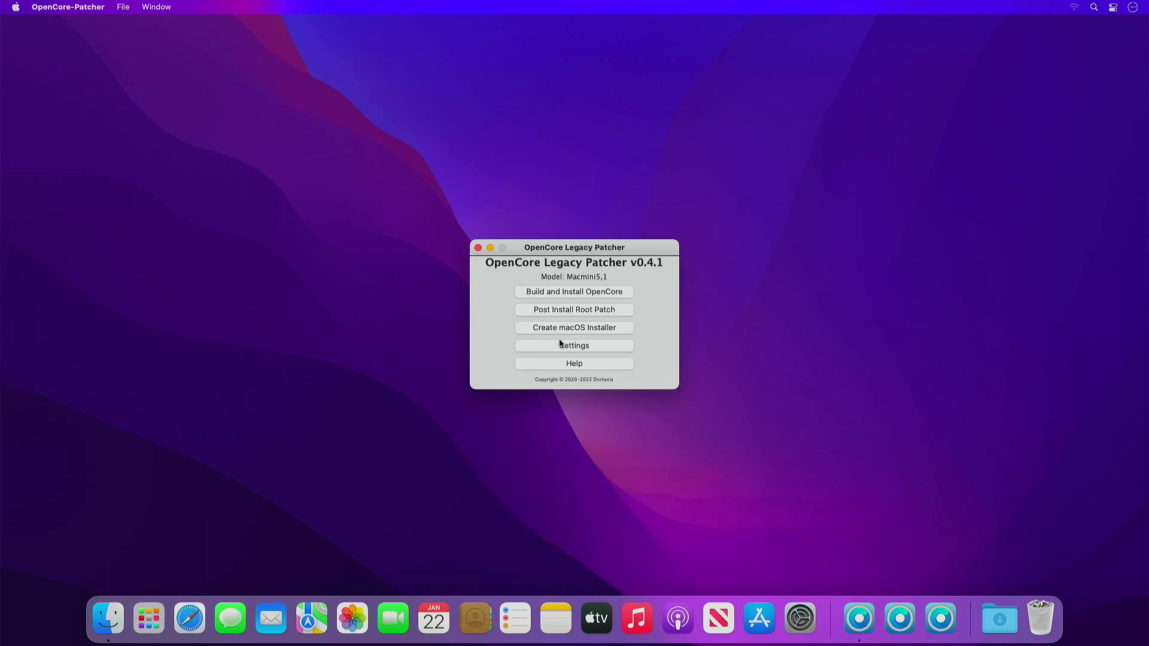
Rebuild OpenCore and install it to disk0's EFI partition with the admin password, then return to the main menu
click(574, 292)
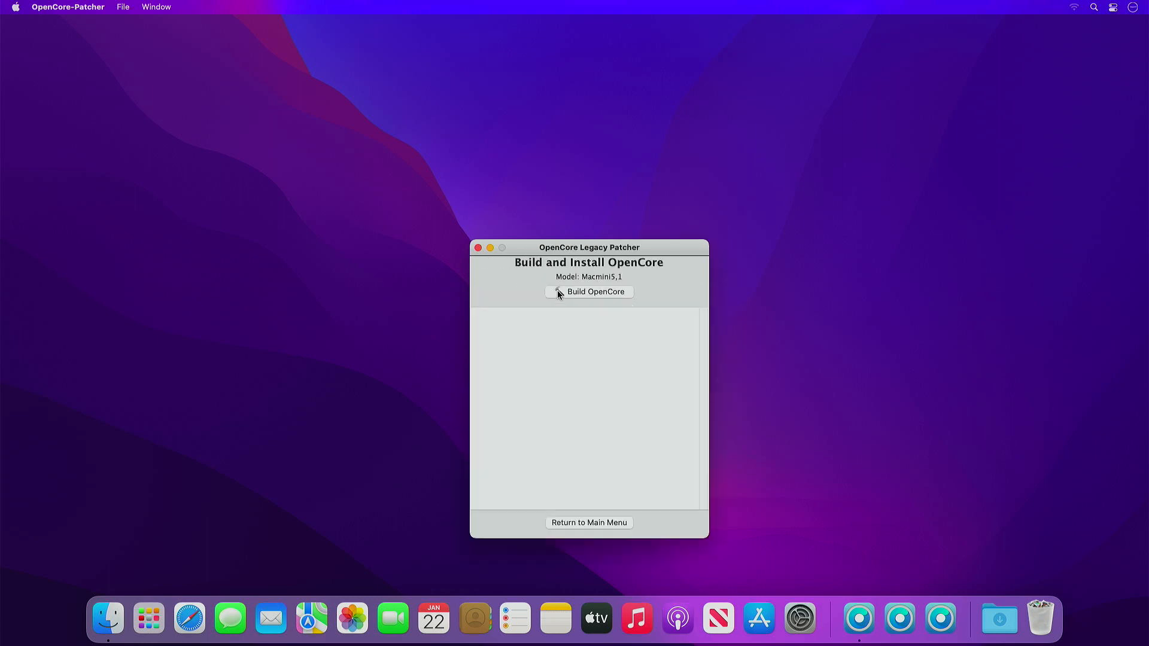
click(589, 292)
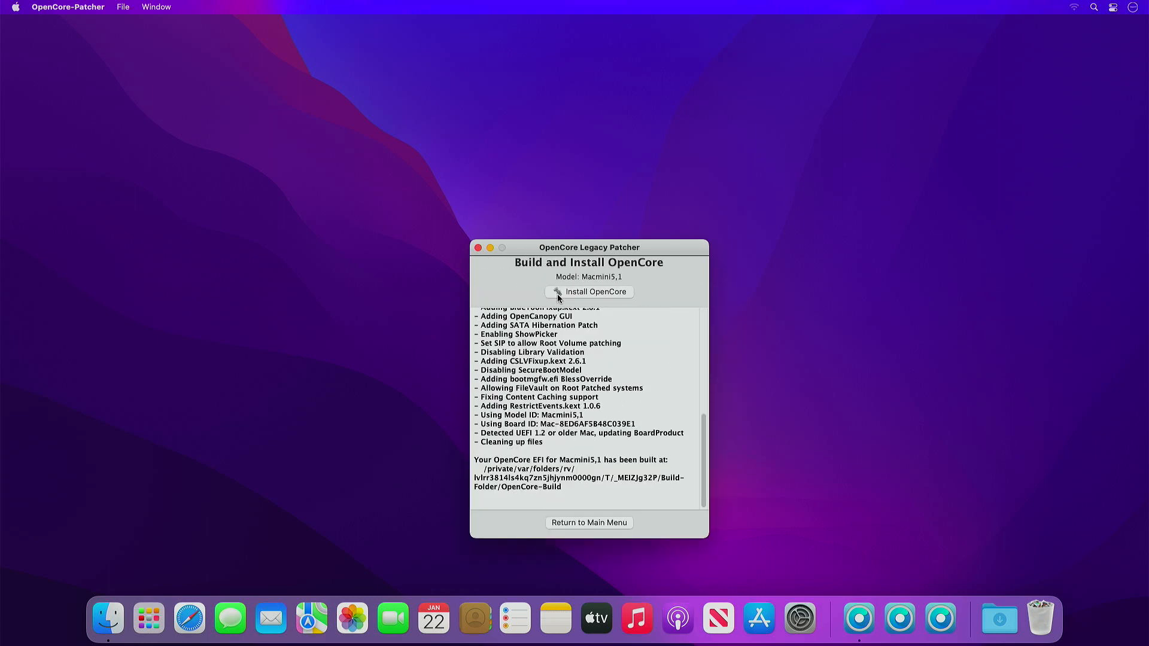
mouse_move(584, 293)
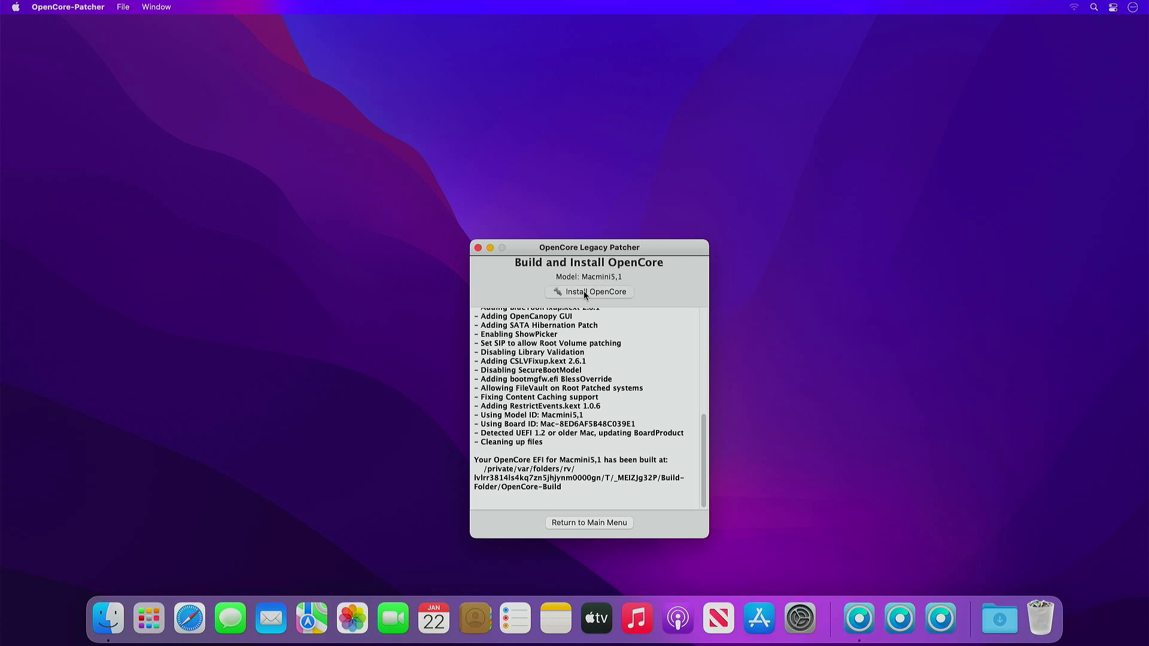
click(589, 292)
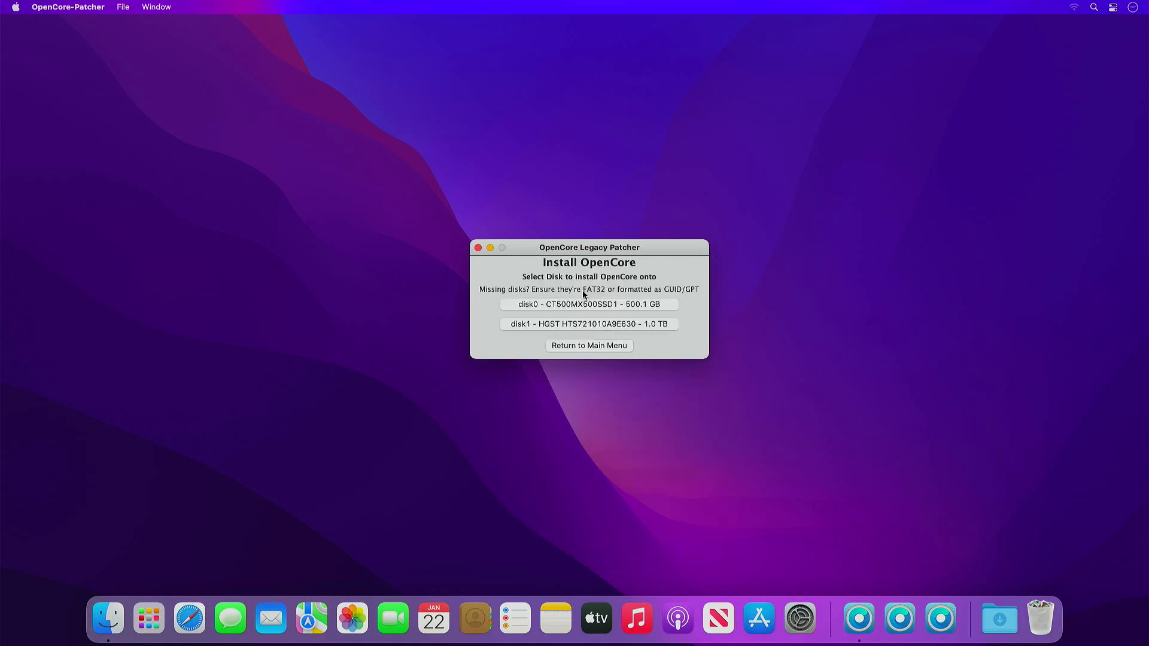
click(589, 305)
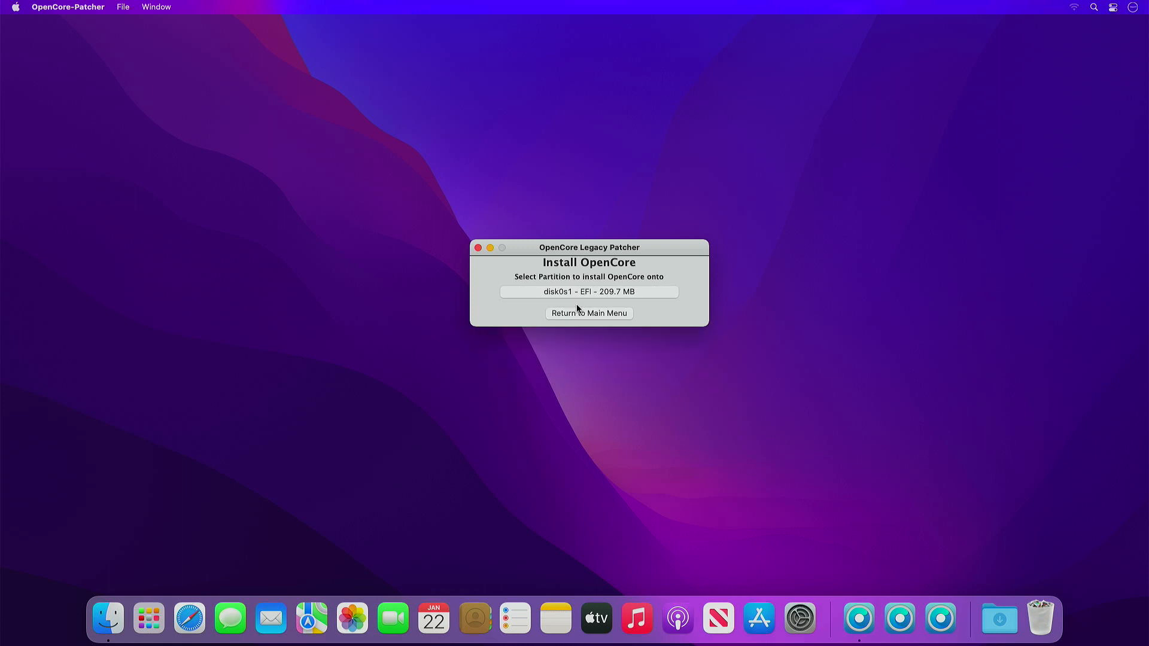
click(589, 292)
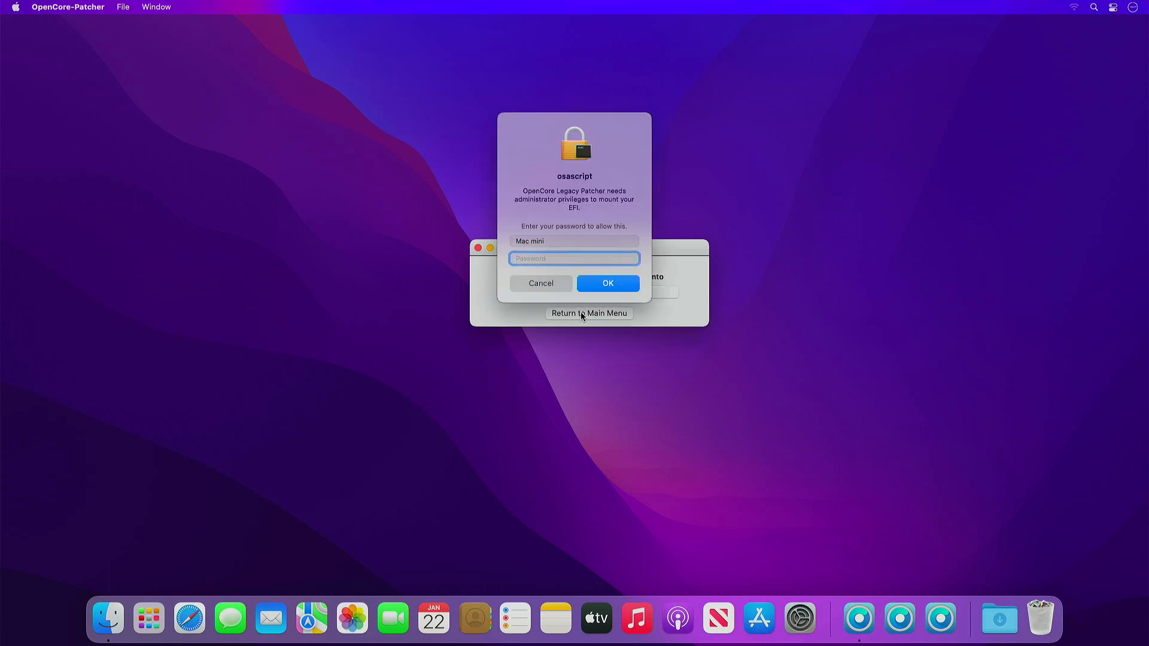
text(password)
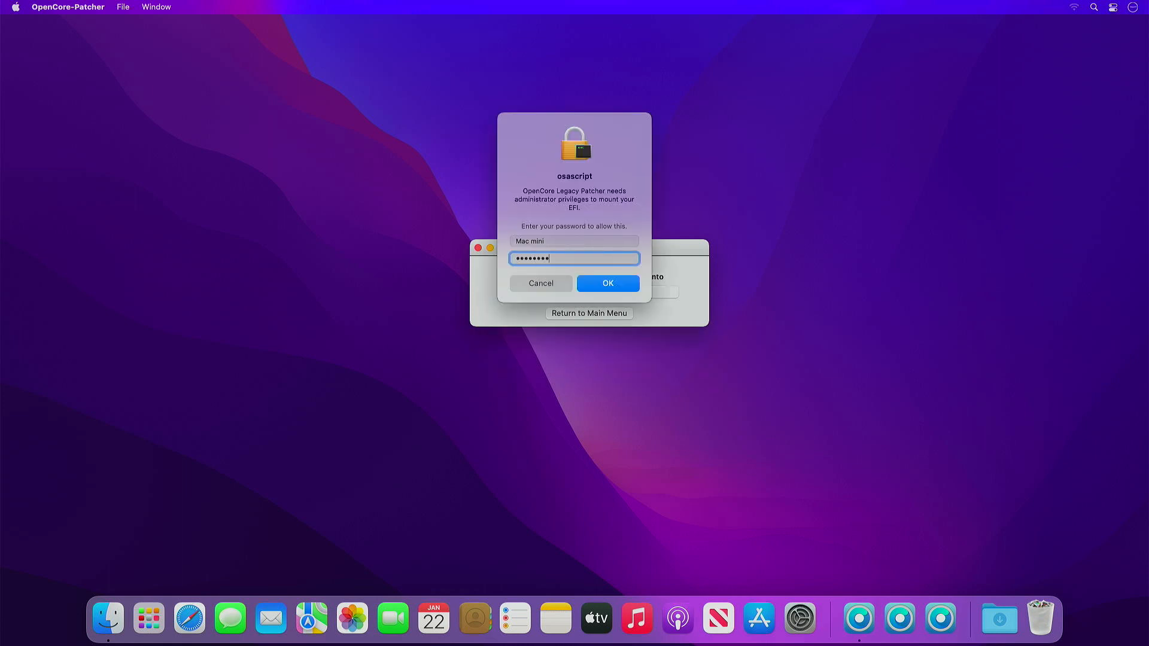
click(607, 284)
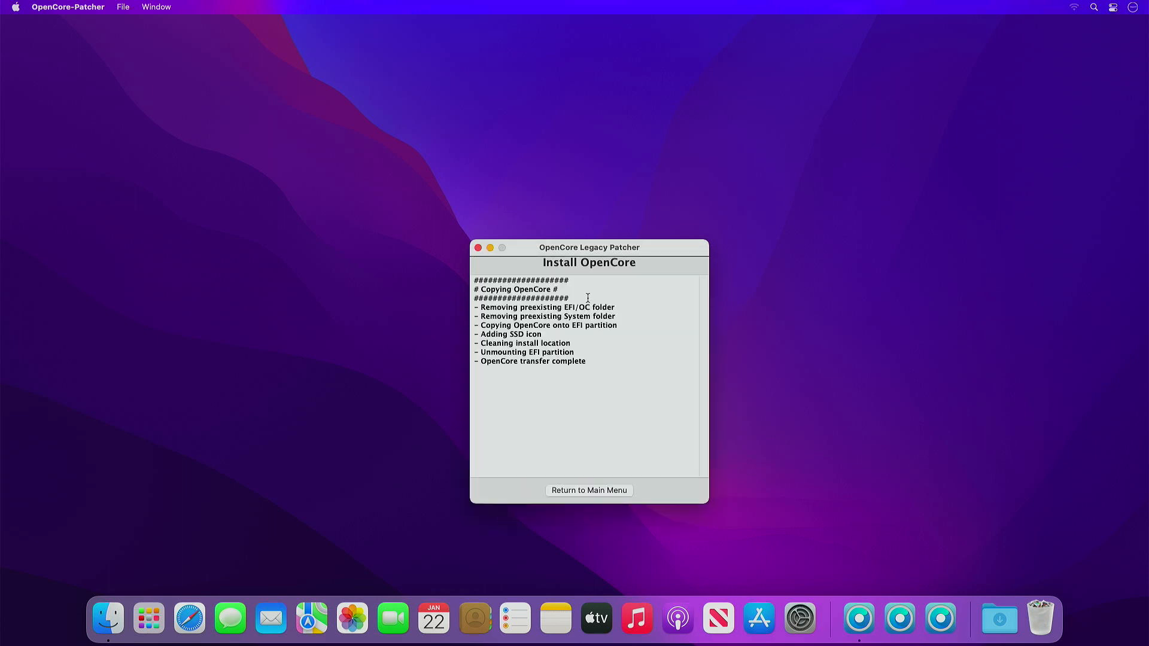
click(589, 489)
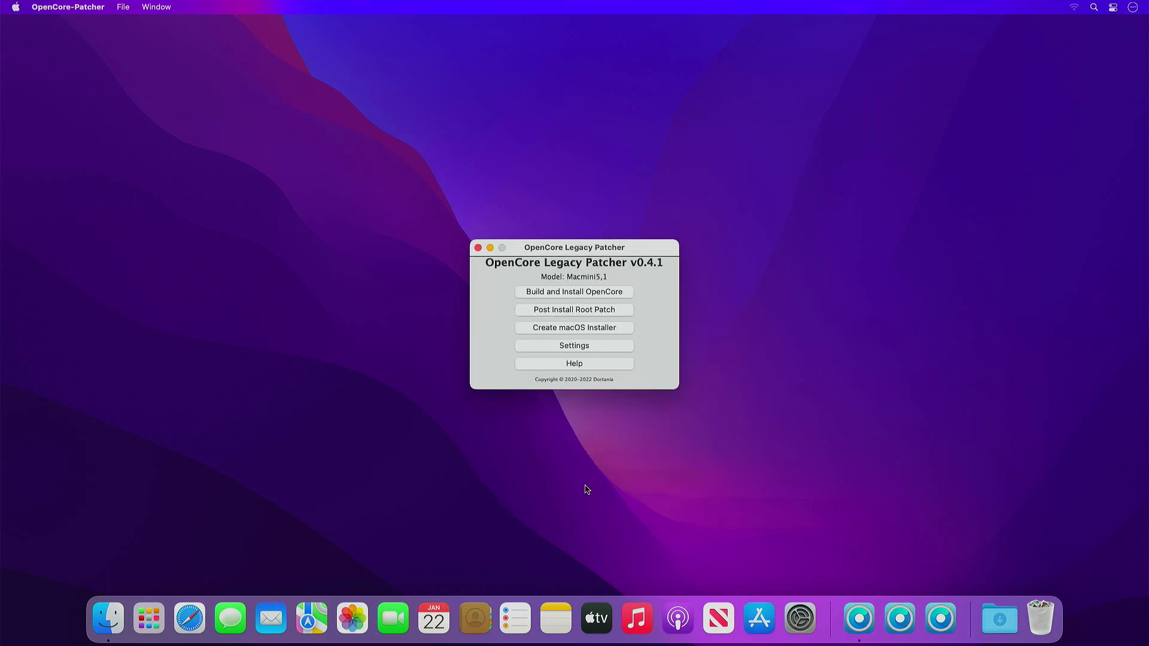
mouse_move(556, 313)
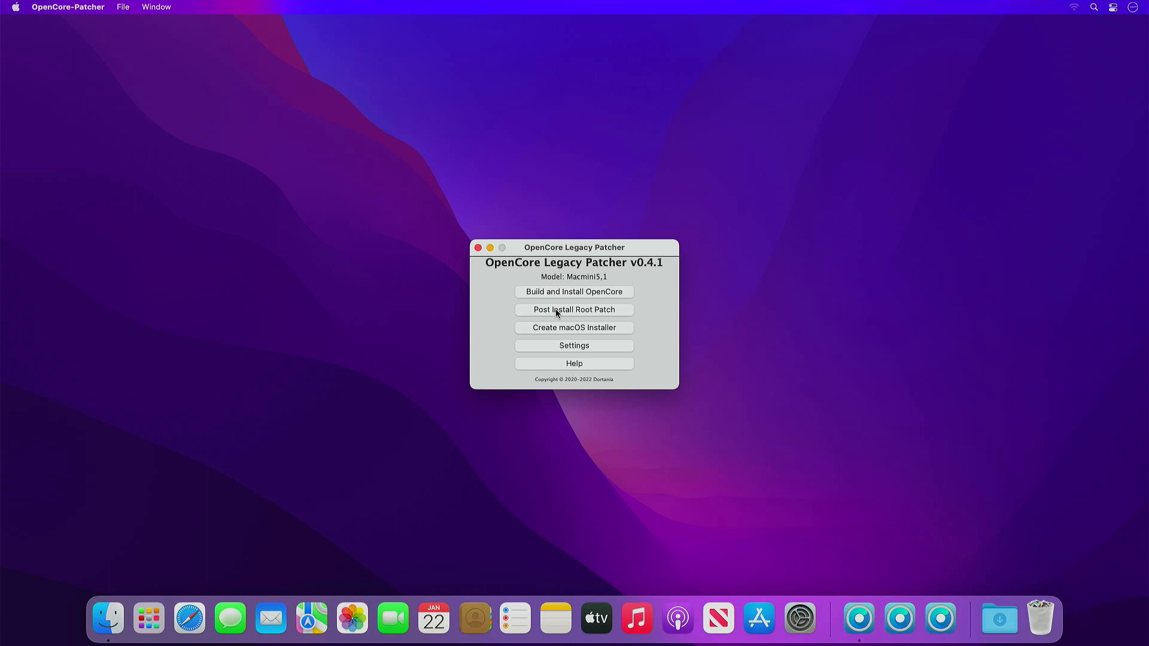
Start Post Install Root Patching and authorize relaunching the patcher as root
click(574, 309)
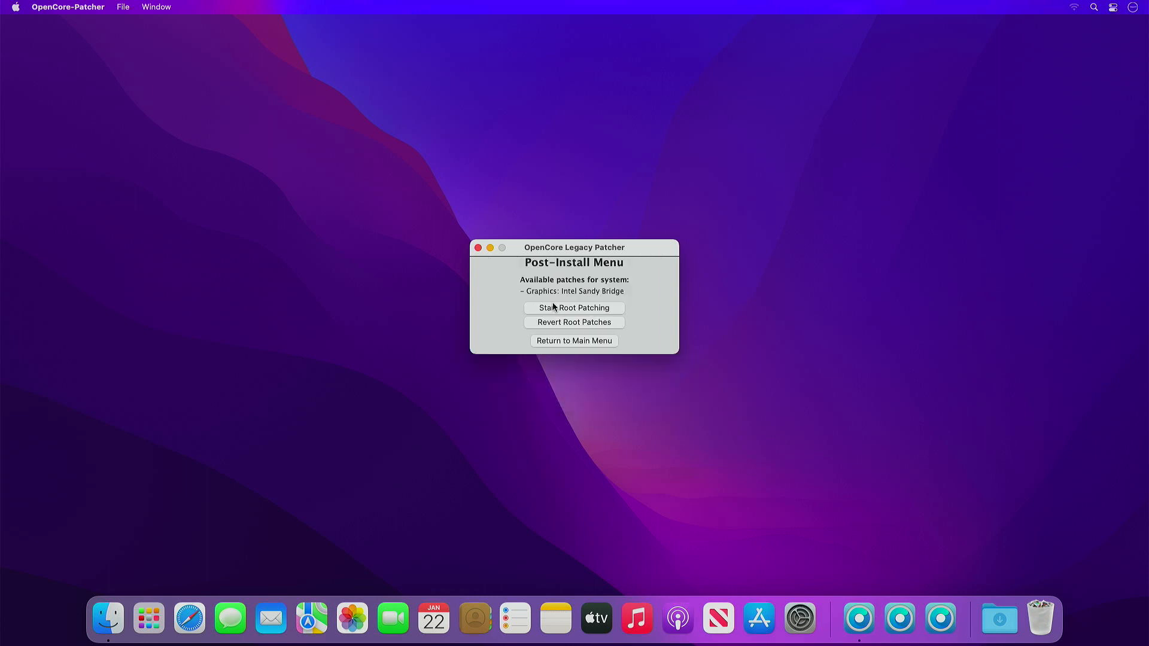
mouse_move(586, 288)
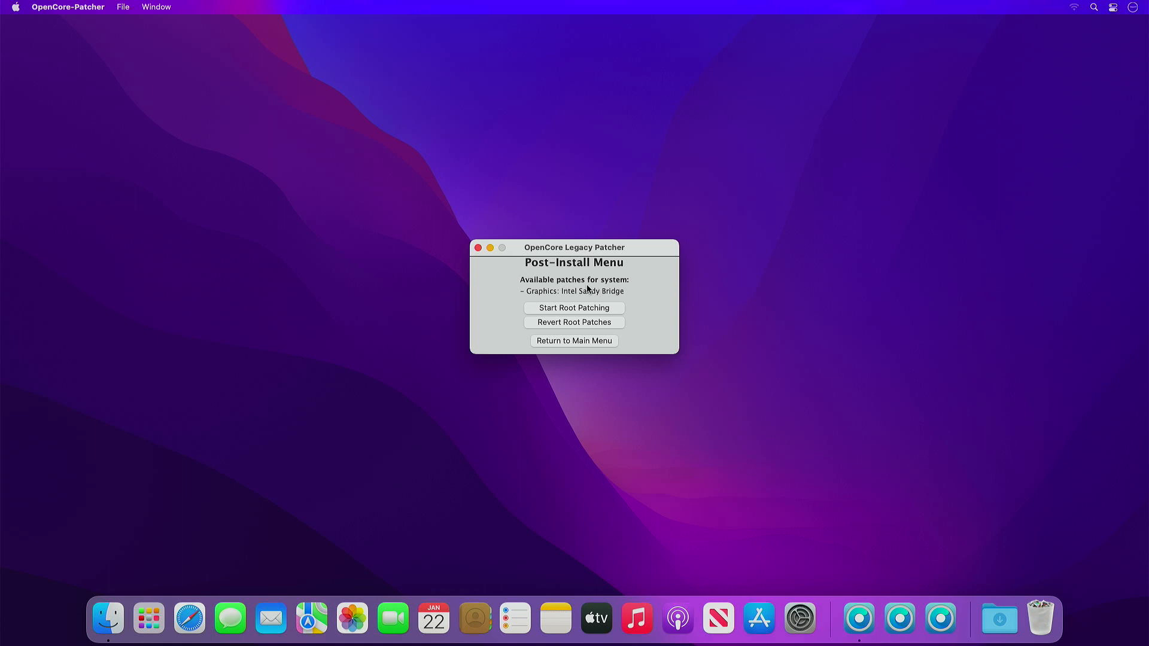
mouse_move(574, 307)
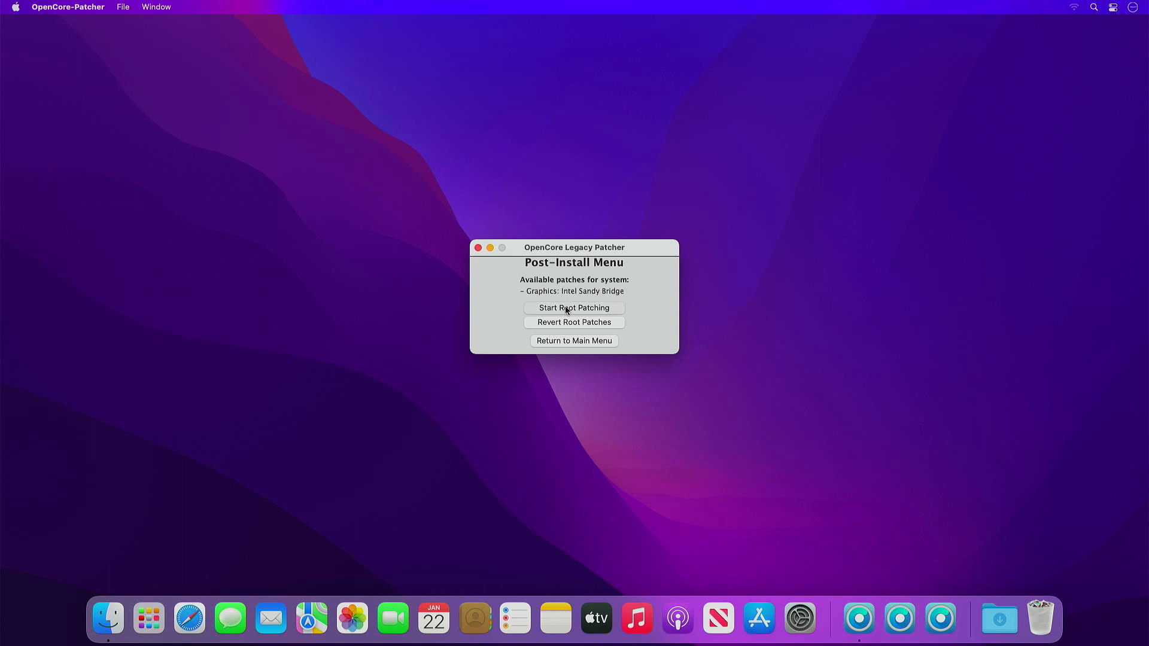
click(574, 308)
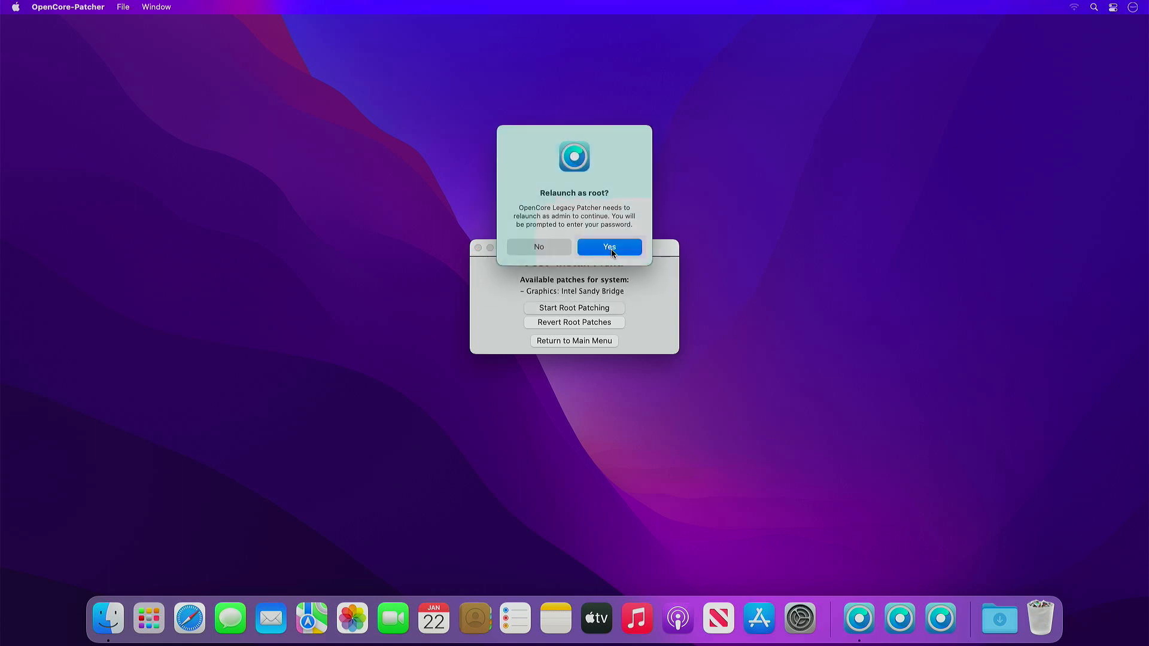
click(608, 247)
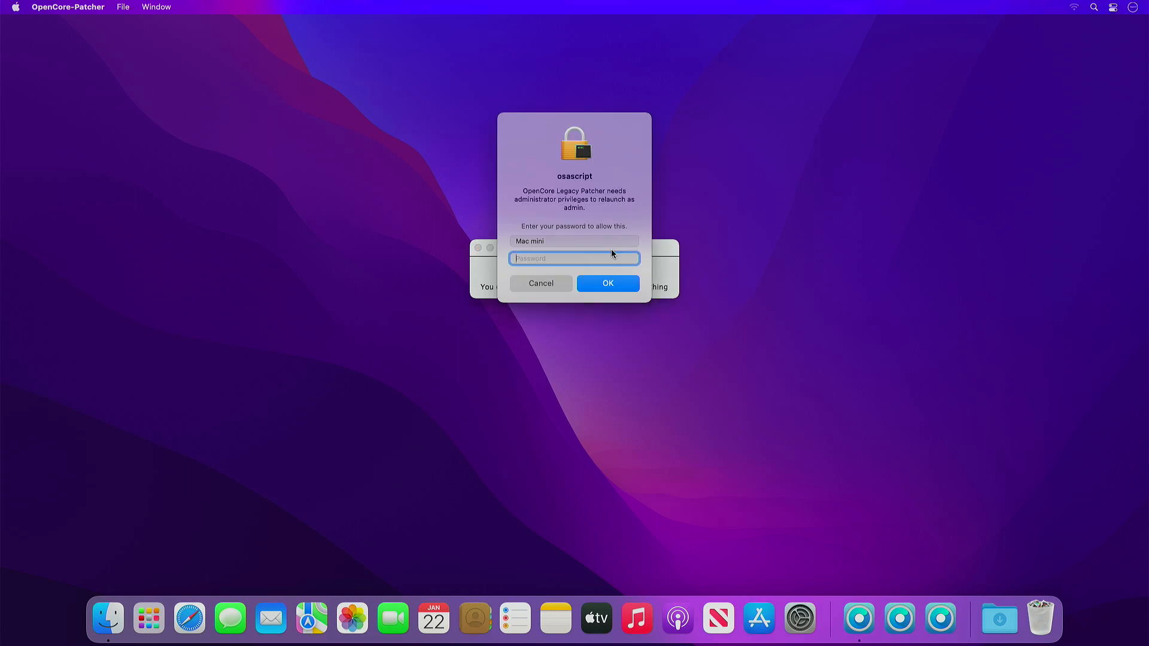
click(607, 284)
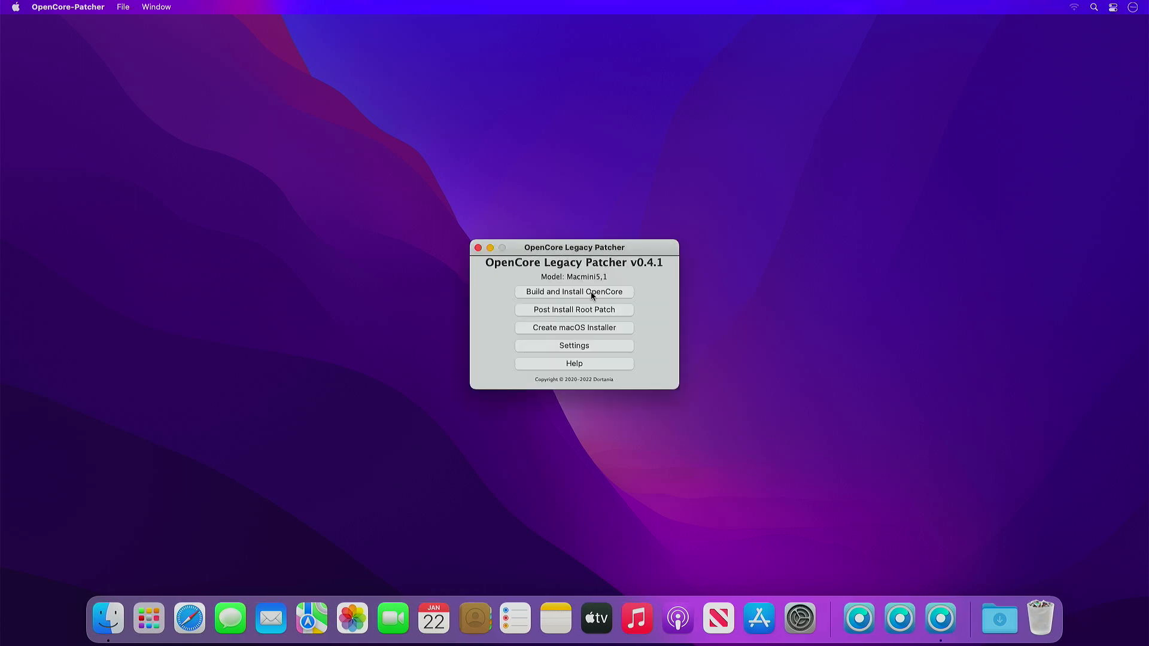
Run root patching for Intel Sandy Bridge graphics and return to the main menu
click(574, 309)
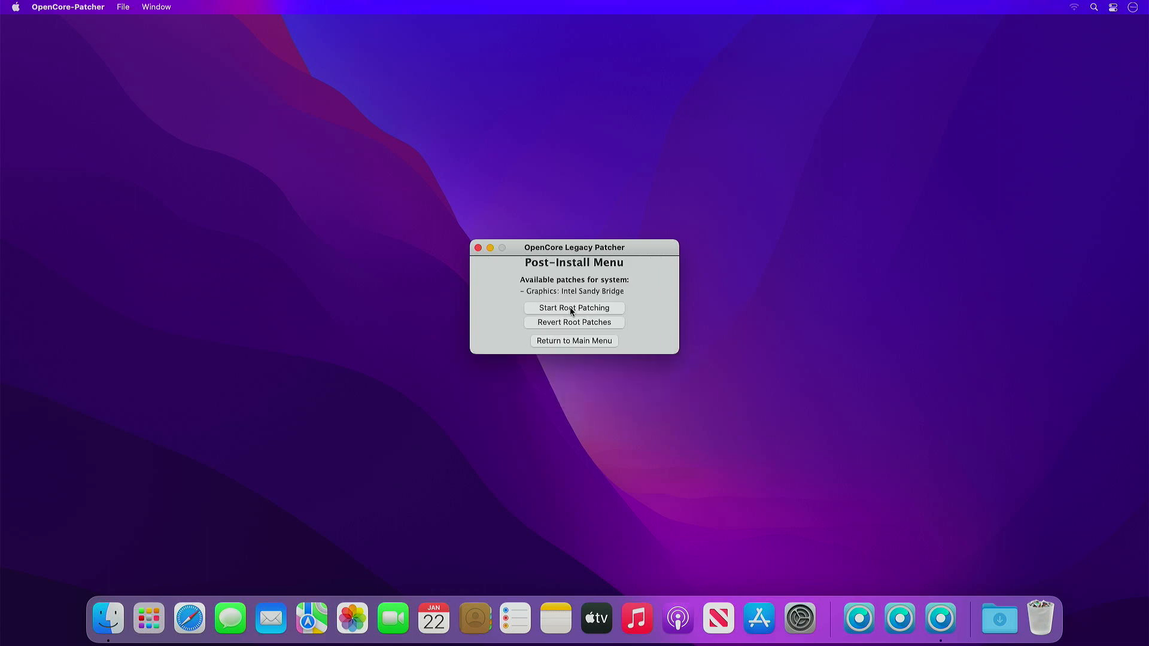
click(574, 308)
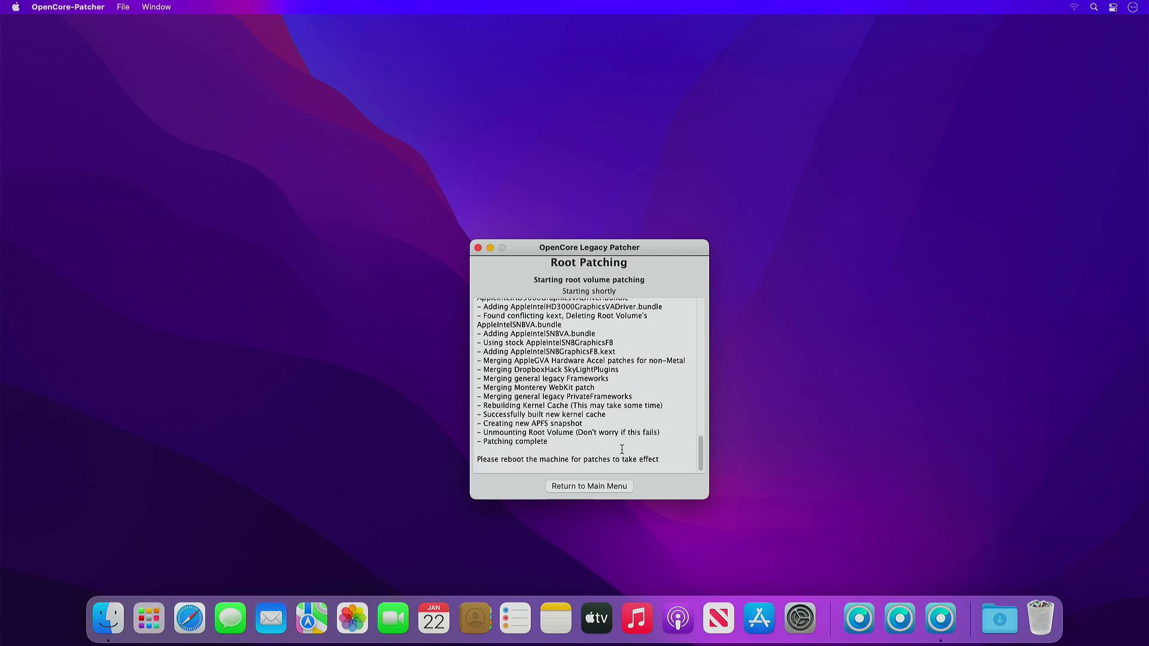
click(589, 486)
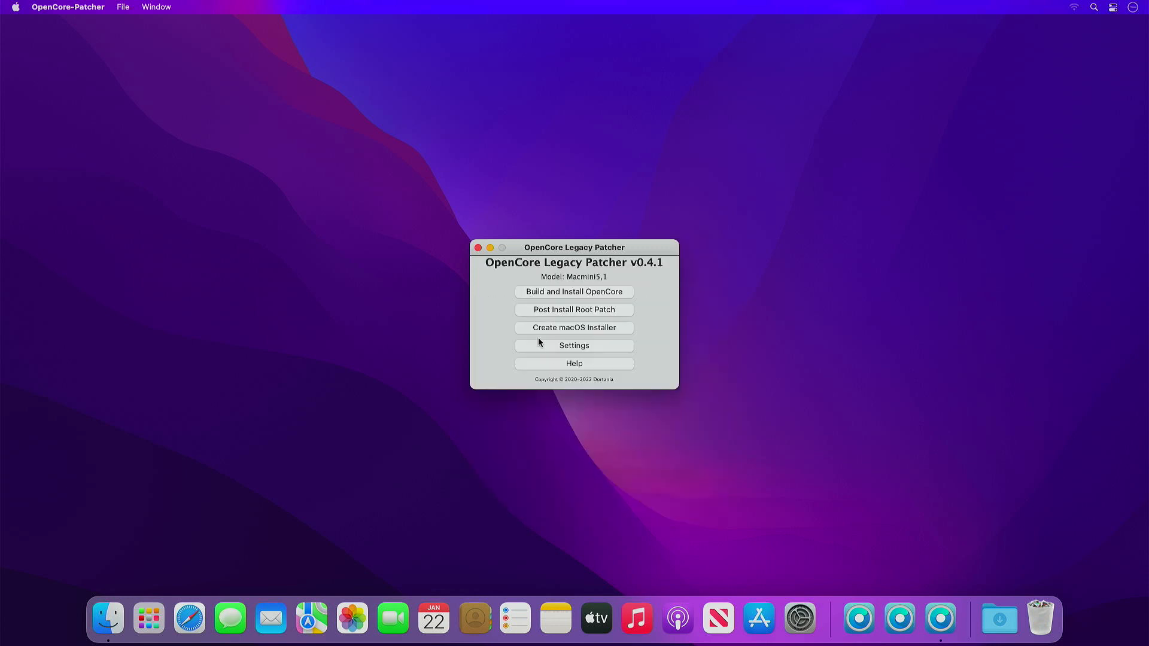
click(14, 7)
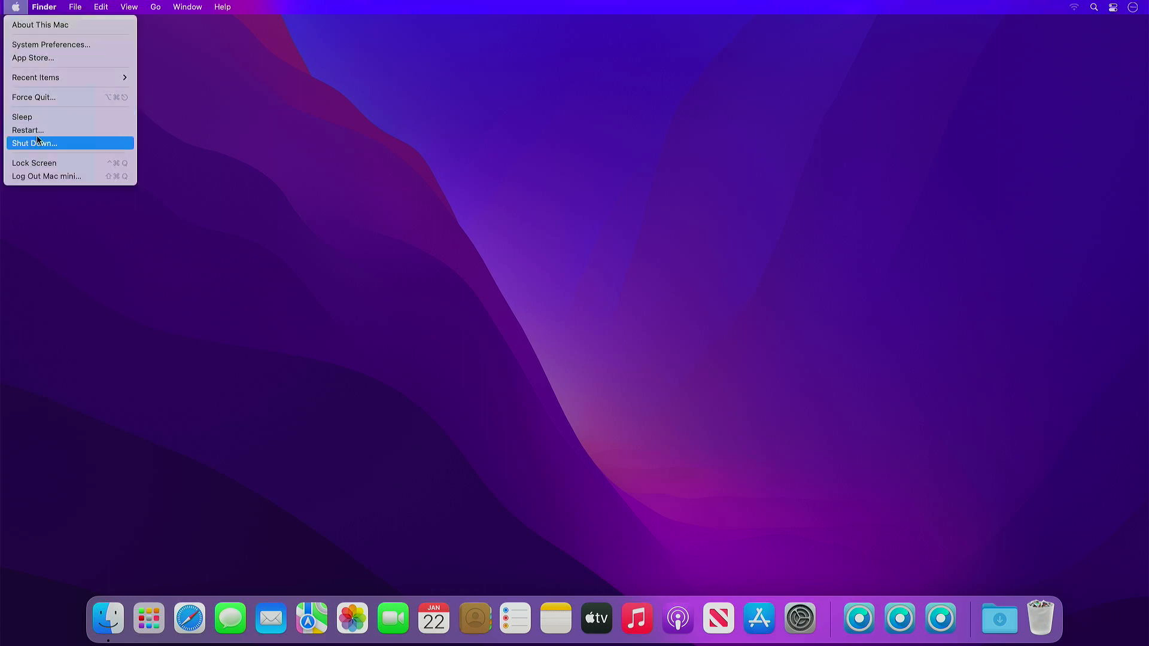
click(27, 129)
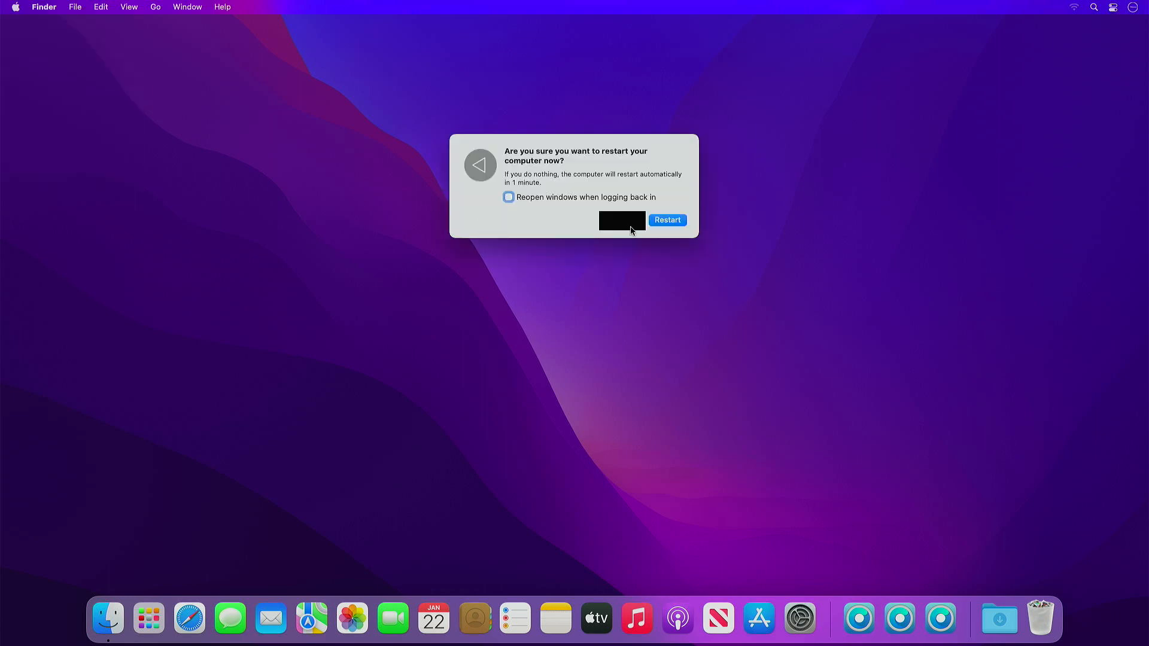
click(621, 220)
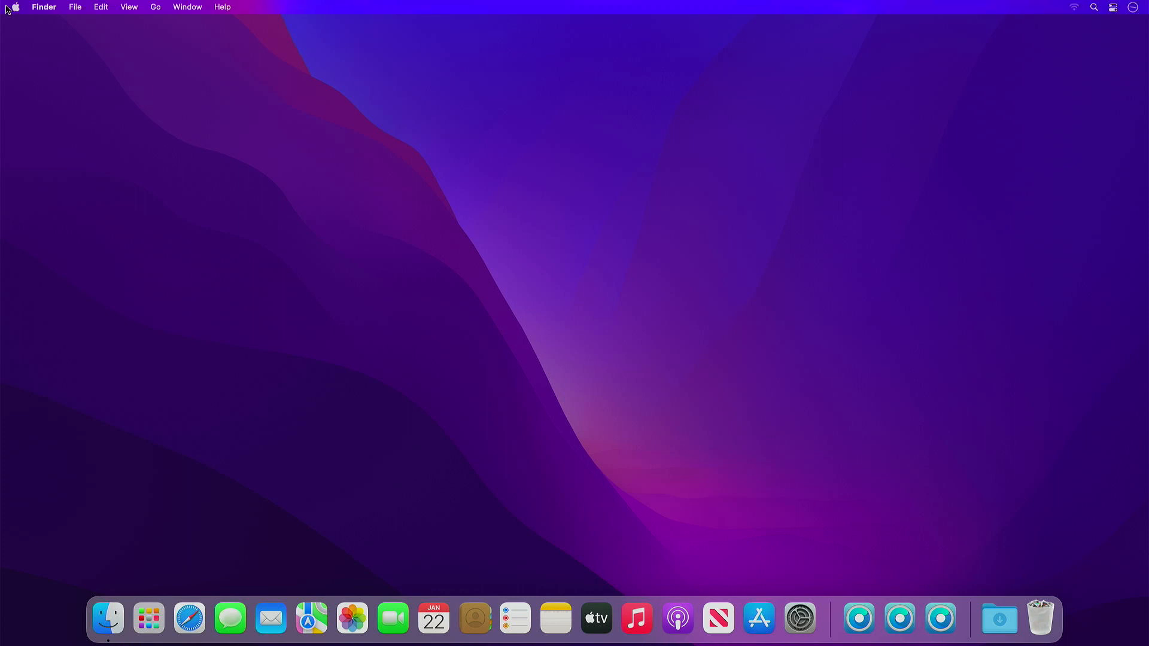
click(13, 8)
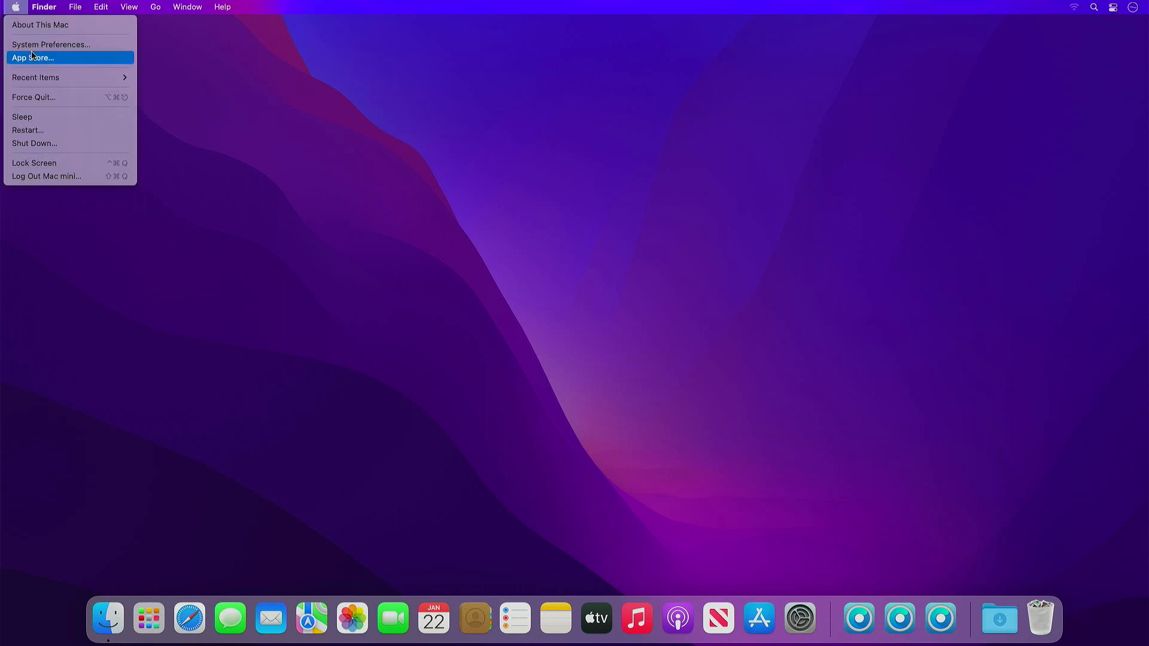
mouse_move(40, 24)
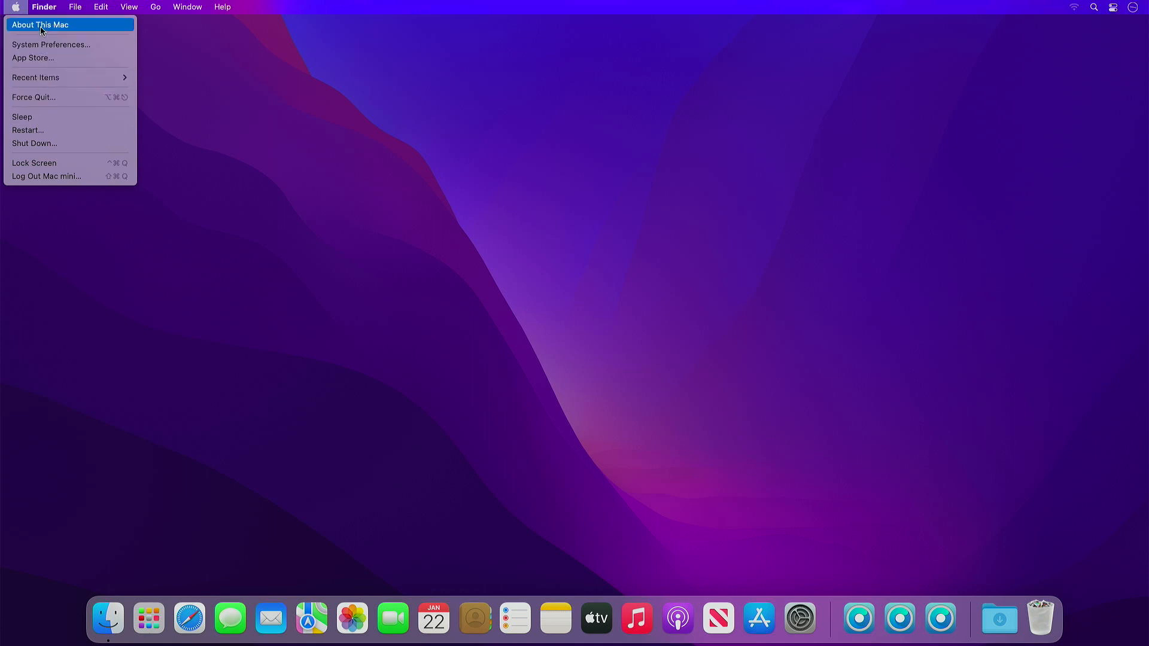
mouse_move(49, 78)
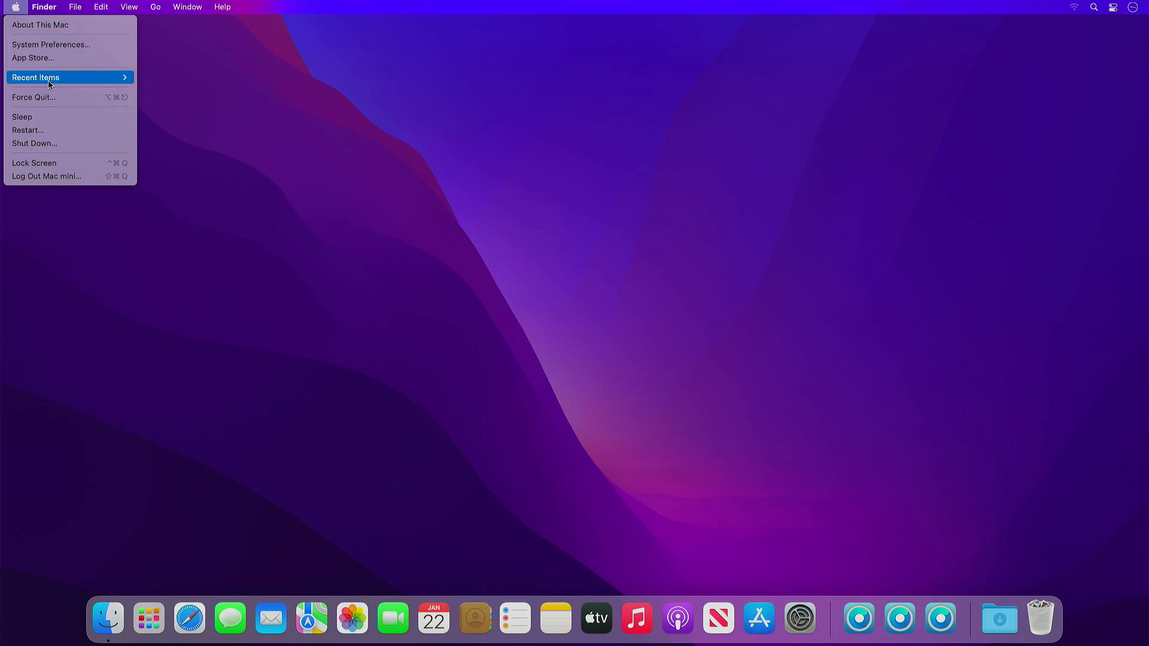
mouse_move(50, 24)
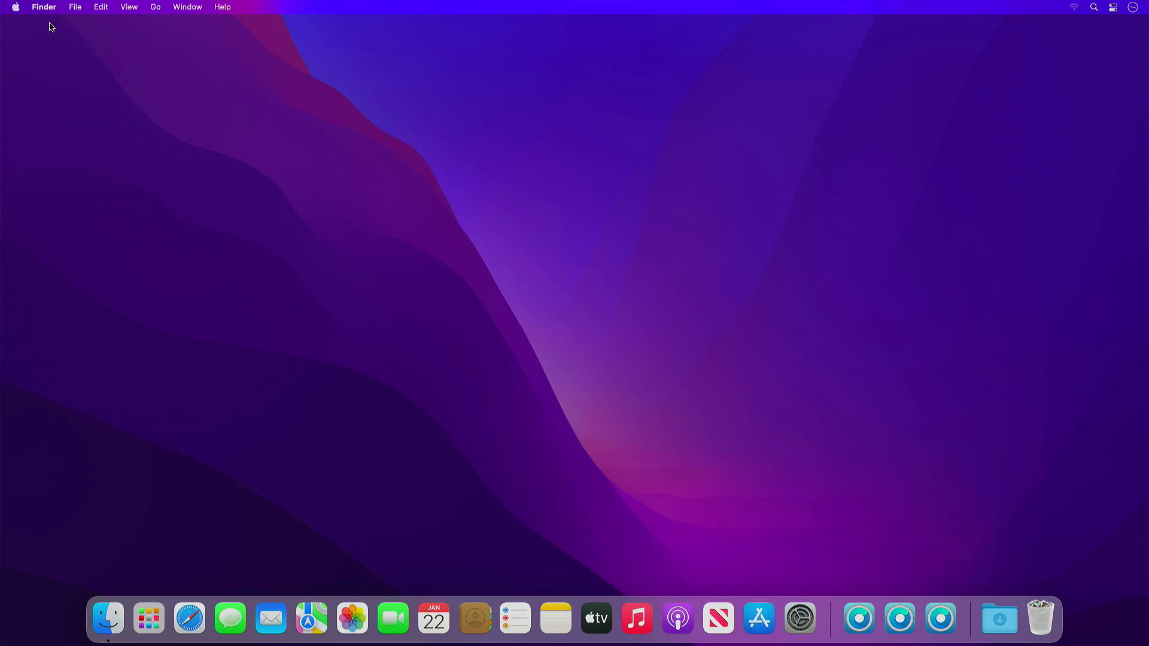
View About This Mac confirming macOS Monterey 12.1 on the Mac mini (Mid 2011)
click(15, 8)
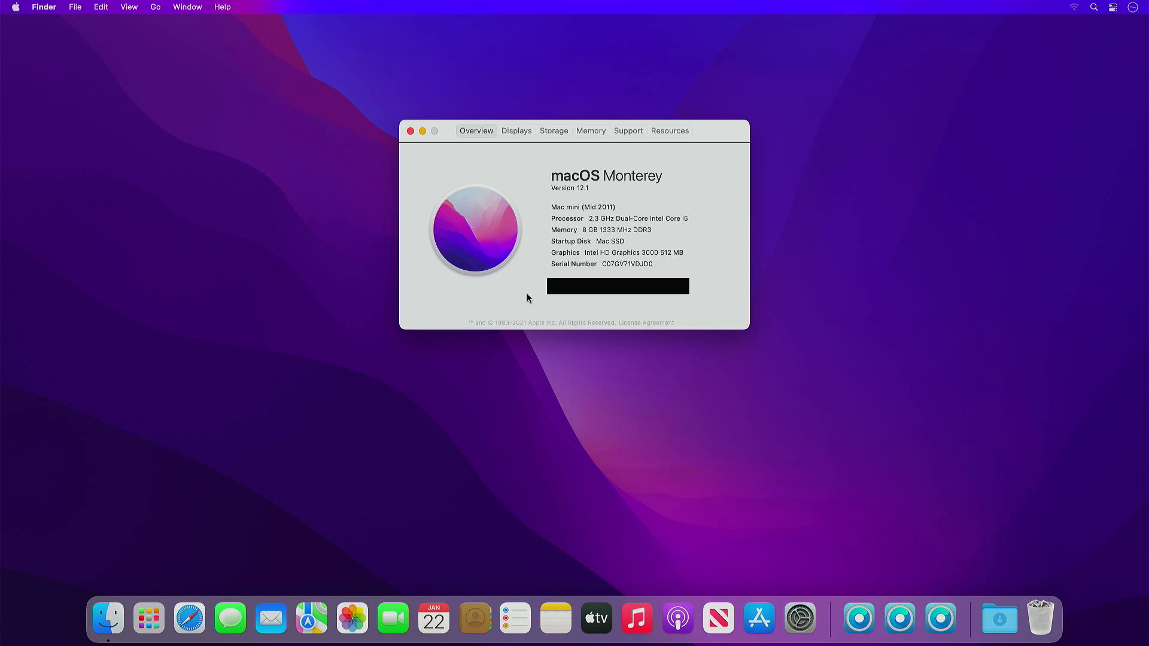
mouse_move(546, 292)
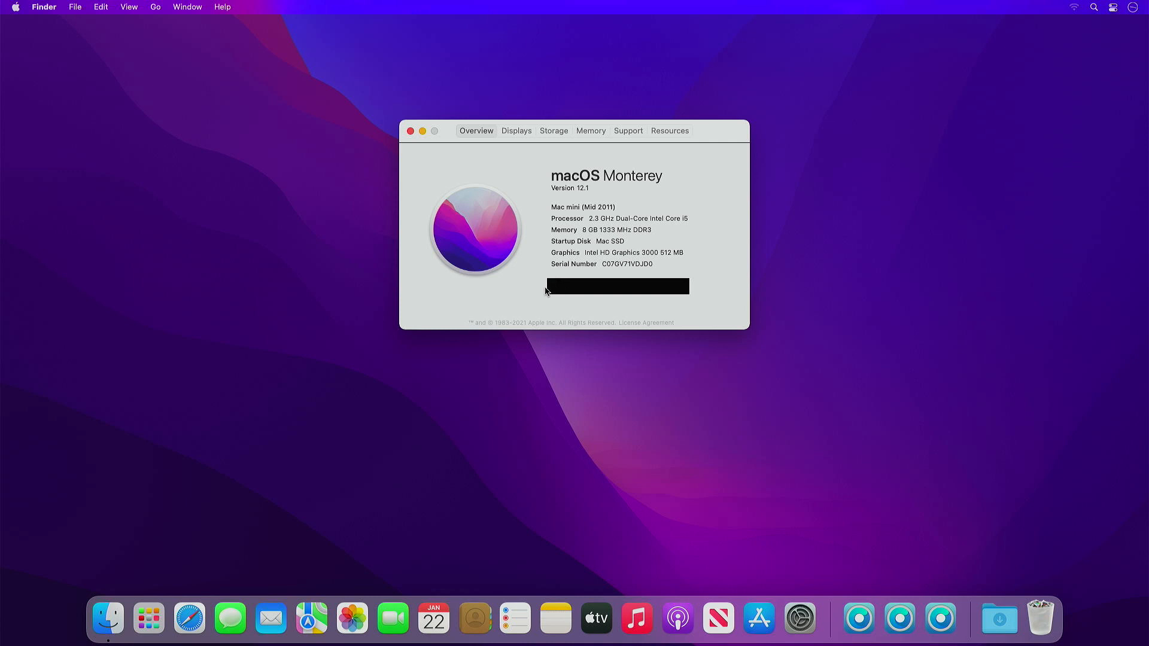
mouse_move(632, 282)
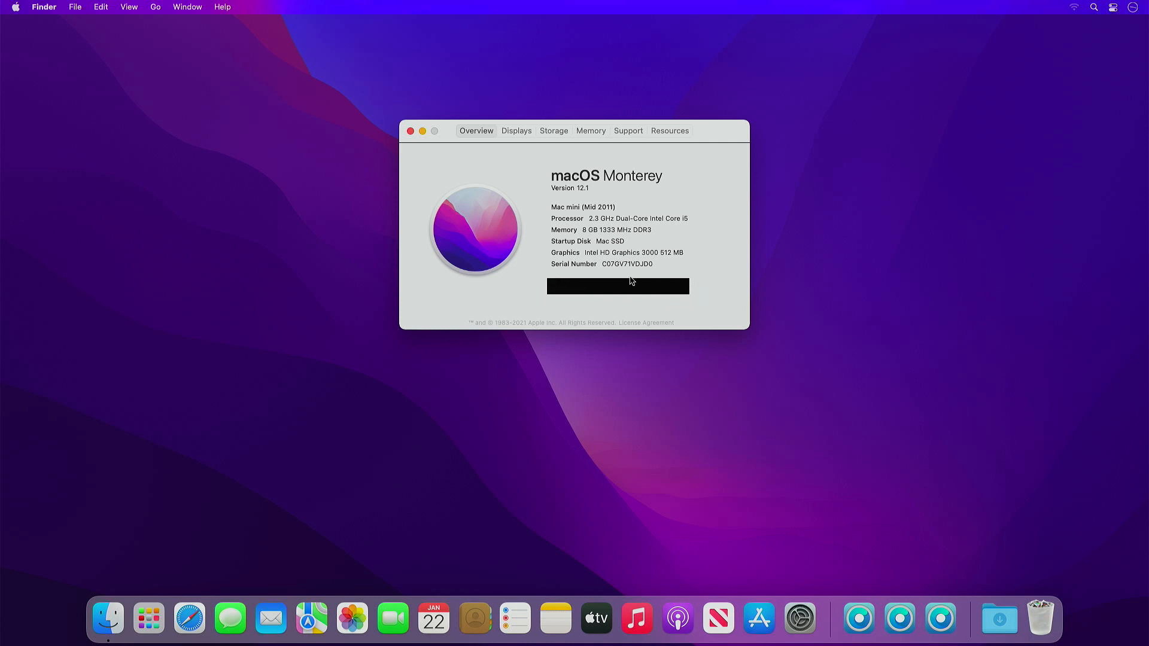
mouse_move(574, 292)
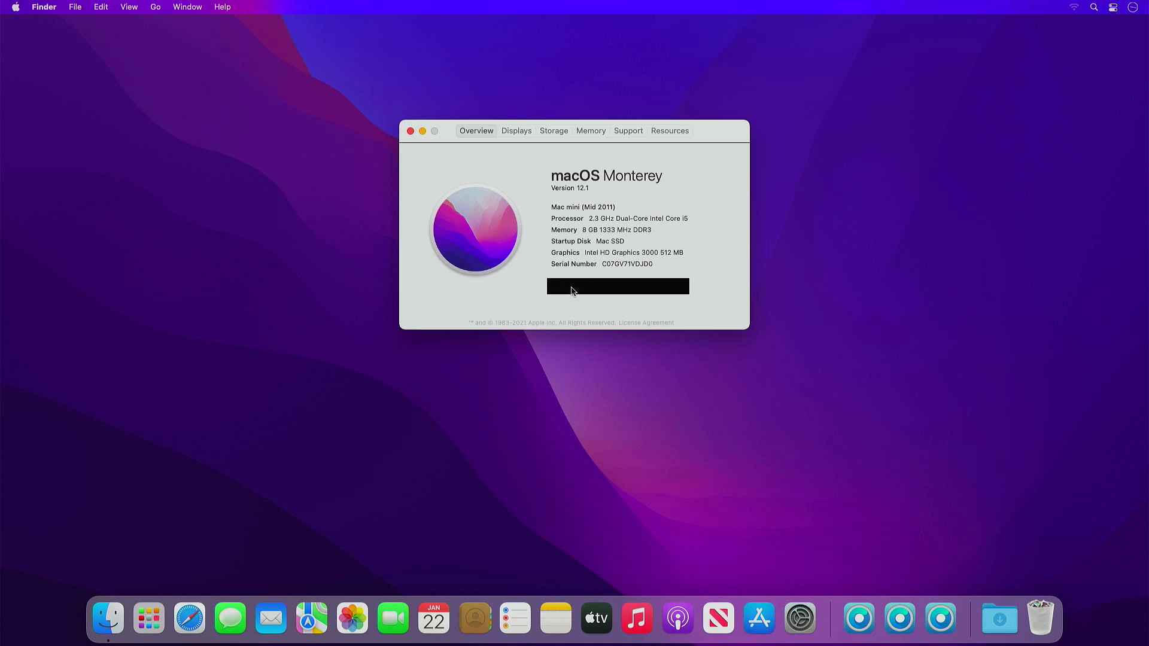
mouse_move(566, 313)
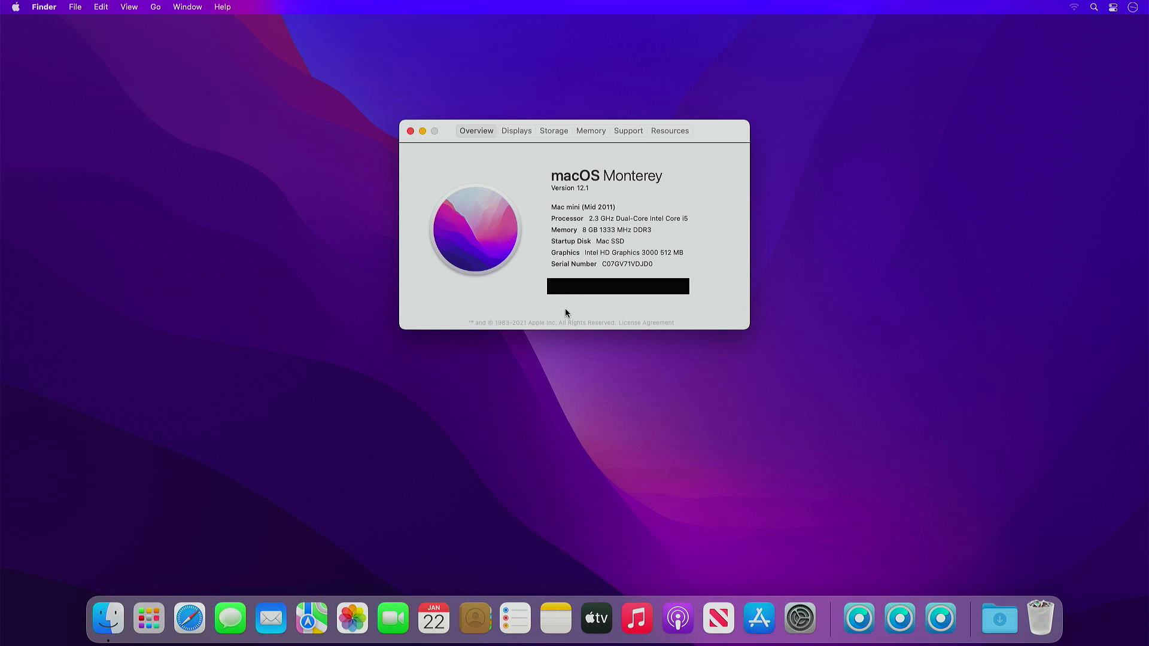
mouse_move(556, 285)
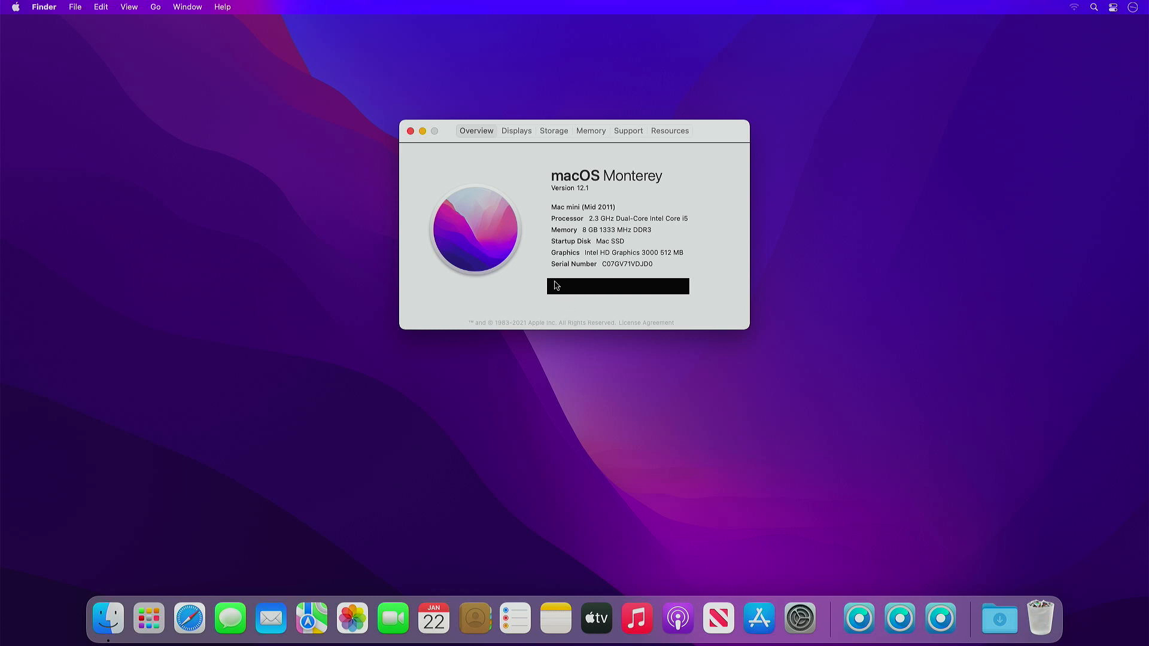
mouse_move(566, 290)
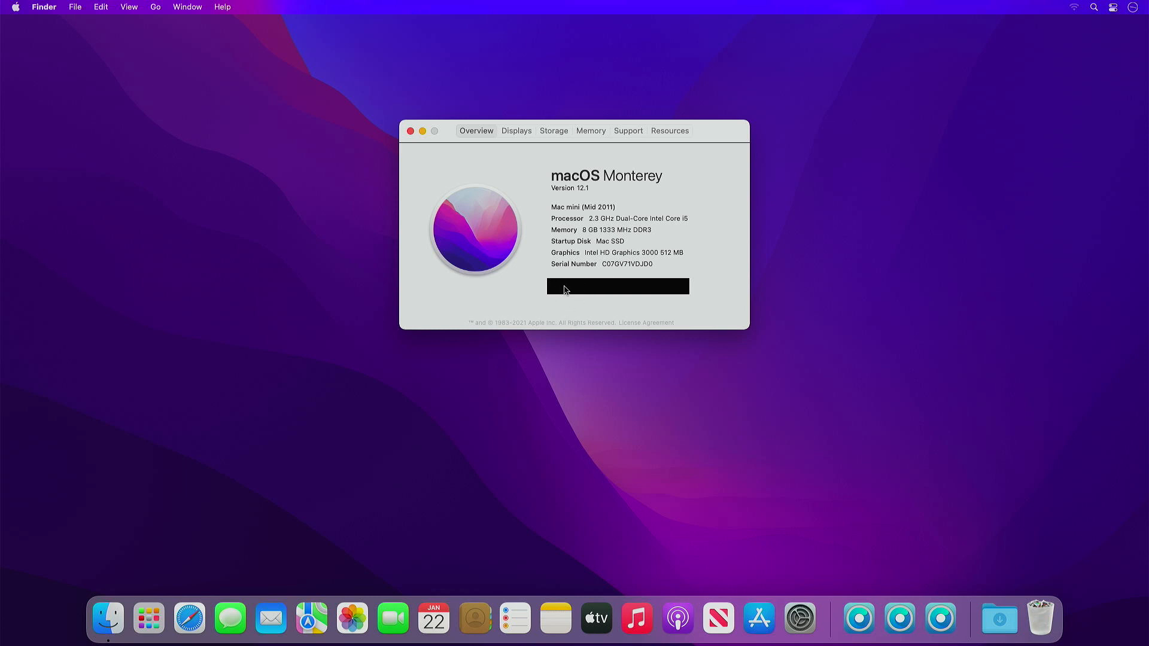
mouse_move(695, 285)
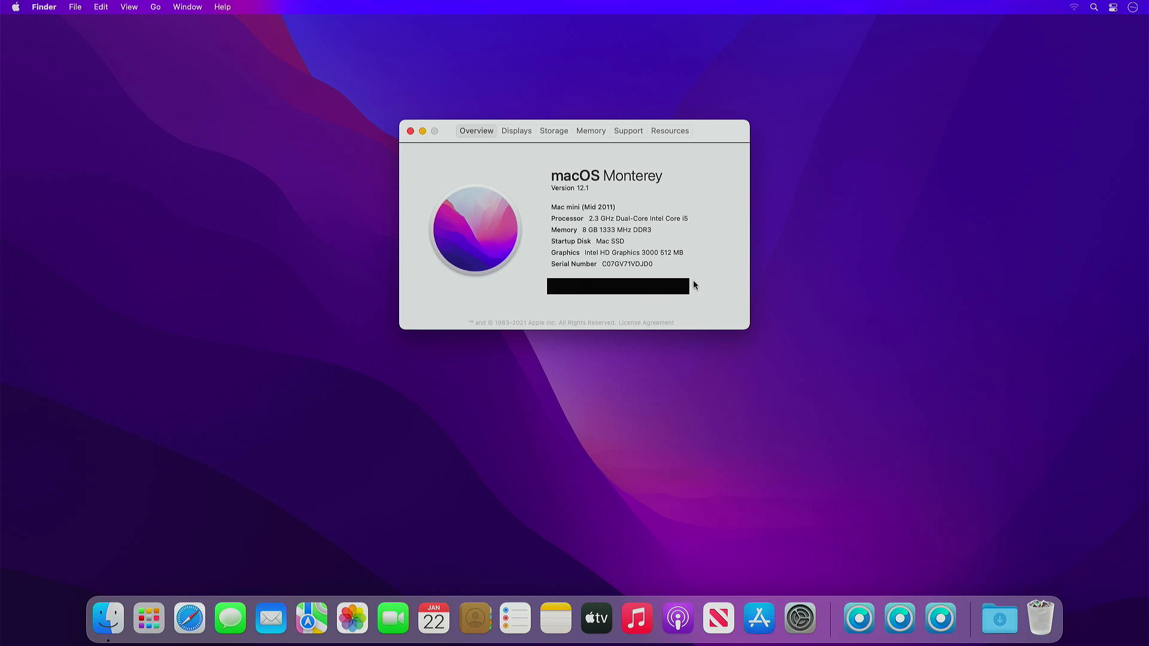
mouse_move(574, 291)
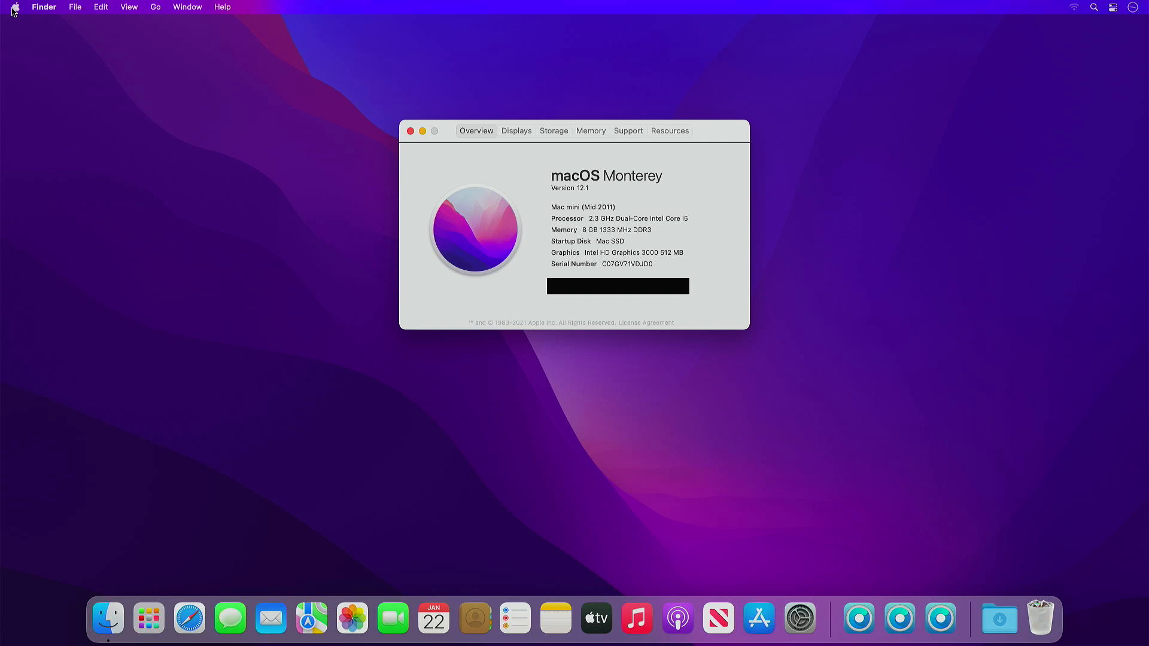
click(14, 8)
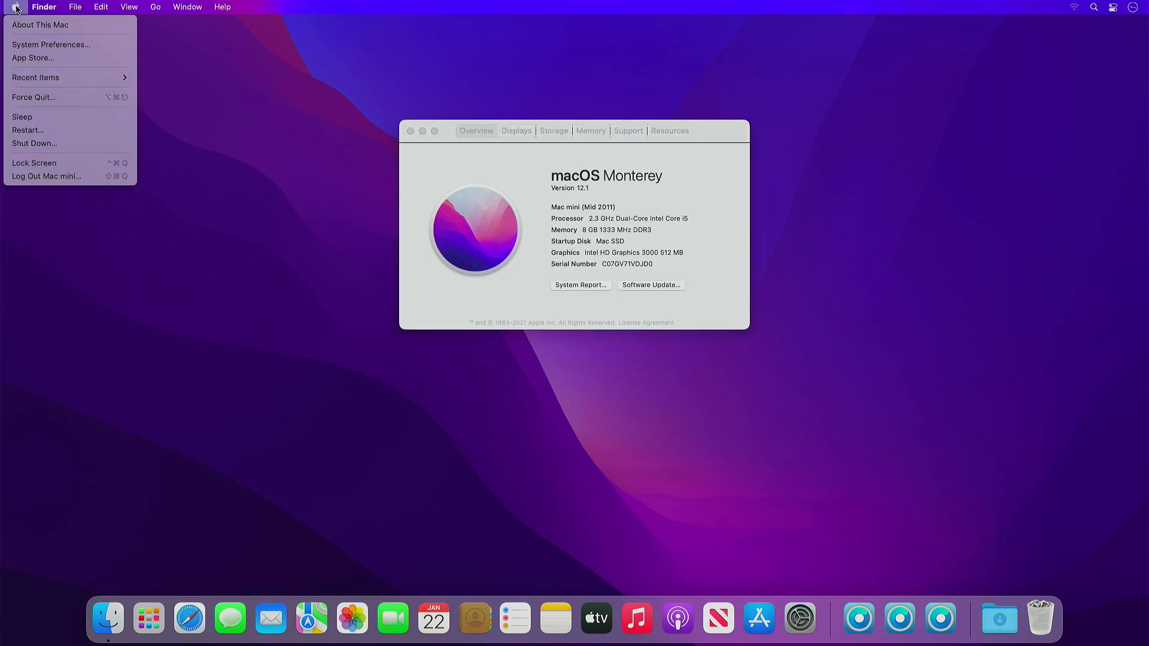
mouse_move(538, 272)
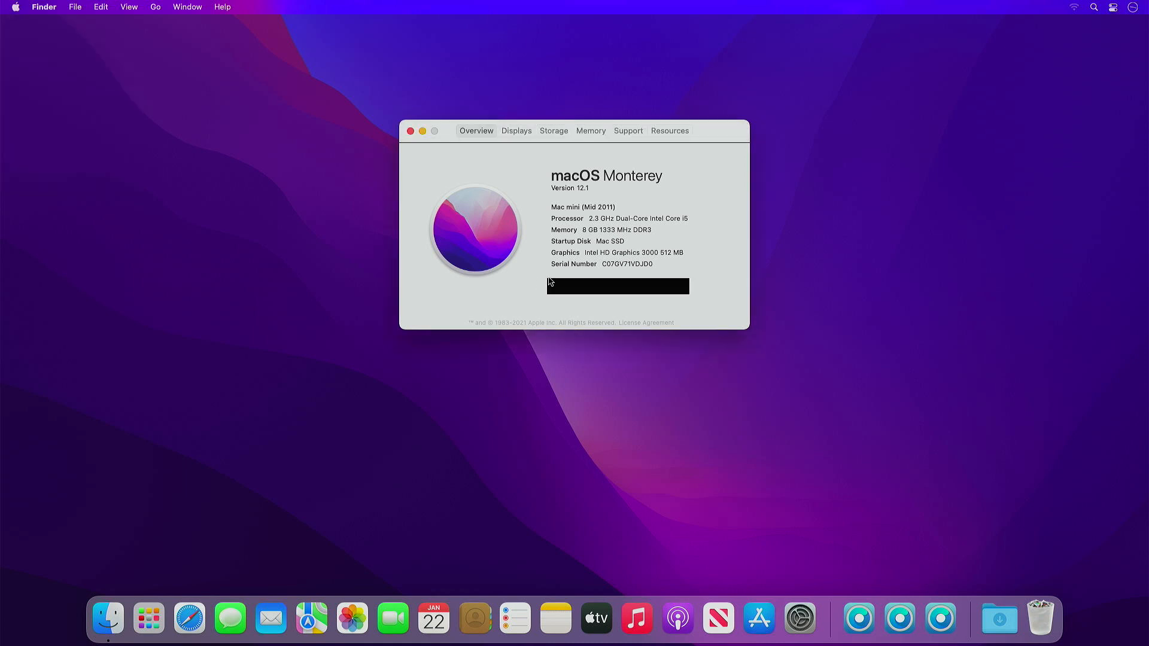
mouse_move(584, 288)
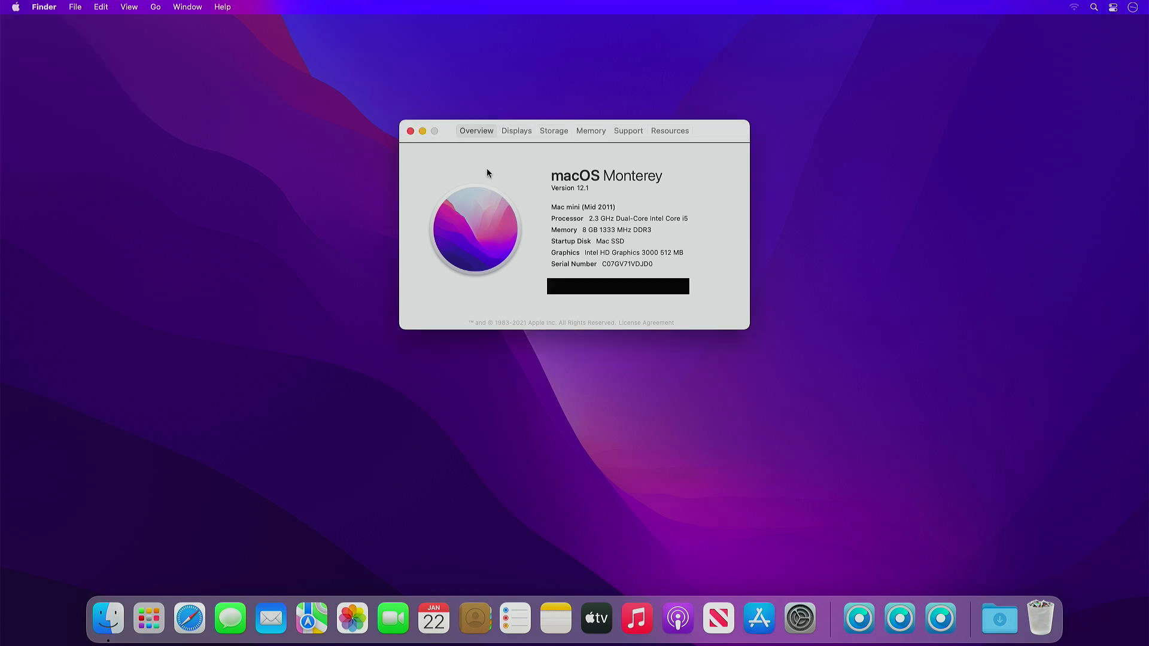
Close About This Mac and dismiss the Apple menu without restarting
click(411, 131)
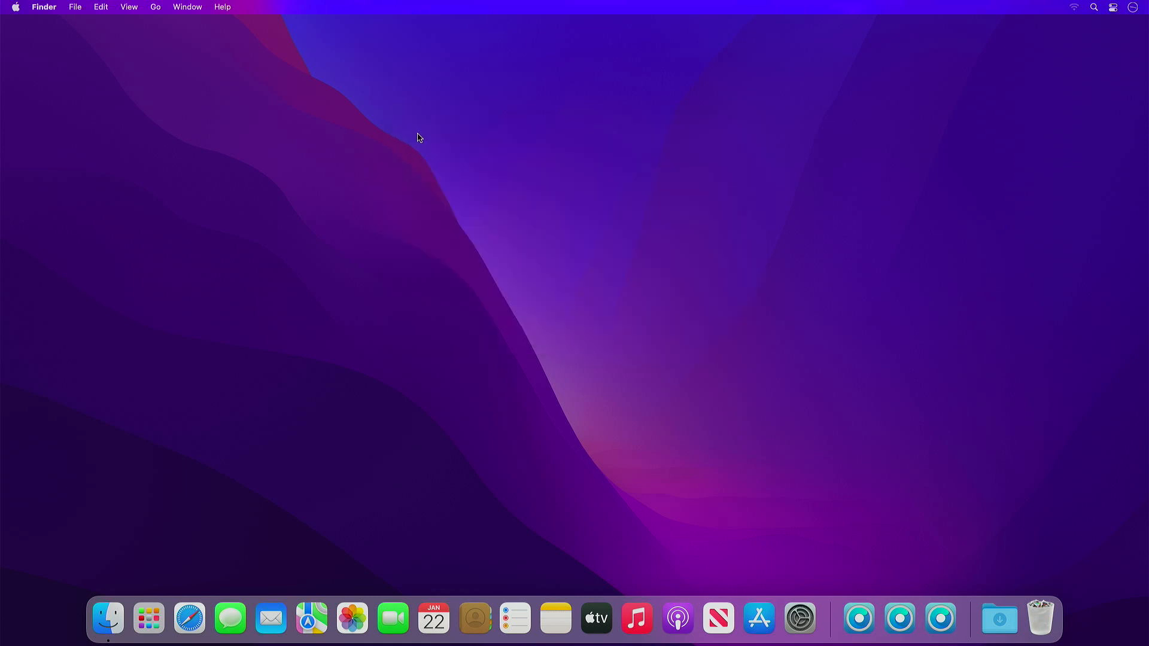
click(14, 8)
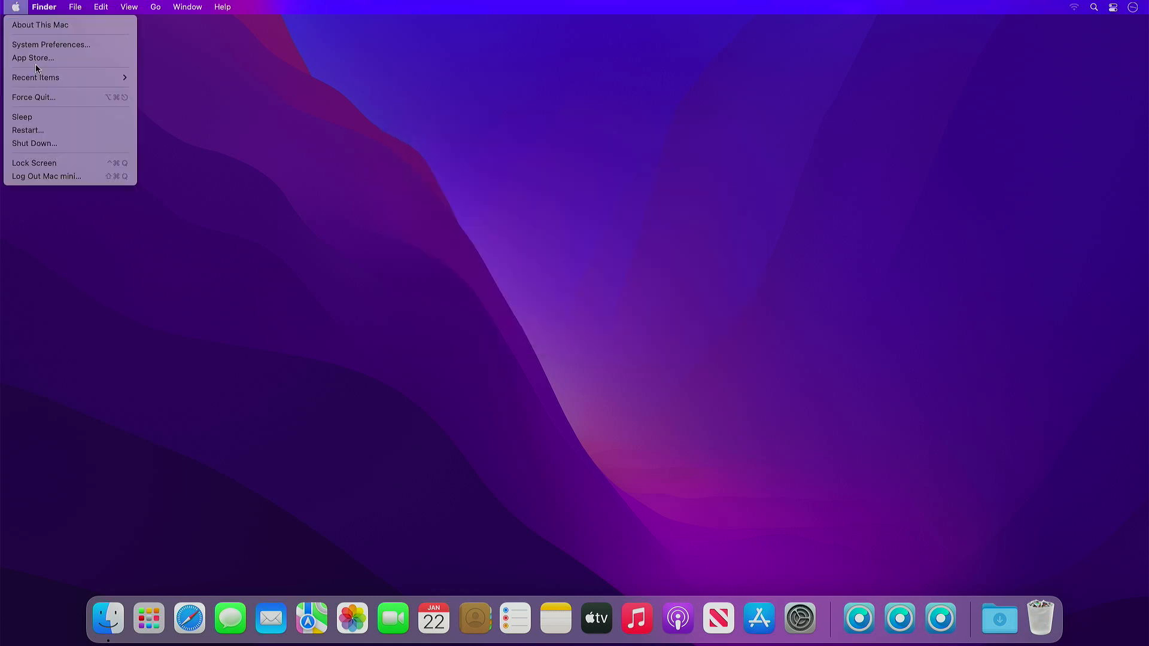
mouse_move(28, 130)
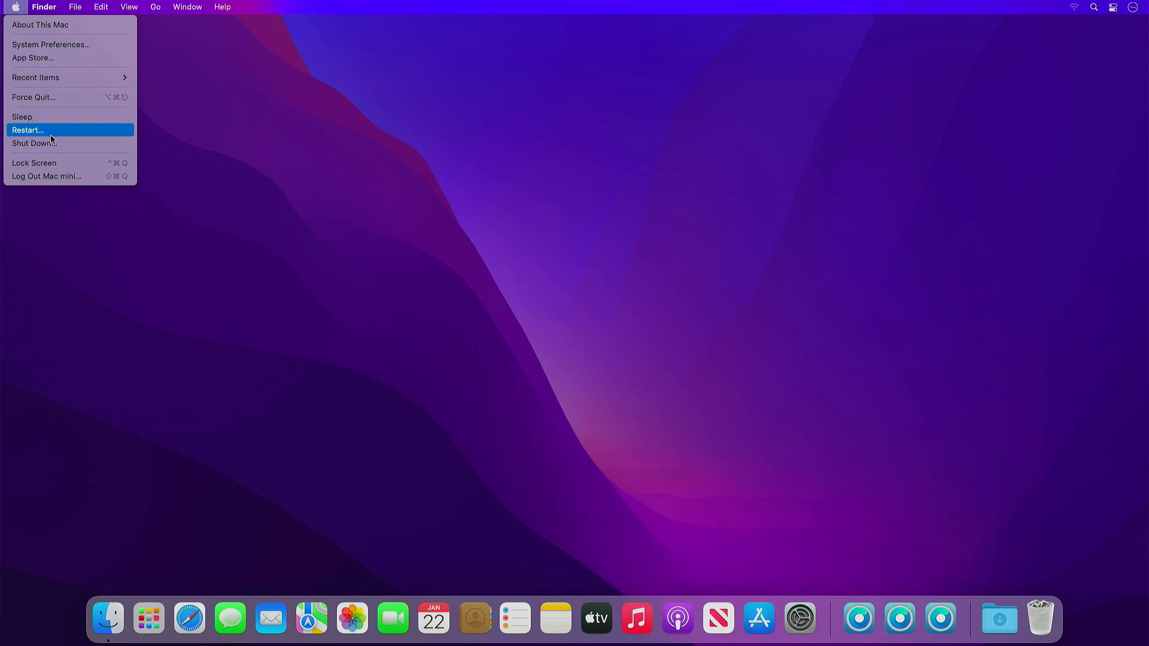
mouse_move(226, 74)
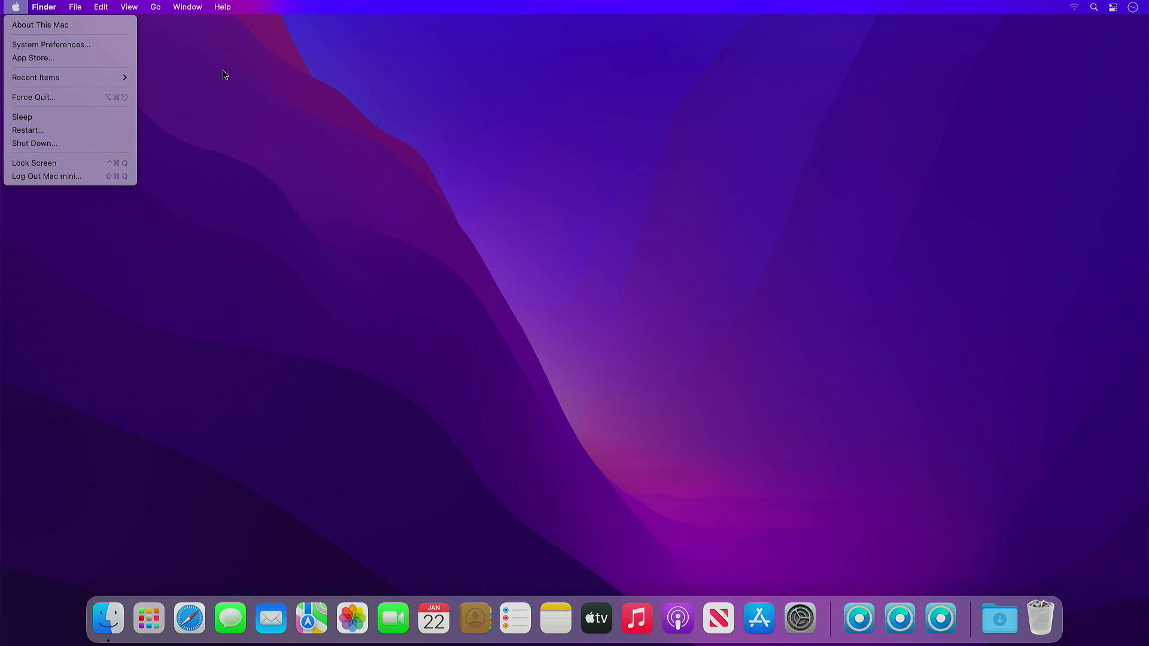
click(719, 481)
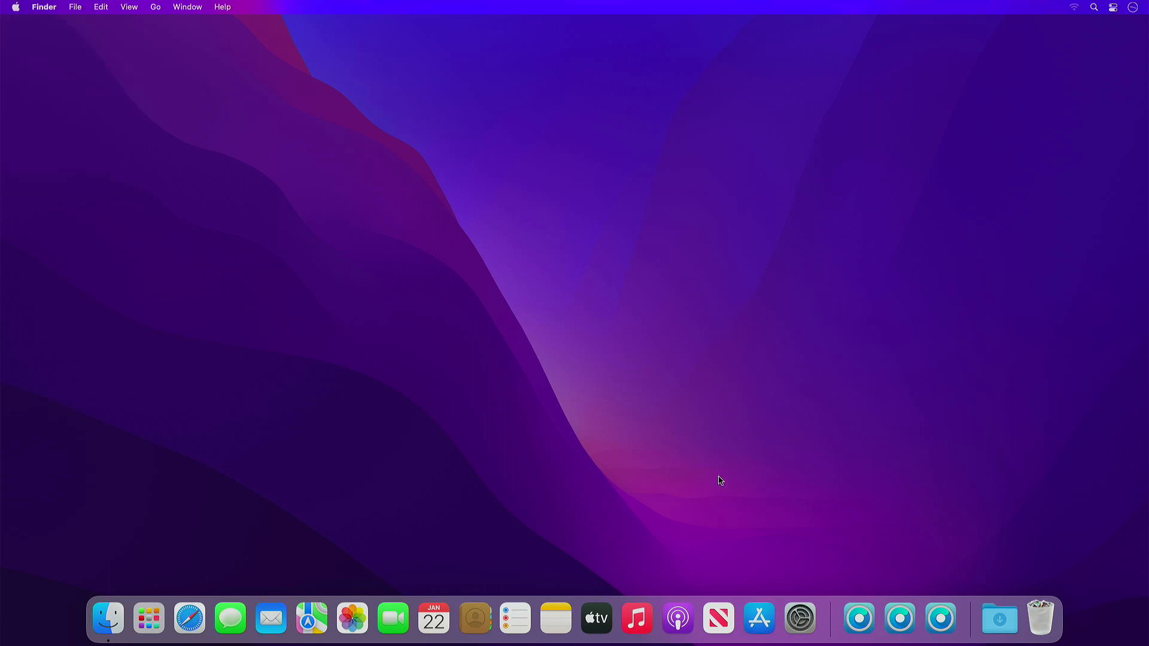
mouse_move(858, 618)
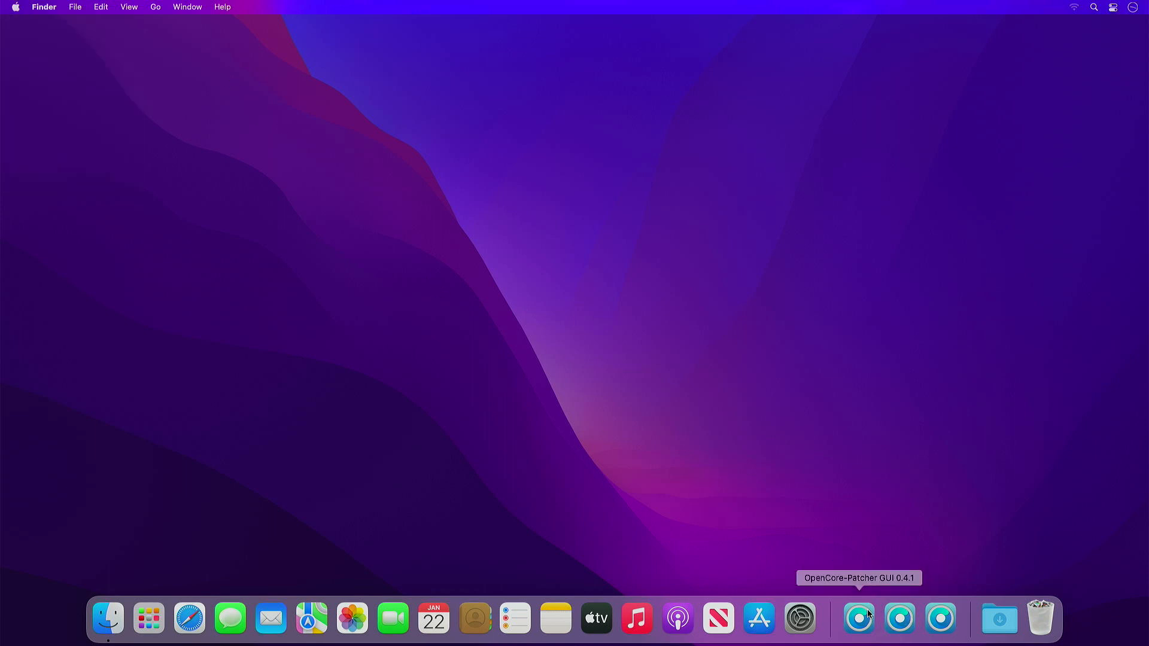
mouse_move(864, 618)
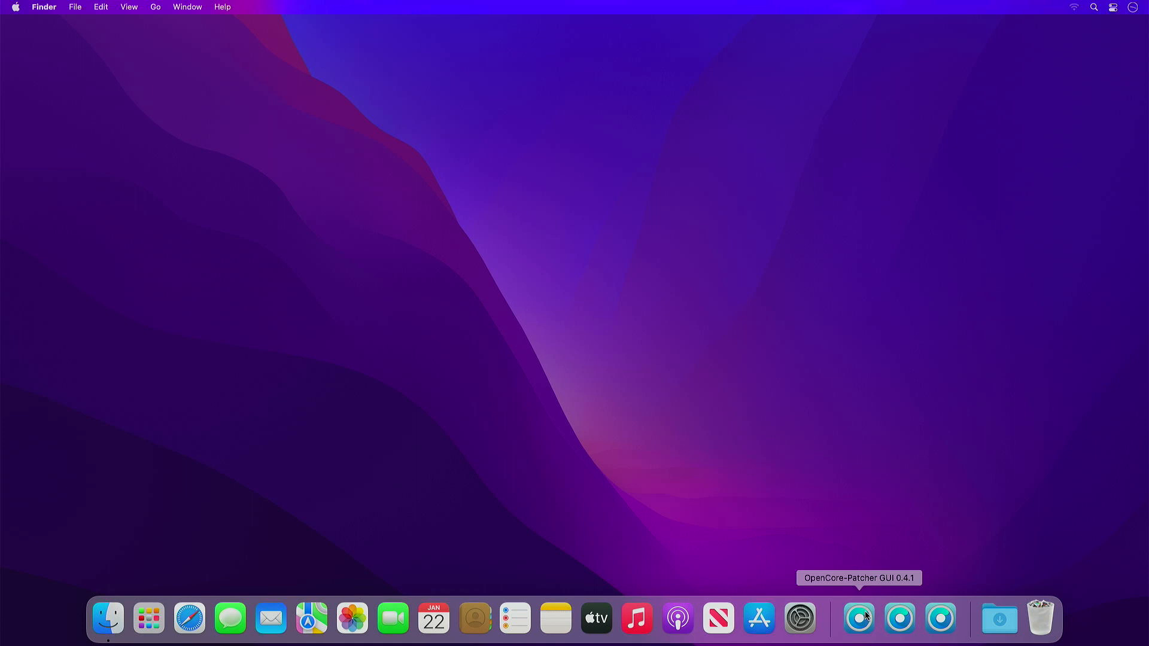
mouse_move(789, 497)
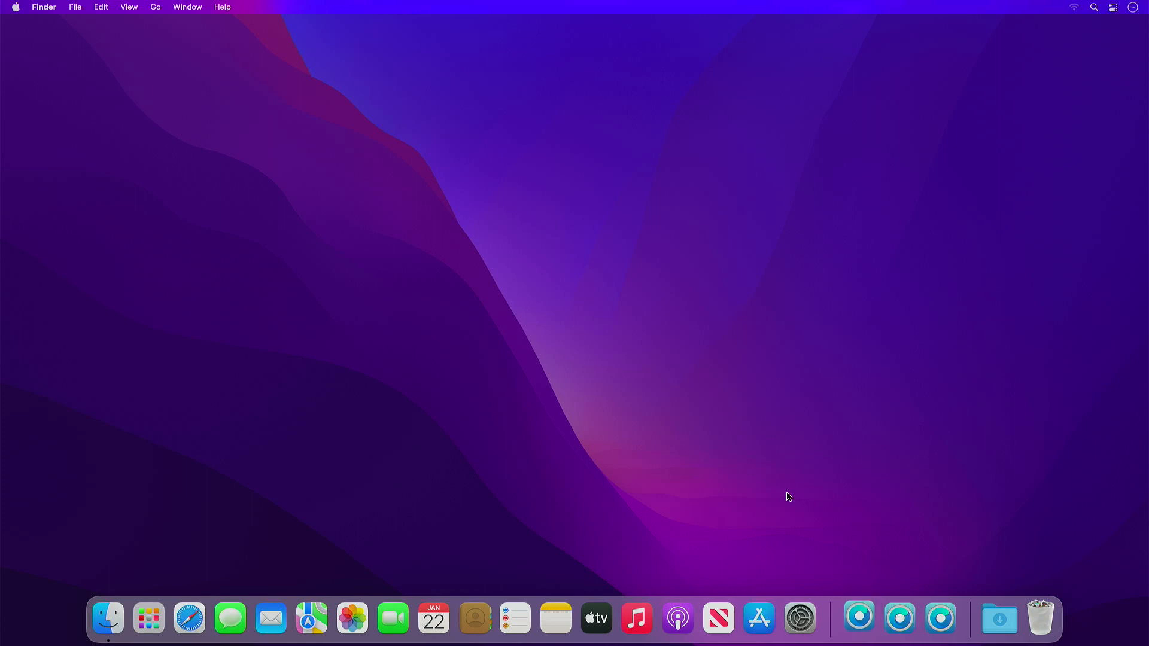
mouse_move(860, 619)
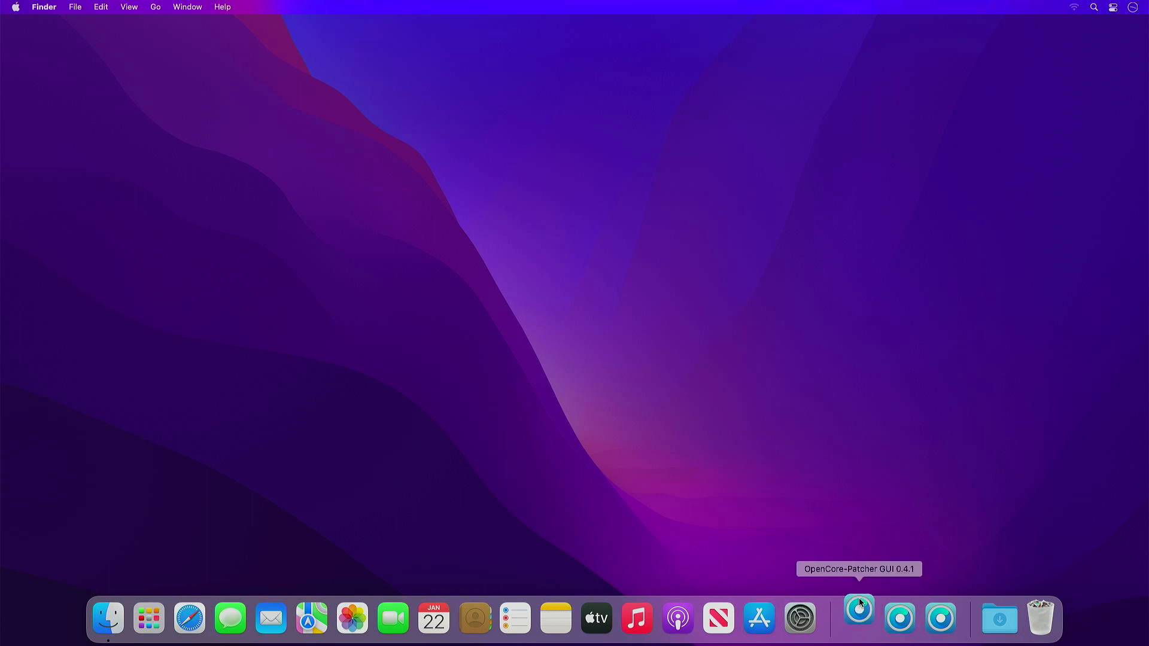
mouse_move(755, 453)
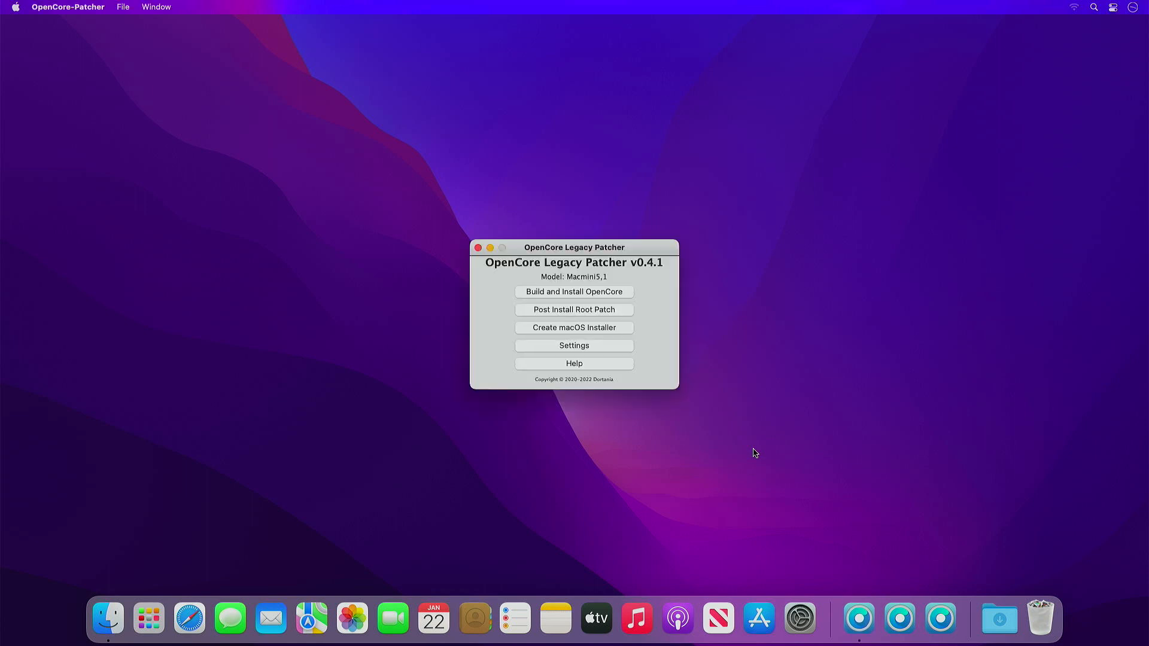
mouse_move(574, 249)
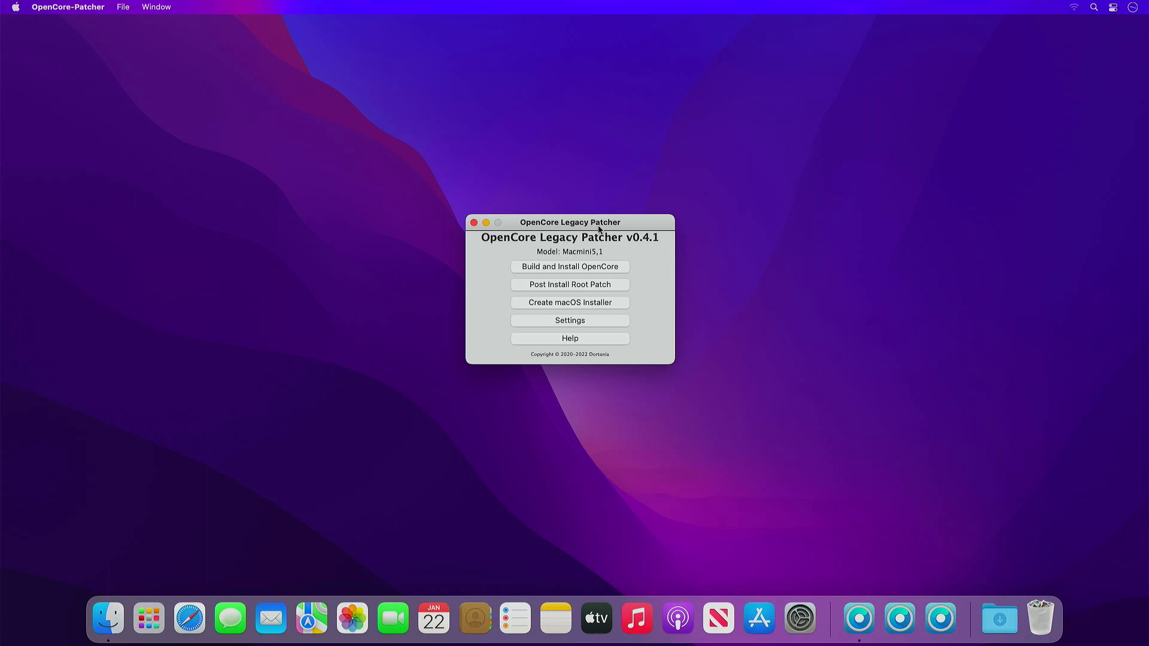
mouse_move(638, 243)
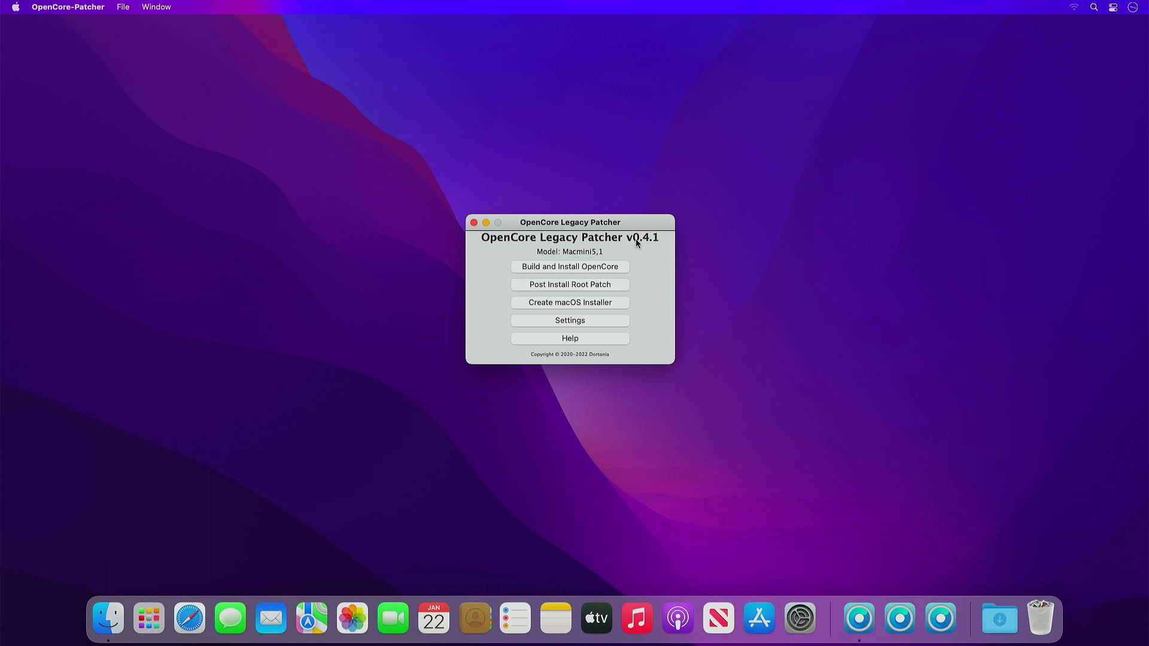
mouse_move(647, 245)
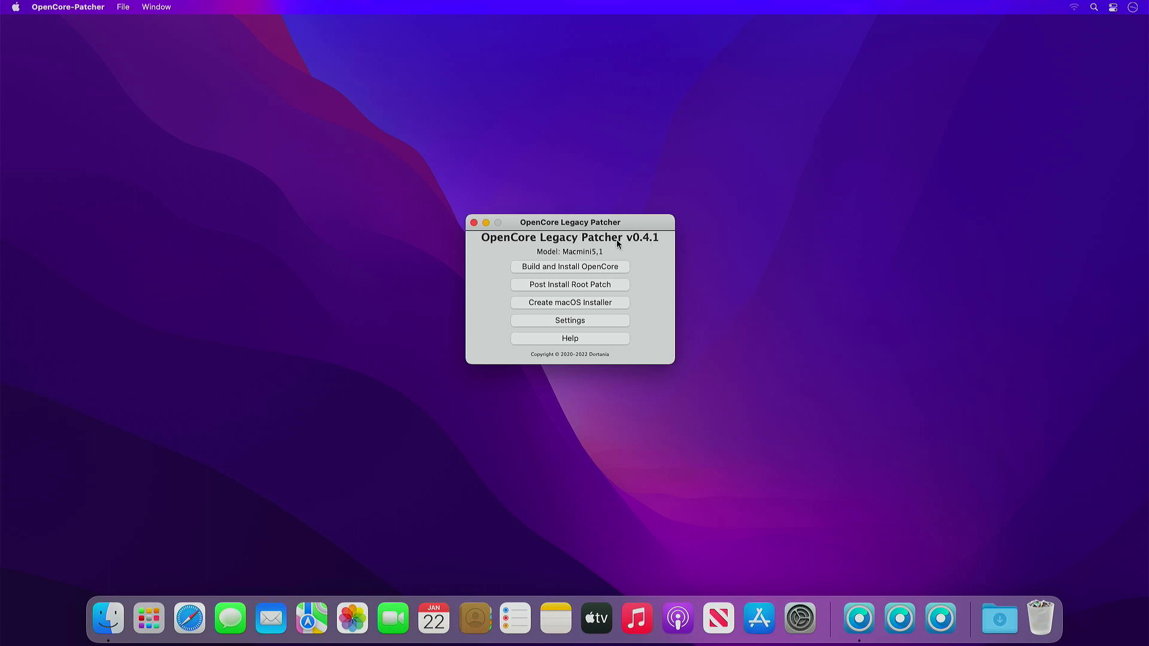
mouse_move(859, 618)
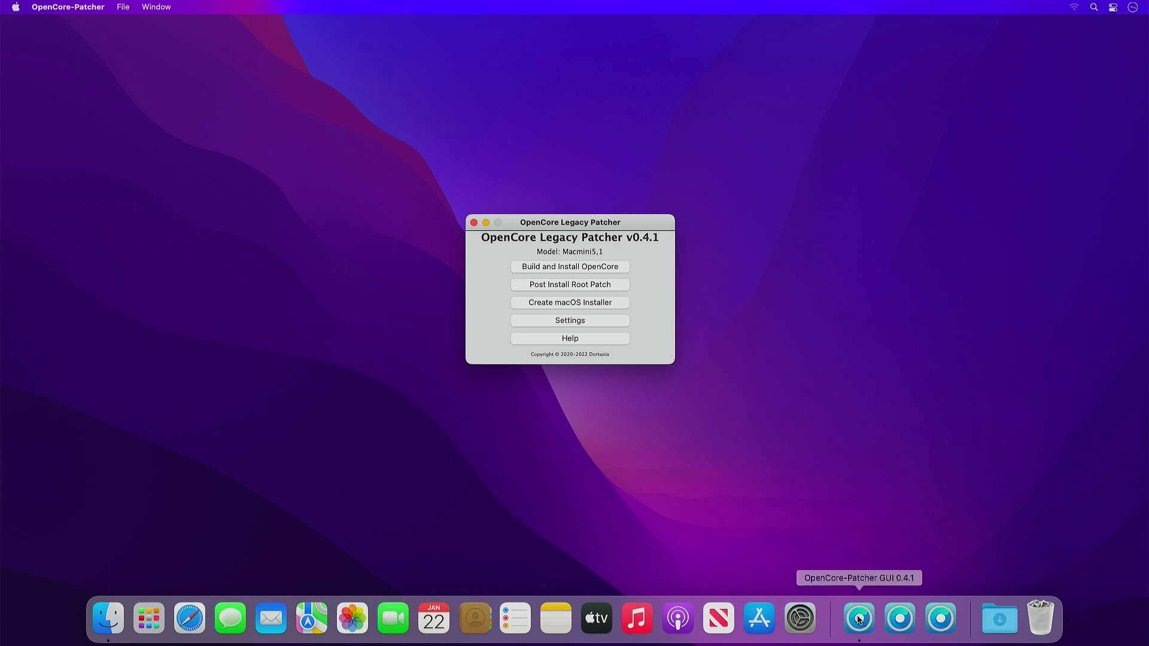
mouse_move(646, 406)
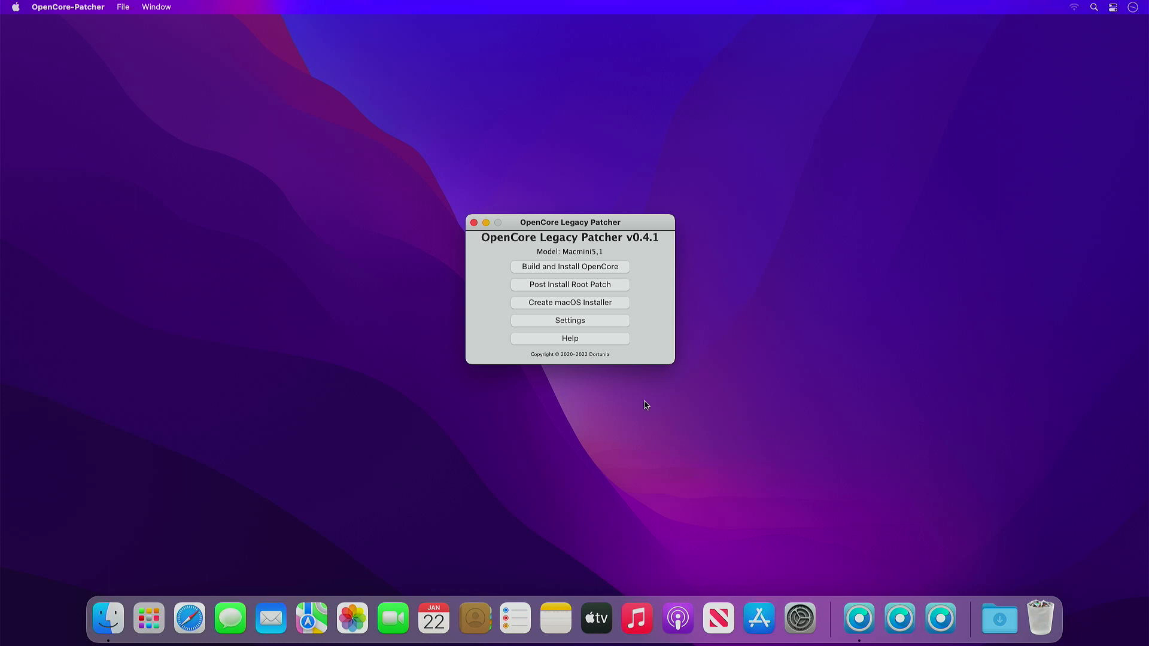
mouse_move(637, 393)
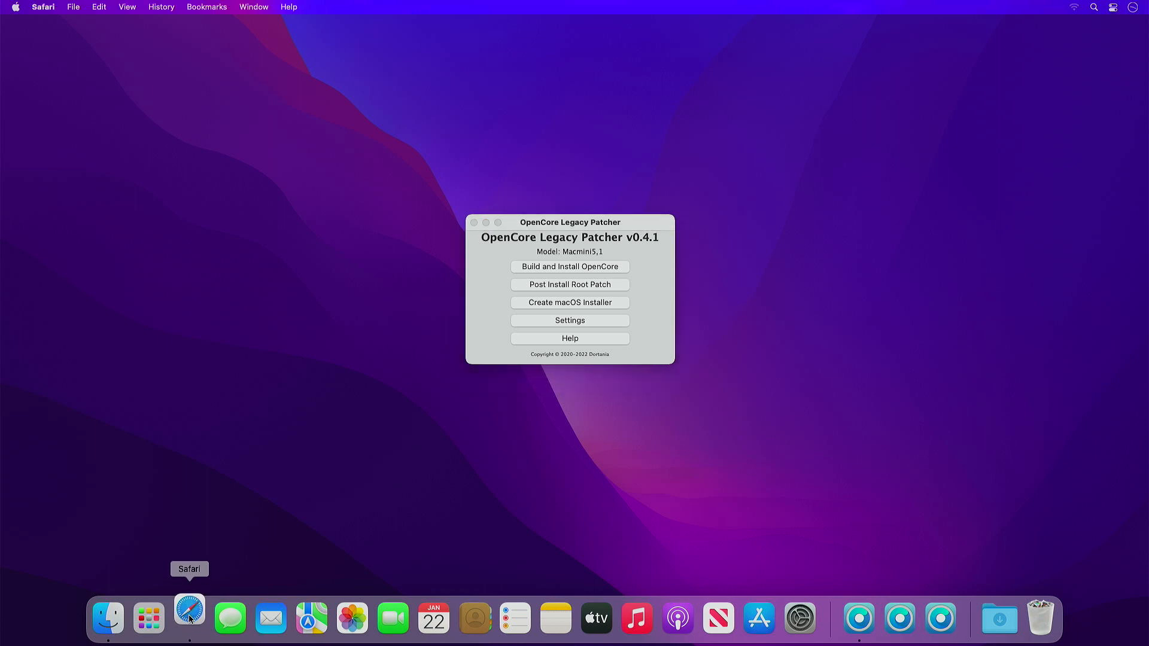
Reopen Safari's last-session windows showing the OpenCore-Legacy-Patcher 0.4.1 release notes, then bring the patcher forward
click(160, 8)
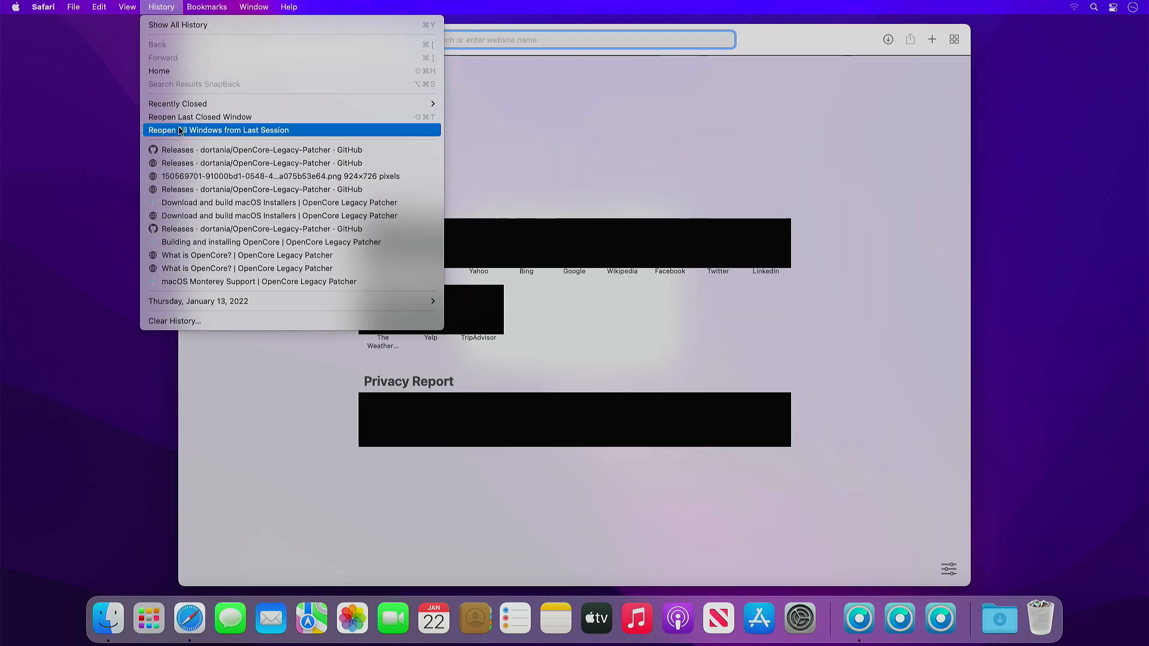
click(261, 150)
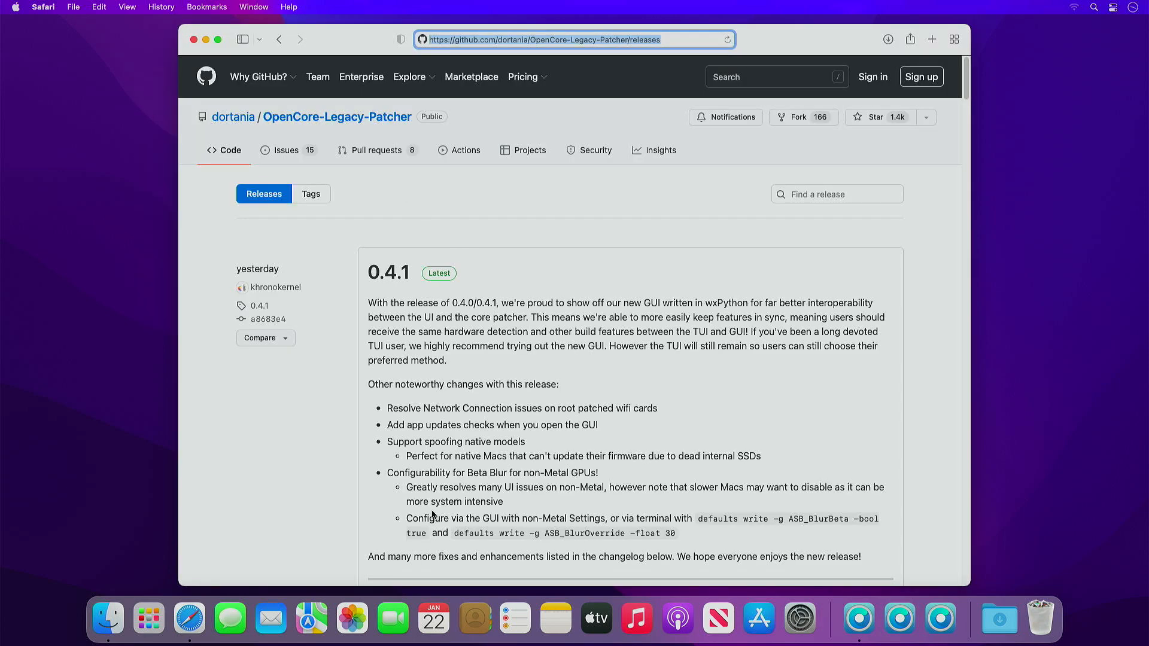
mouse_move(388, 425)
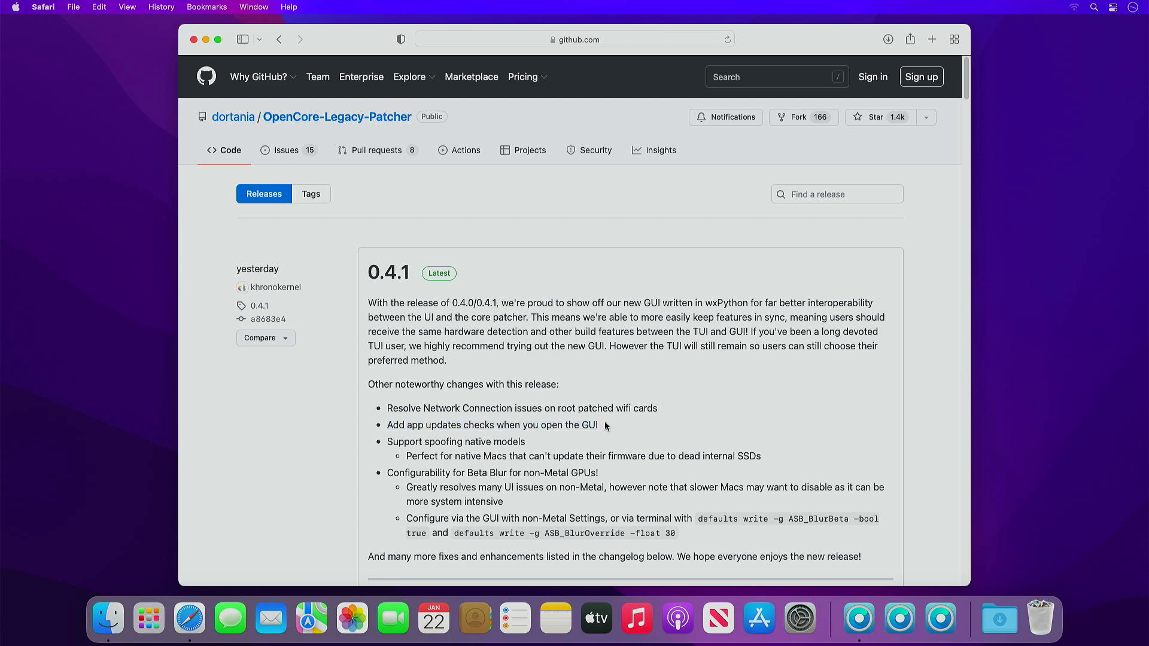
mouse_move(860, 619)
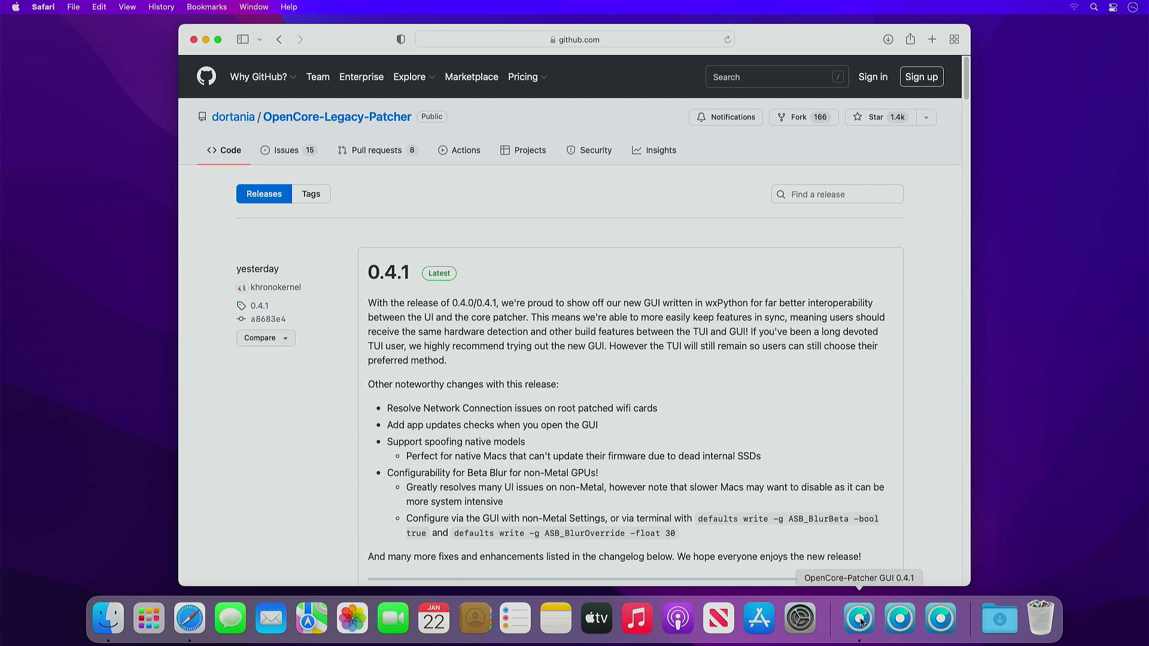
click(858, 619)
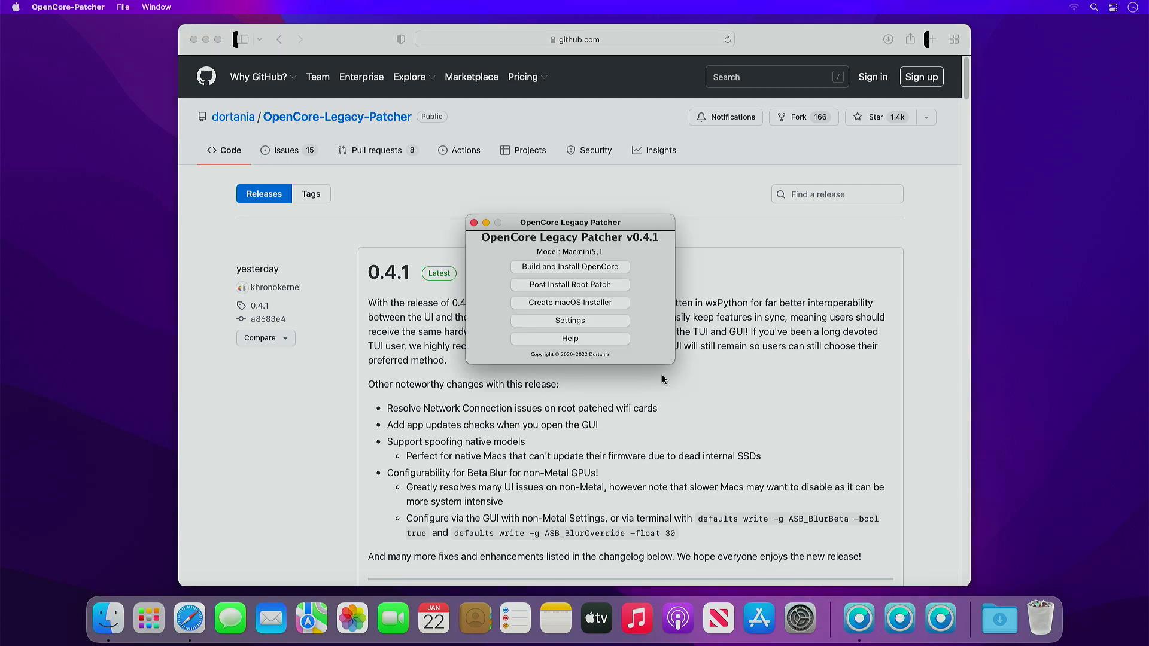
mouse_move(638, 345)
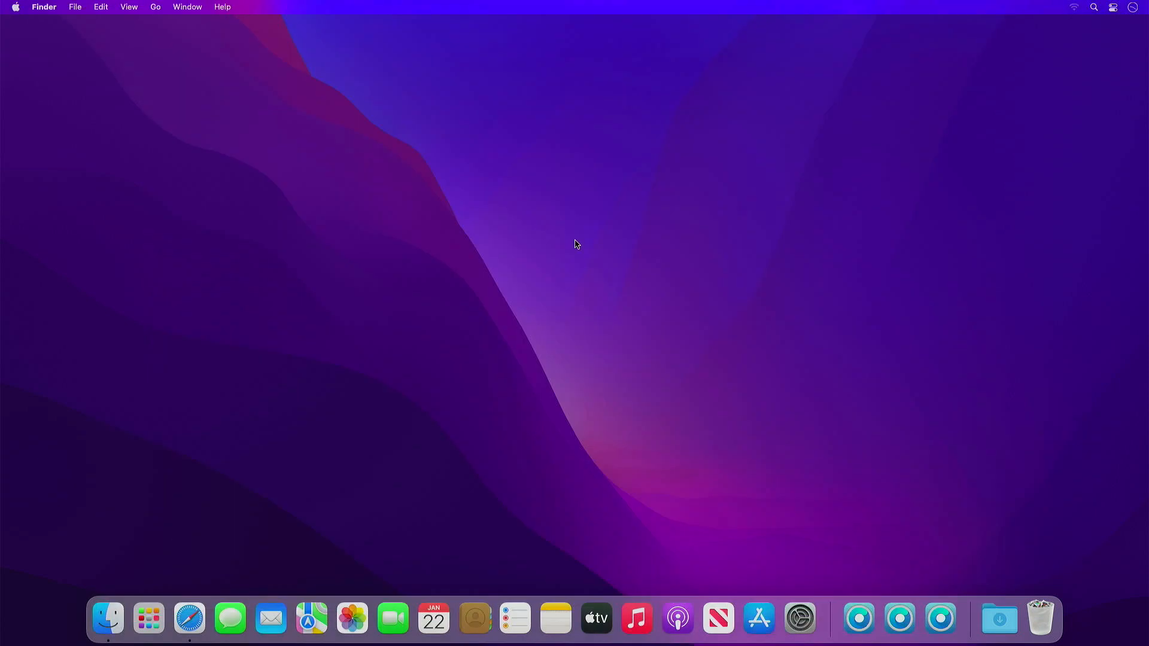
mouse_move(858, 619)
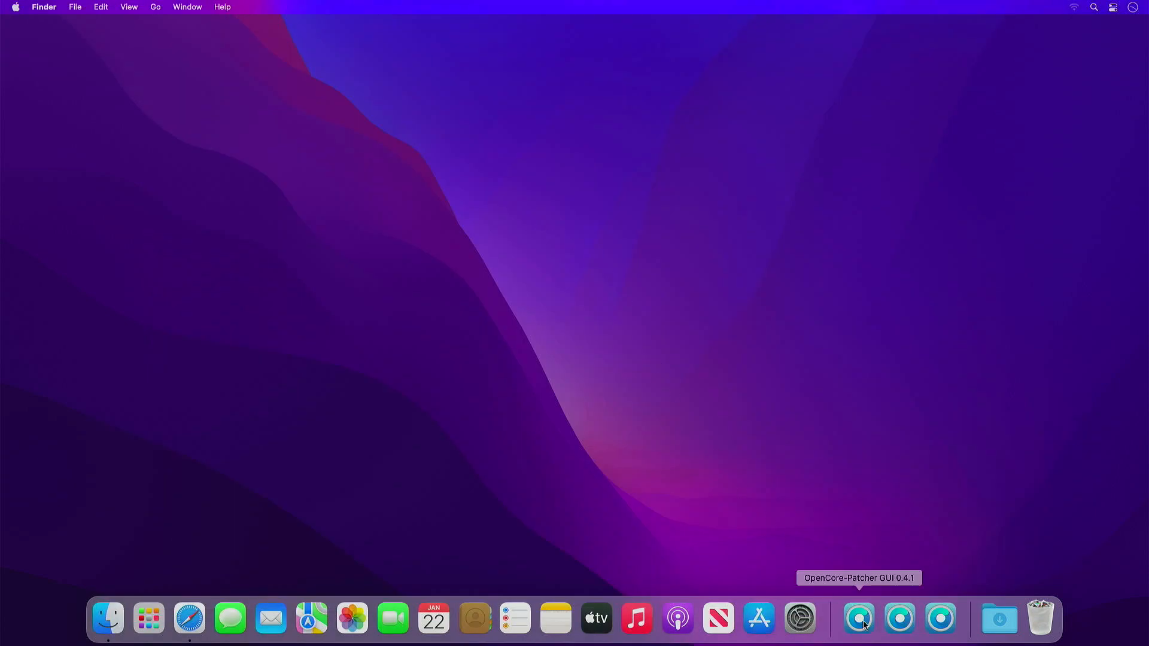
mouse_move(817, 518)
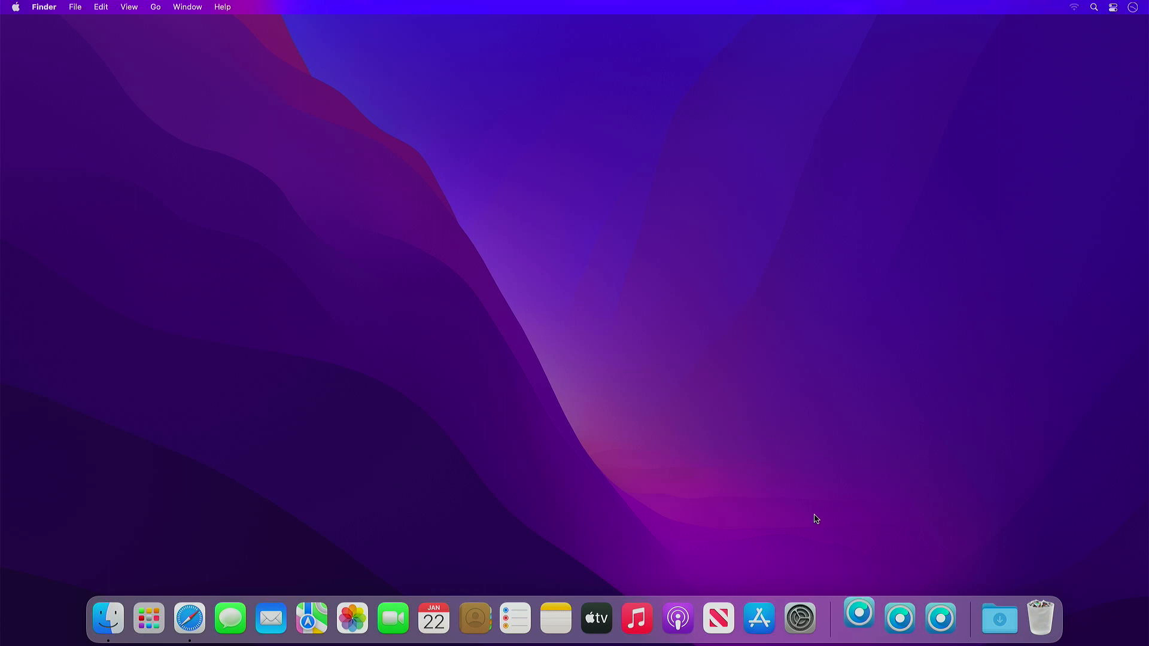
Relaunch OpenCore-Patcher GUI 0.4.1 from the Dock to its main menu
click(859, 619)
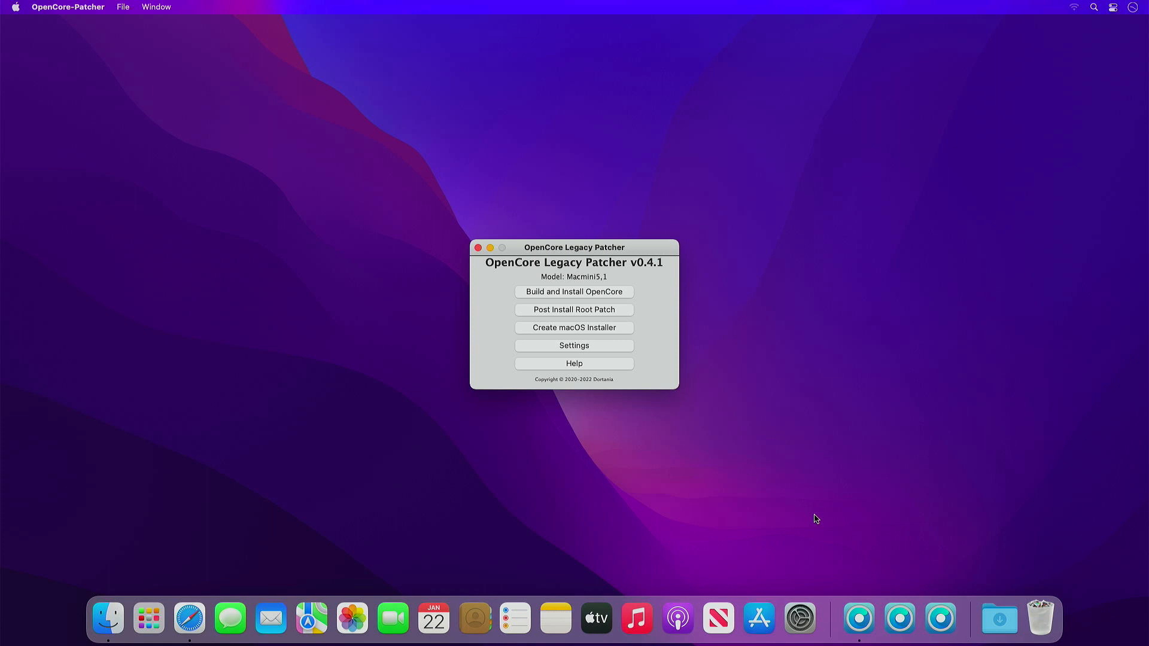
mouse_move(785, 487)
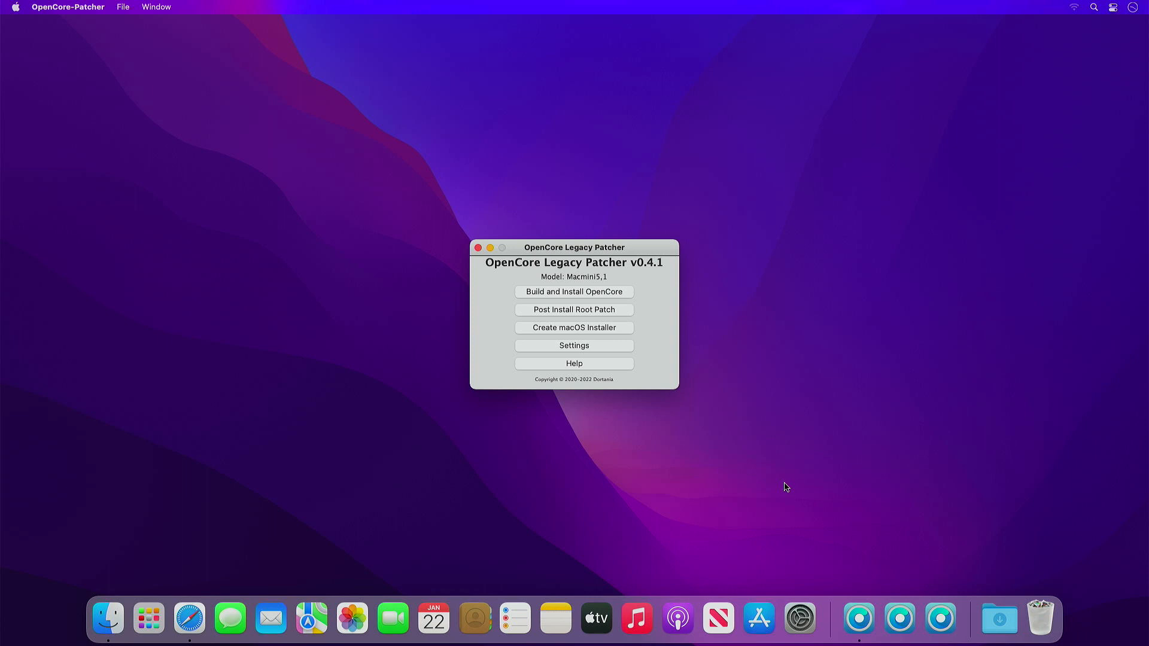
click(573, 327)
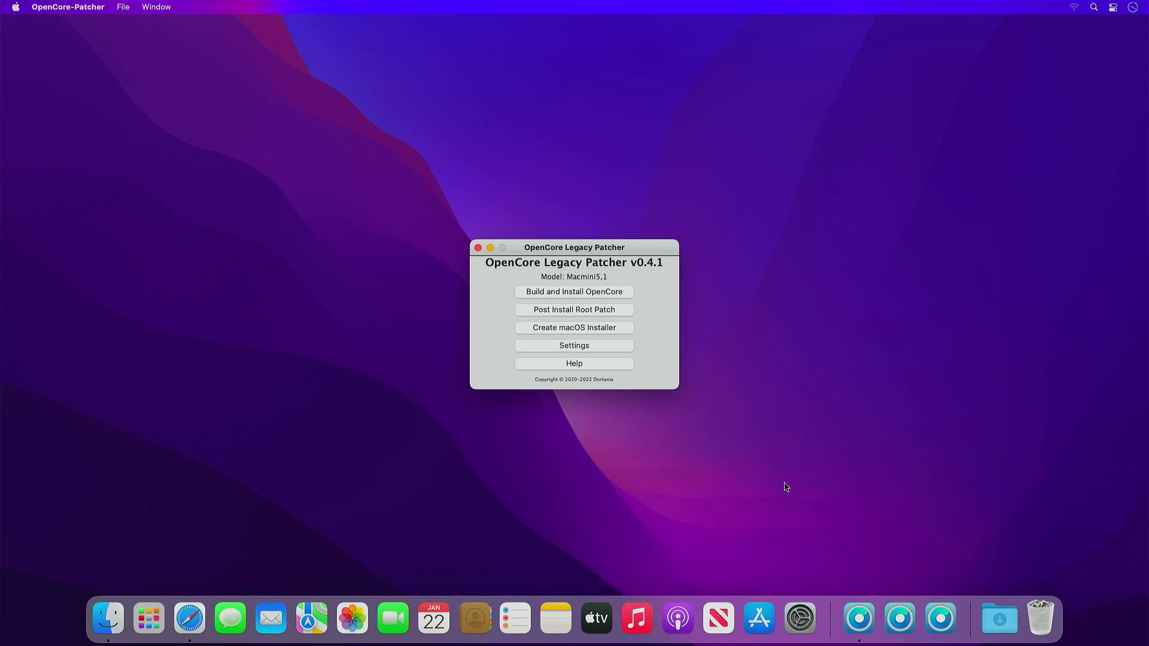
mouse_move(582, 328)
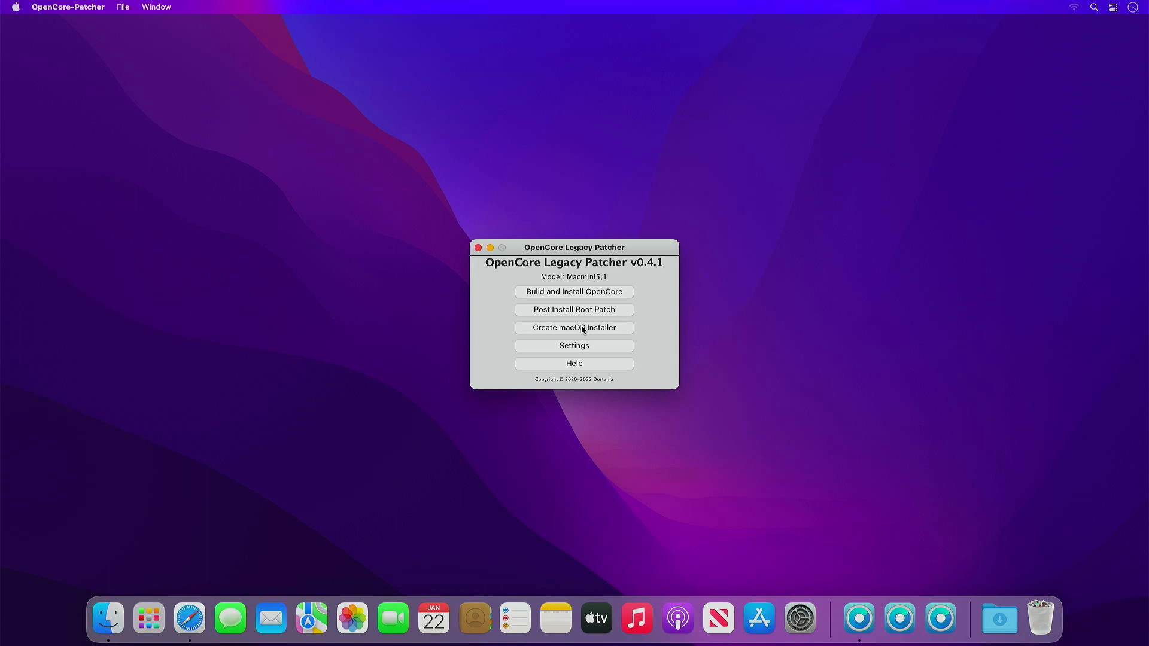
mouse_move(574, 331)
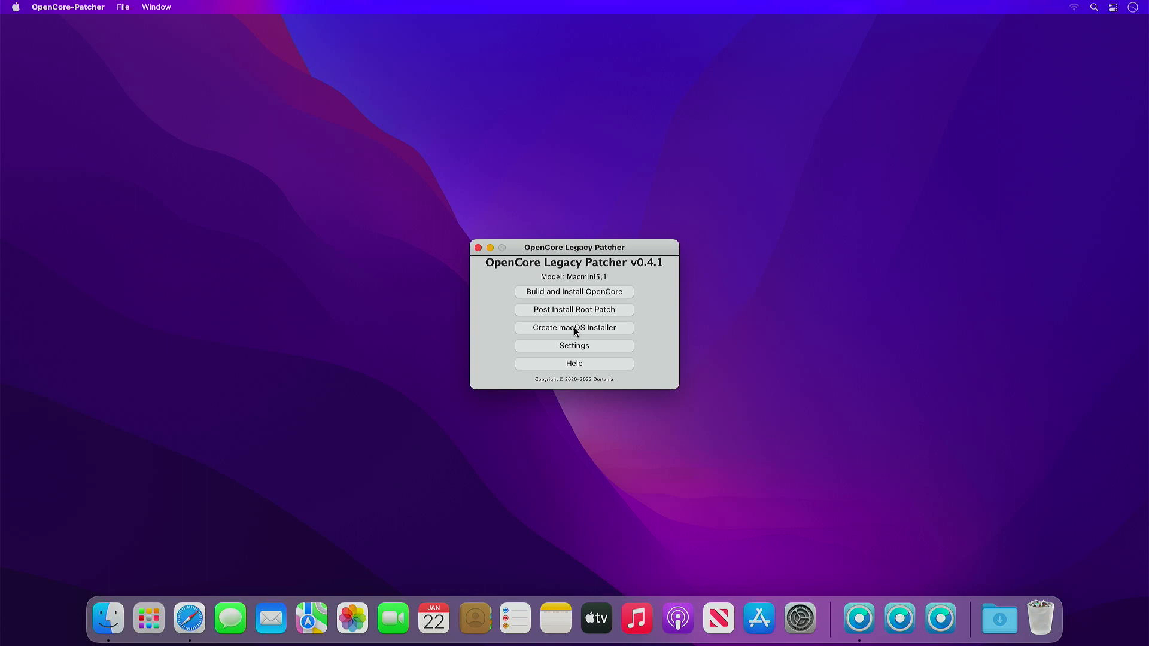
Download the macOS 12.1 (21C52, 12.2 GB) installer via Create macOS Installer
click(573, 328)
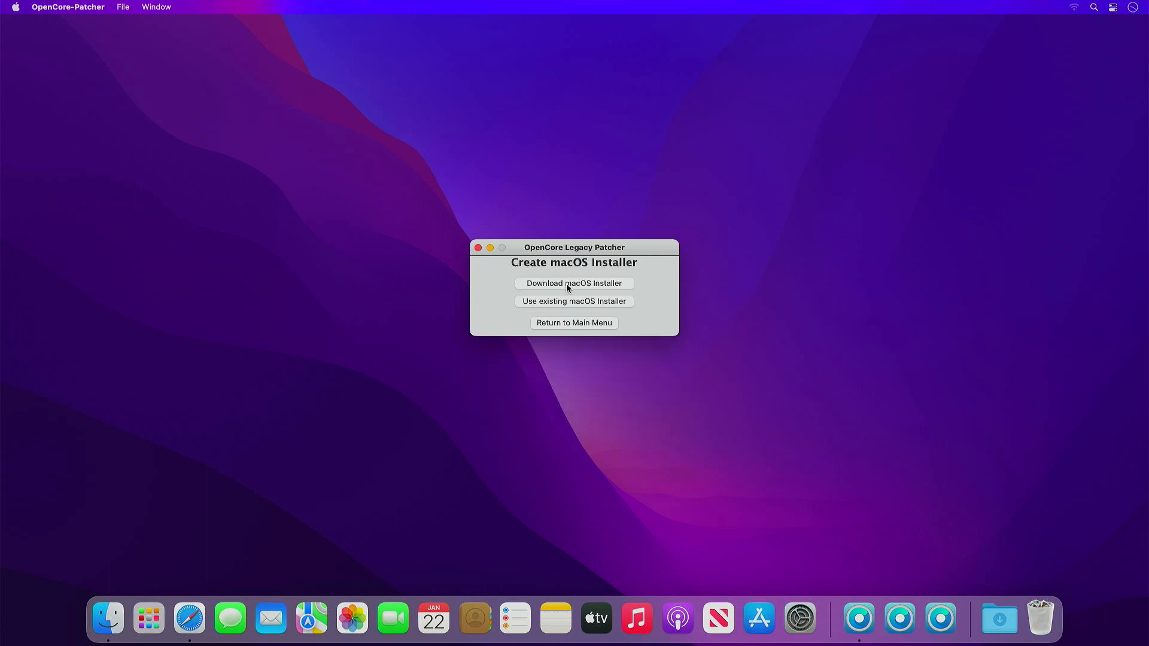
mouse_move(577, 289)
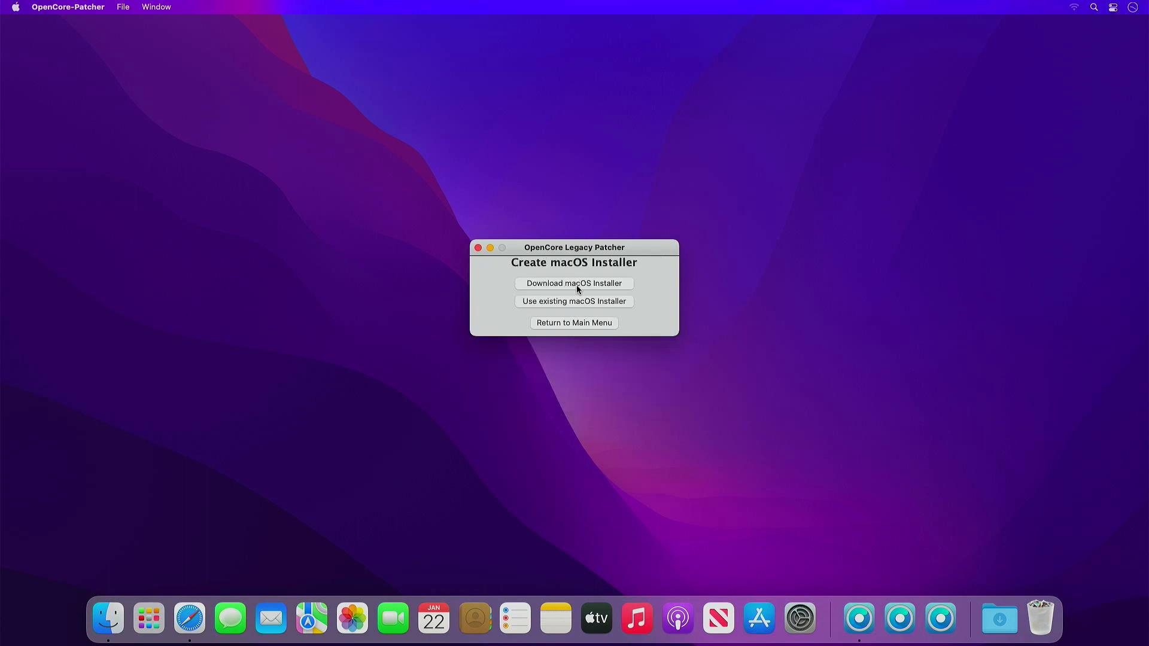
click(574, 284)
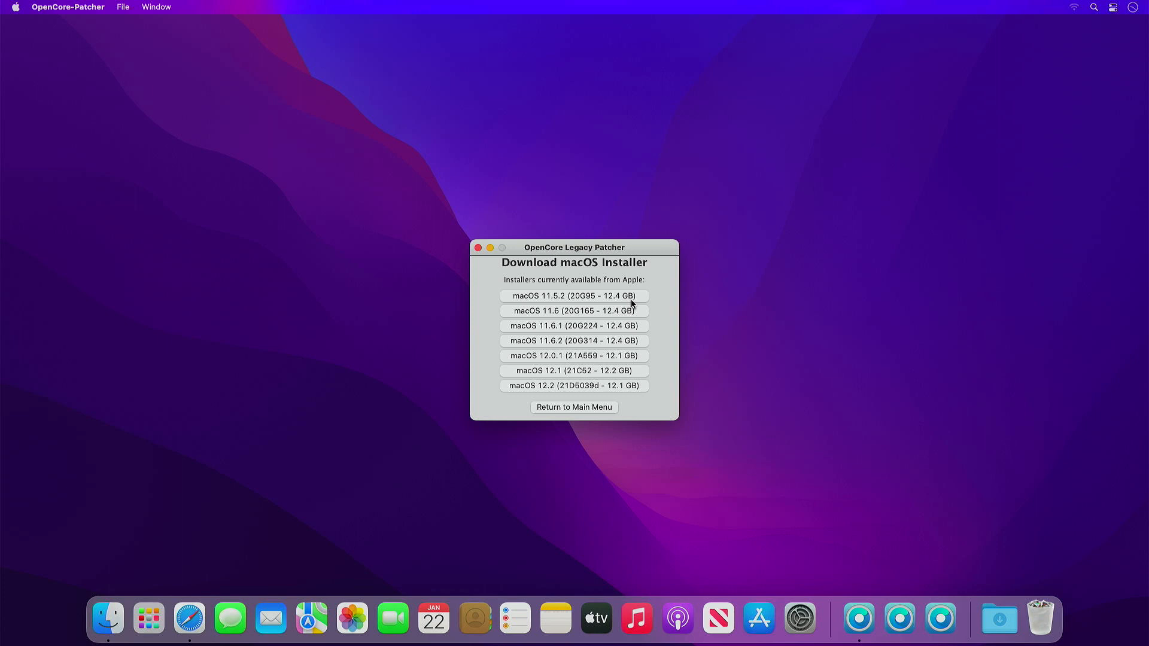
mouse_move(495, 393)
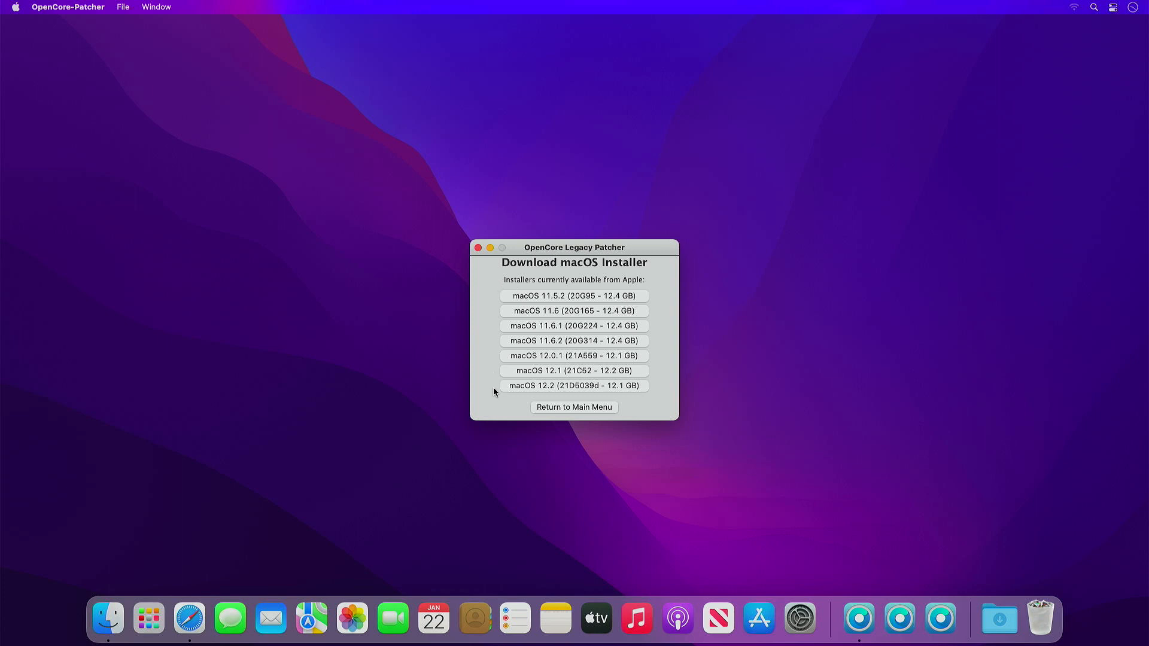
mouse_move(640, 314)
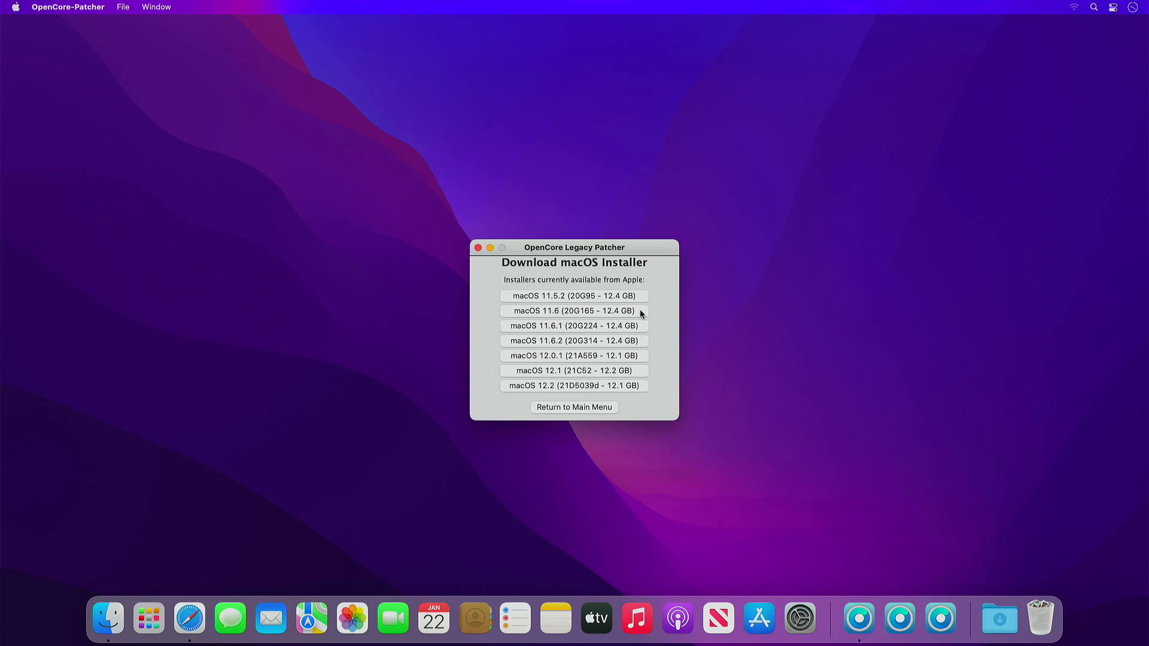
mouse_move(504, 286)
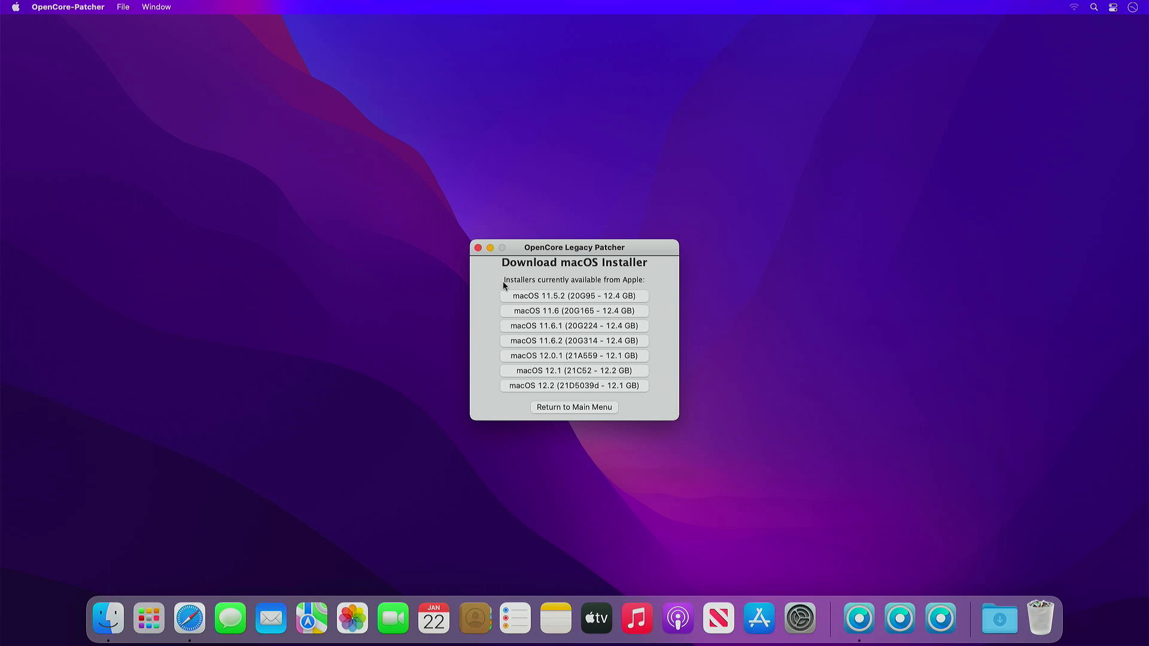
mouse_move(562, 360)
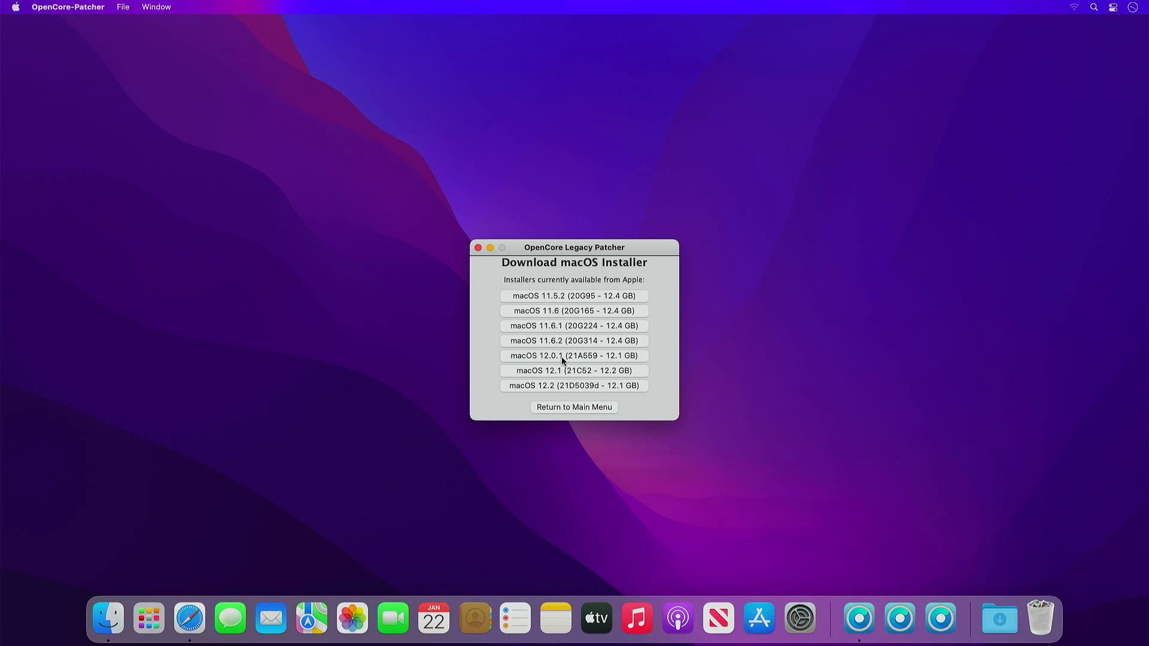
mouse_move(561, 371)
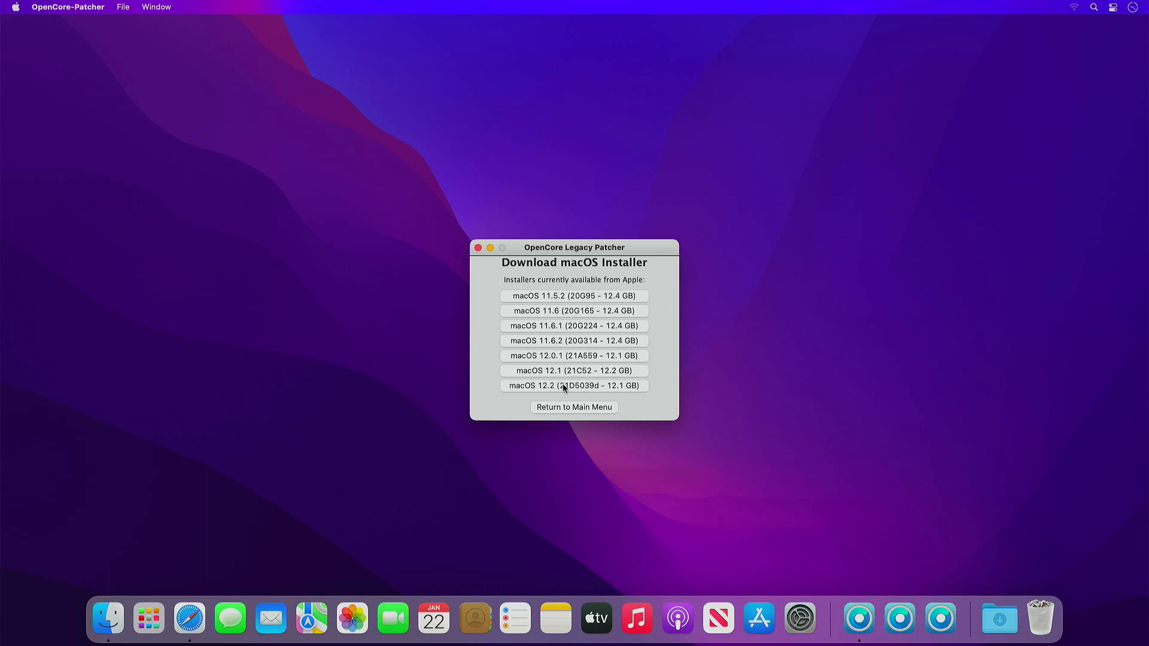
mouse_move(560, 374)
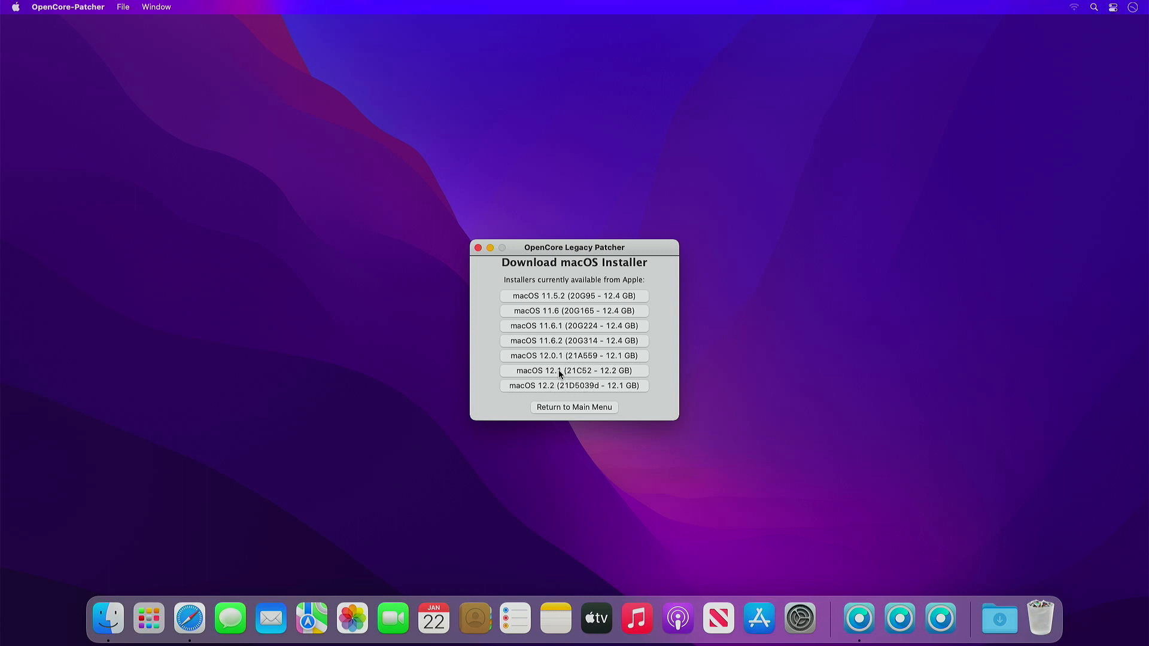
click(573, 370)
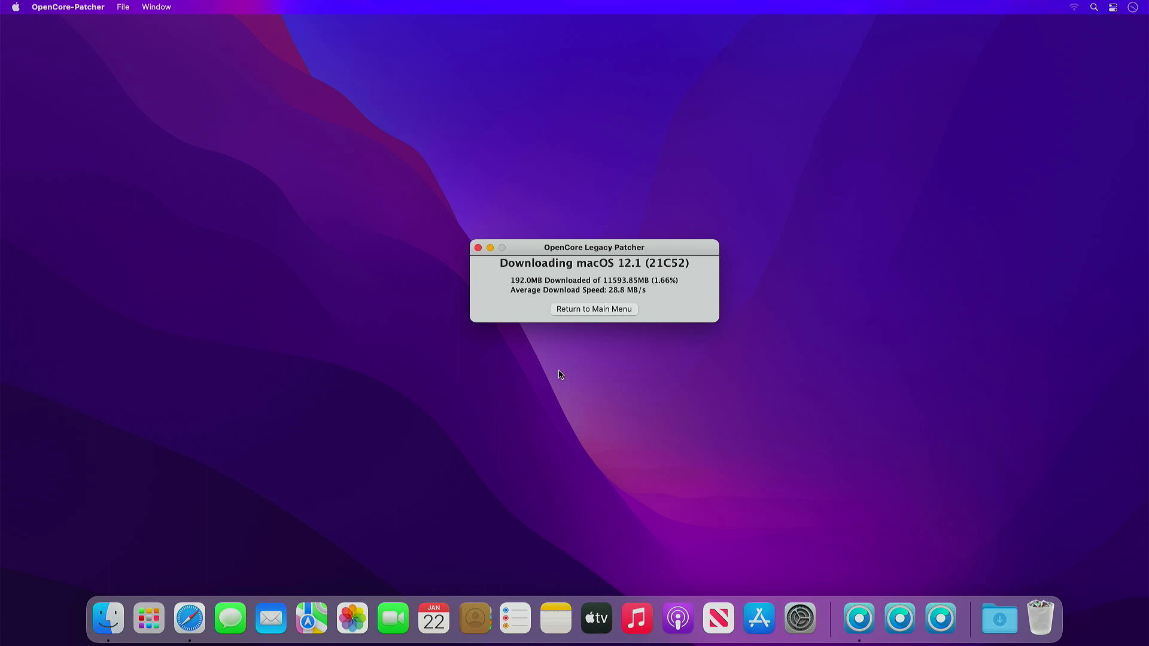
mouse_move(584, 311)
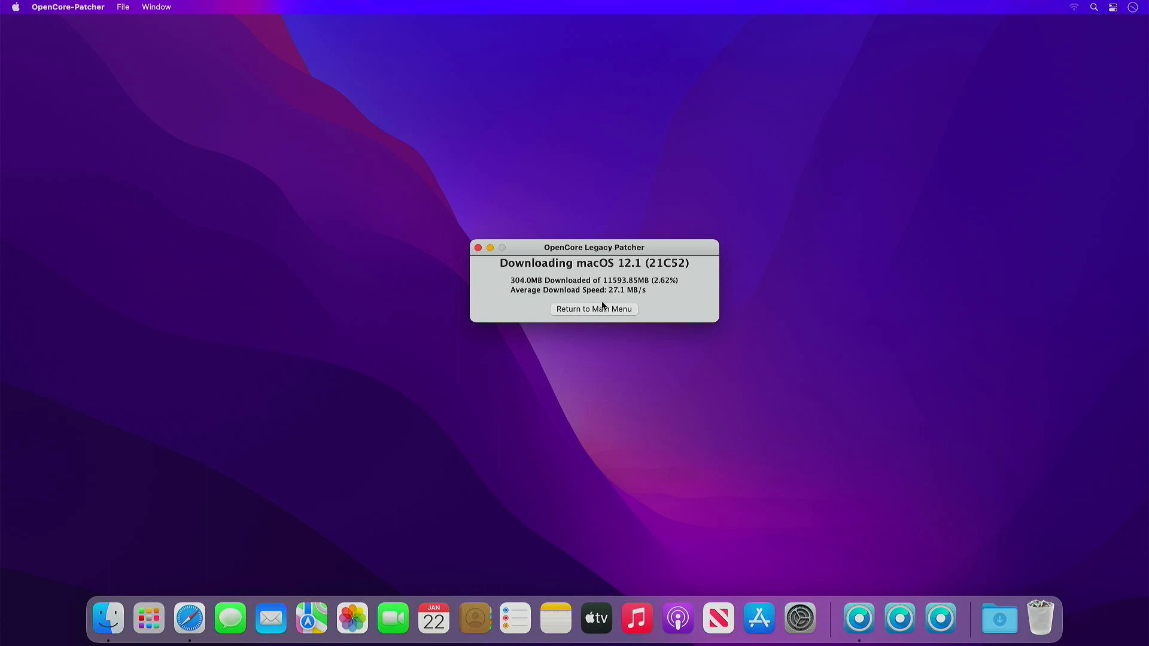
click(594, 309)
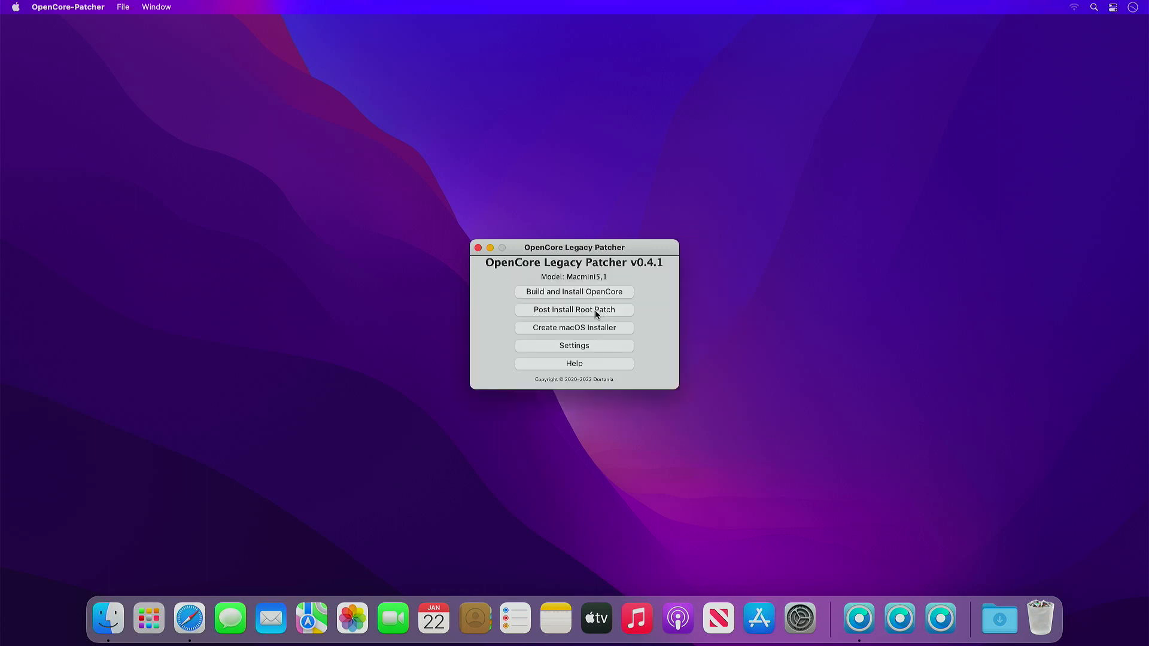
click(574, 328)
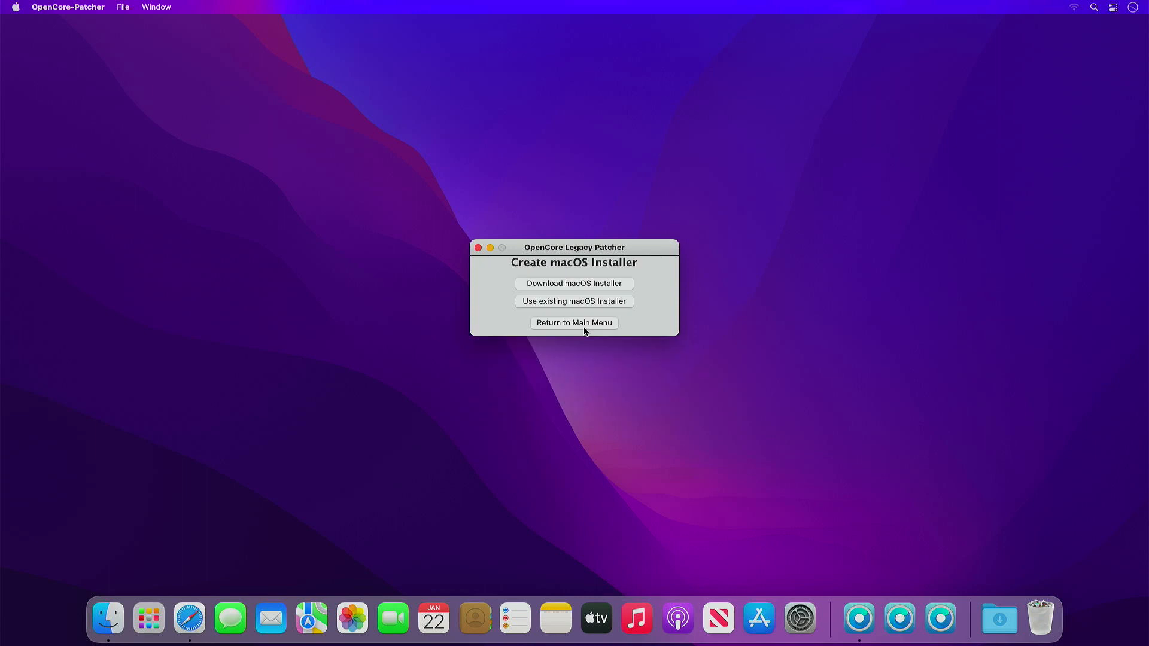
mouse_move(565, 308)
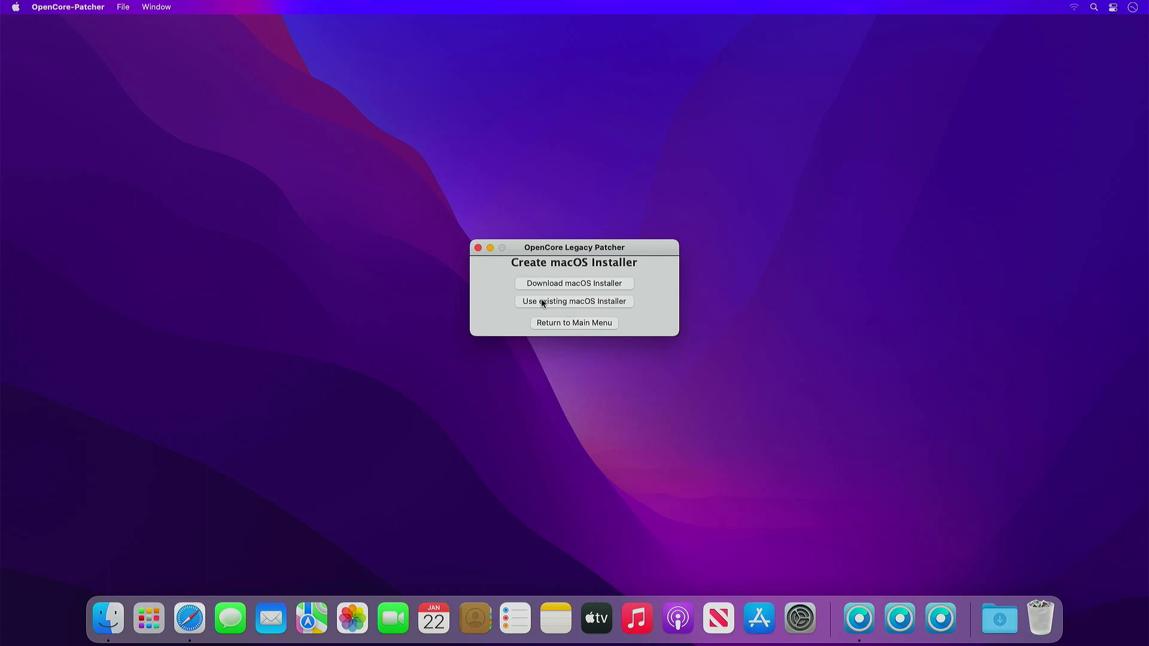
mouse_move(579, 306)
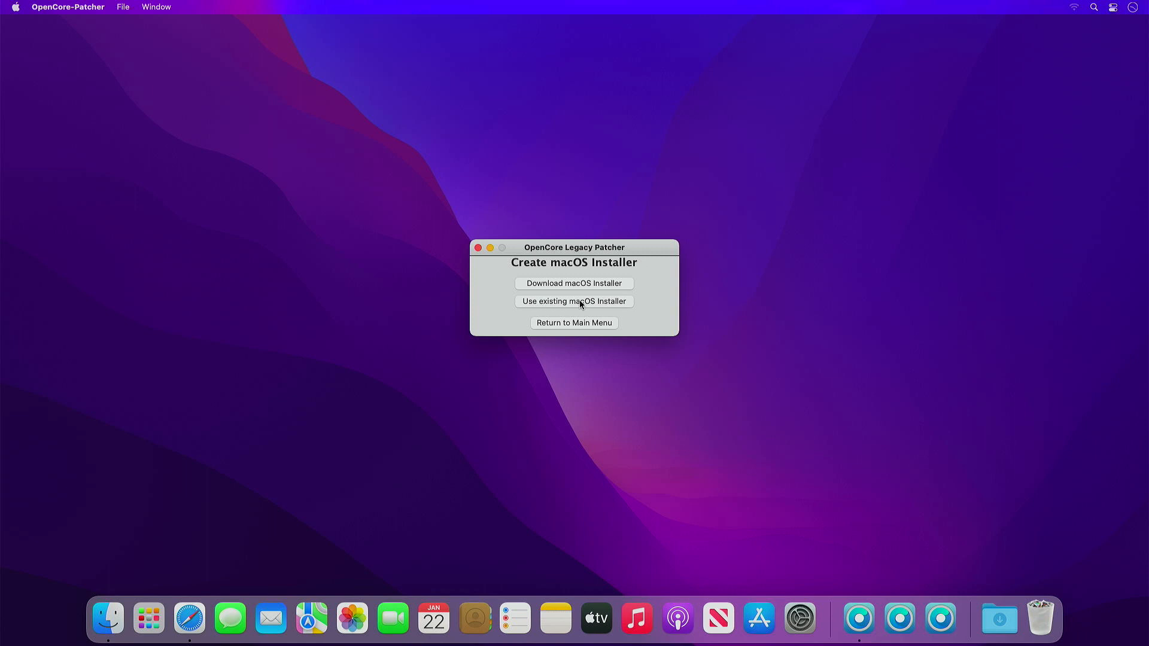
click(574, 301)
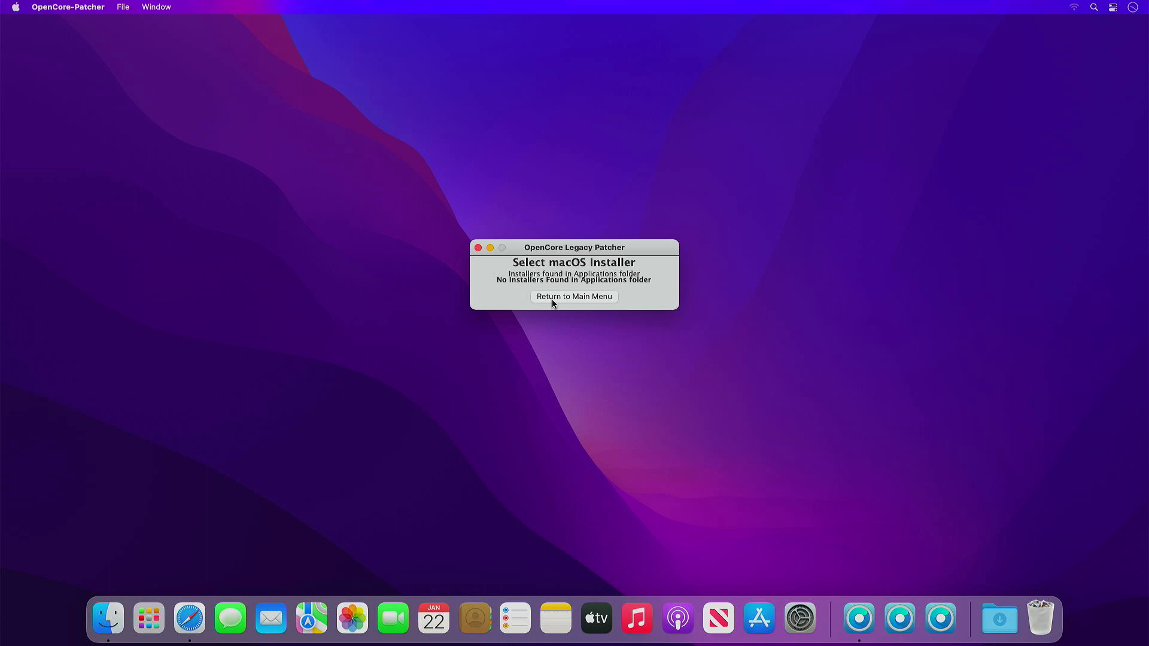
mouse_move(578, 285)
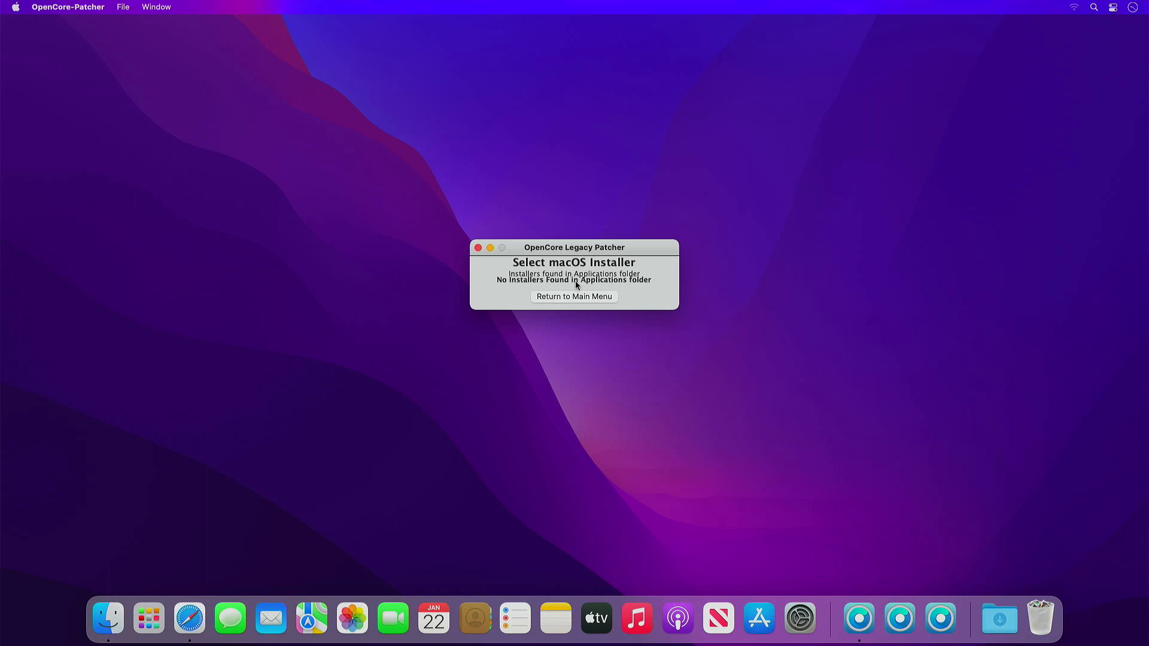
mouse_move(572, 285)
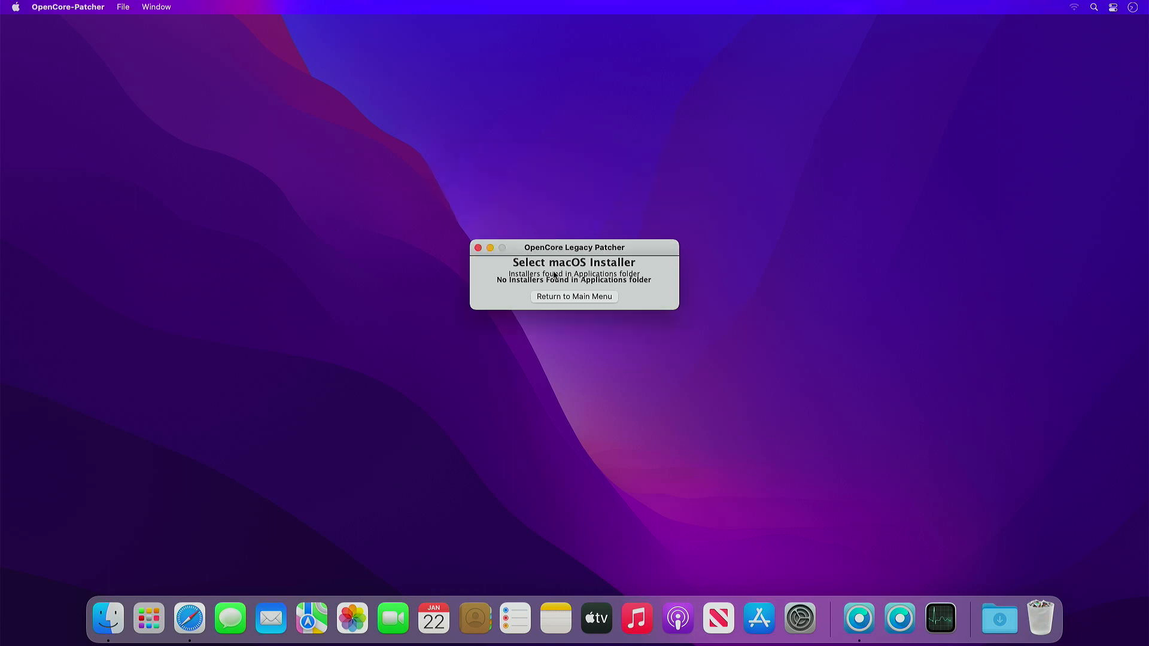
From the main menu, start Create macOS Installer using the existing Install macOS Monterey 12.1 (21C48)
click(573, 295)
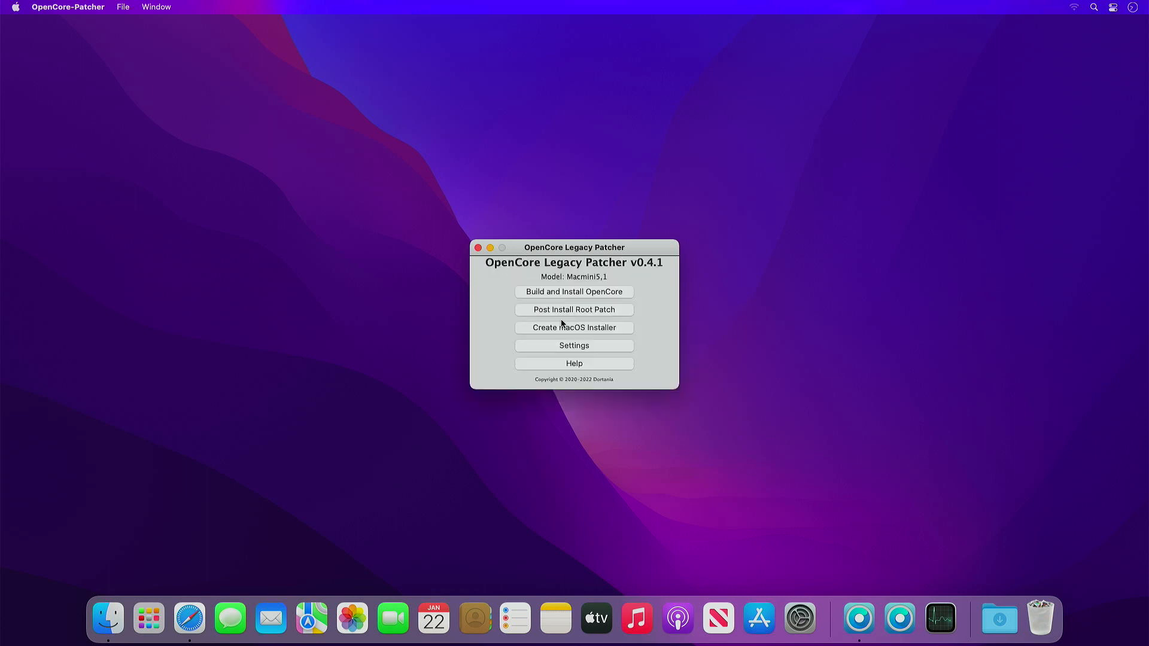
click(574, 327)
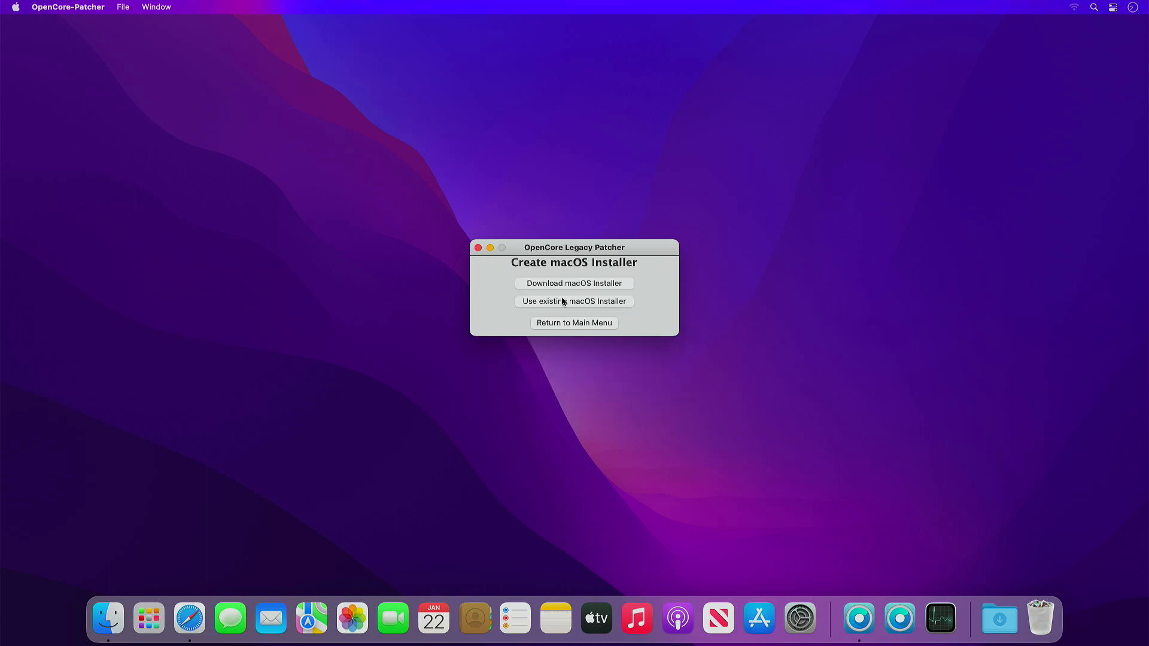
click(573, 302)
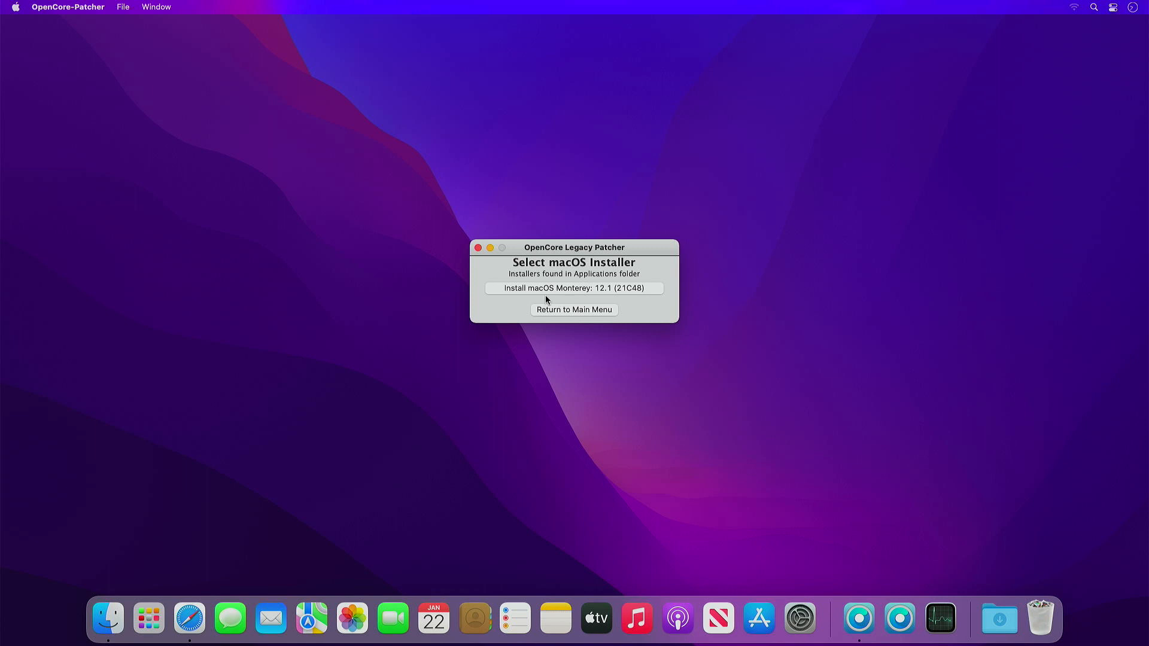
mouse_move(571, 290)
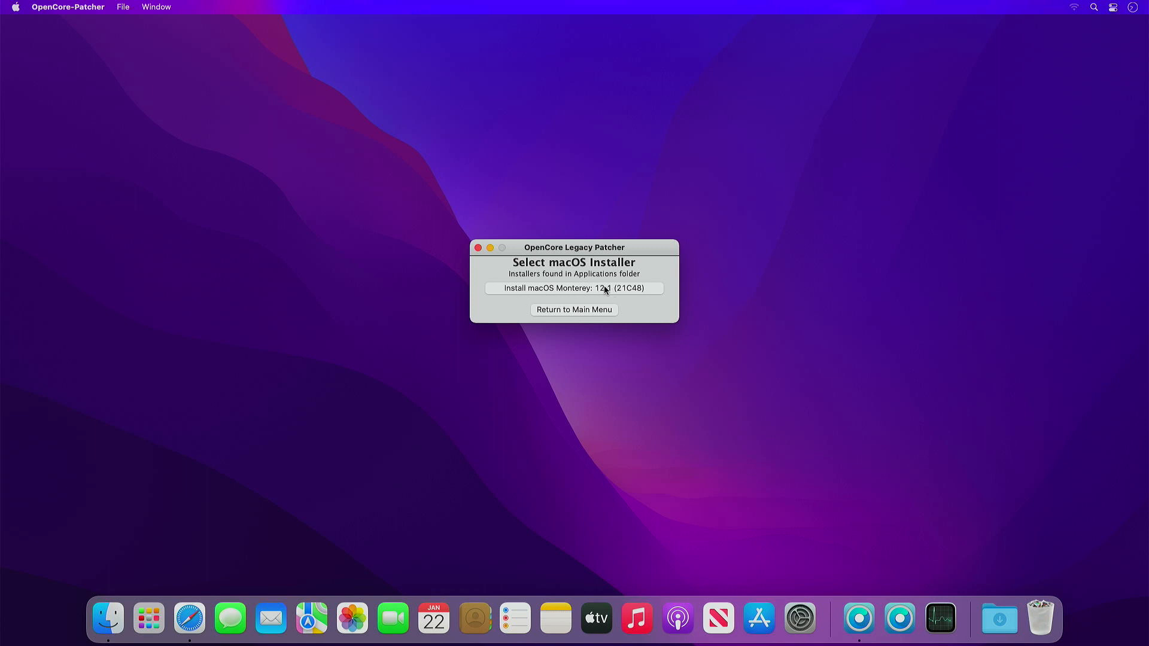
click(573, 289)
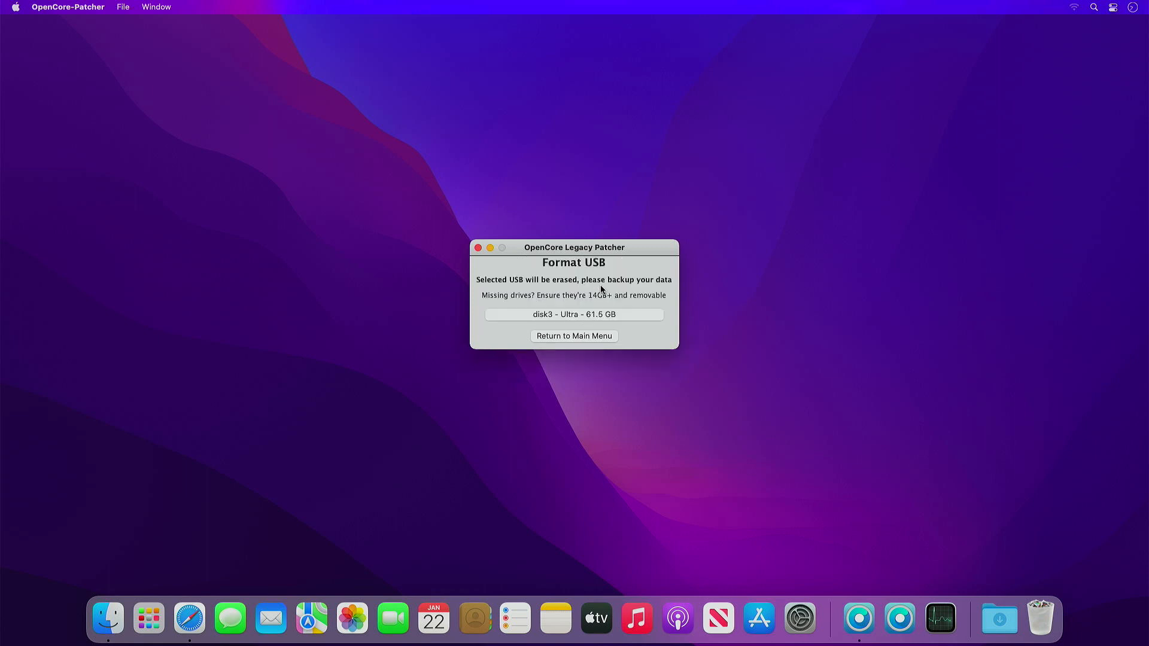
mouse_move(578, 316)
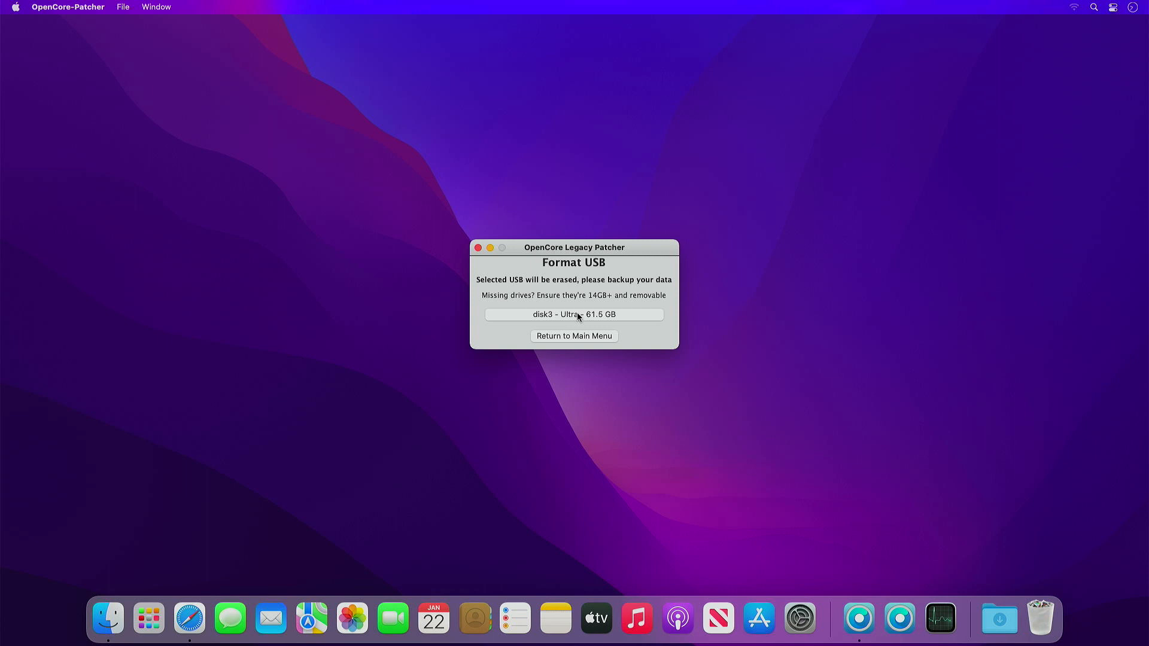
Select disk3 - Ultra - 61.5 GB and approve the OCLP-Helper prompt to begin flashing
click(574, 315)
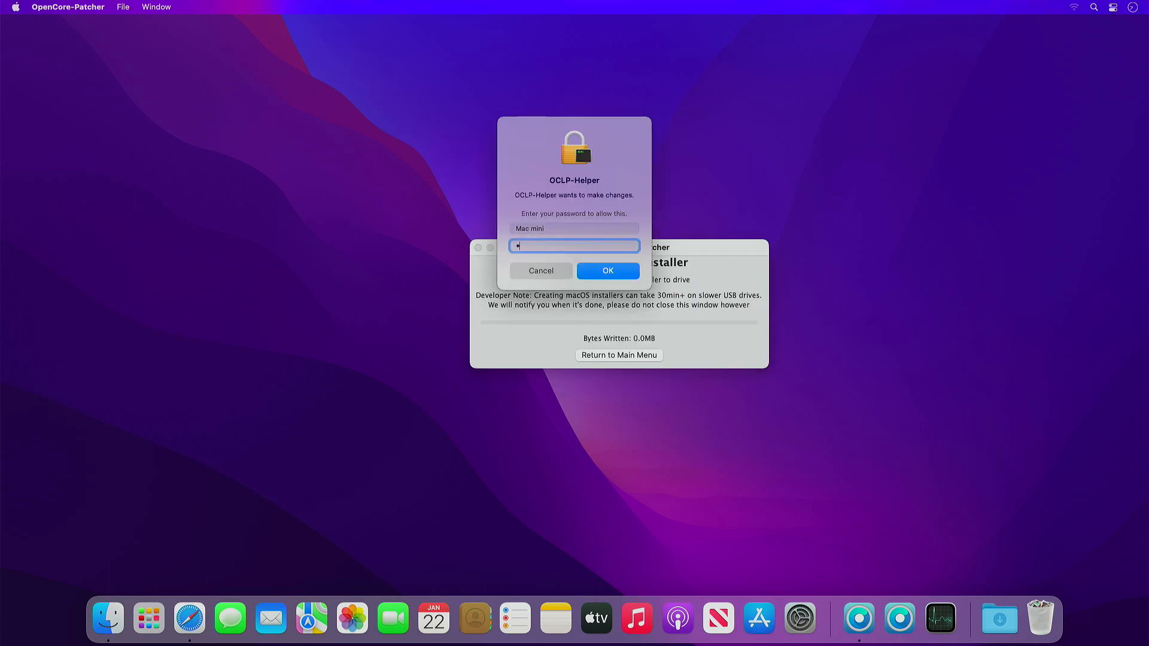
click(607, 270)
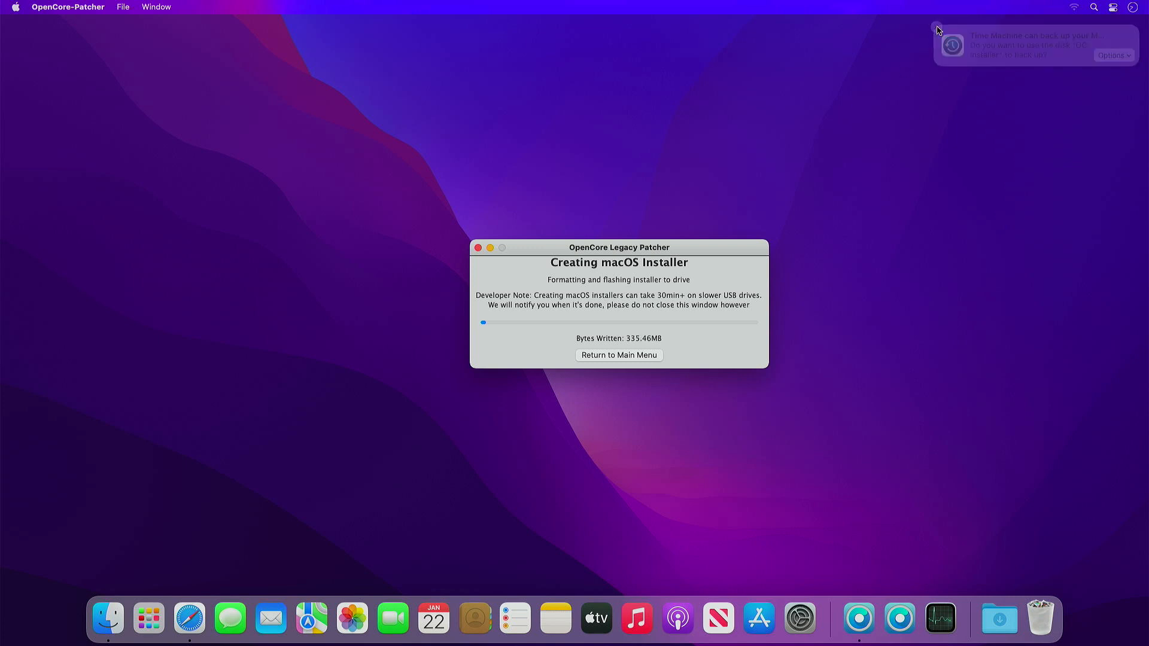
mouse_move(916, 75)
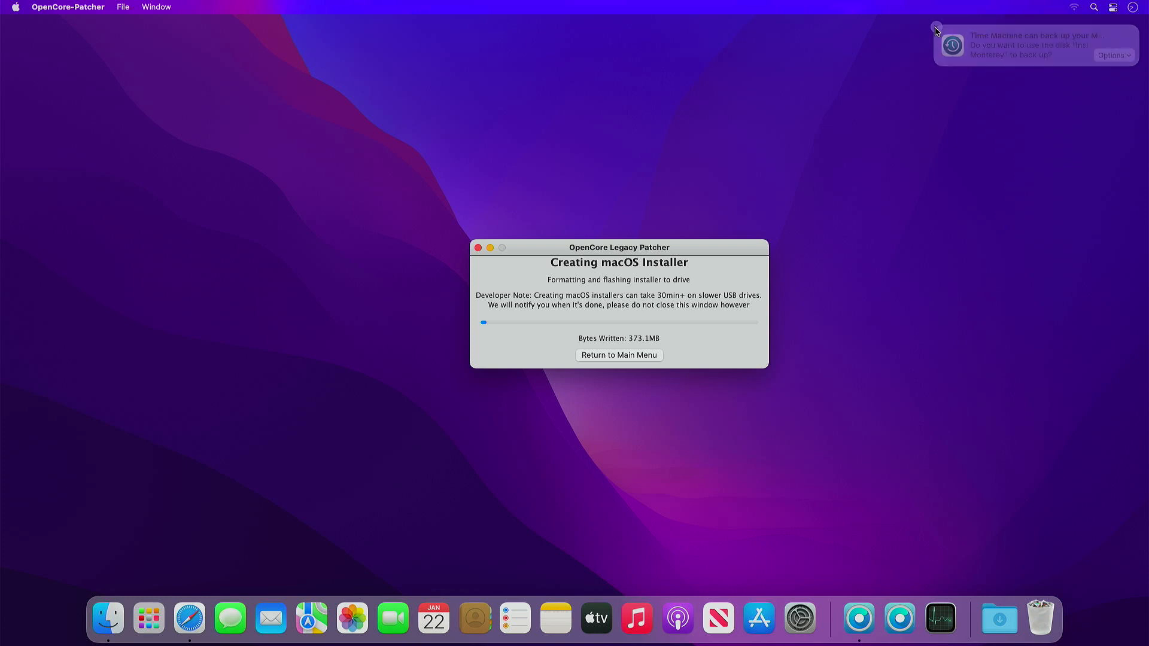
Leave the flashing screen, briefly visit Build and Install OpenCore, and return to the v0.4.1 main menu
click(617, 354)
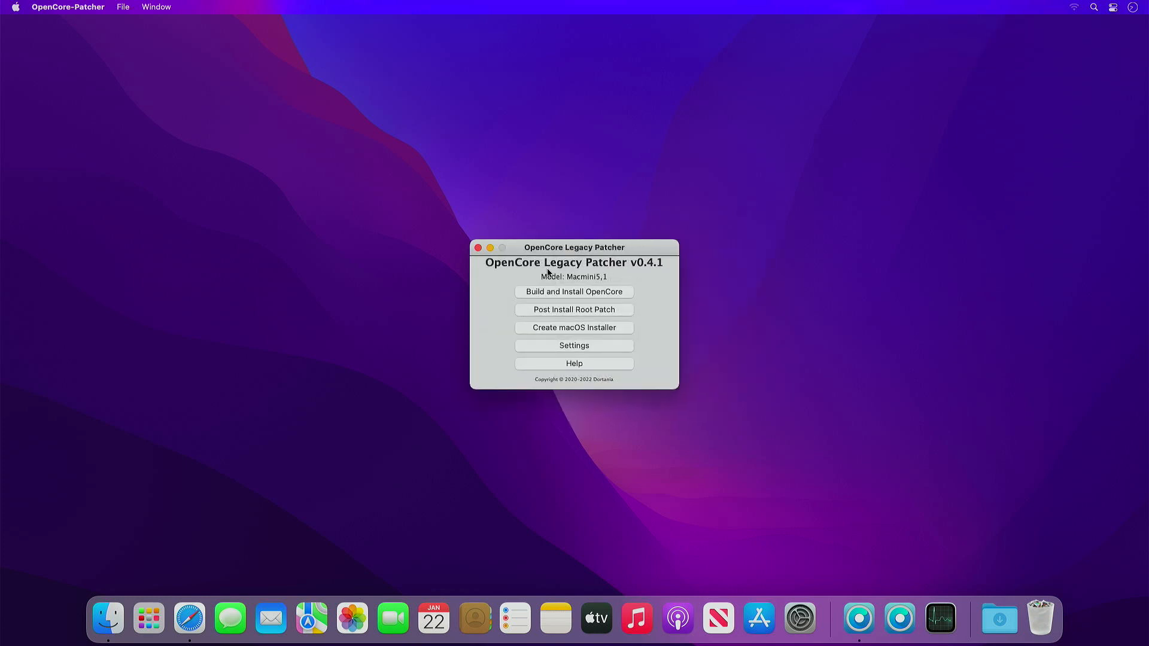
mouse_move(563, 301)
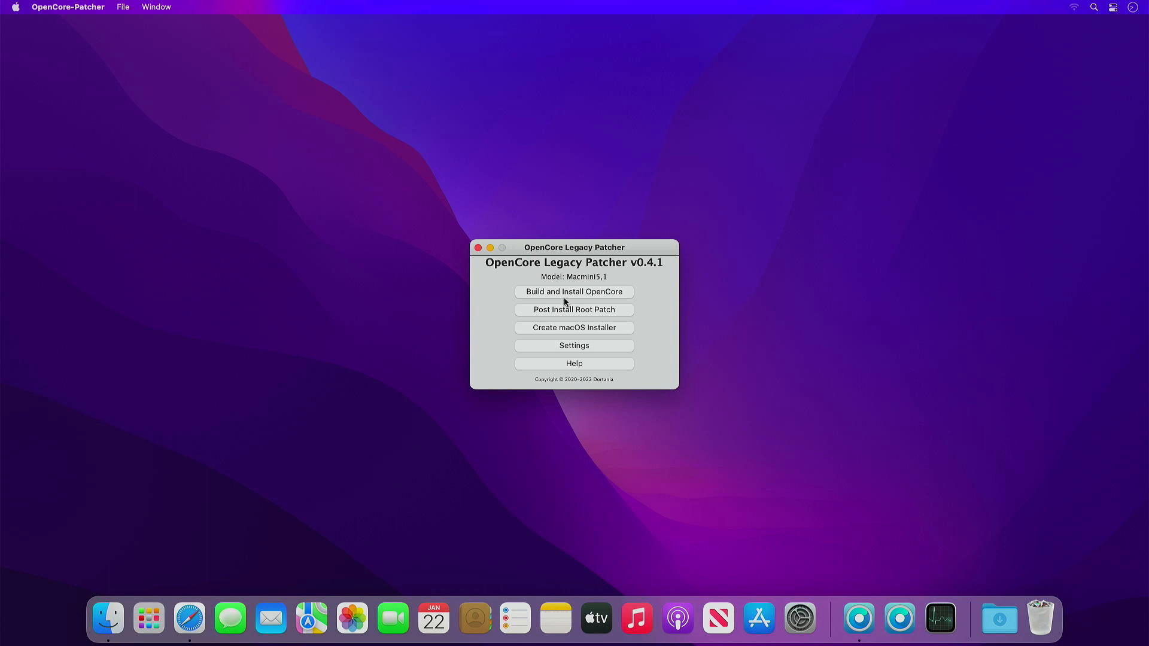
click(573, 292)
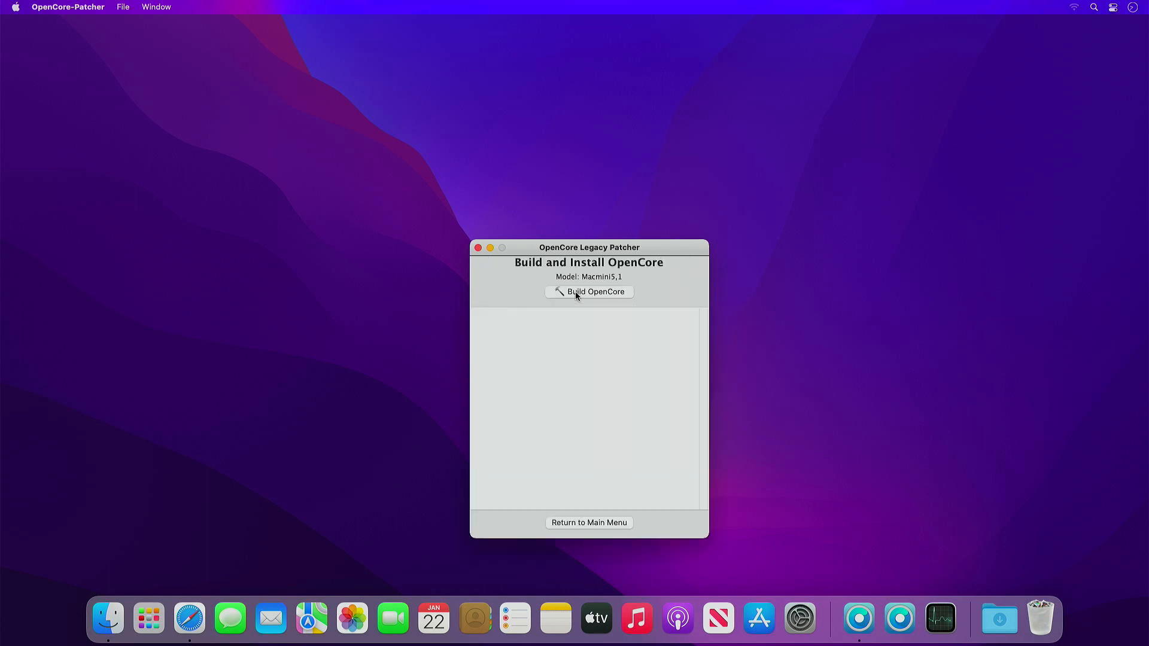
mouse_move(518, 257)
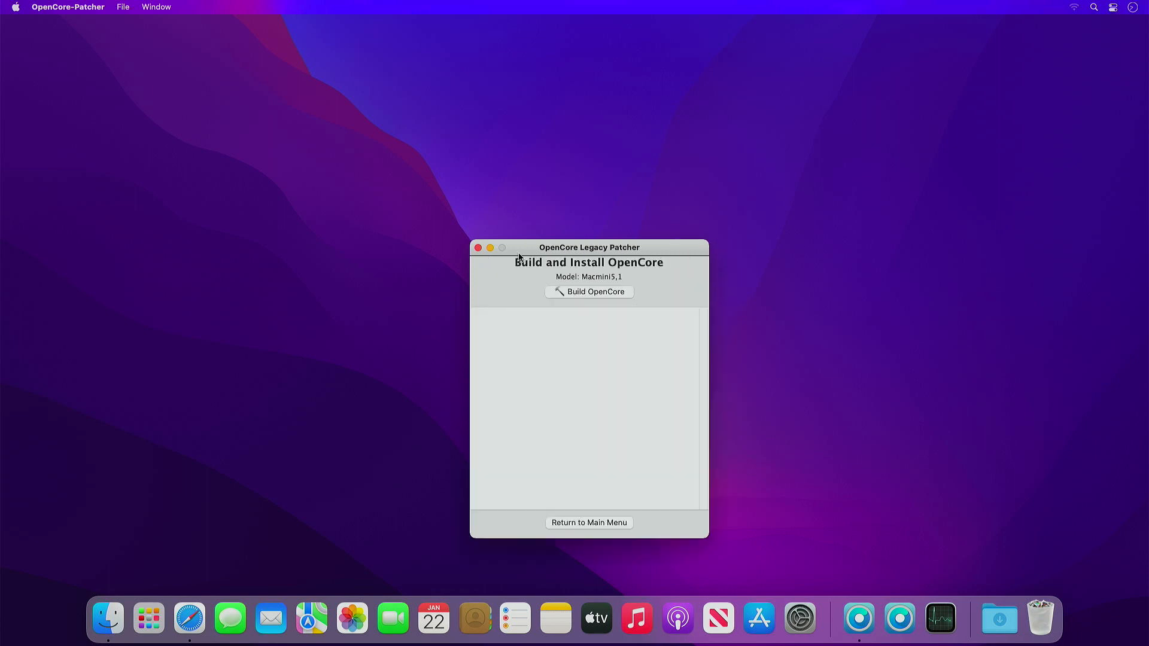
mouse_move(520, 246)
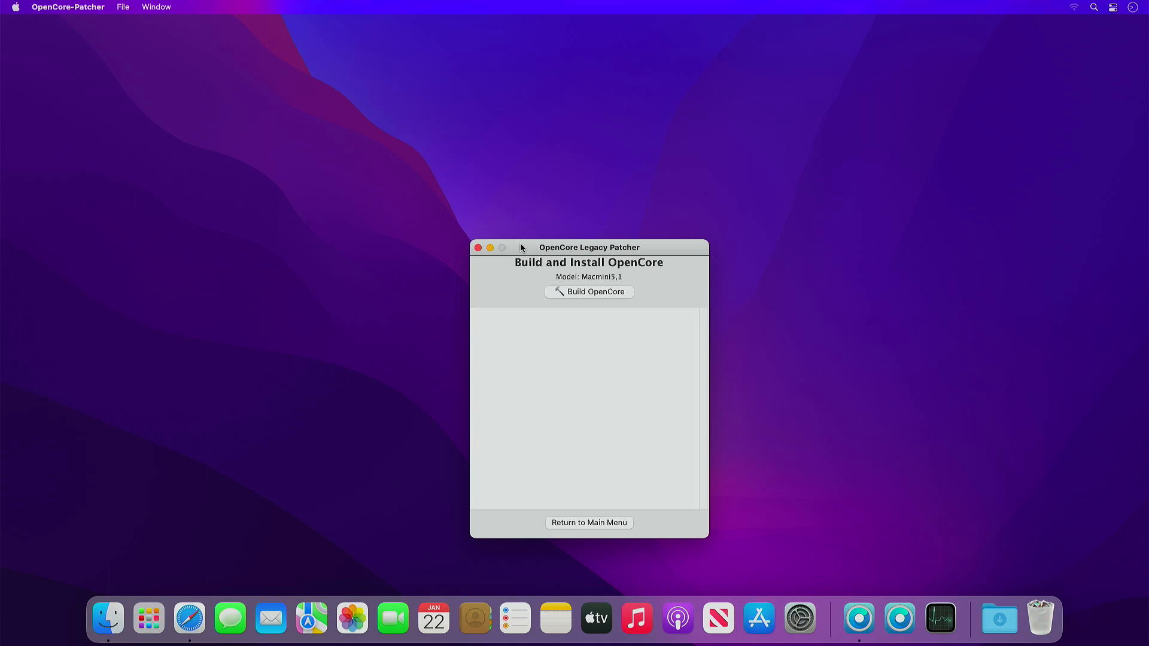
mouse_move(582, 527)
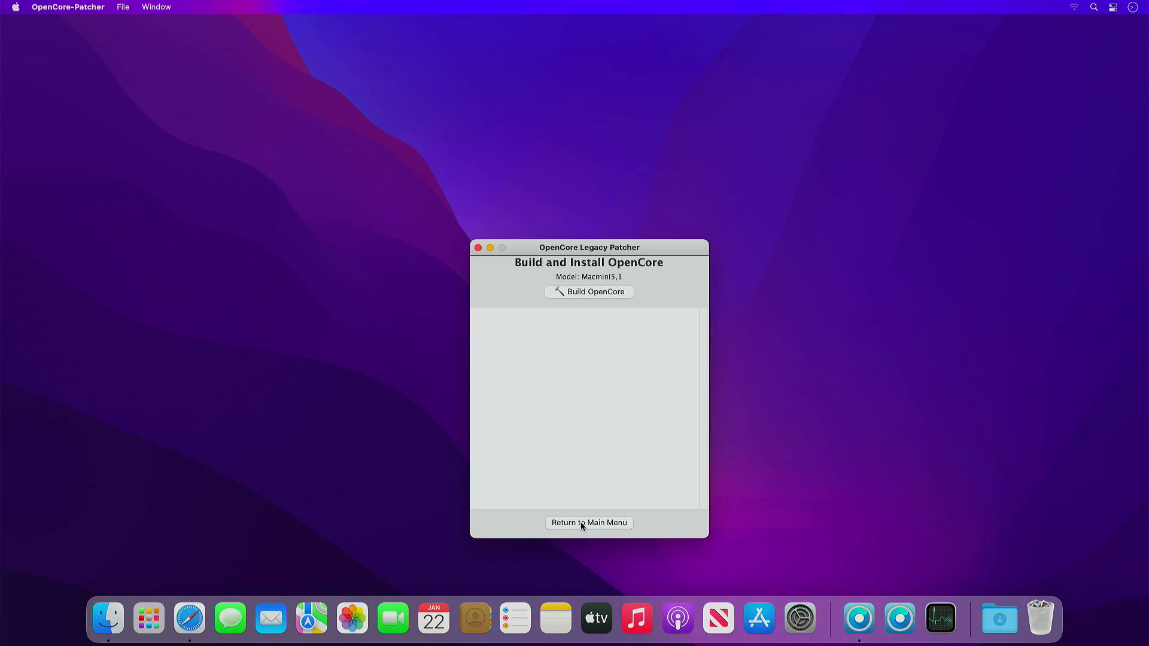
click(589, 523)
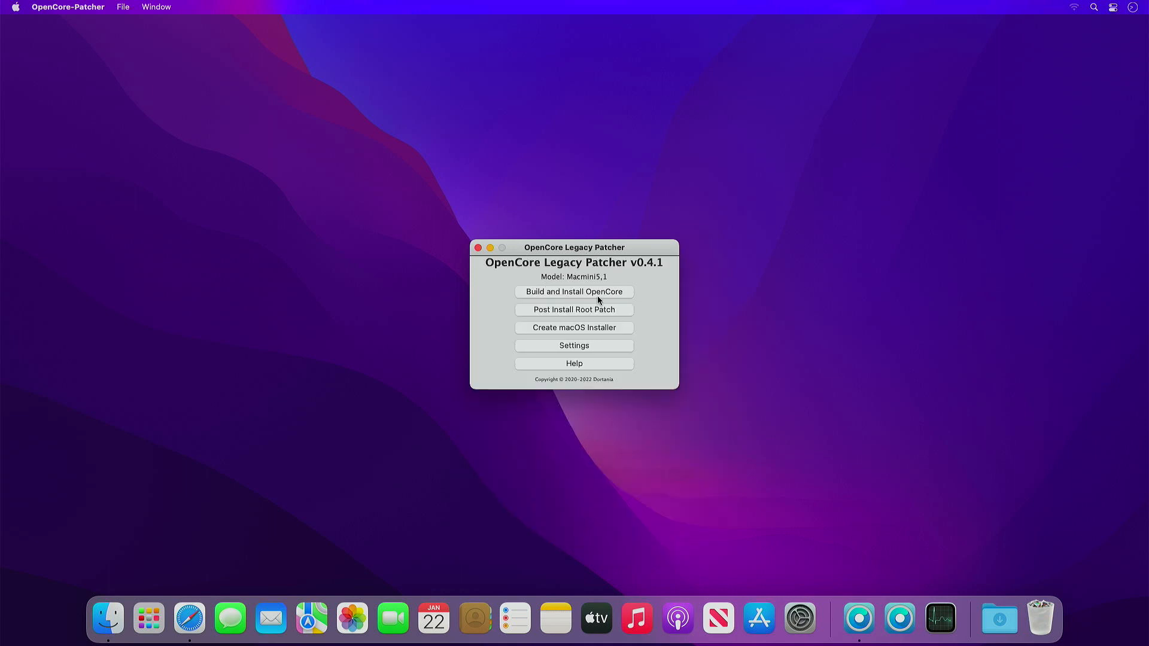
mouse_move(1102, 140)
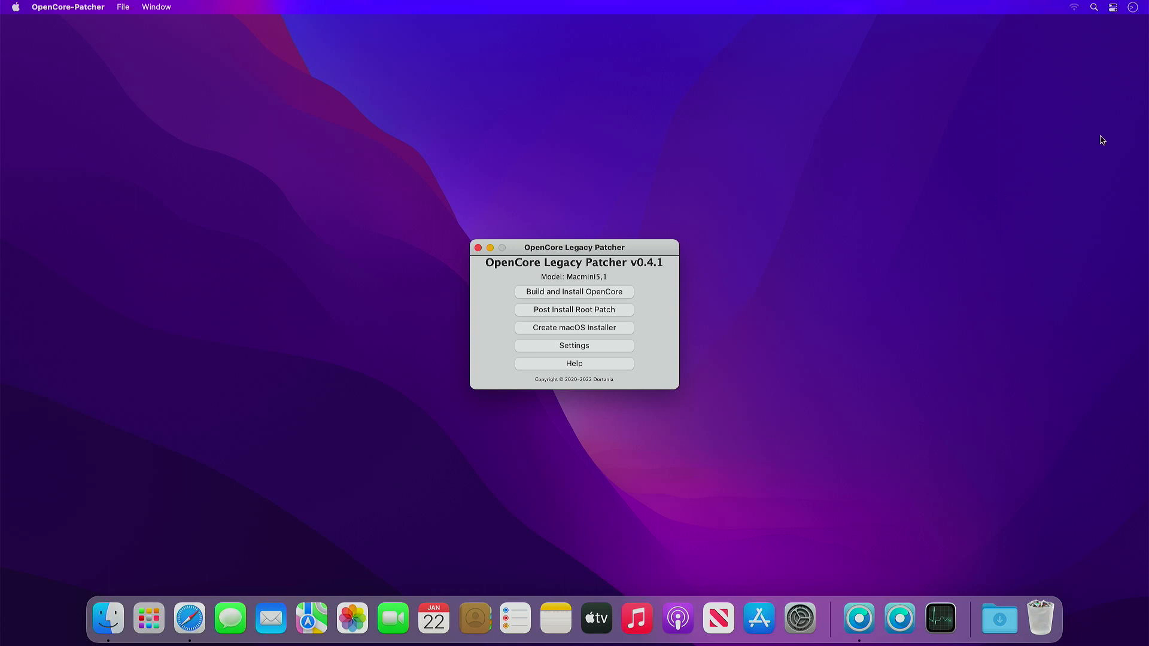
mouse_move(791, 249)
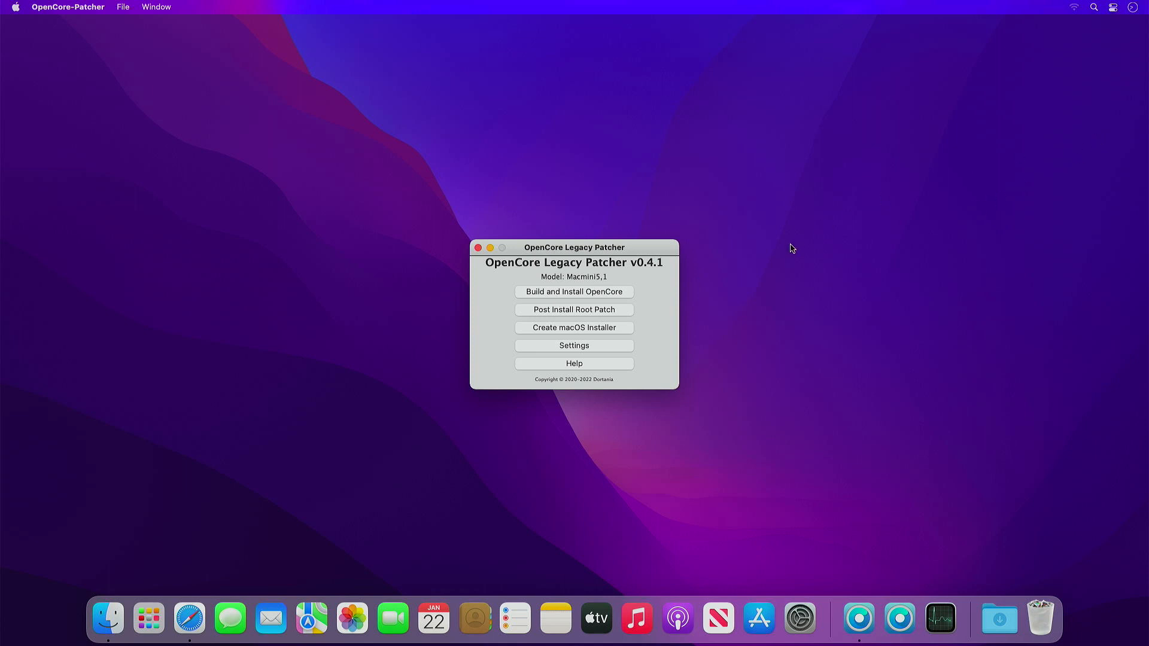
mouse_move(581, 315)
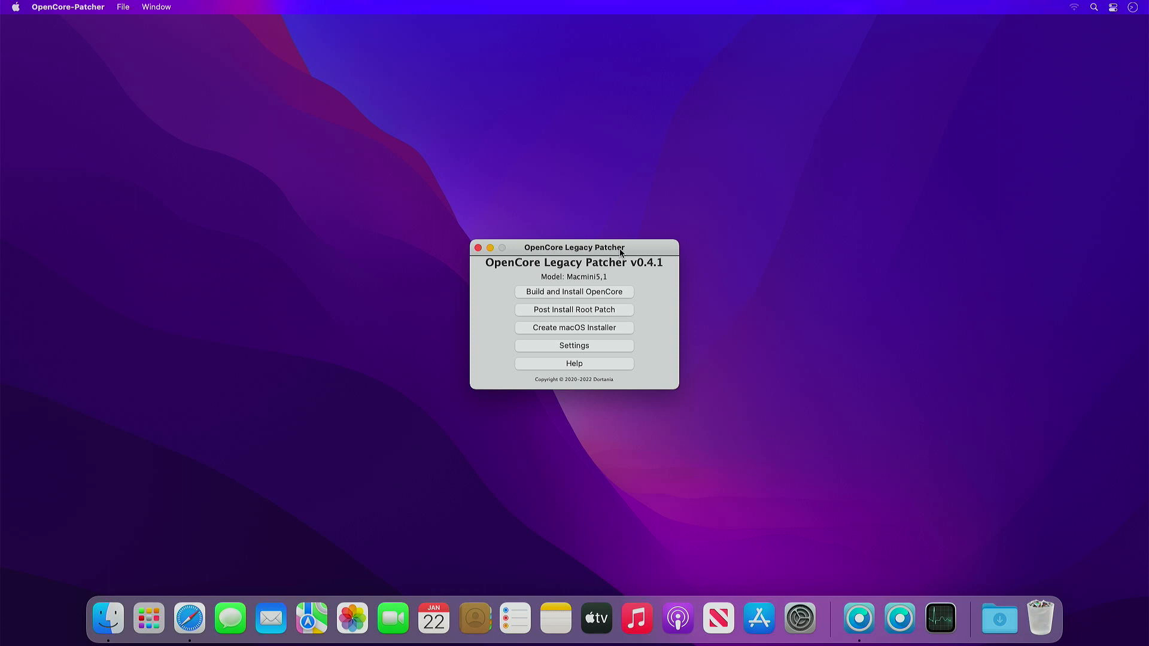
mouse_move(638, 249)
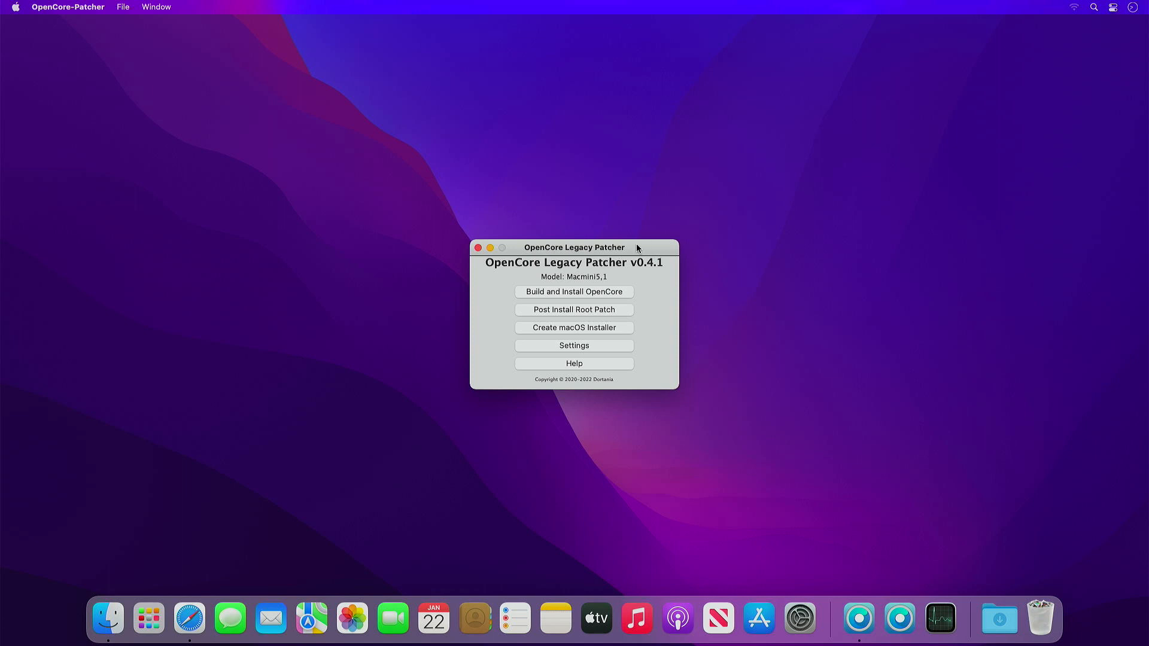